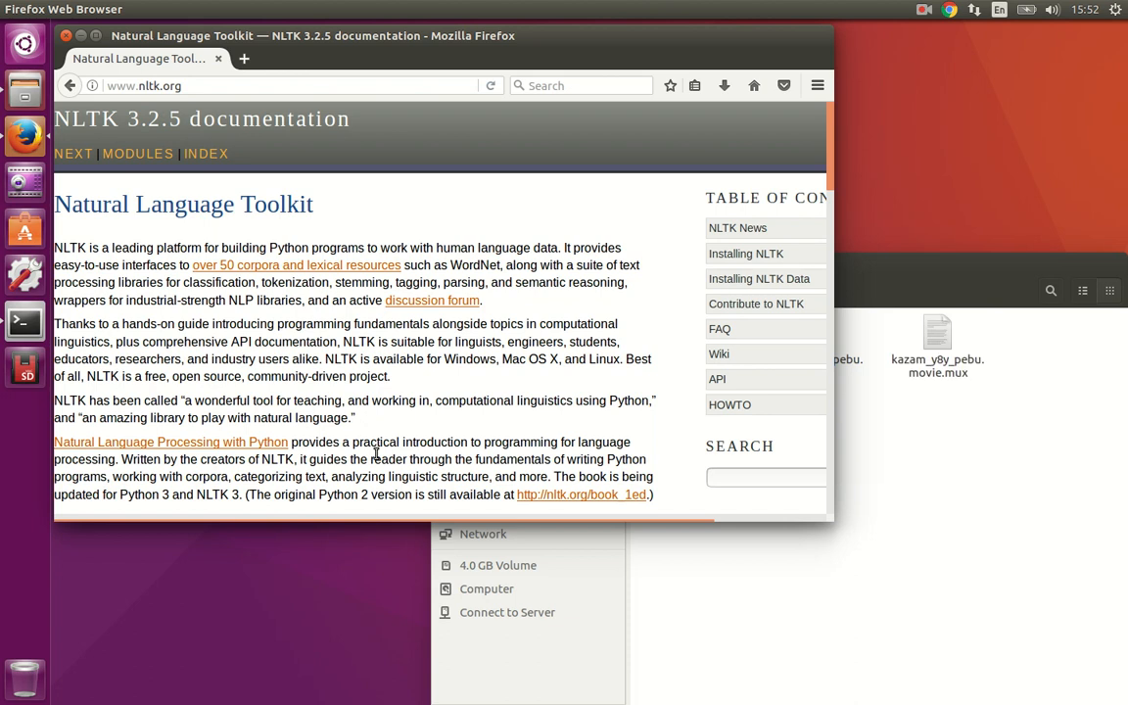
pyautogui.moveTo(317, 223)
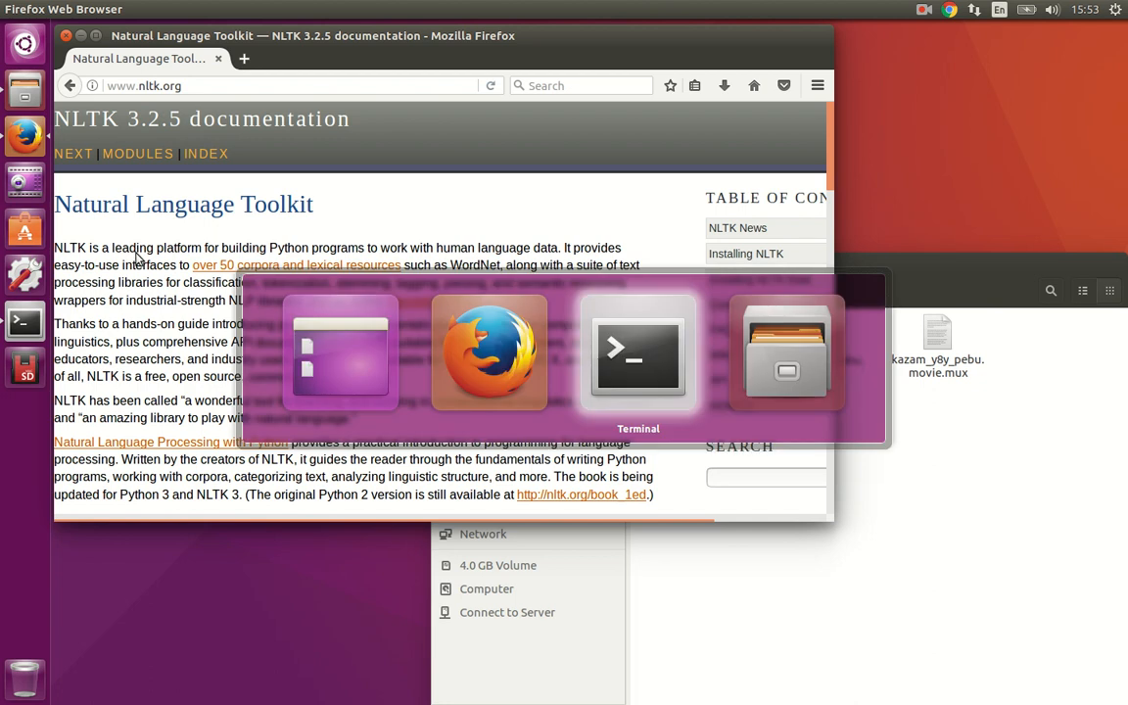
# Launch the Jupyter Notebook server from the terminal with 'jupyter notebook'.
pyautogui.click(637, 353)
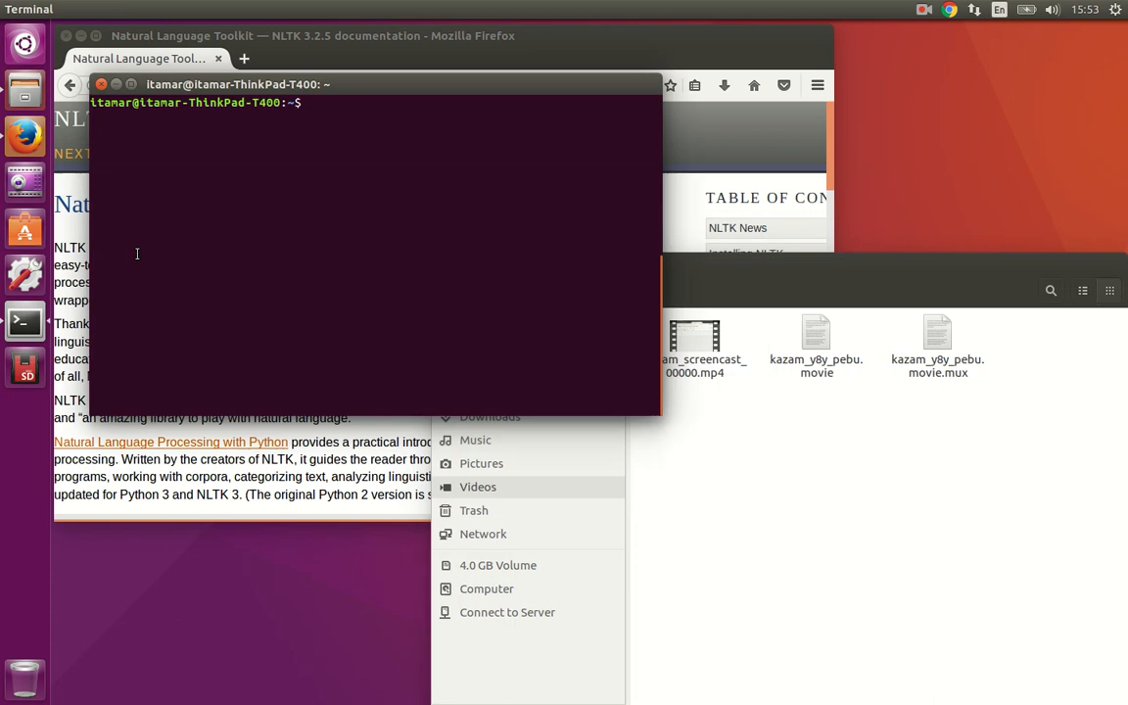
pyautogui.write('ju')
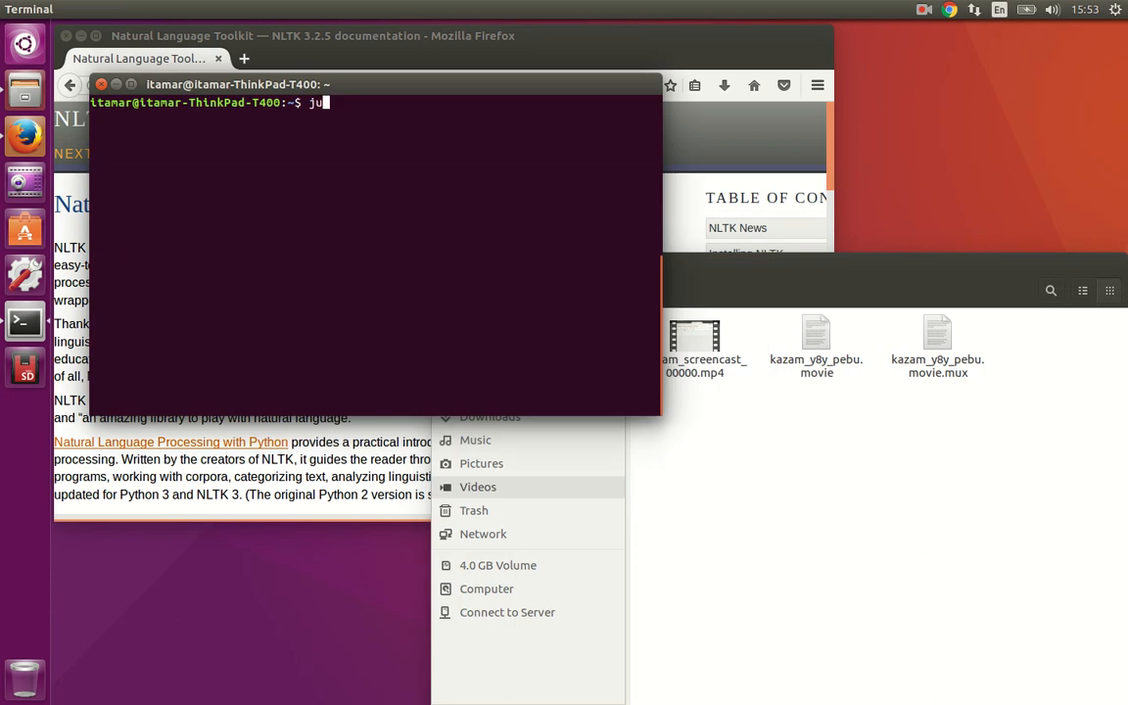
pyautogui.write('pyter')
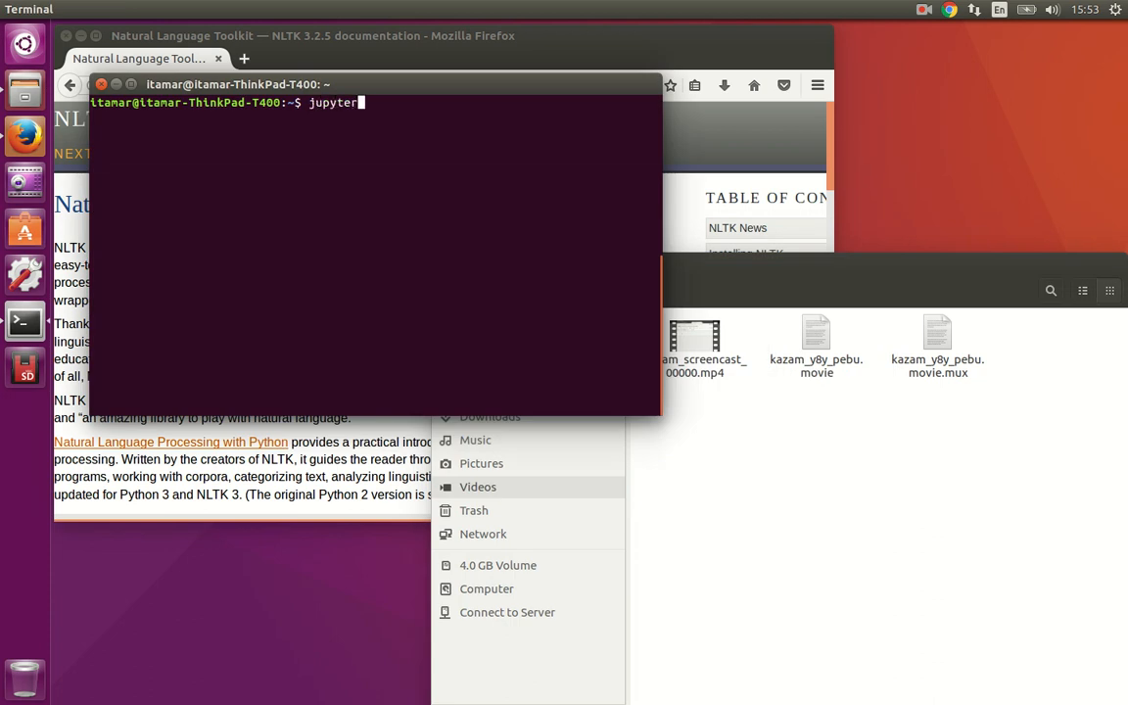
pyautogui.write('notebook')
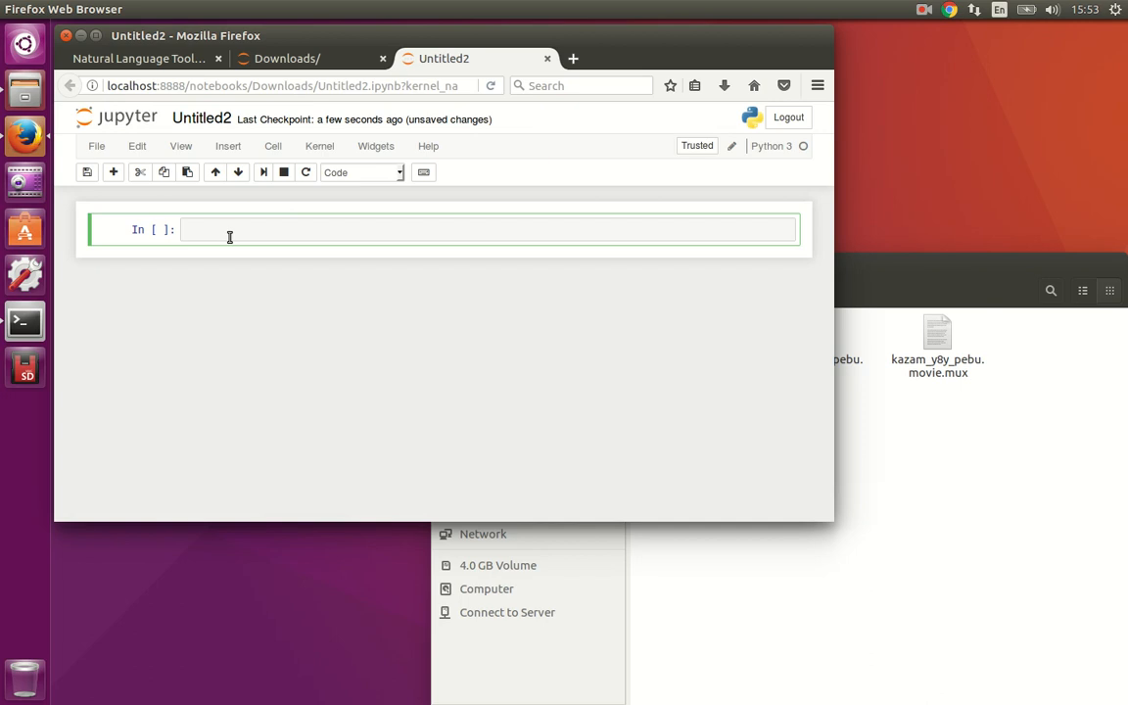
# Enter 'import nltk' and 'nltk.download()' in the first cell, correcting the typos.
pyautogui.write('import nnltk')
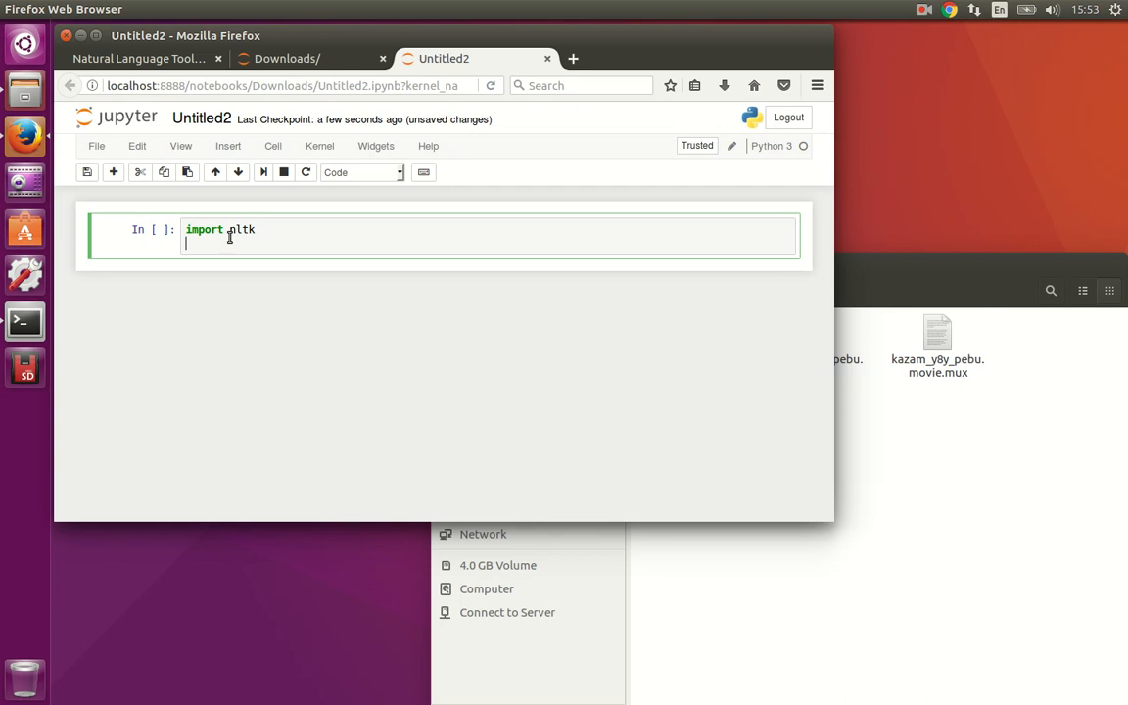
pyautogui.write('ntlk.')
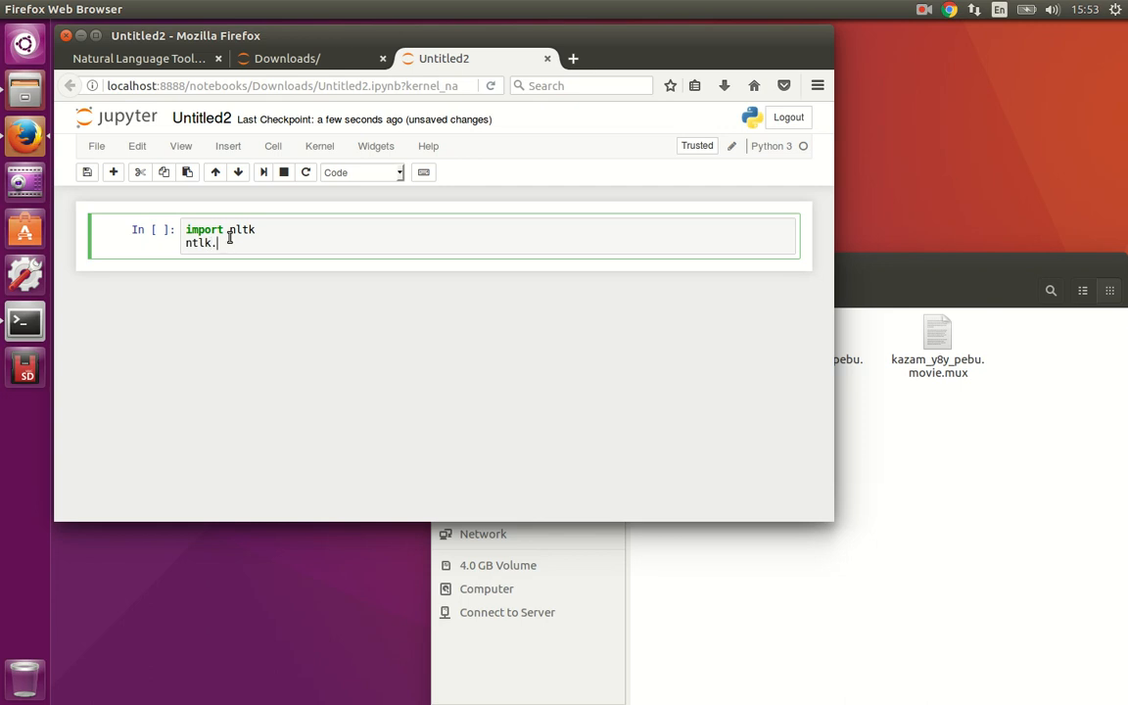
pyautogui.press('BackSpace')
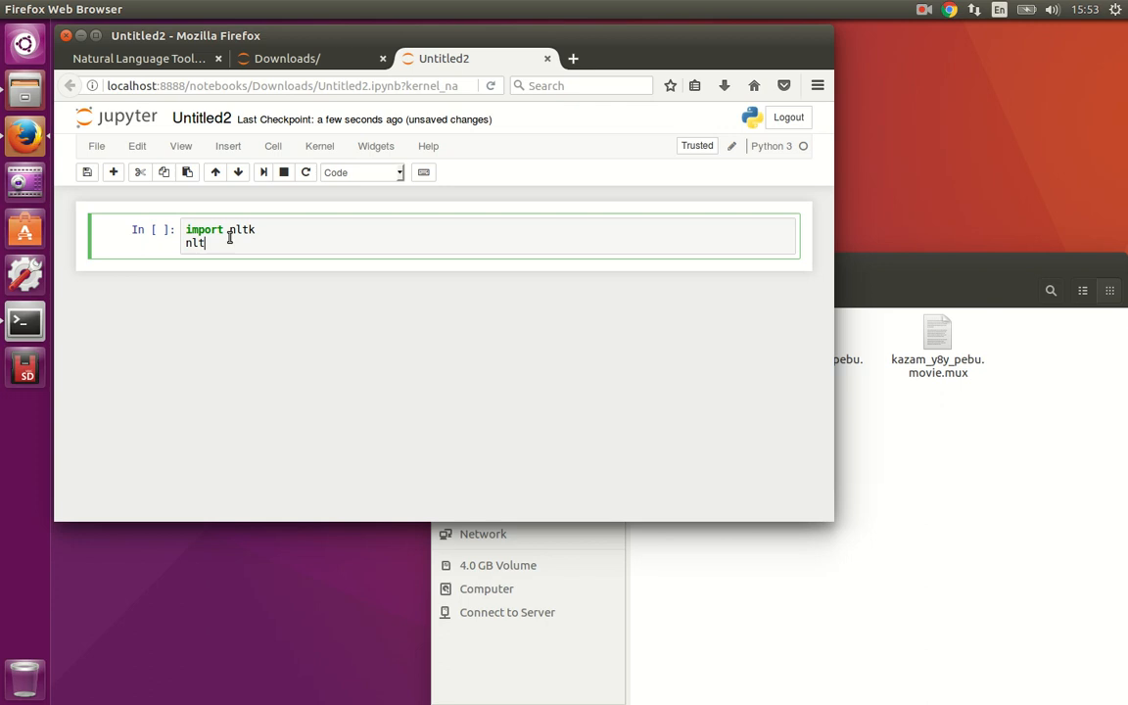
pyautogui.write('k.download')
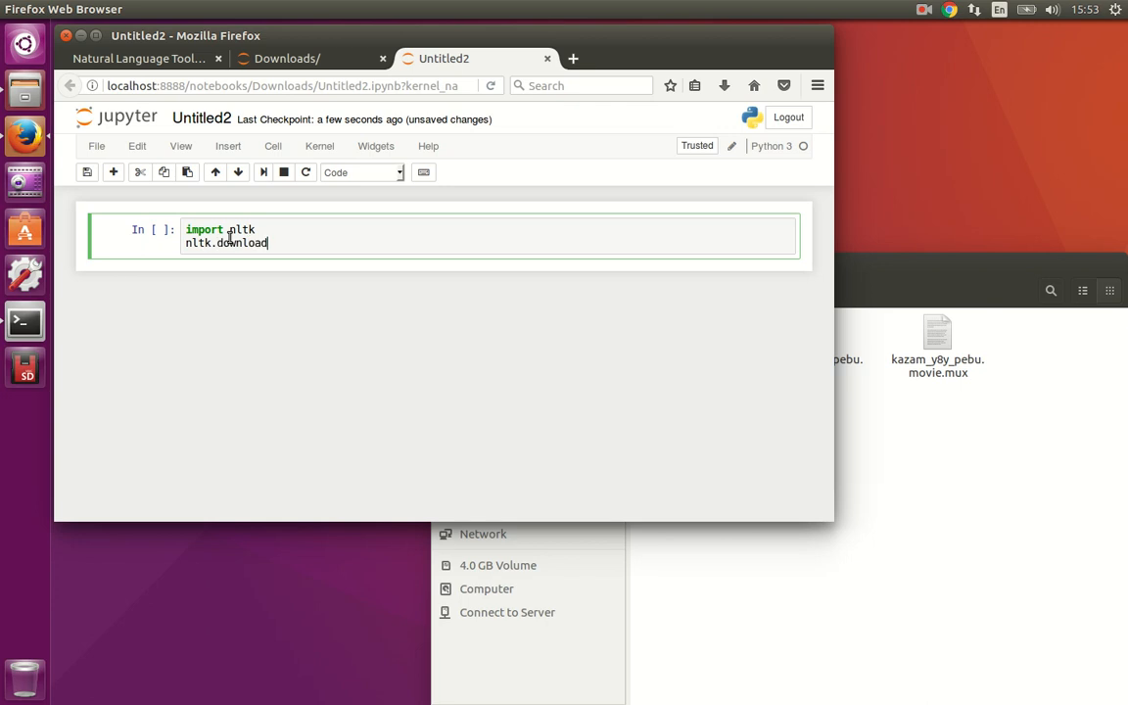
pyautogui.write('()')
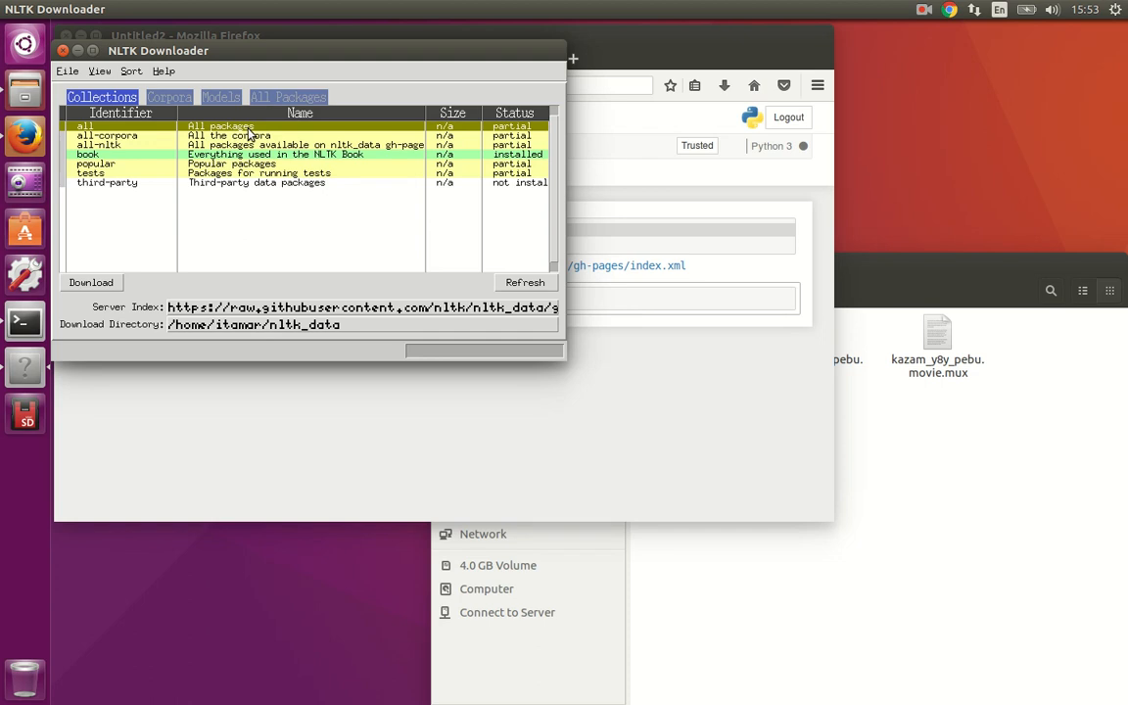
pyautogui.moveTo(262, 145)
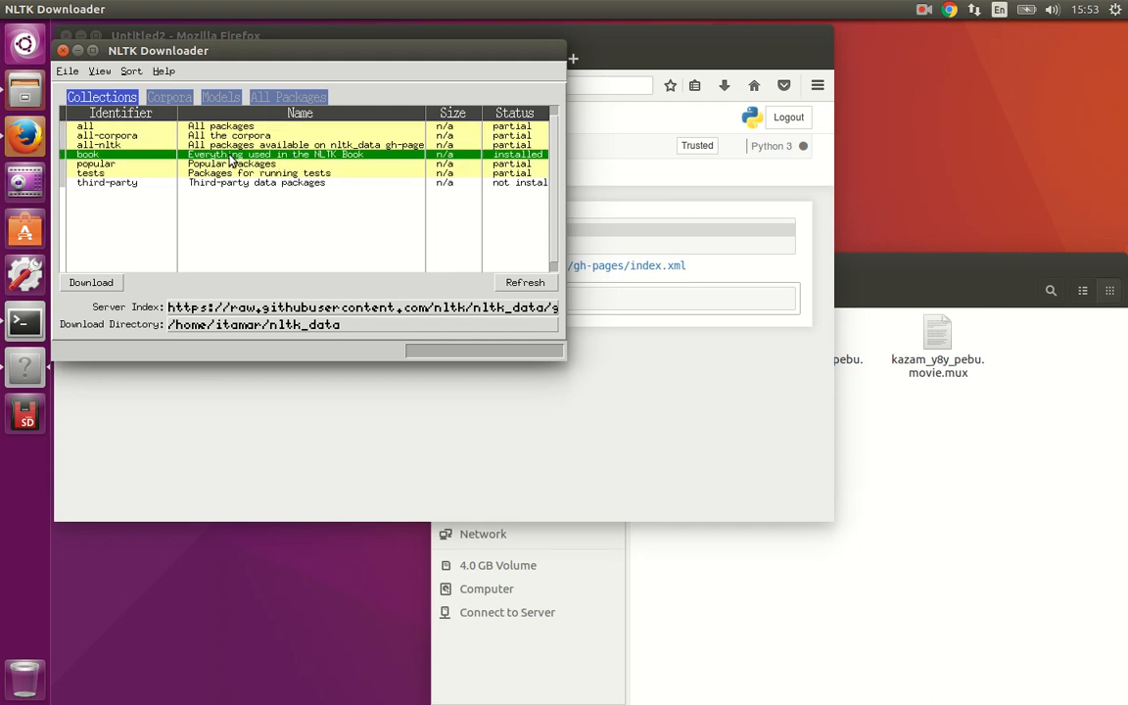
pyautogui.moveTo(550, 155)
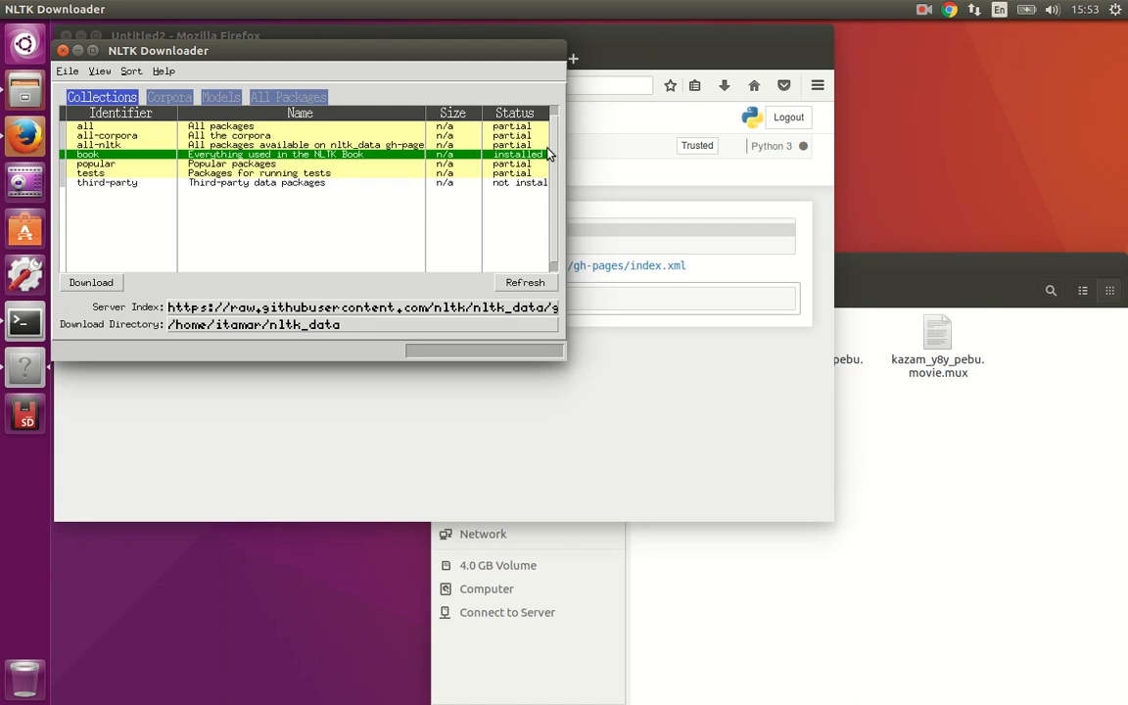
pyautogui.moveTo(490, 161)
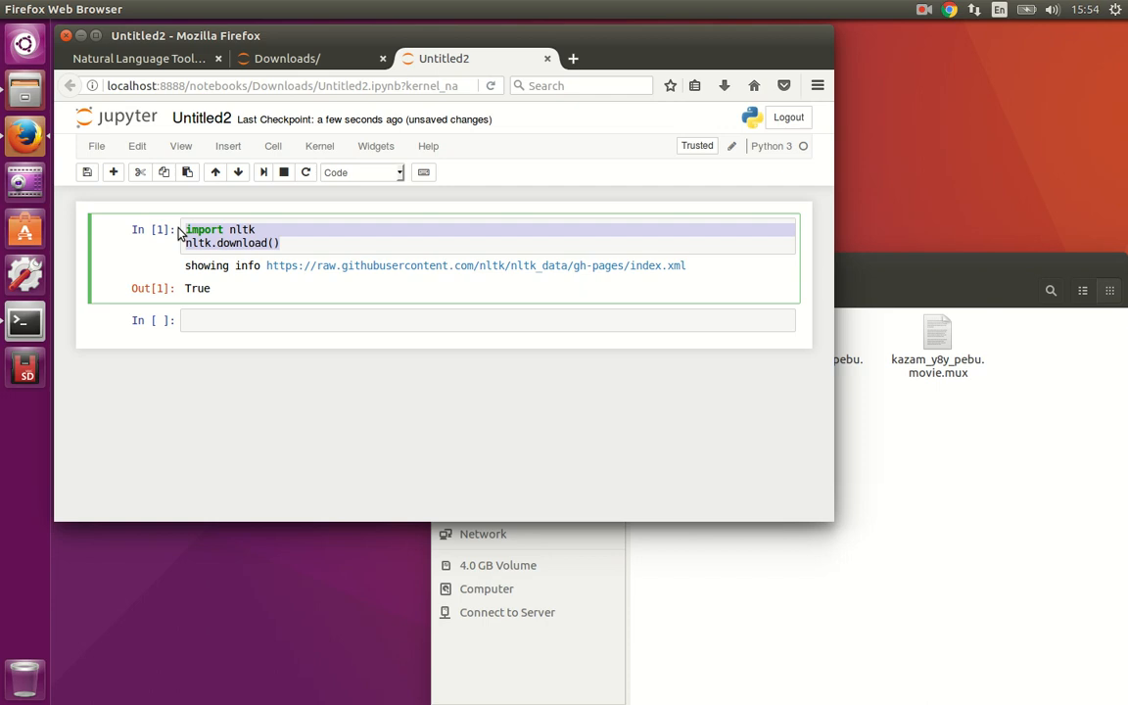
pyautogui.moveTo(251, 355)
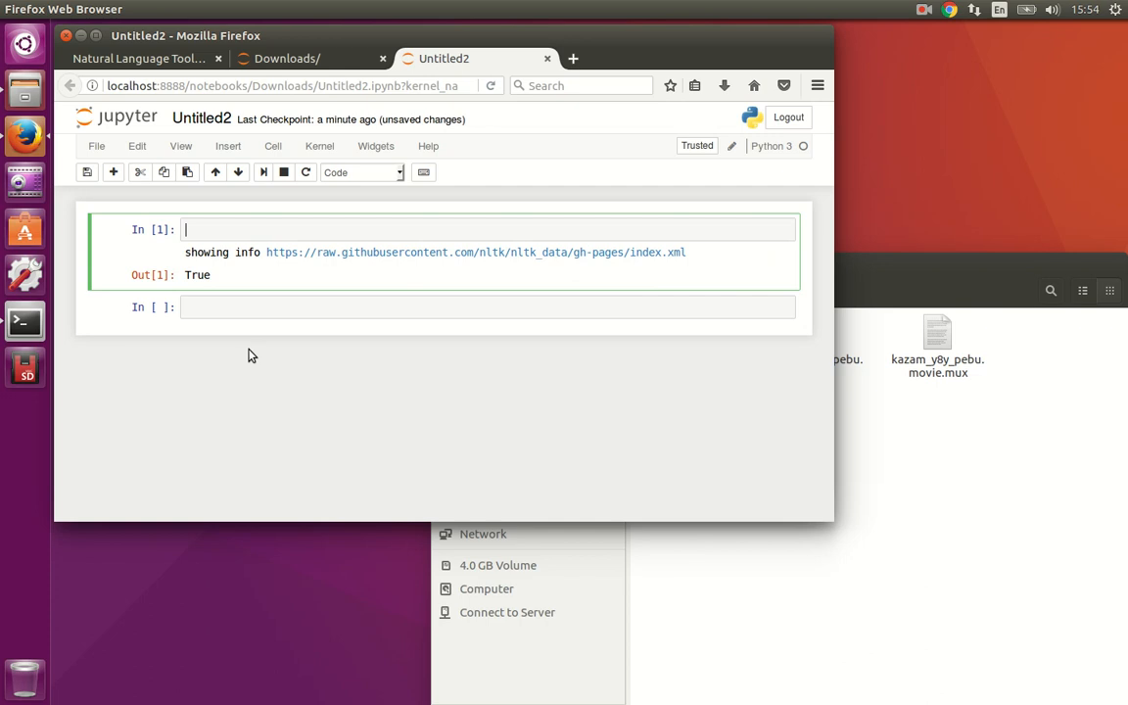
# Replace the cell with 'from nltk.book import text1' and run it.
pyautogui.write('from')
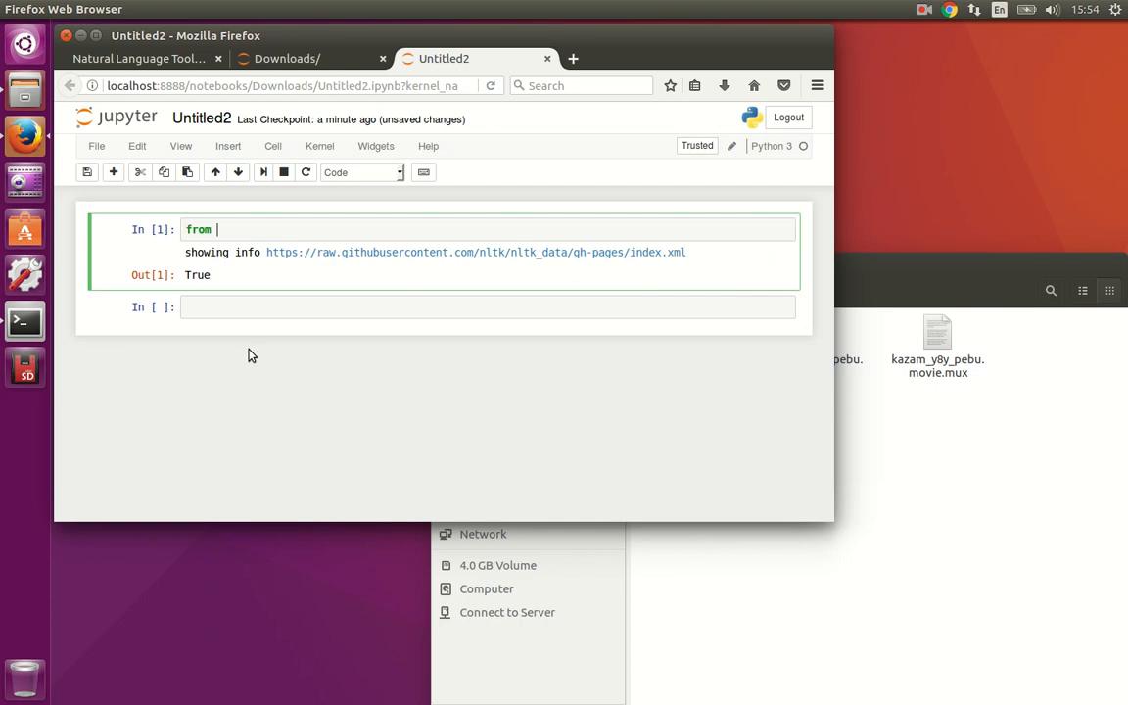
pyautogui.write('nltk.book')
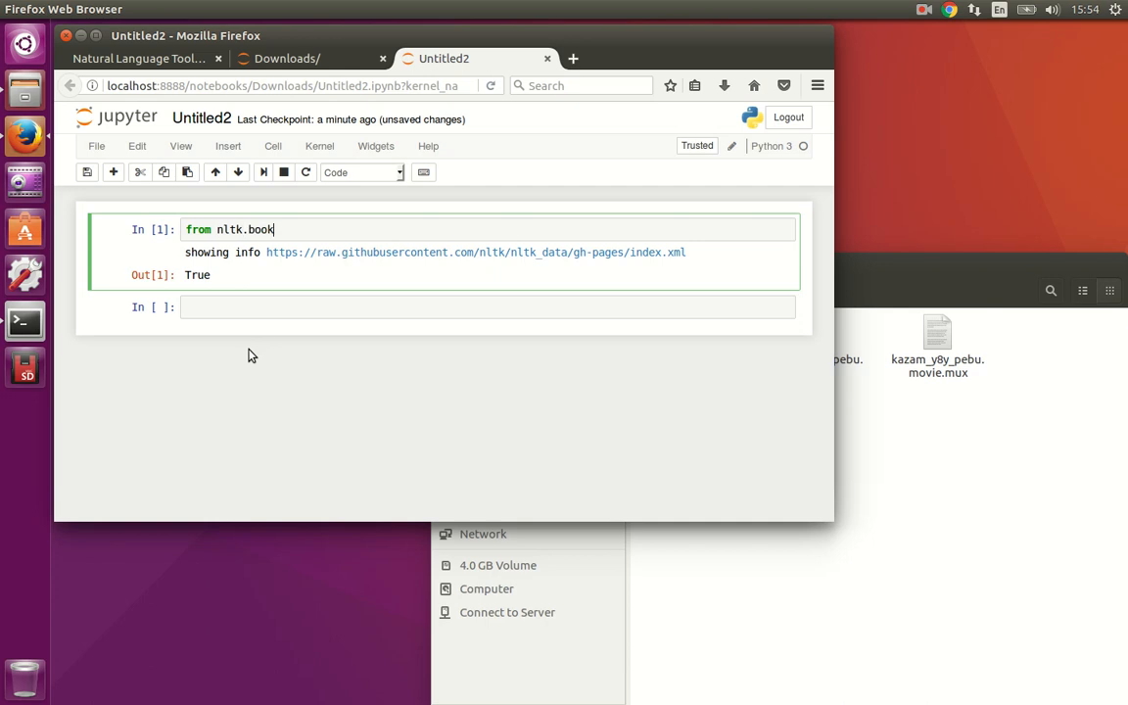
pyautogui.write('import')
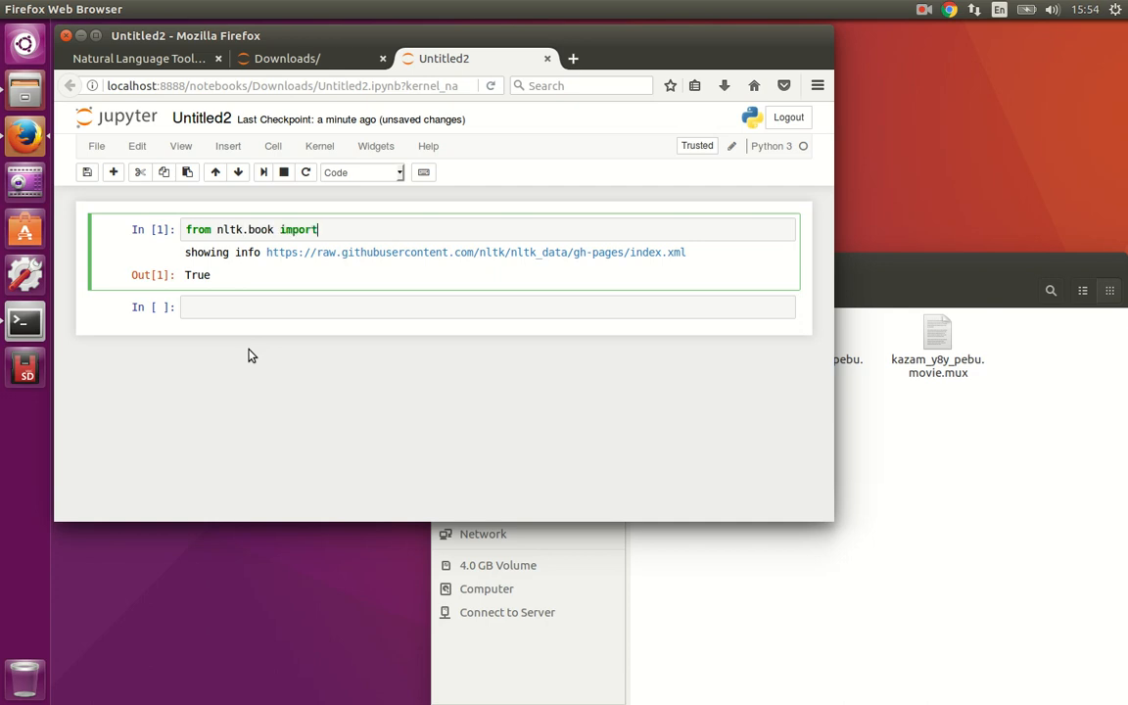
pyautogui.write('text1')
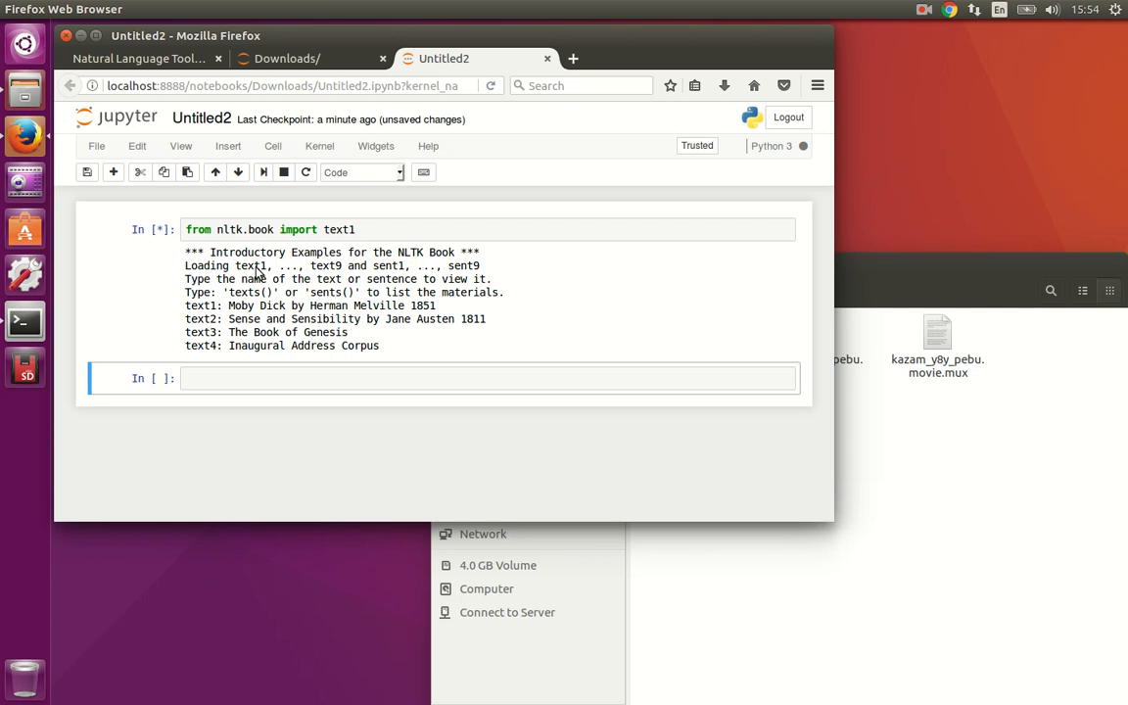
pyautogui.click(358, 229)
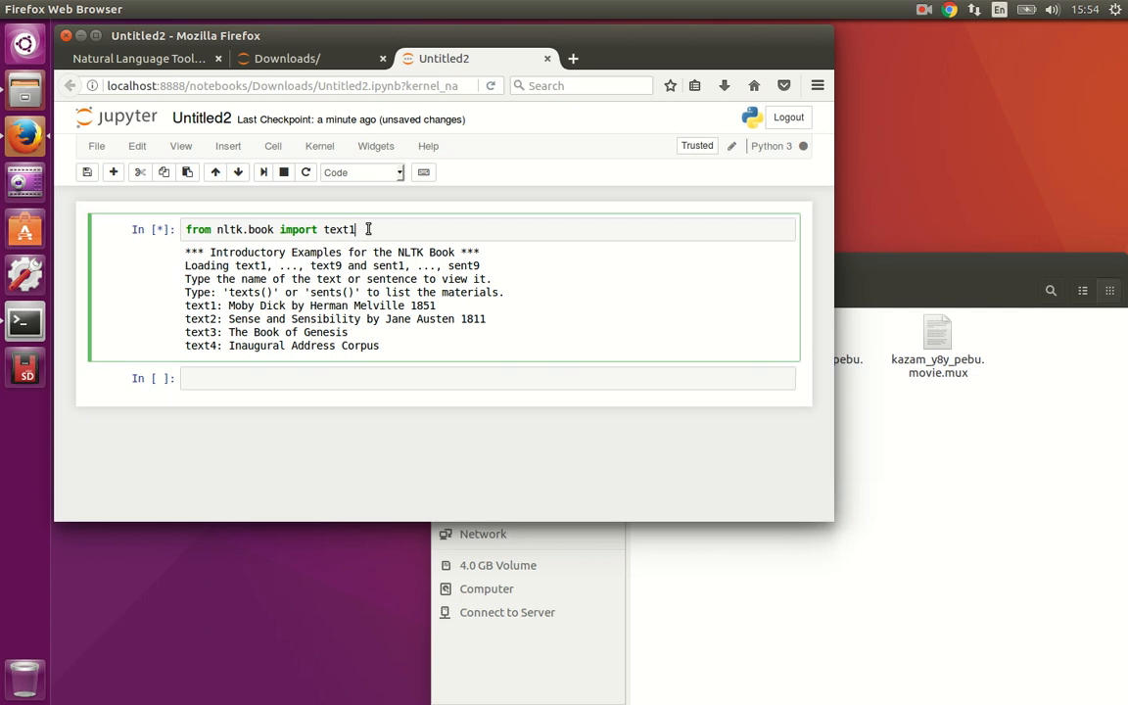
pyautogui.write('text')
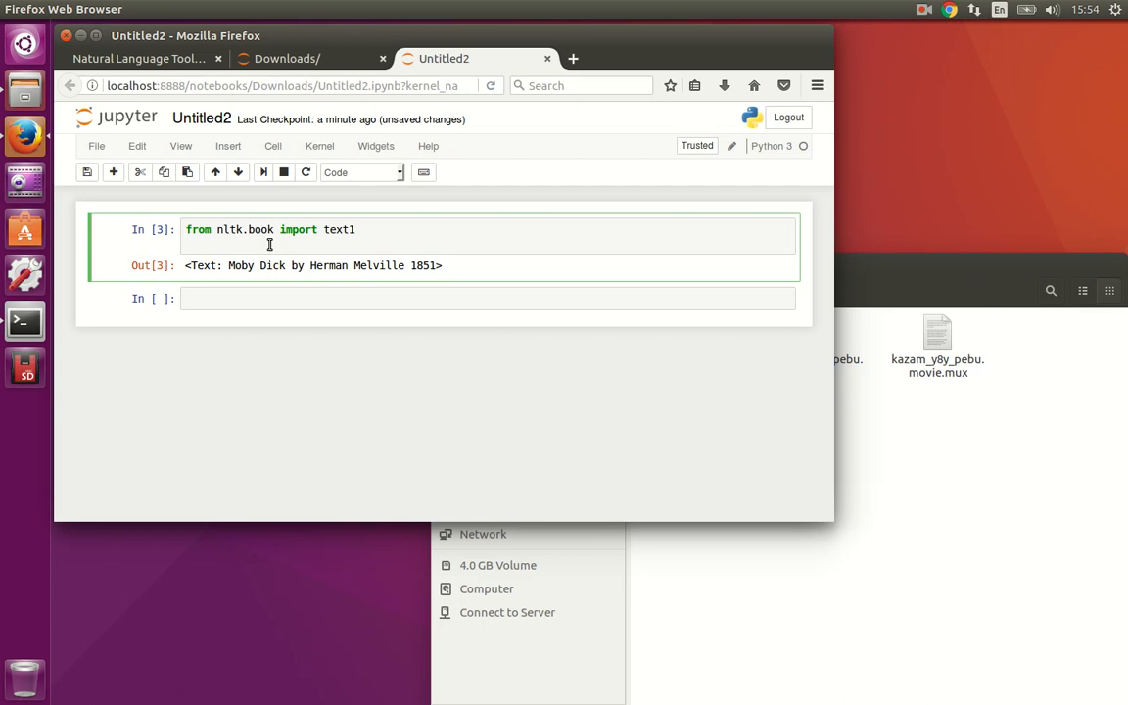
# Run text1.concordance("whale"), listing 25 of 1226 matches.
pyautogui.write('text1.')
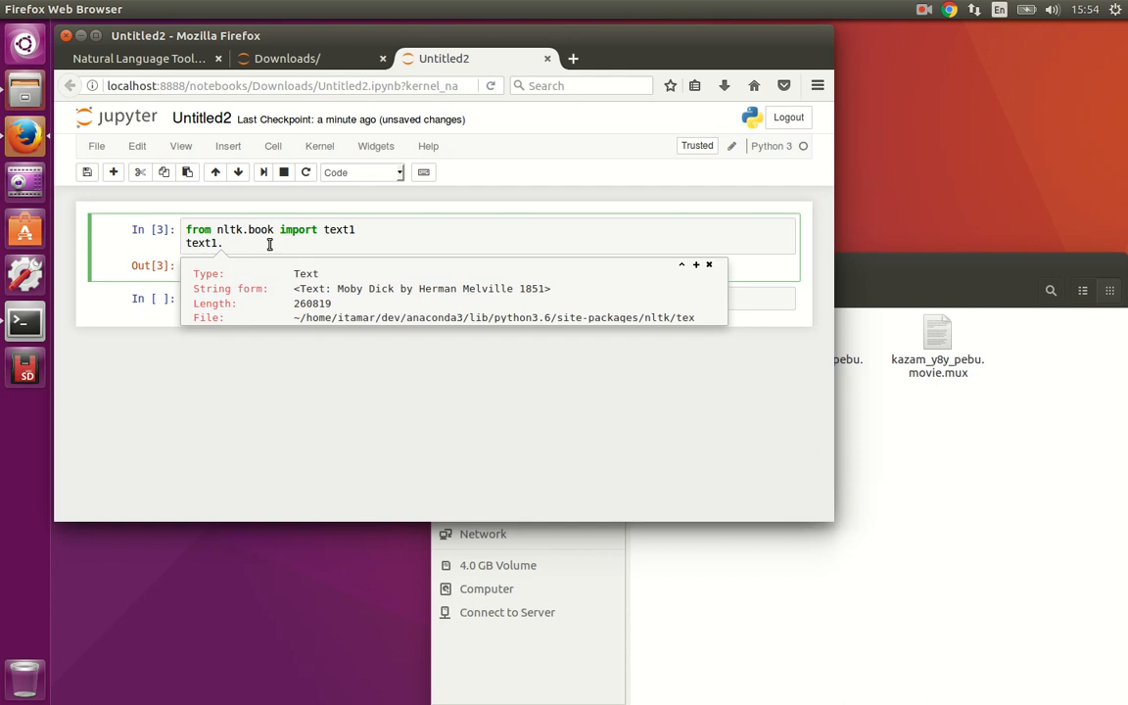
pyautogui.write('concordance')
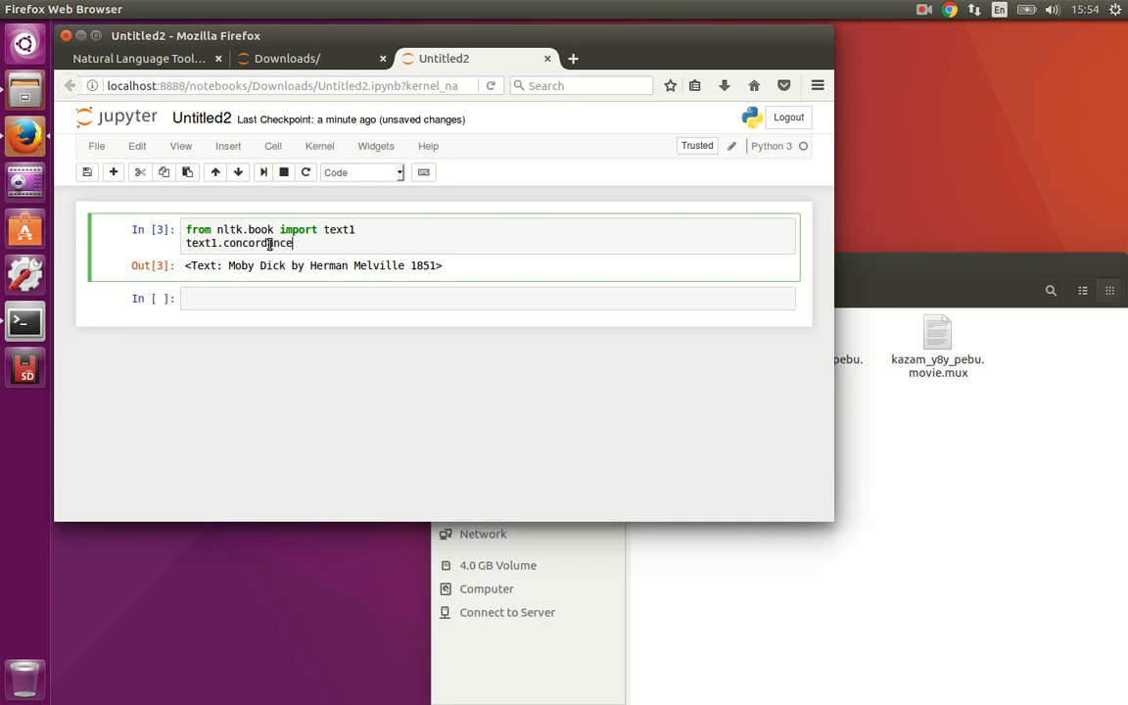
pyautogui.write('("w")')
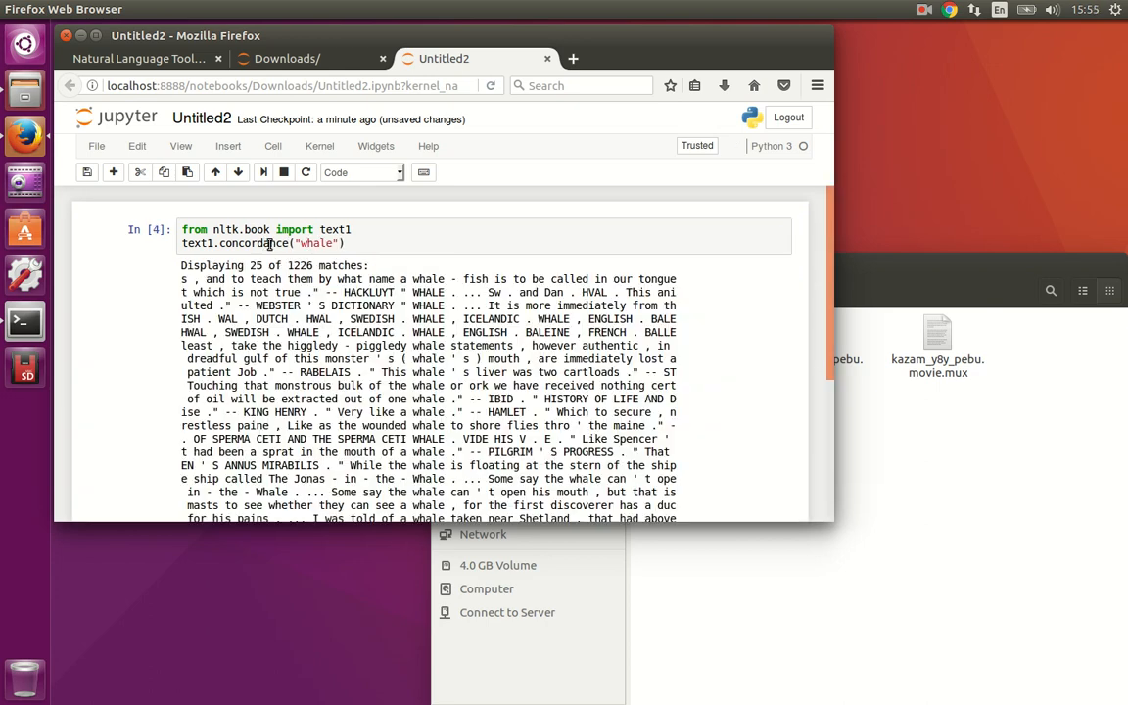
pyautogui.moveTo(426, 318)
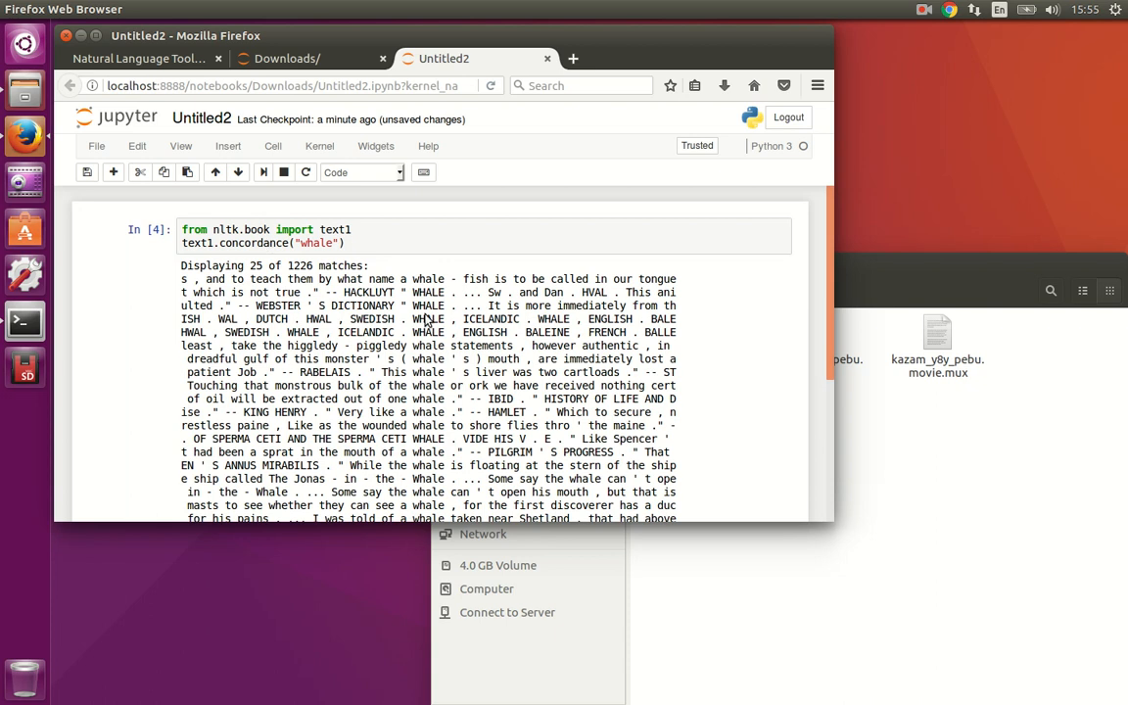
pyautogui.moveTo(439, 404)
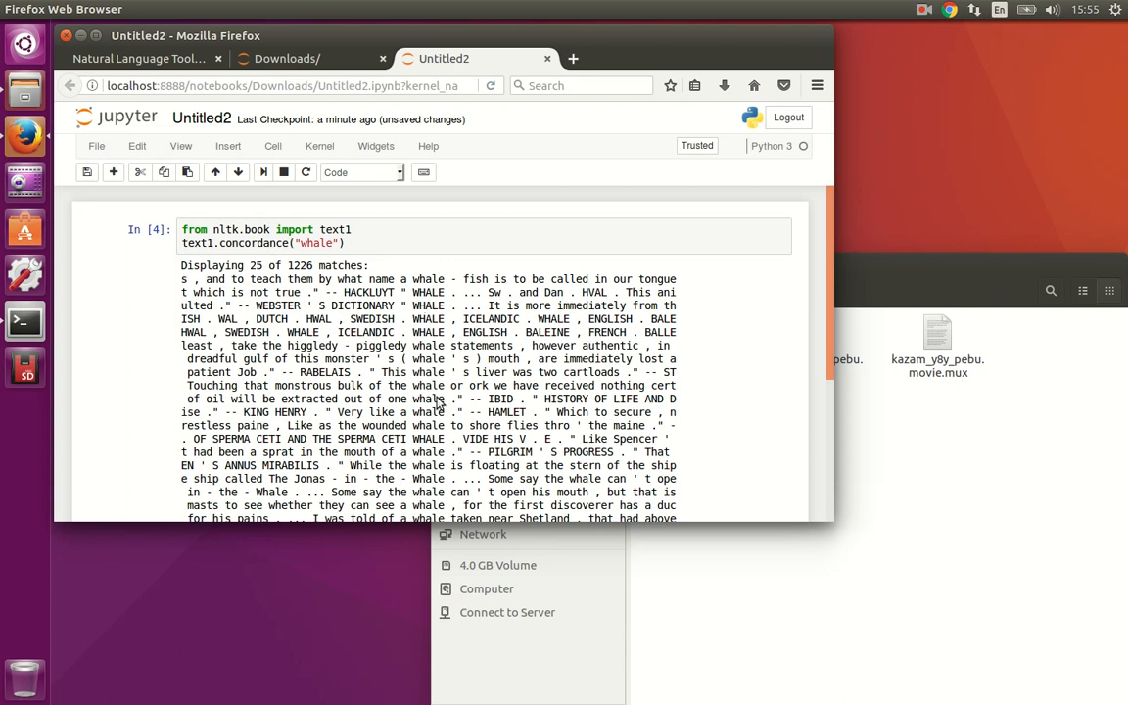
pyautogui.moveTo(300, 271)
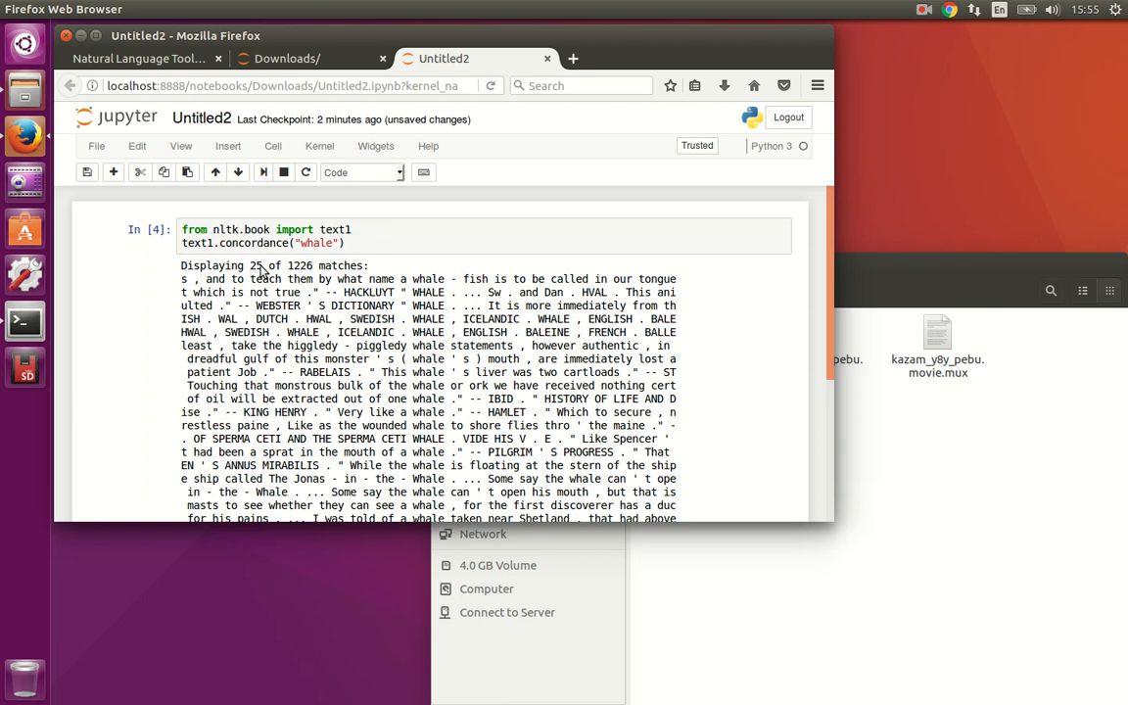
pyautogui.moveTo(299, 275)
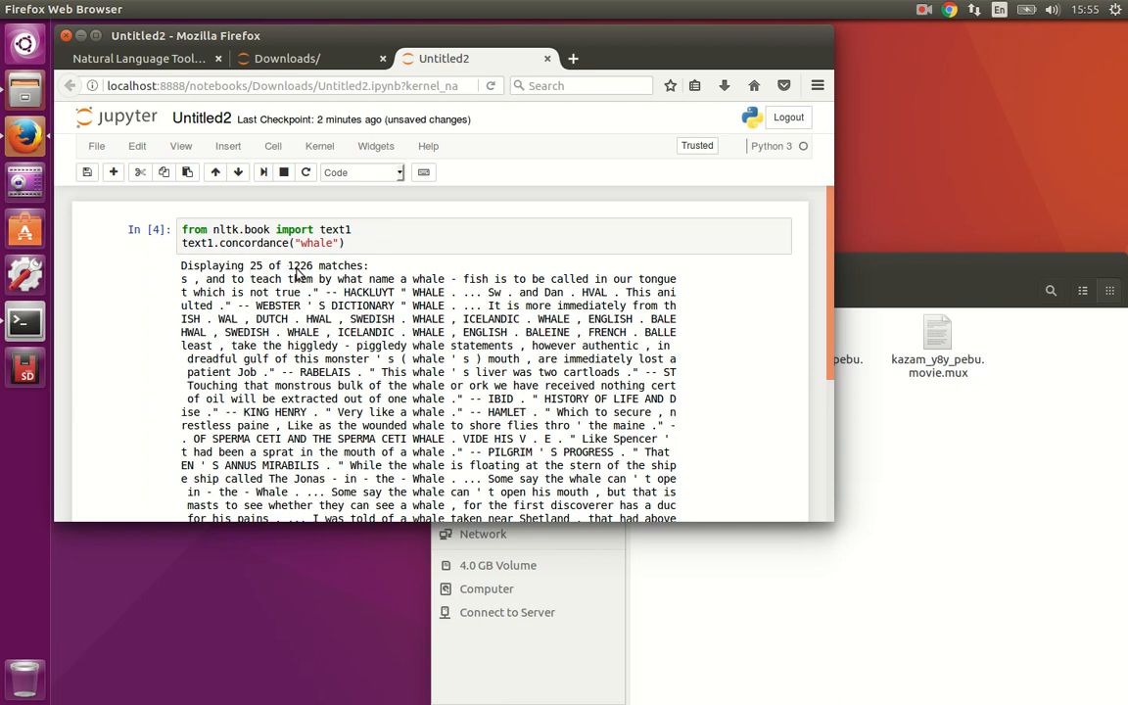
pyautogui.moveTo(452, 336)
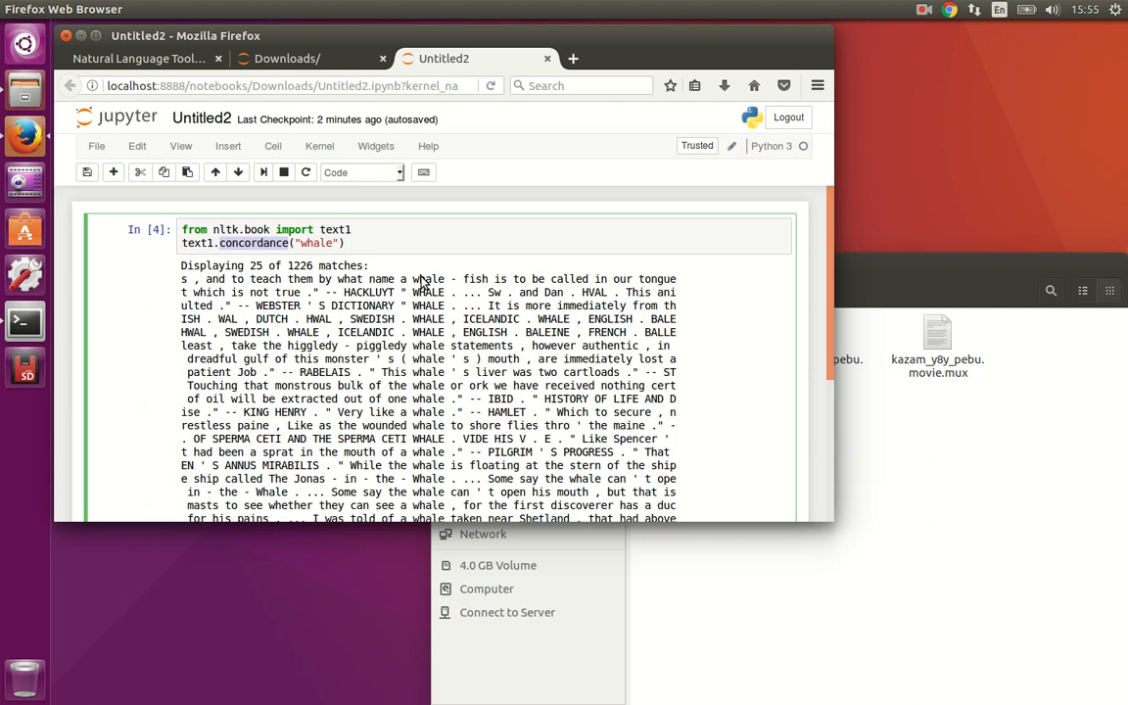
pyautogui.write('similar')
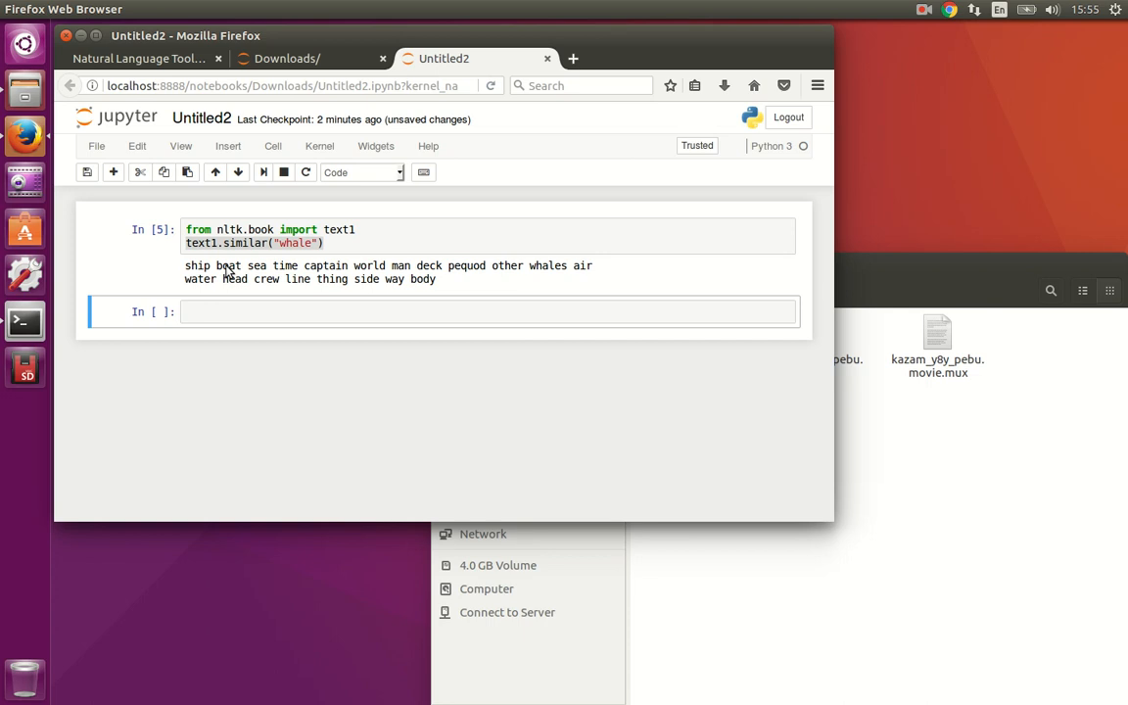
pyautogui.moveTo(232, 270)
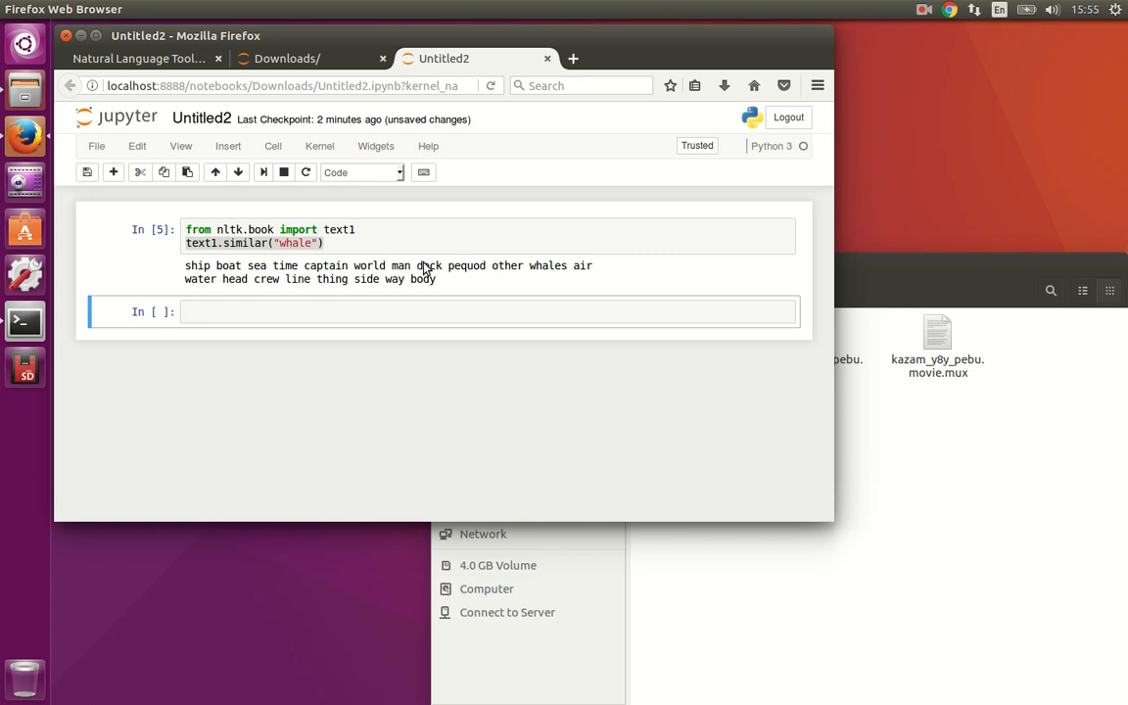
pyautogui.moveTo(419, 285)
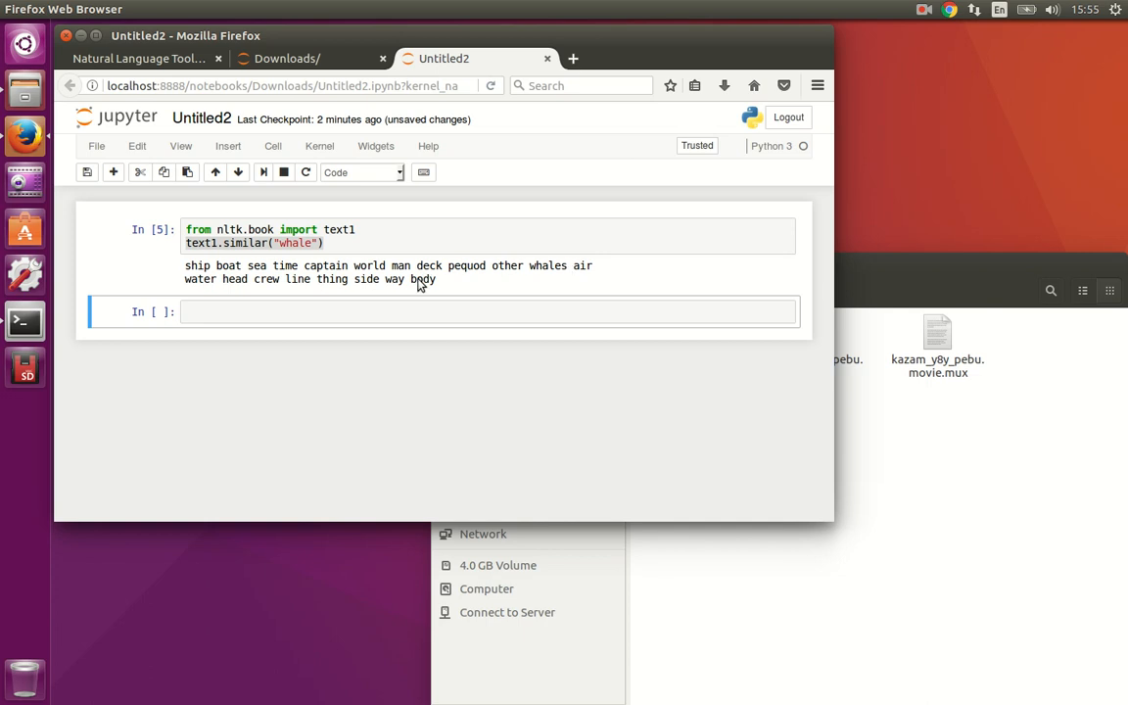
pyautogui.moveTo(385, 287)
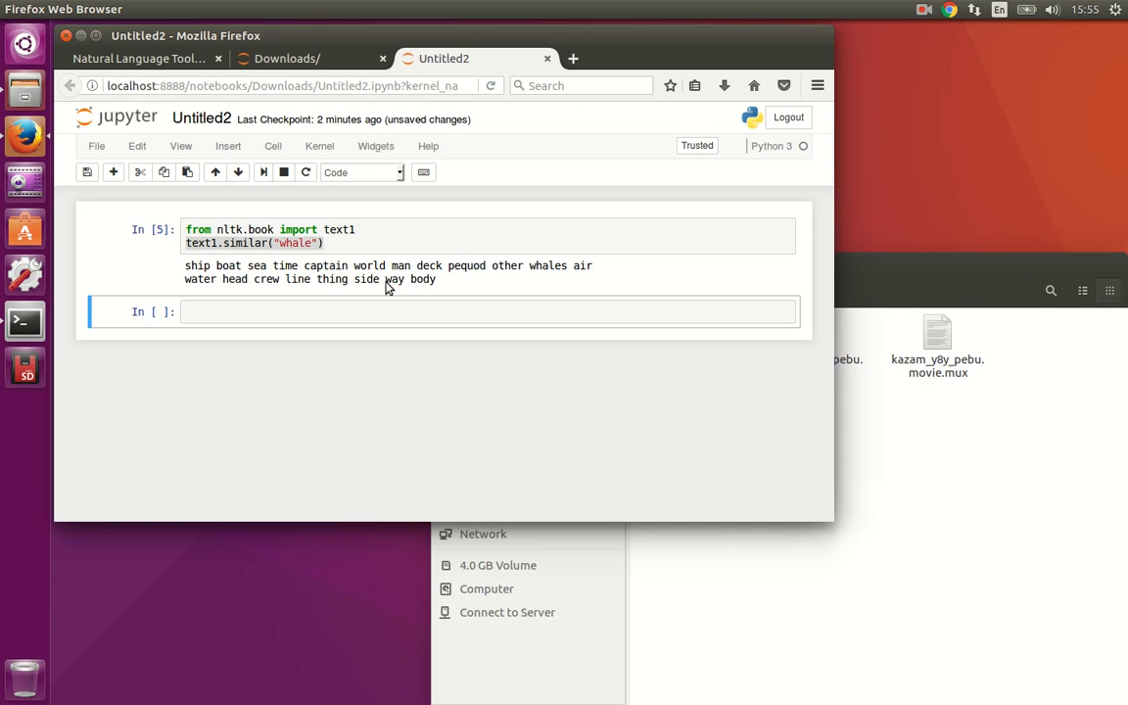
pyautogui.moveTo(392, 282)
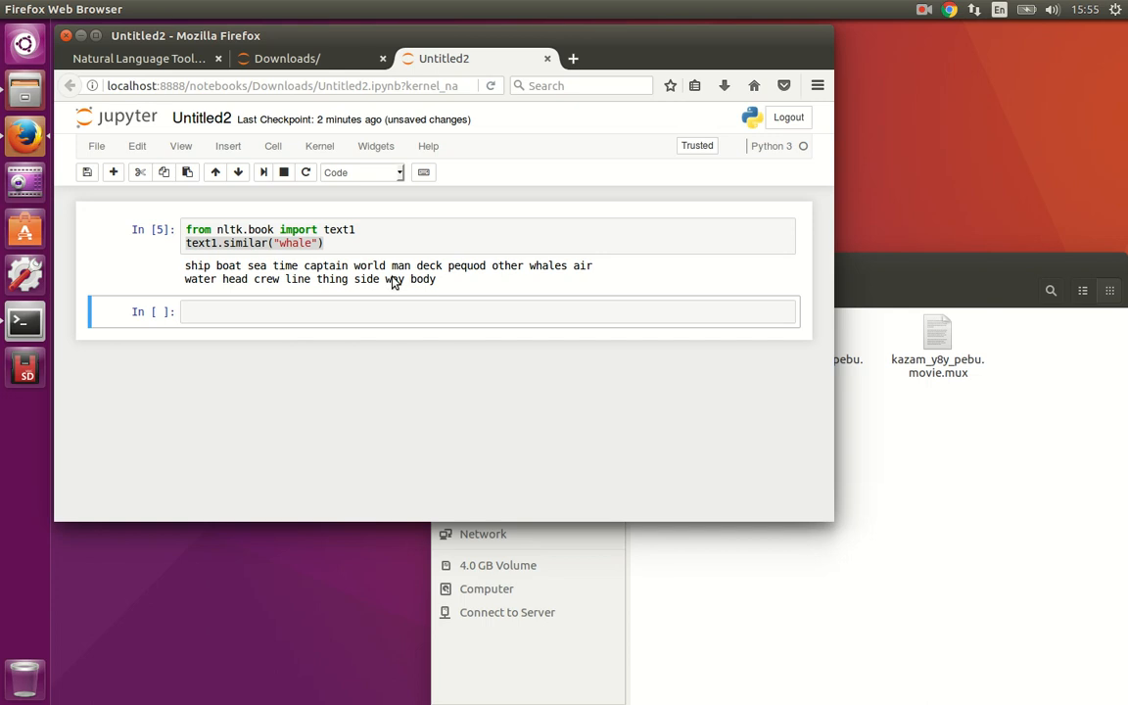
pyautogui.moveTo(416, 273)
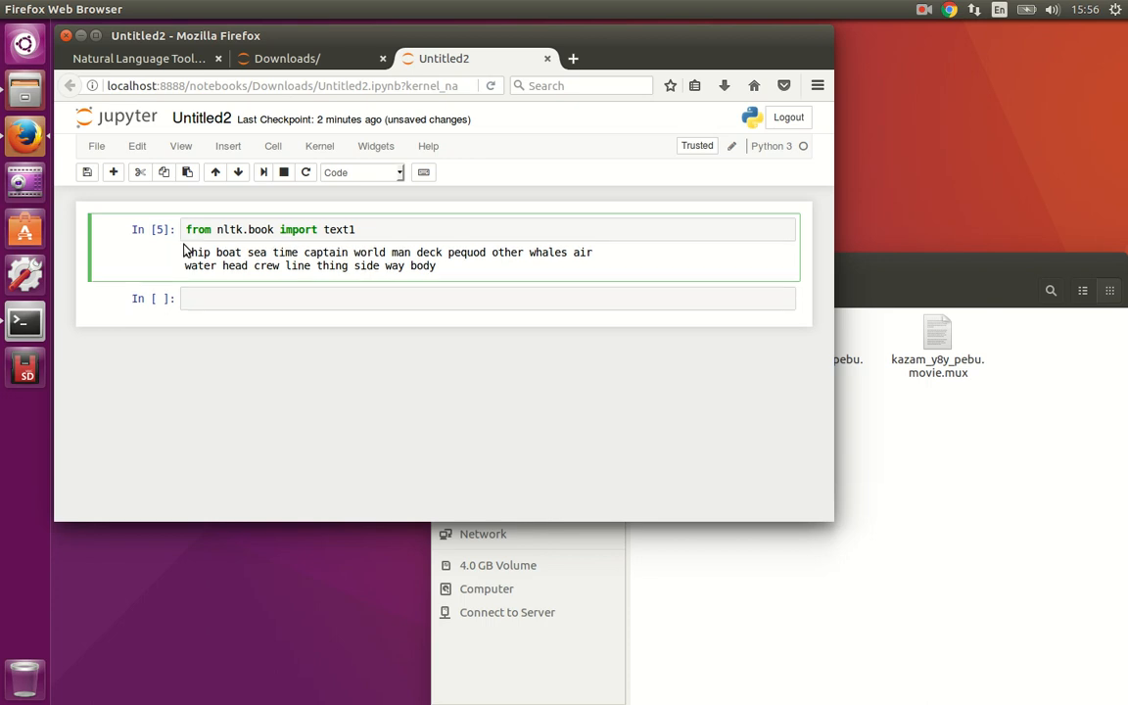
# Run text1.dispersion_plot(["whale", "sea"]) after fixing the misspelled method name.
pyautogui.write('["w"]')
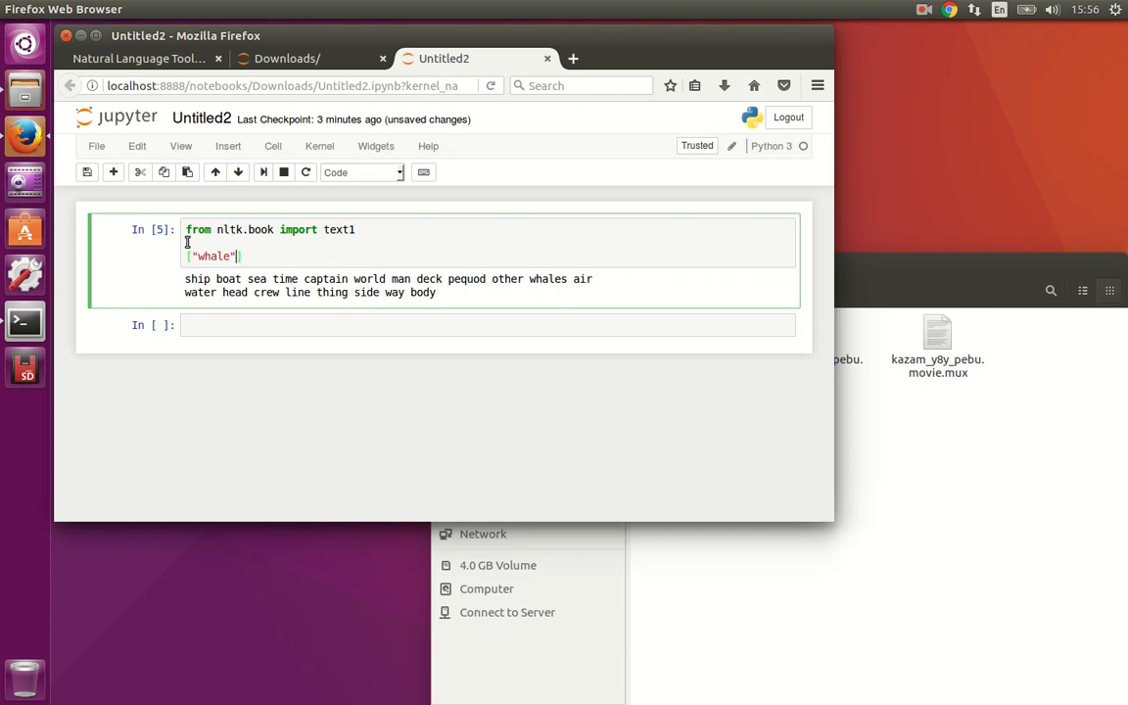
pyautogui.write(', "sea"')
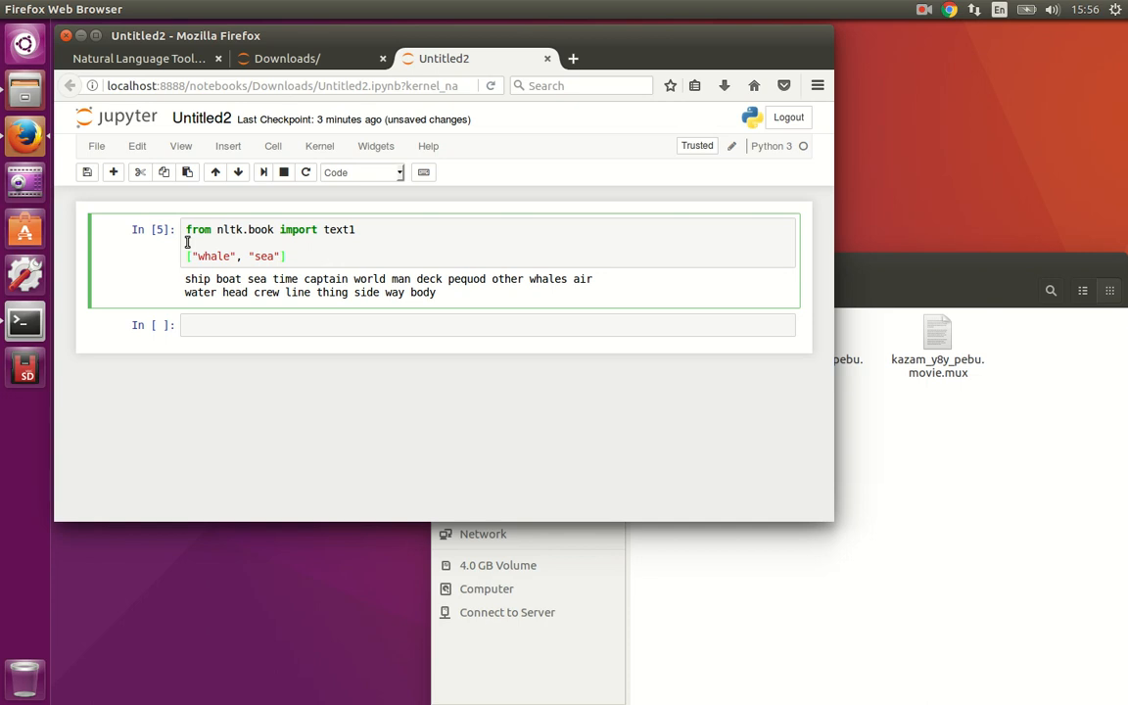
pyautogui.write('text1.')
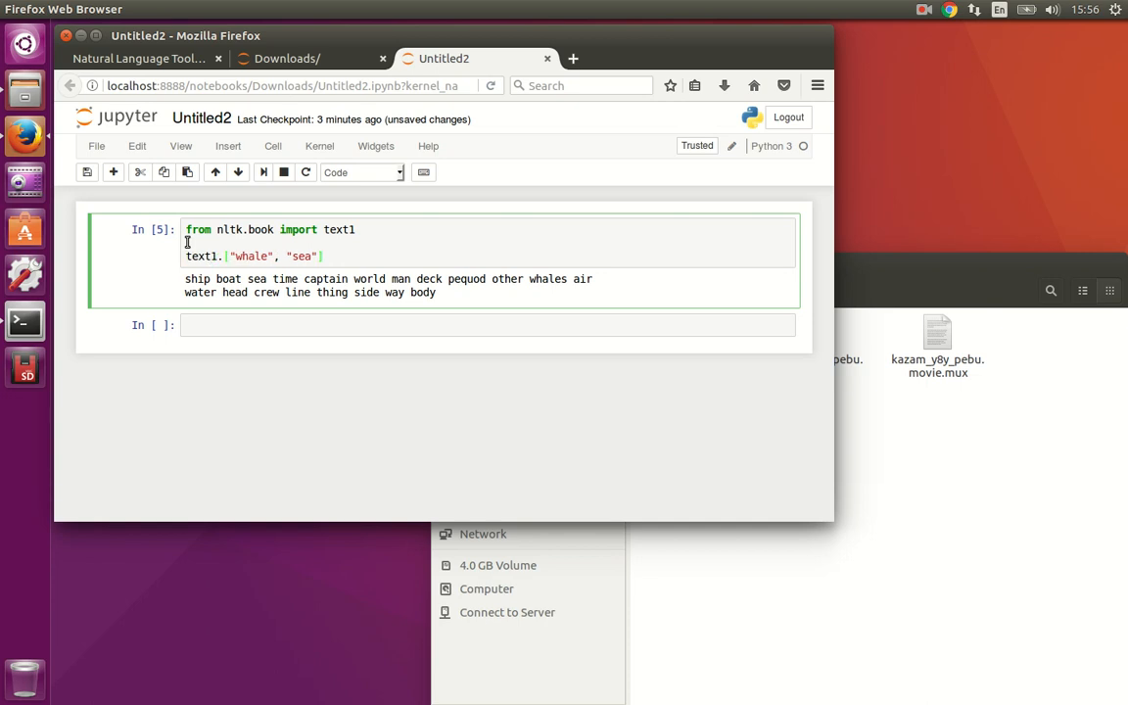
pyautogui.write('dispres')
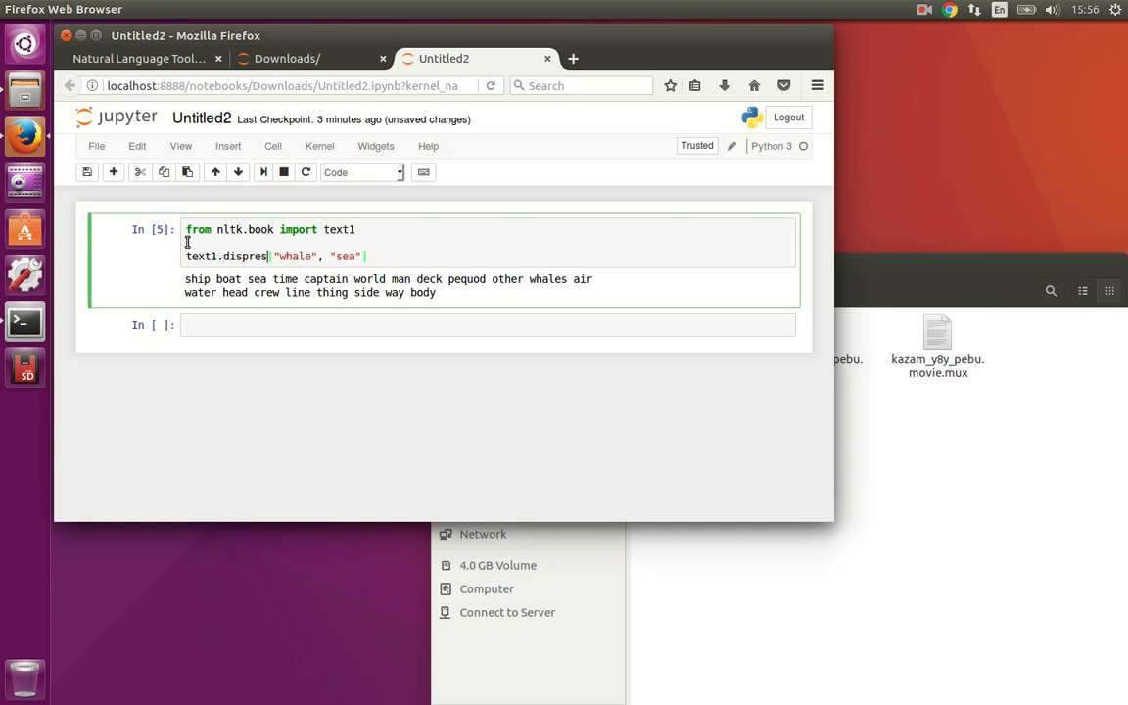
pyautogui.write('ion_plot')
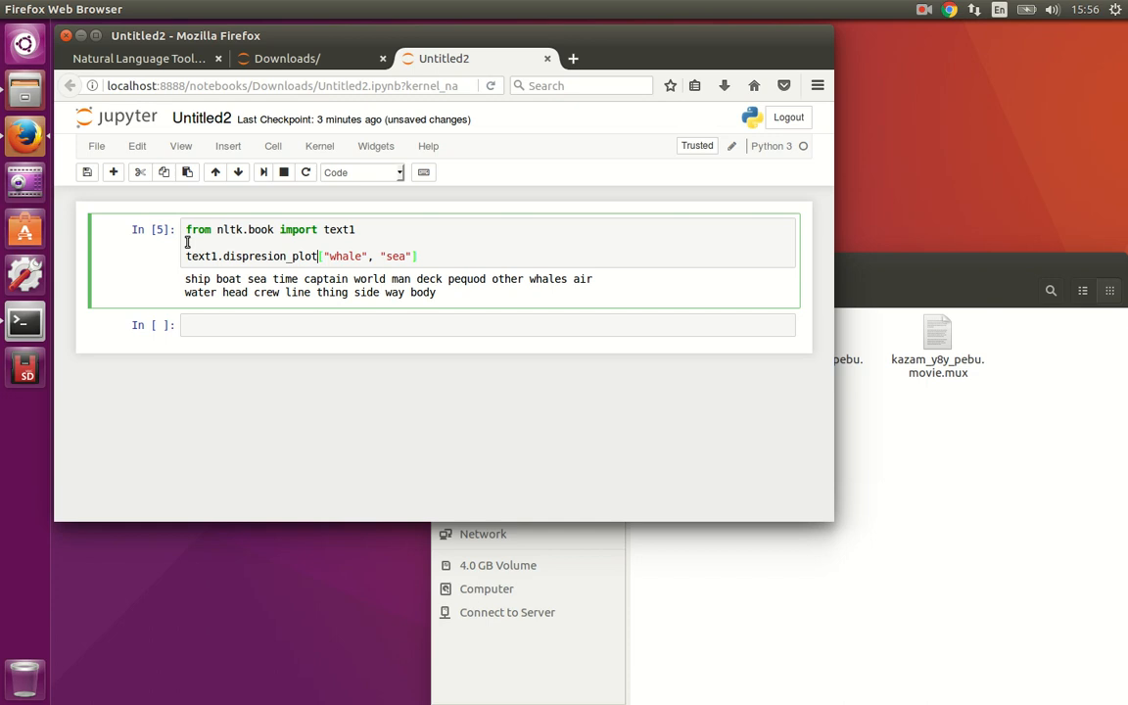
pyautogui.write('[')
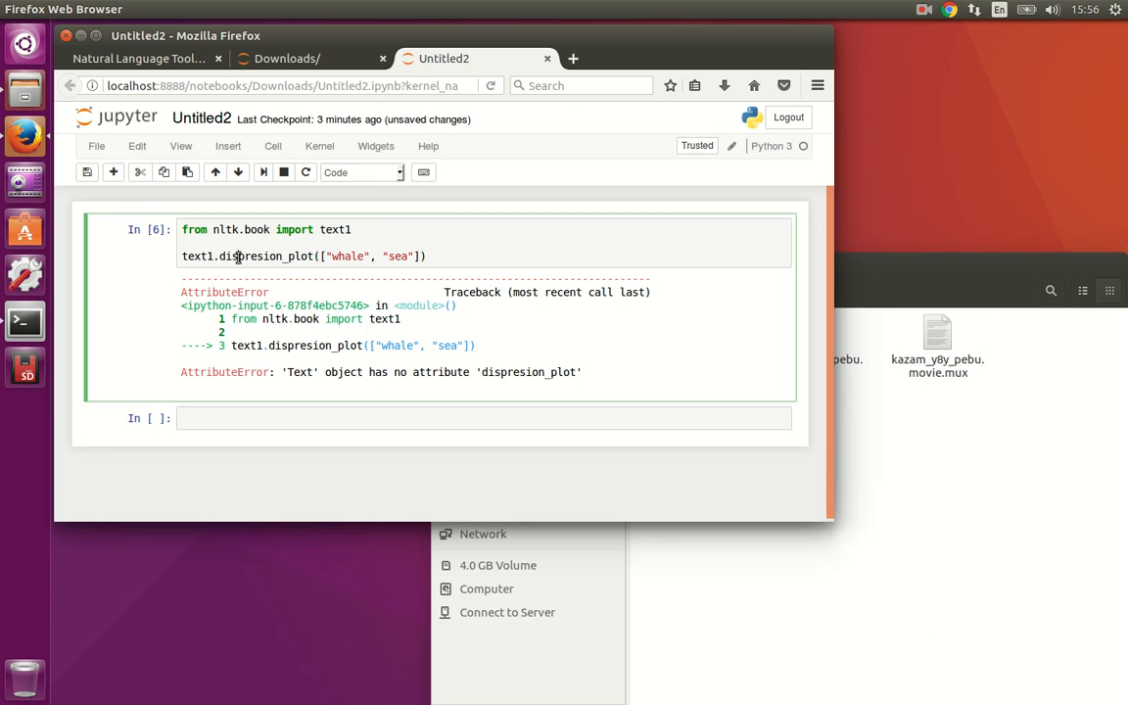
pyautogui.moveTo(243, 282)
pyautogui.write('from nltk import FreqDist')
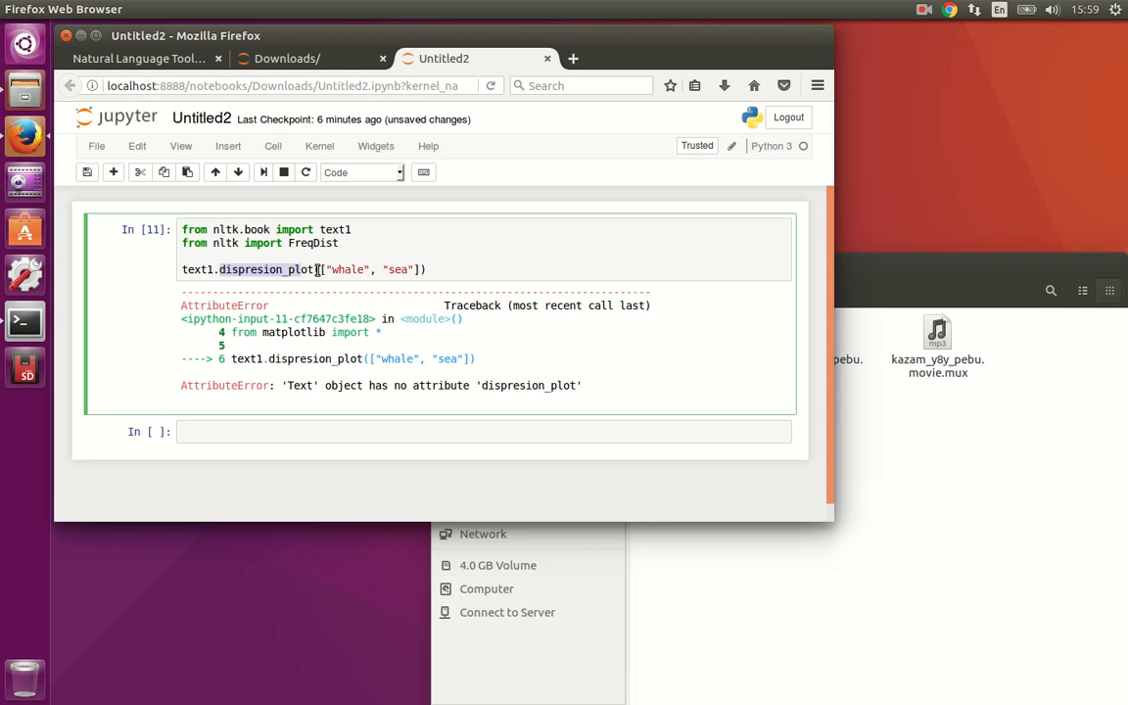
pyautogui.press('BackSpace')
pyautogui.write('e')
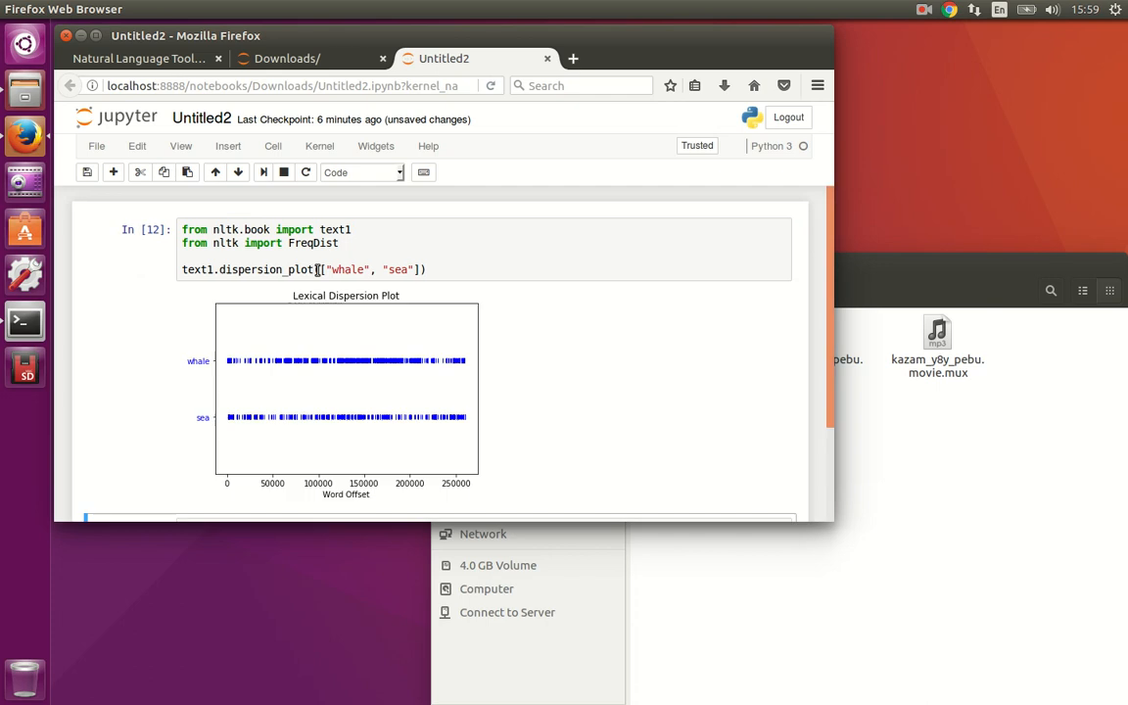
pyautogui.moveTo(336, 394)
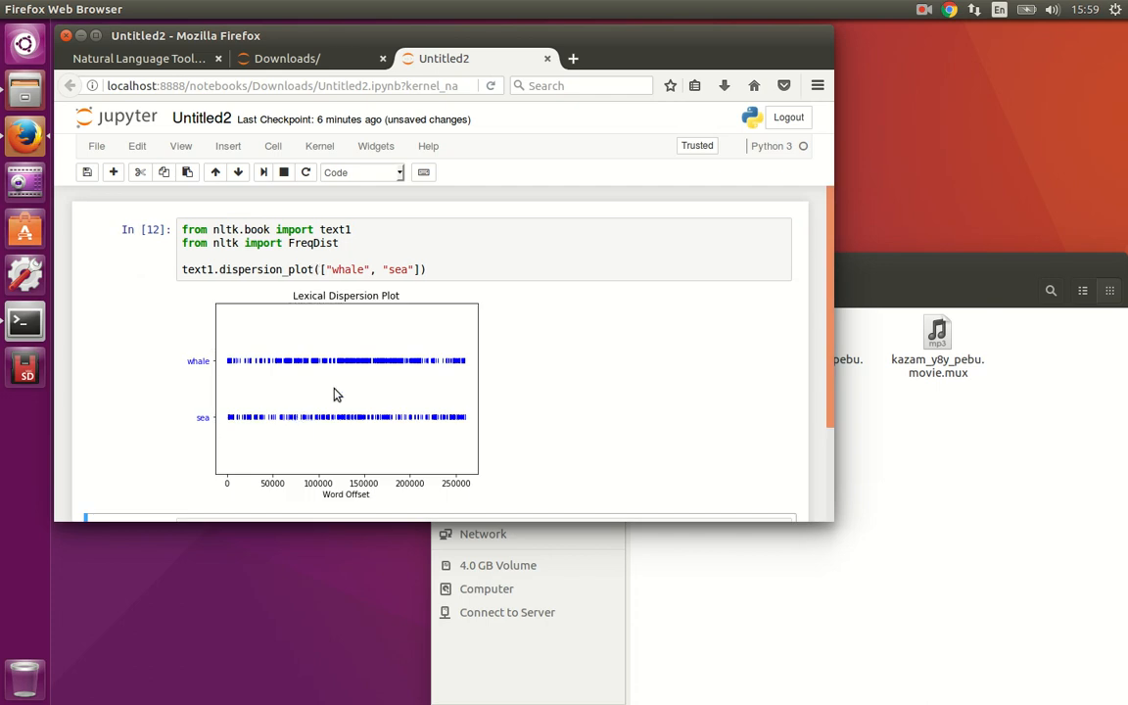
pyautogui.moveTo(360, 290)
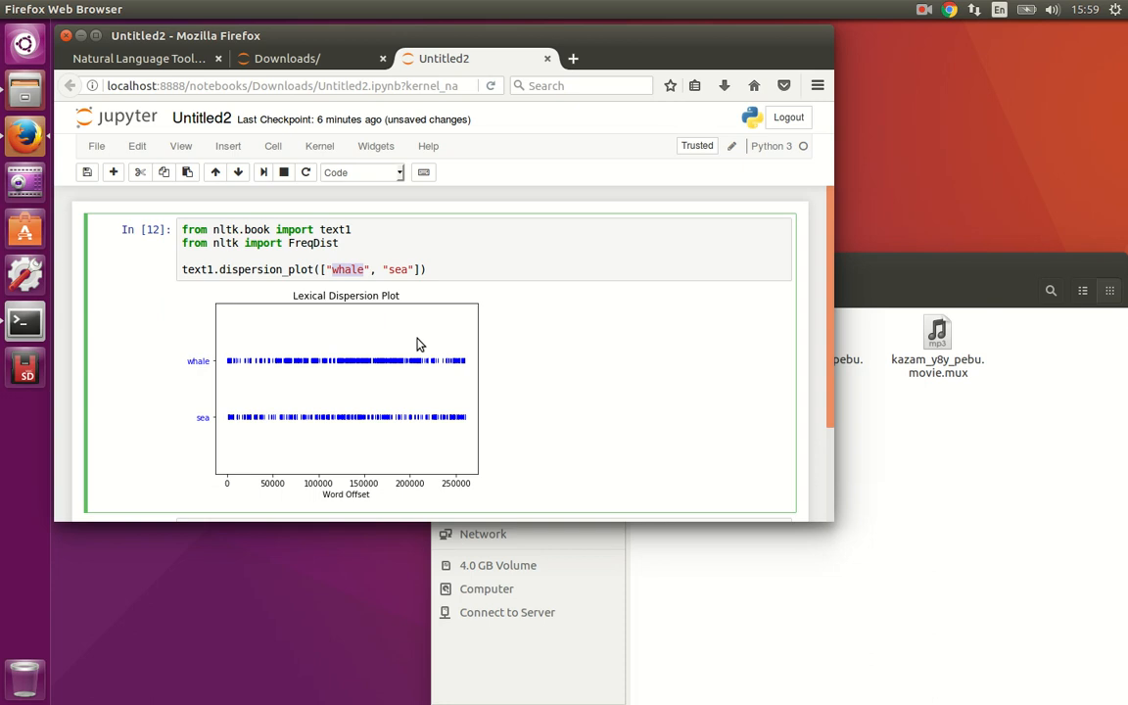
# Swap "whale" for "soil" in the dispersion plot call and rerun it.
pyautogui.write('soil')
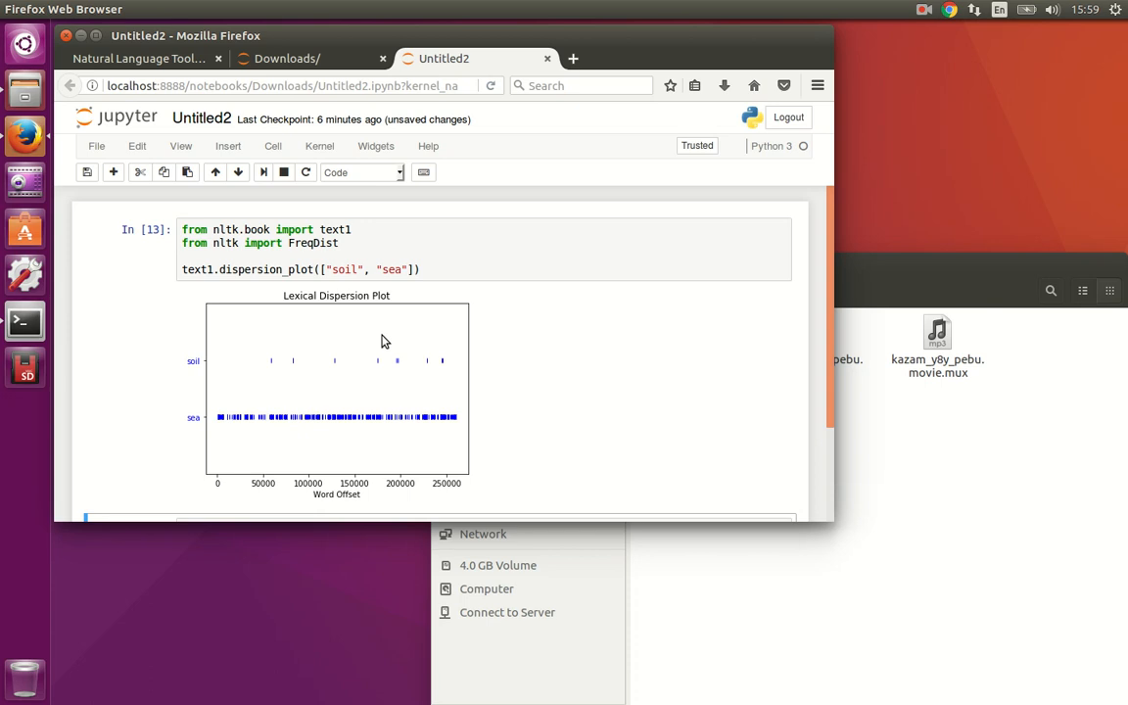
pyautogui.moveTo(379, 357)
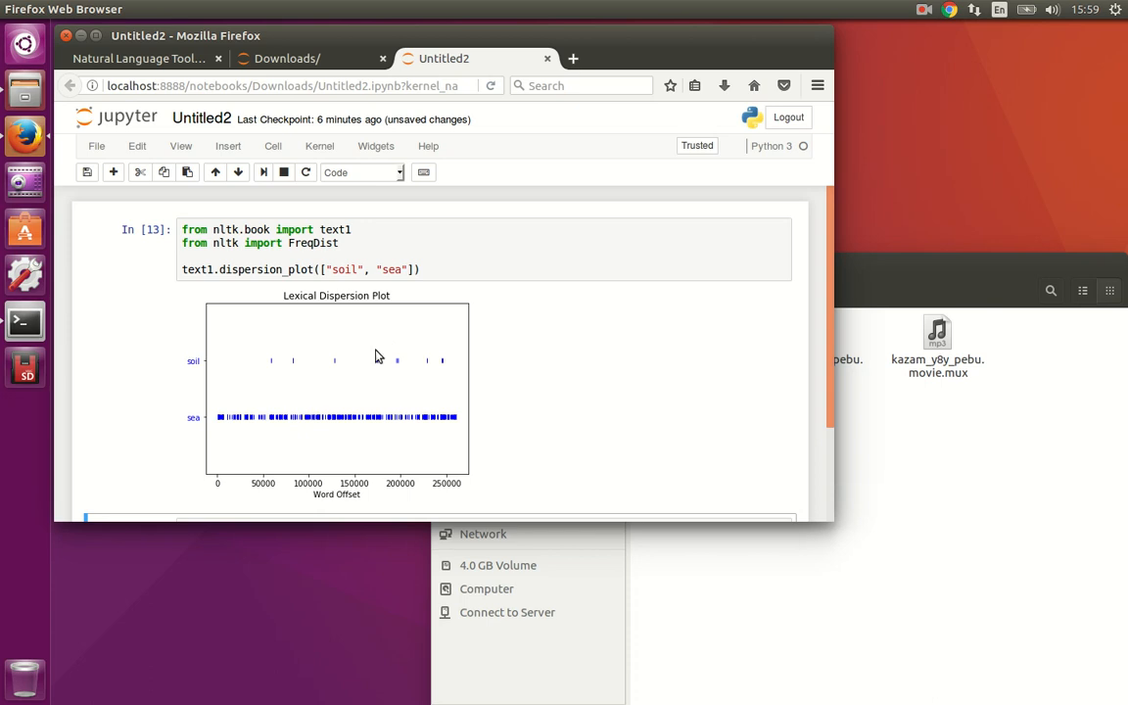
pyautogui.moveTo(242, 420)
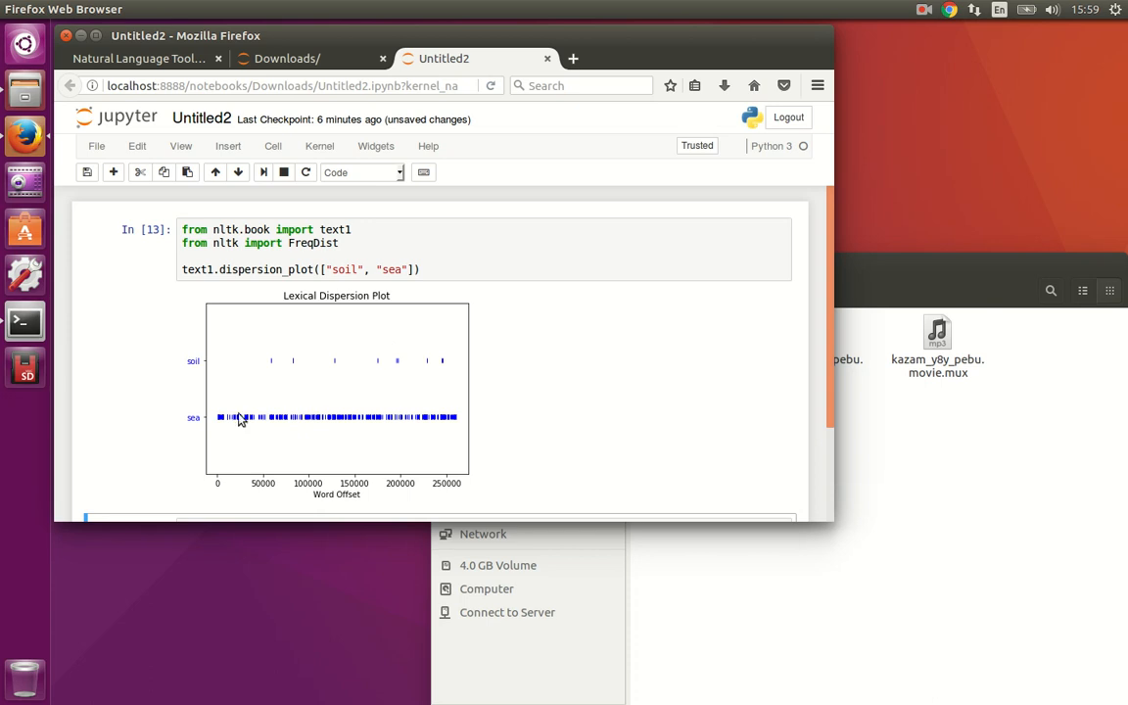
pyautogui.moveTo(258, 421)
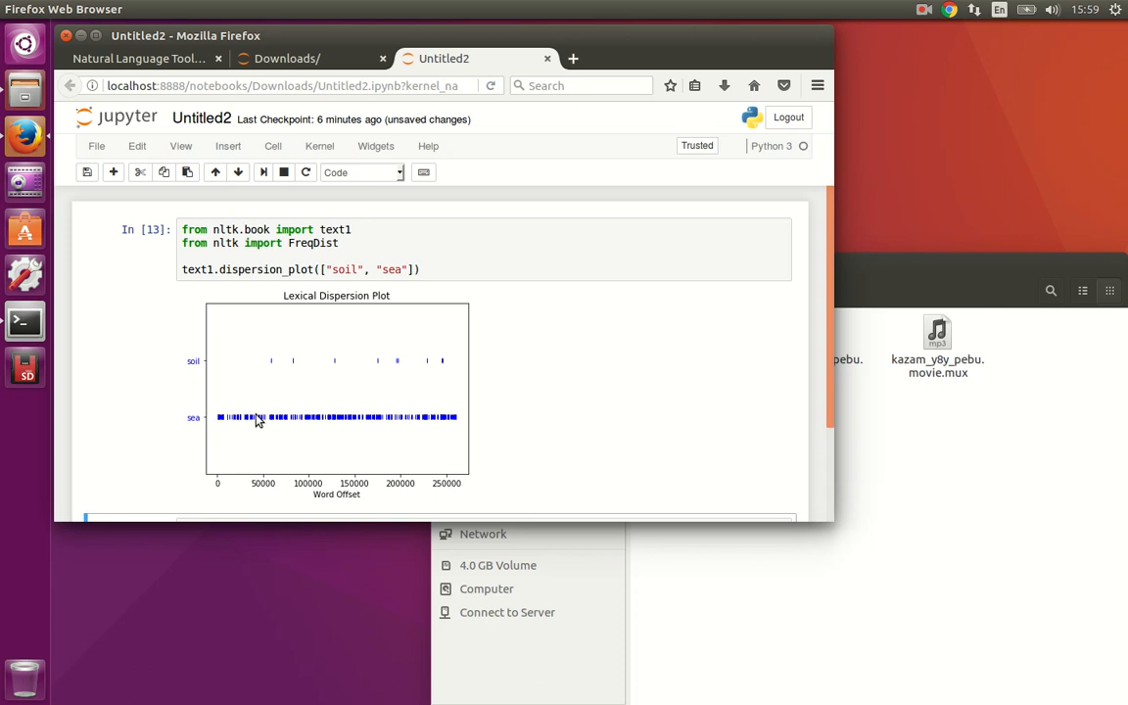
pyautogui.moveTo(418, 415)
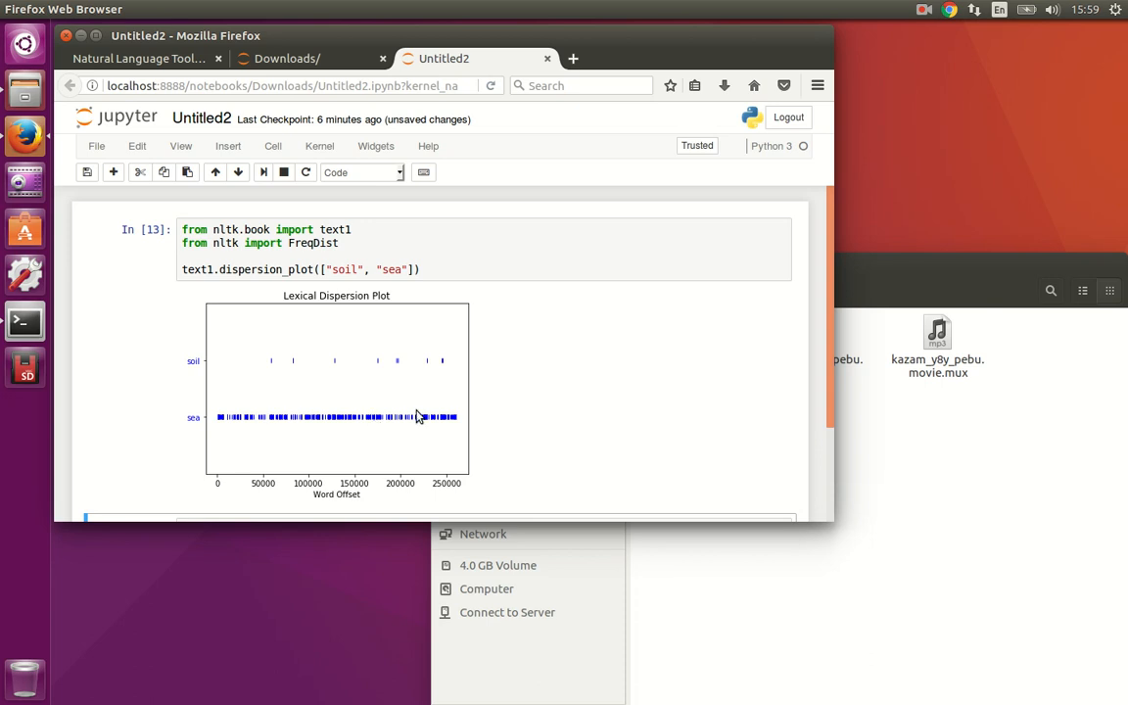
pyautogui.moveTo(411, 379)
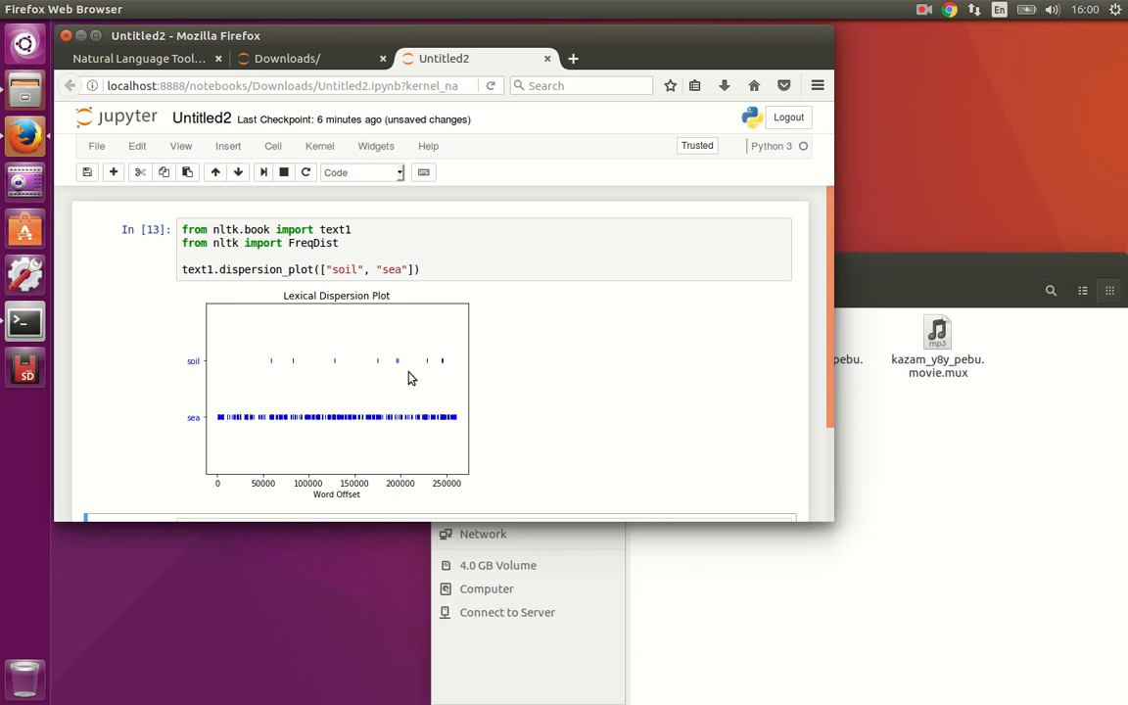
pyautogui.moveTo(426, 323)
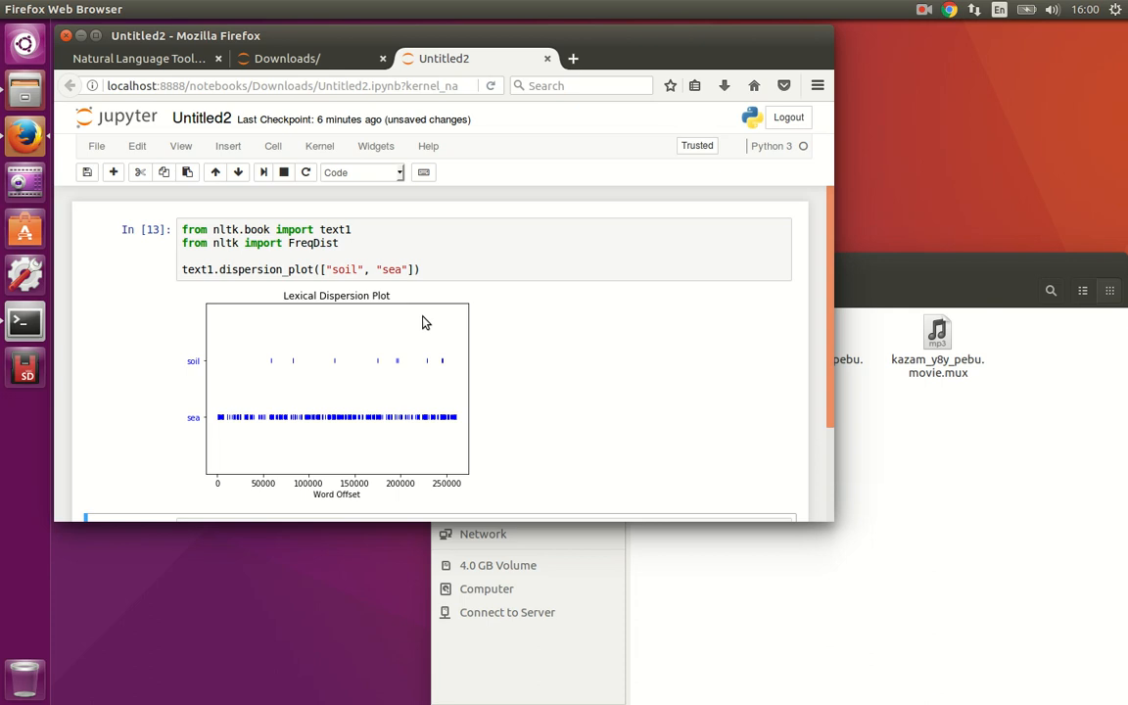
# Replace the plot line with len(text1), reporting 260819 tokens.
pyautogui.click(428, 269)
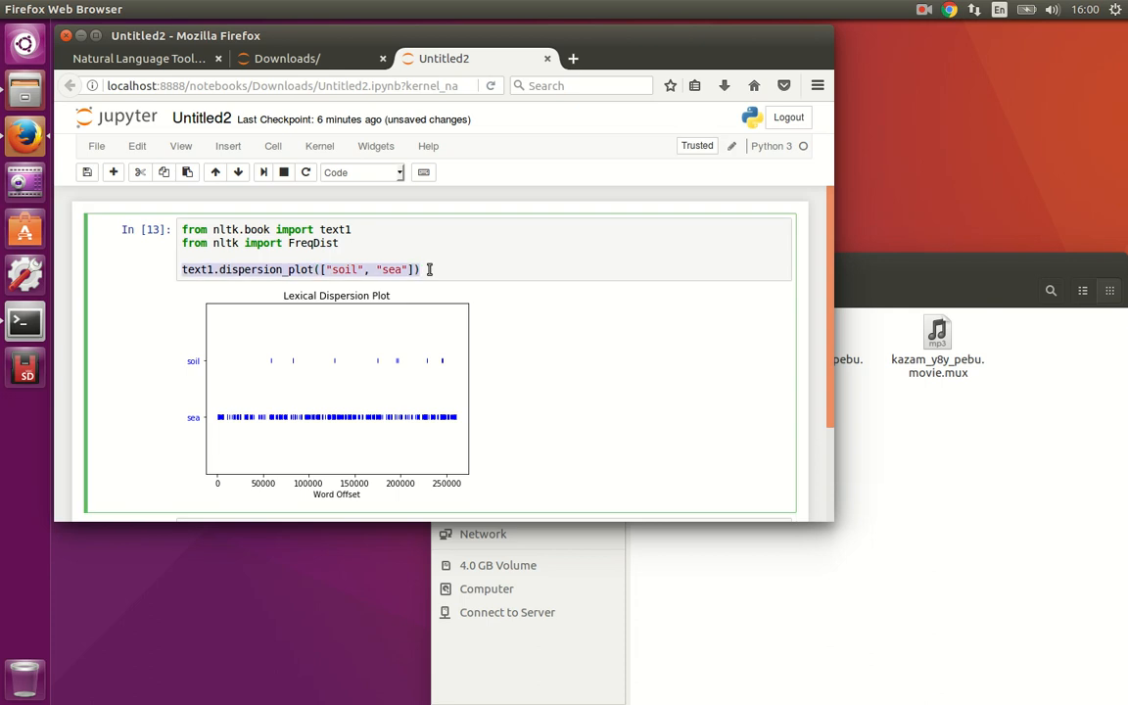
pyautogui.write('len(text1')
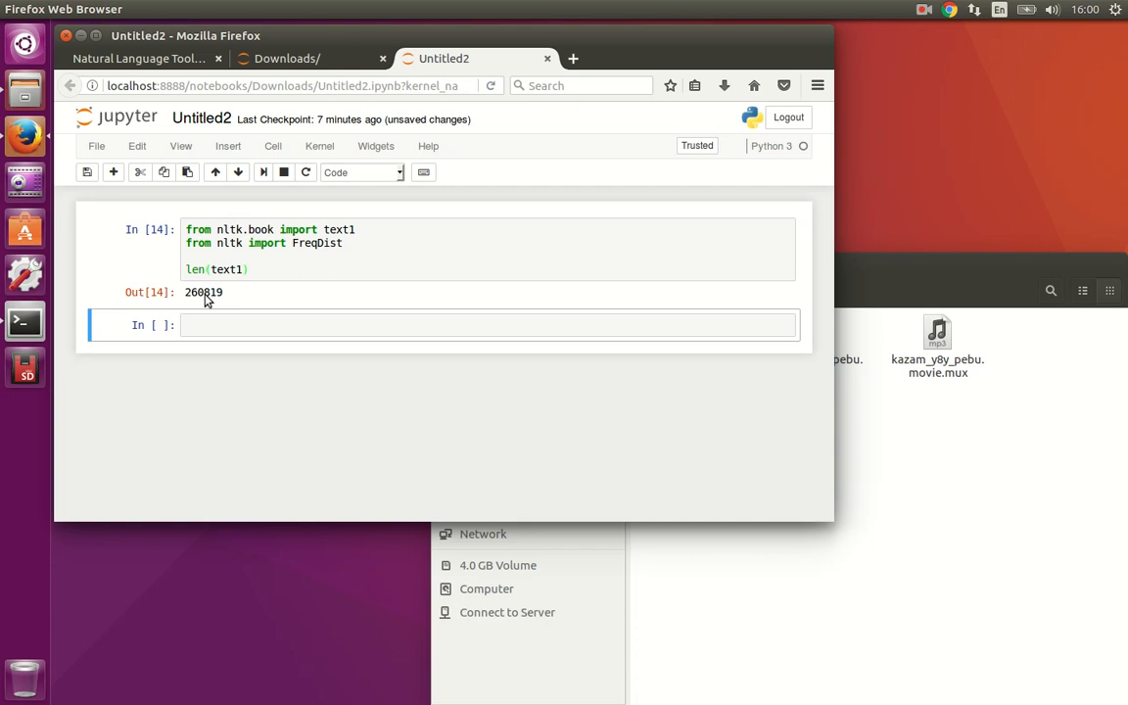
pyautogui.click(274, 269)
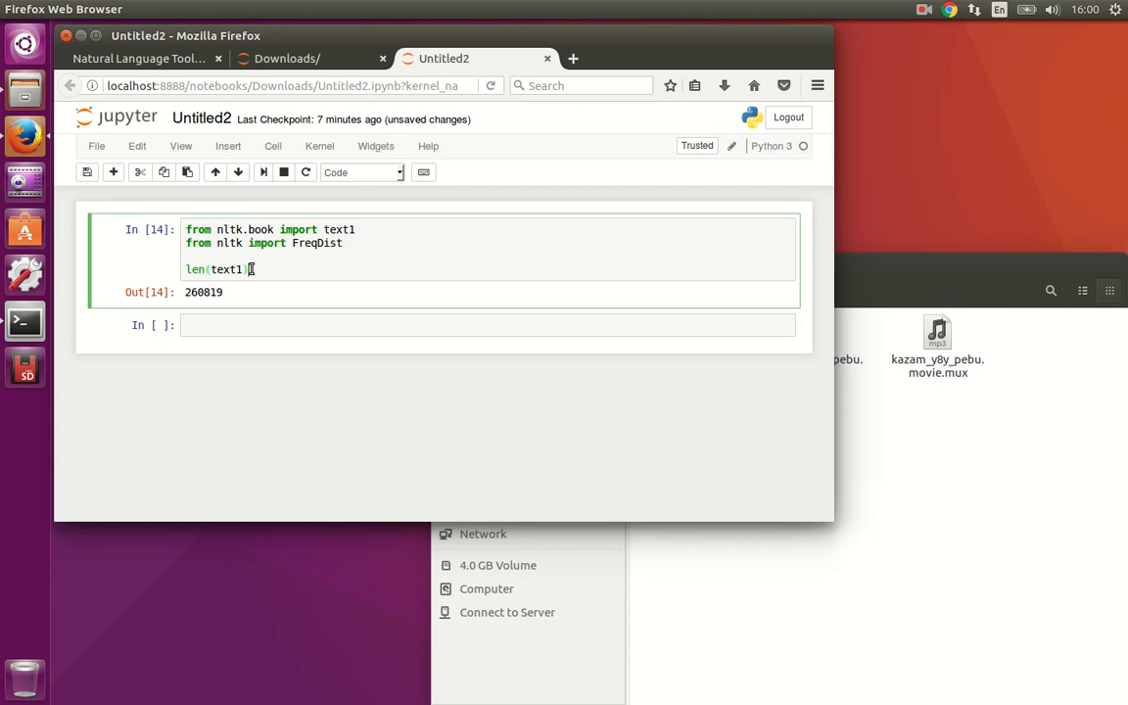
# Run sorted(set(text1)) and scroll through the alphabetical list of distinct tokens.
pyautogui.write('sq')
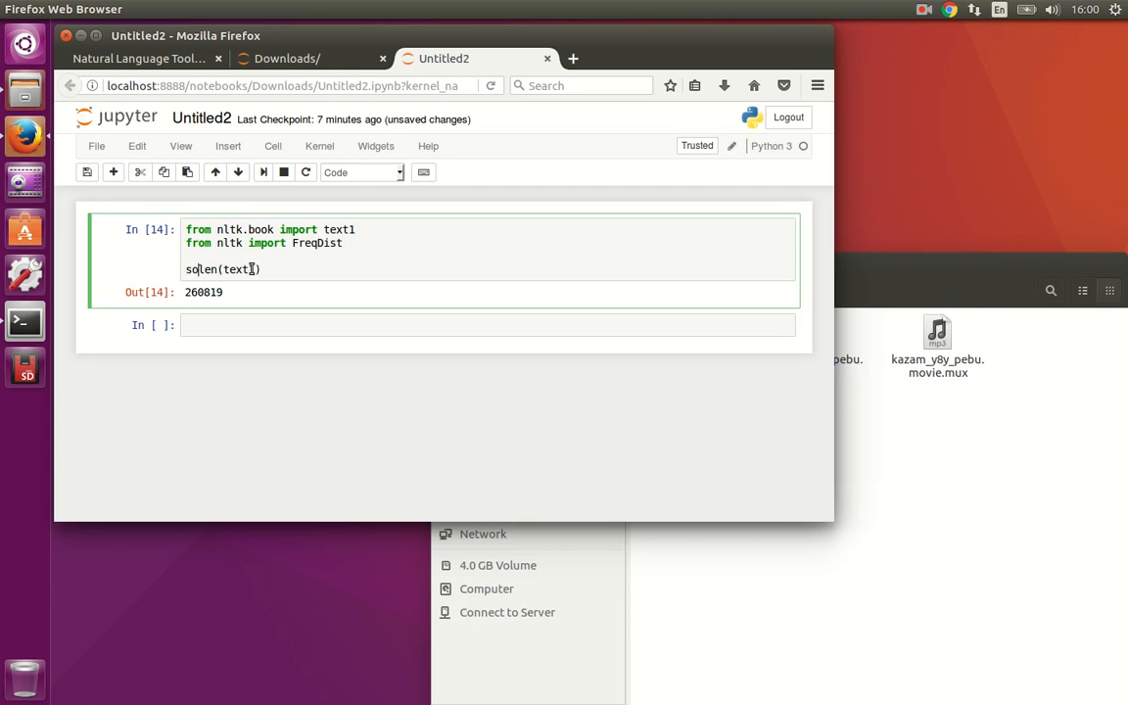
pyautogui.write('orted(set')
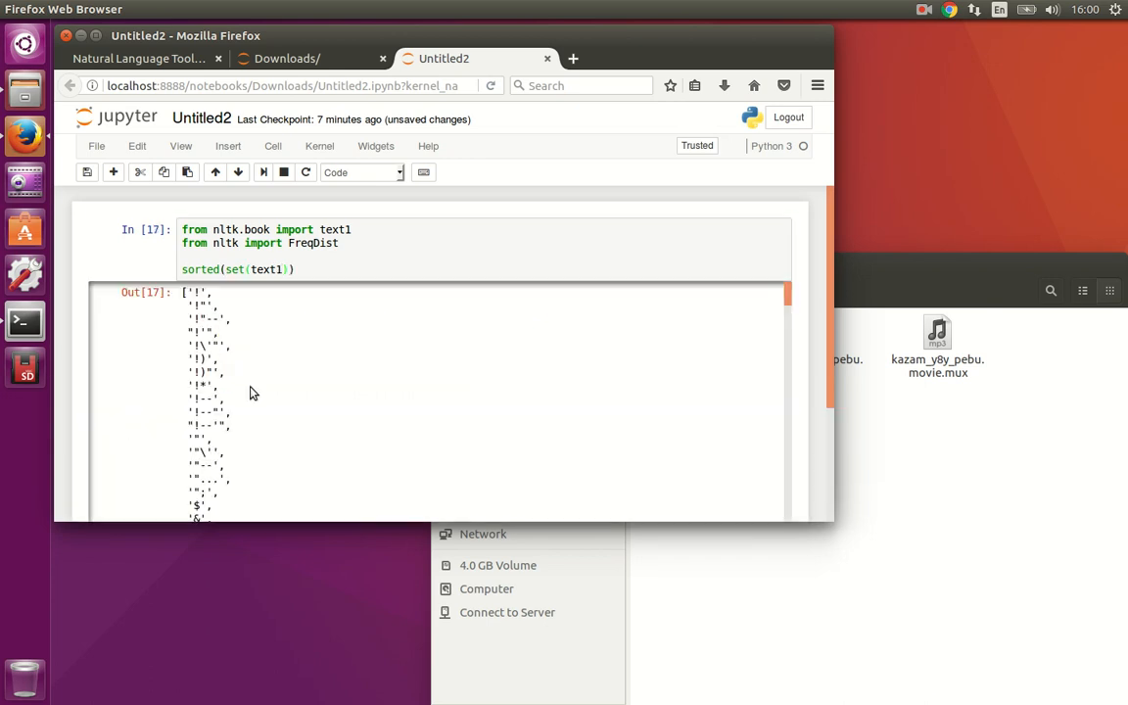
pyautogui.scroll(-3)
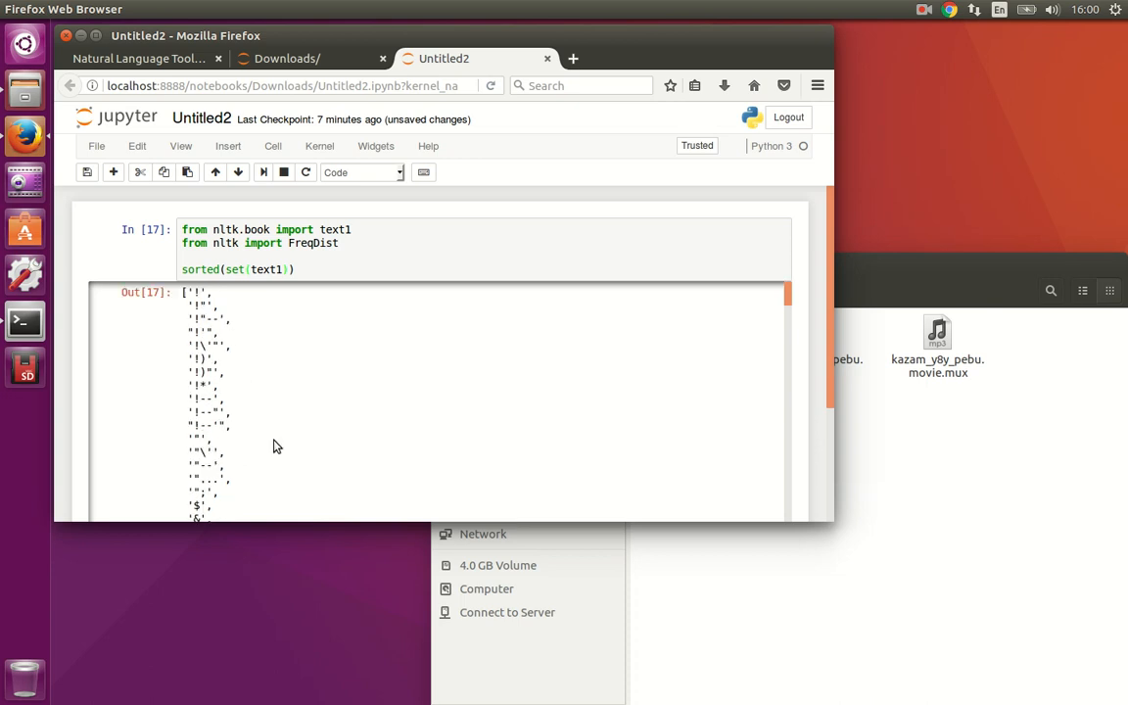
pyautogui.scroll(-3)
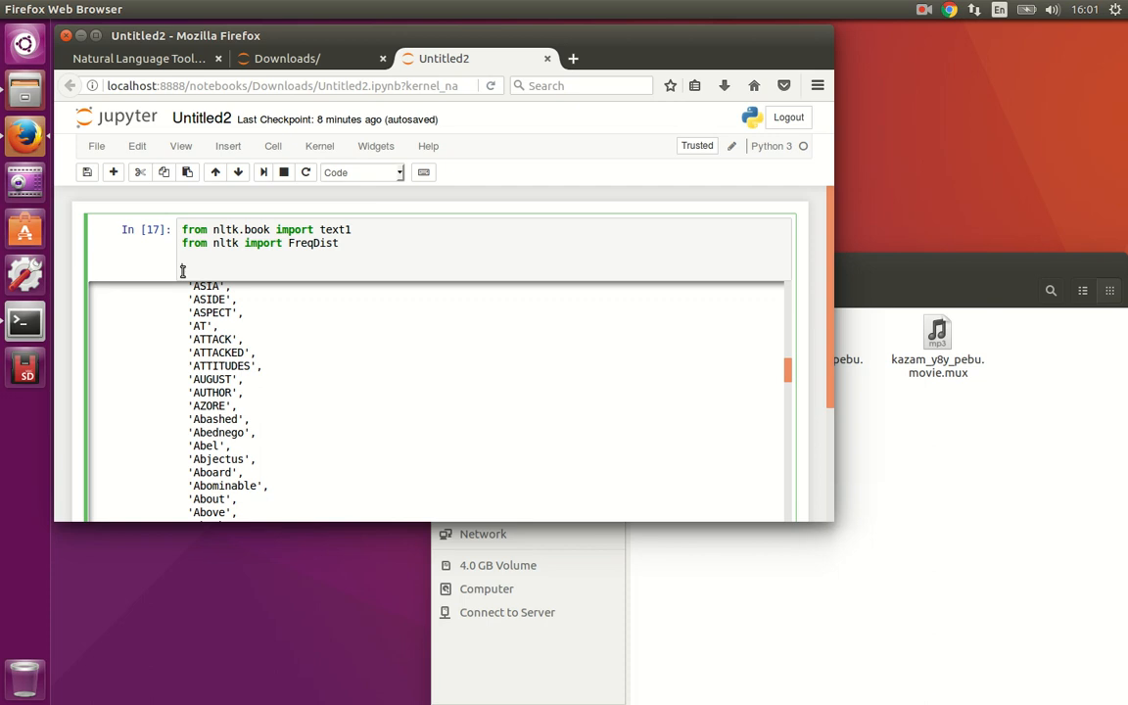
# Run len(set(text1)) / len(text1), giving a lexical diversity of about 0.074.
pyautogui.write('len')
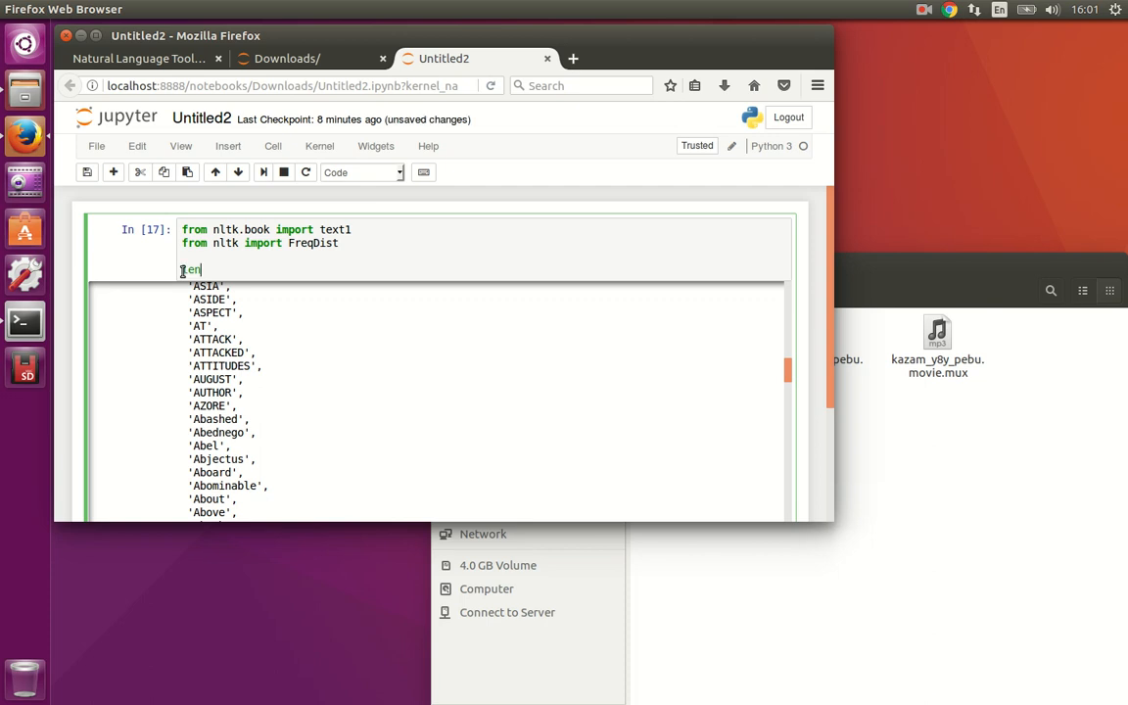
pyautogui.write('(set(text1))')
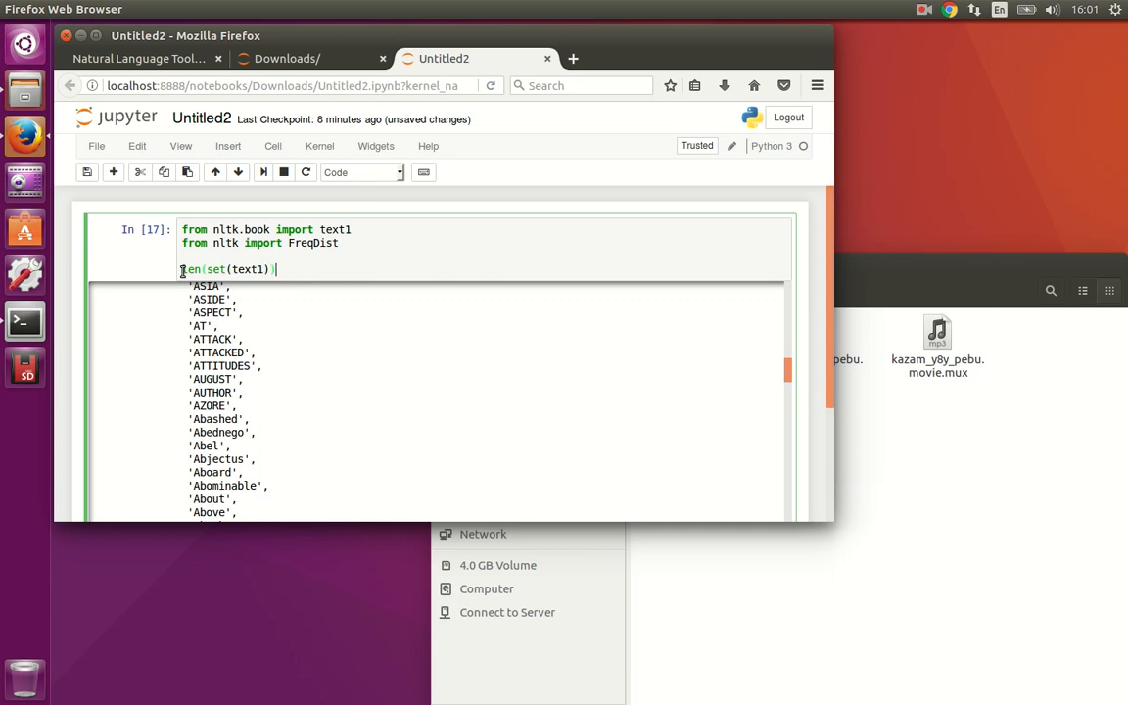
pyautogui.write('/')
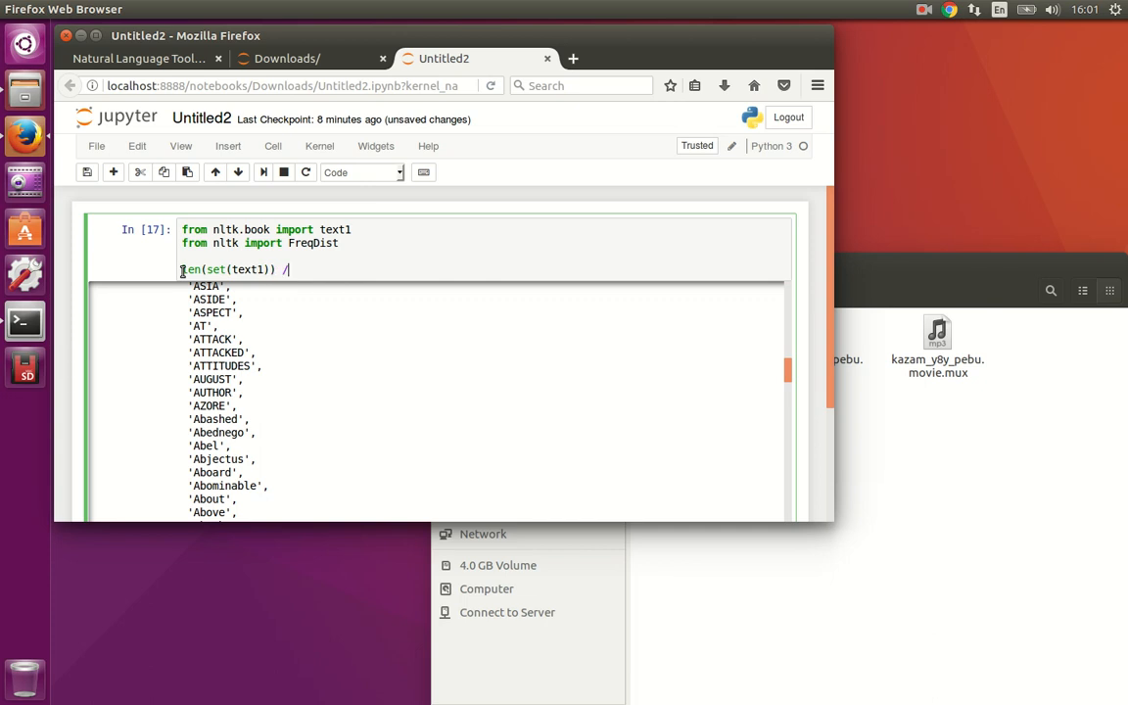
pyautogui.write('len(text1)')
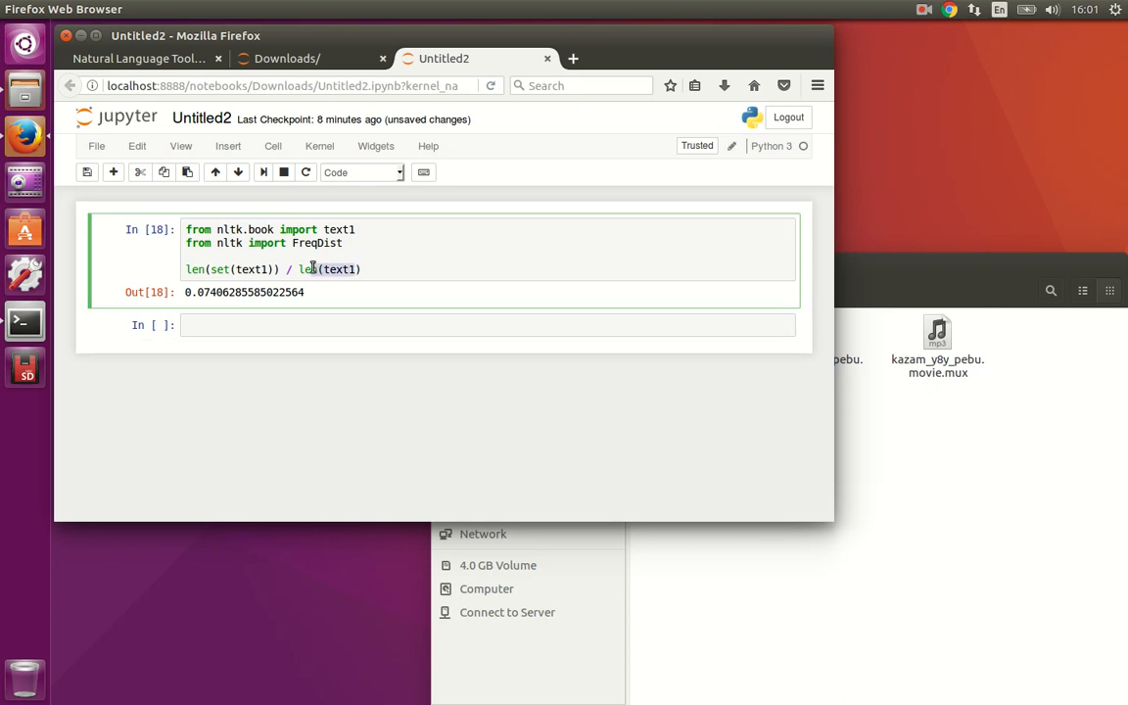
pyautogui.moveTo(230, 269)
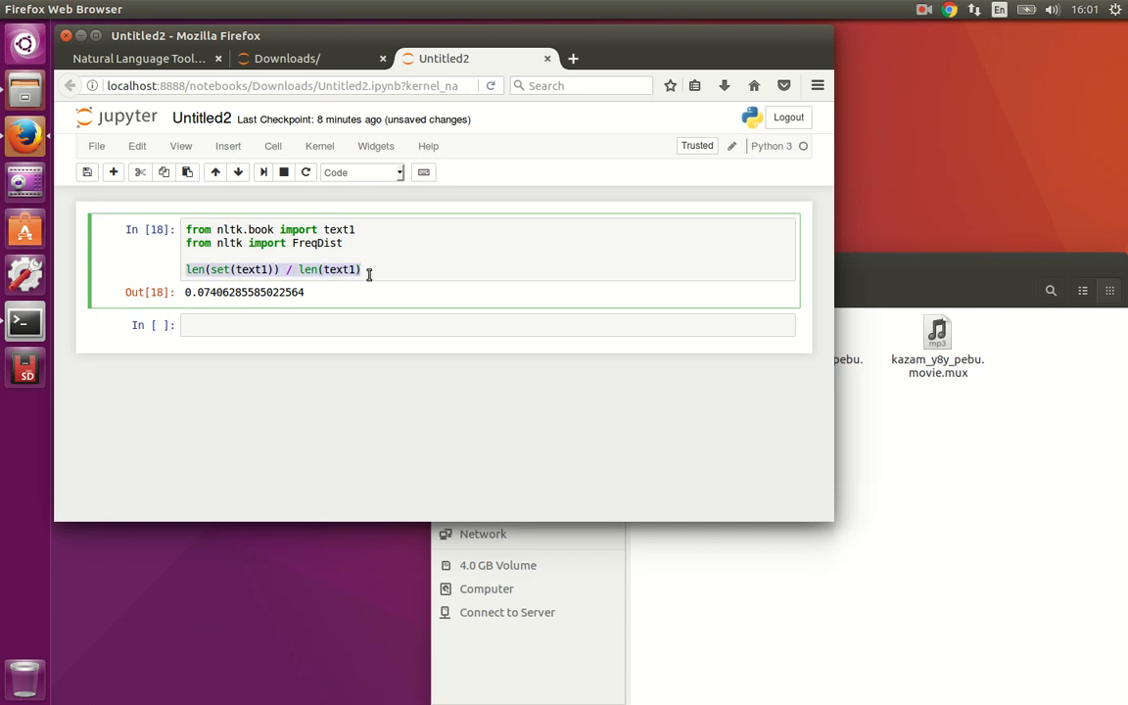
# Run text1.count("sun"), returning 102, then begin a '# whi' comment line.
pyautogui.write('text1')
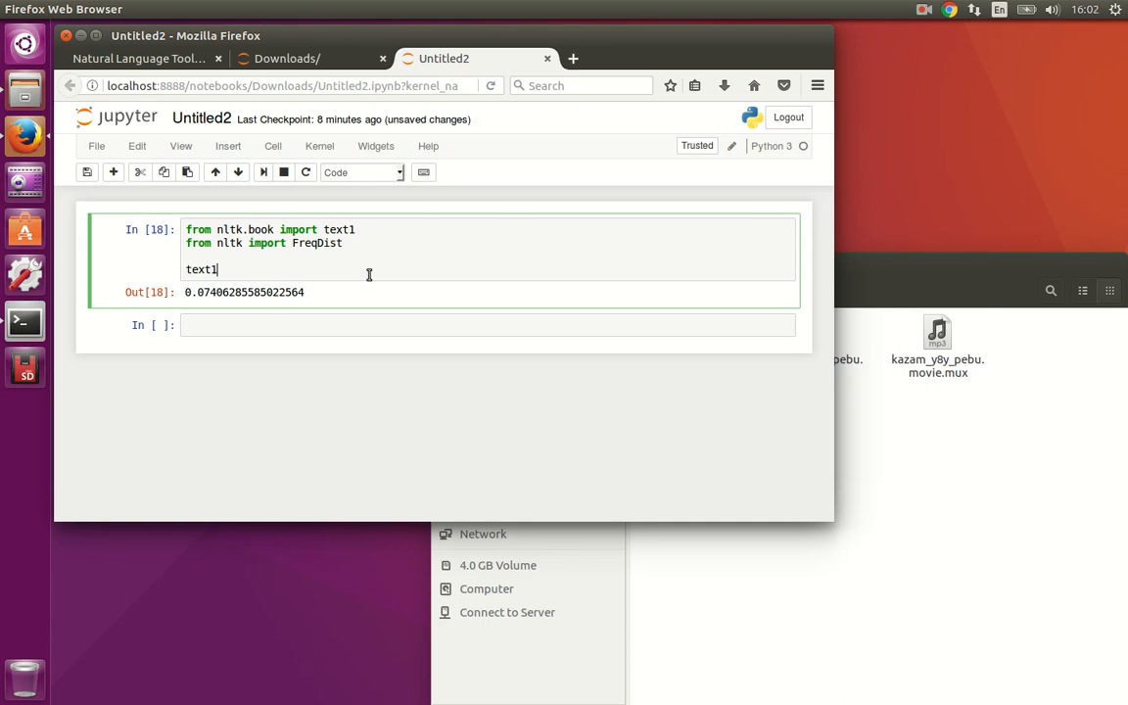
pyautogui.write('.count("s")')
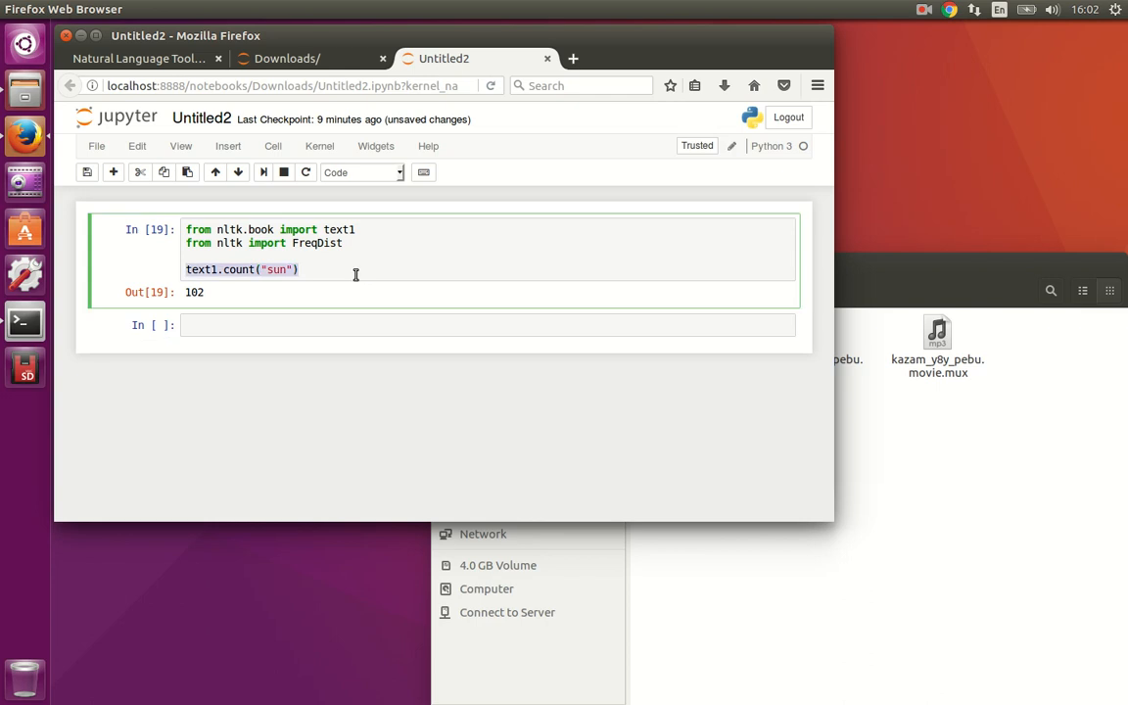
pyautogui.write('# which word appears at location')
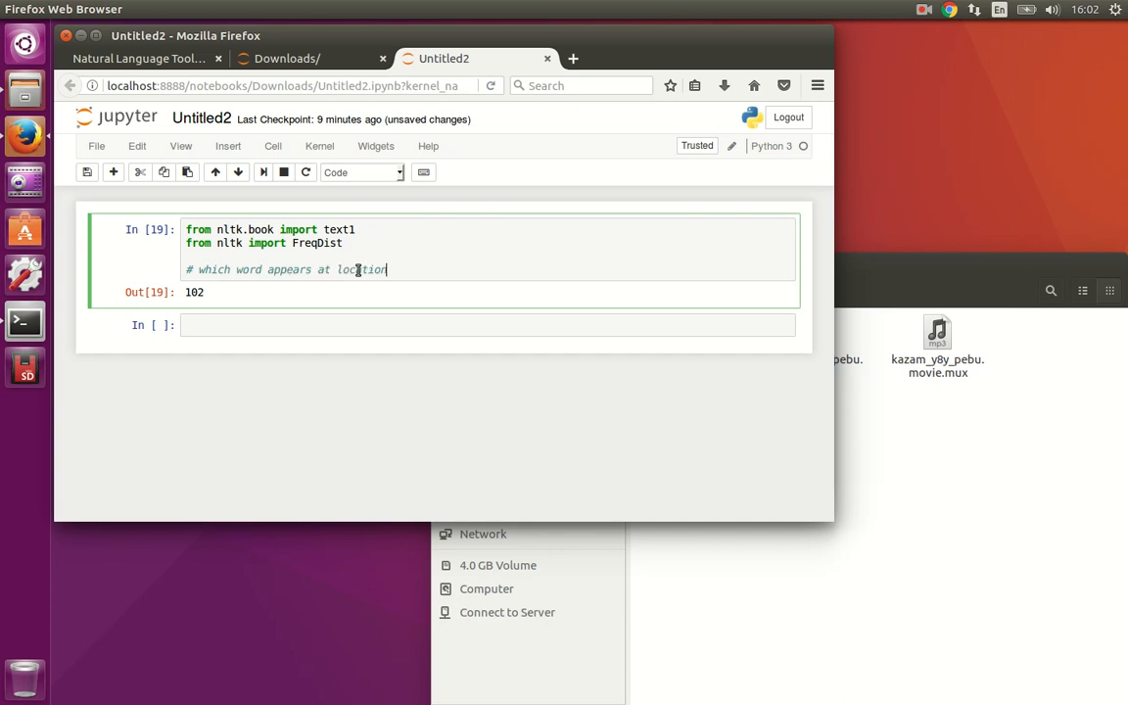
# Look up text1[122], which returns the word 'ignorance'.
pyautogui.write('122')
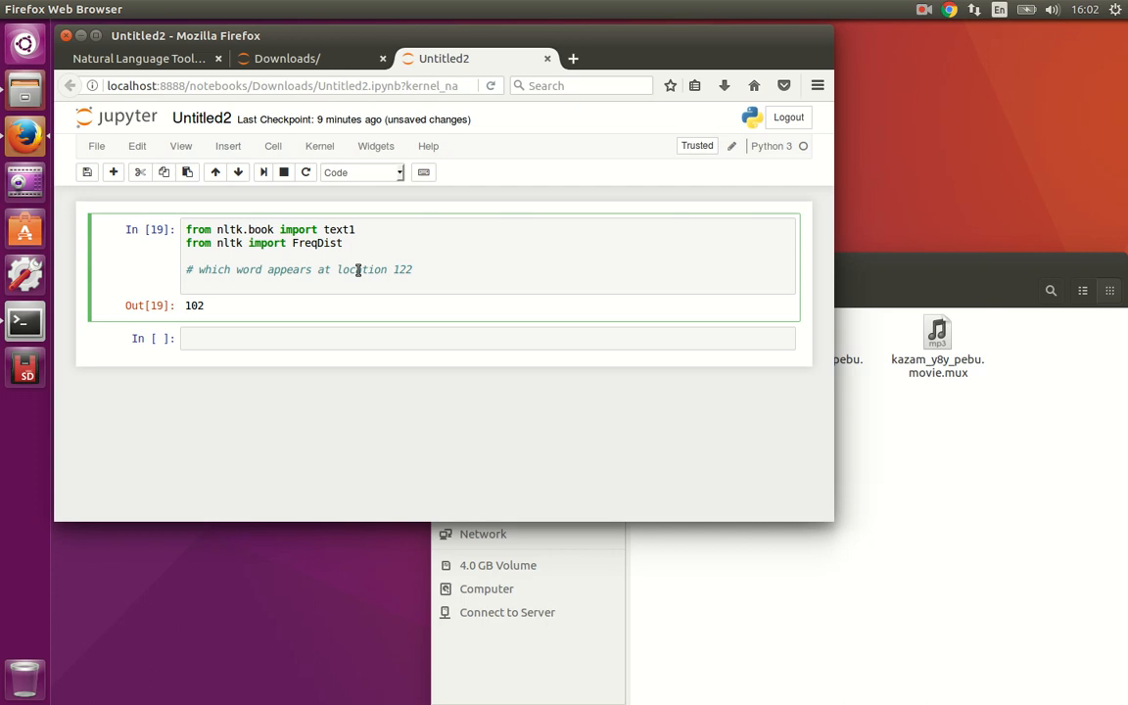
pyautogui.write('text1[')
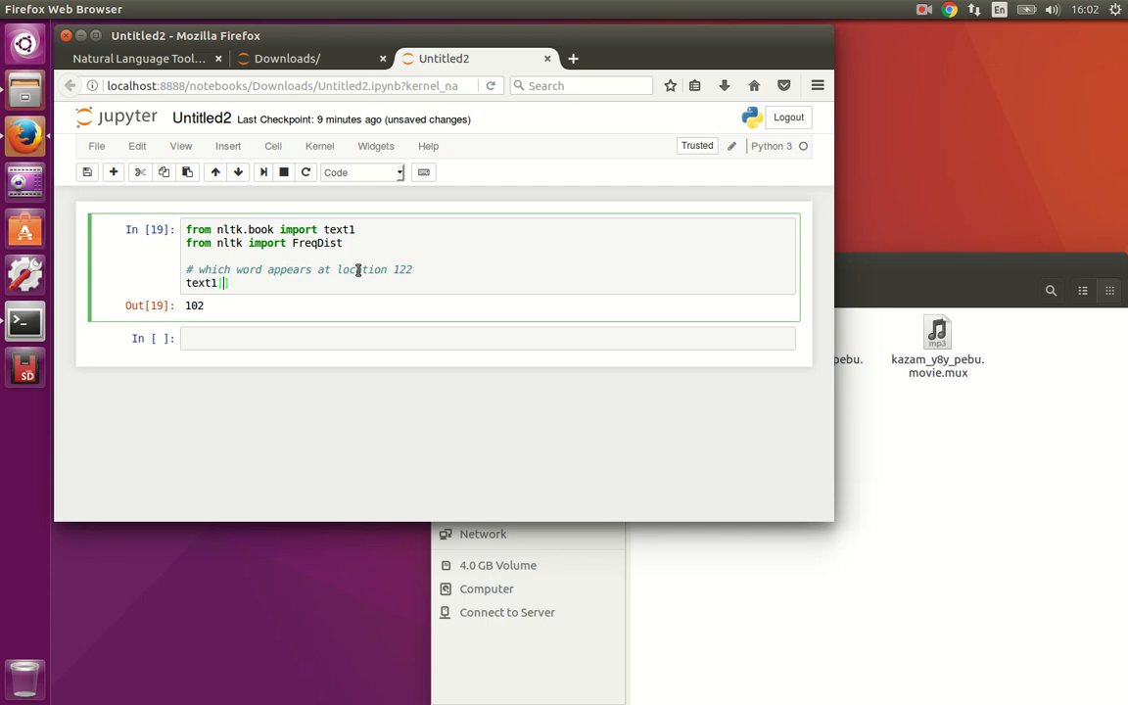
pyautogui.write('122]')
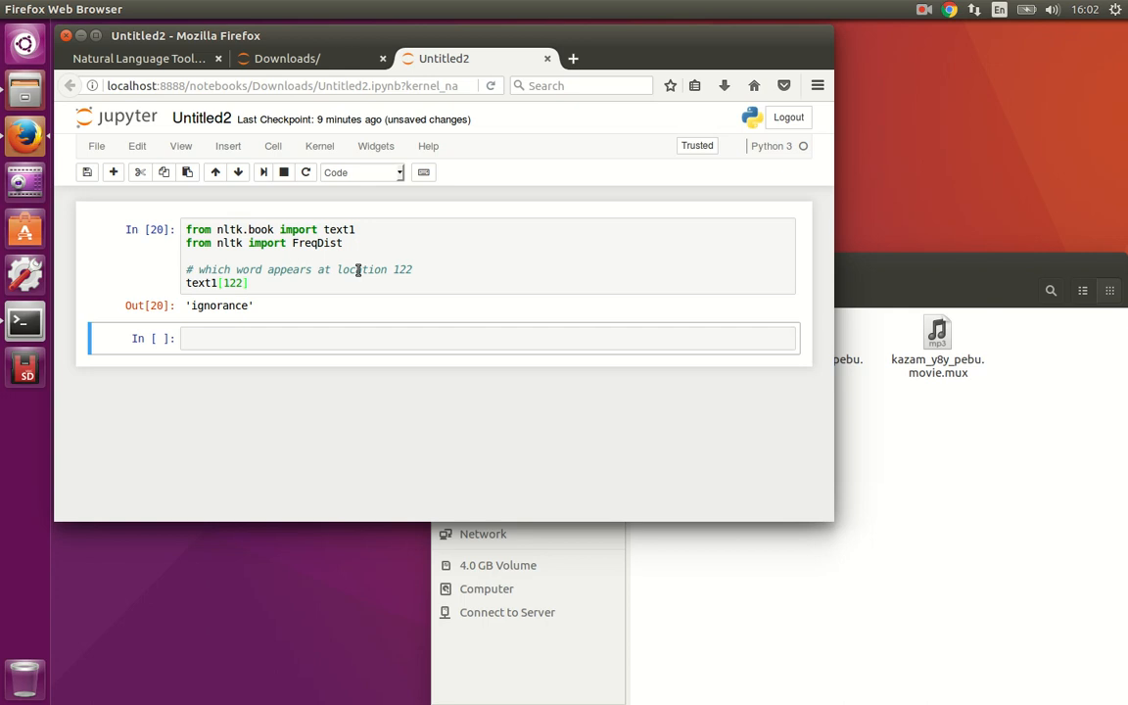
# Start a new comment line about the first index below the lookup.
pyautogui.click(300, 289)
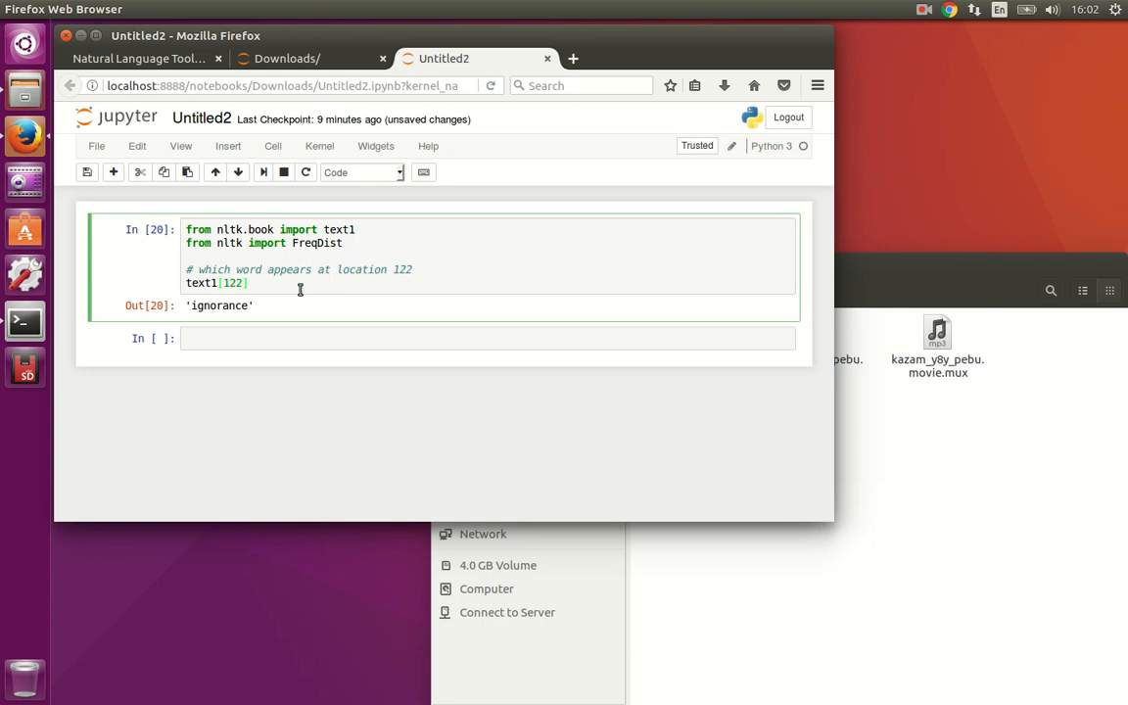
pyautogui.press('enter')
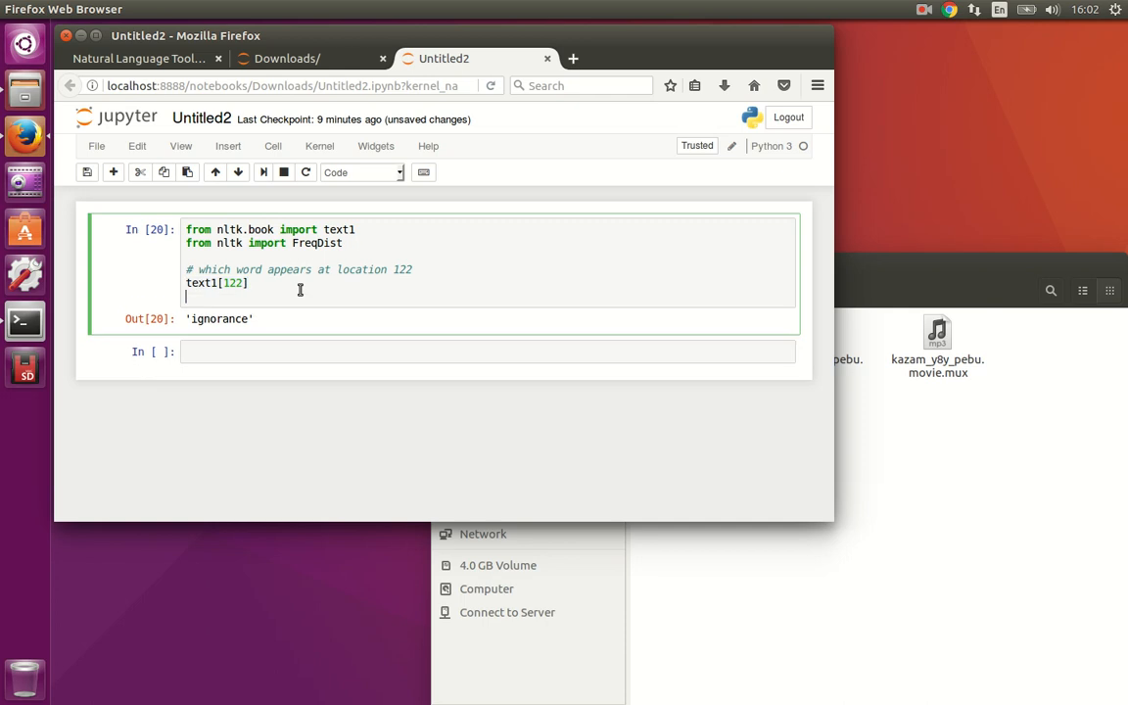
pyautogui.write('# first index of')
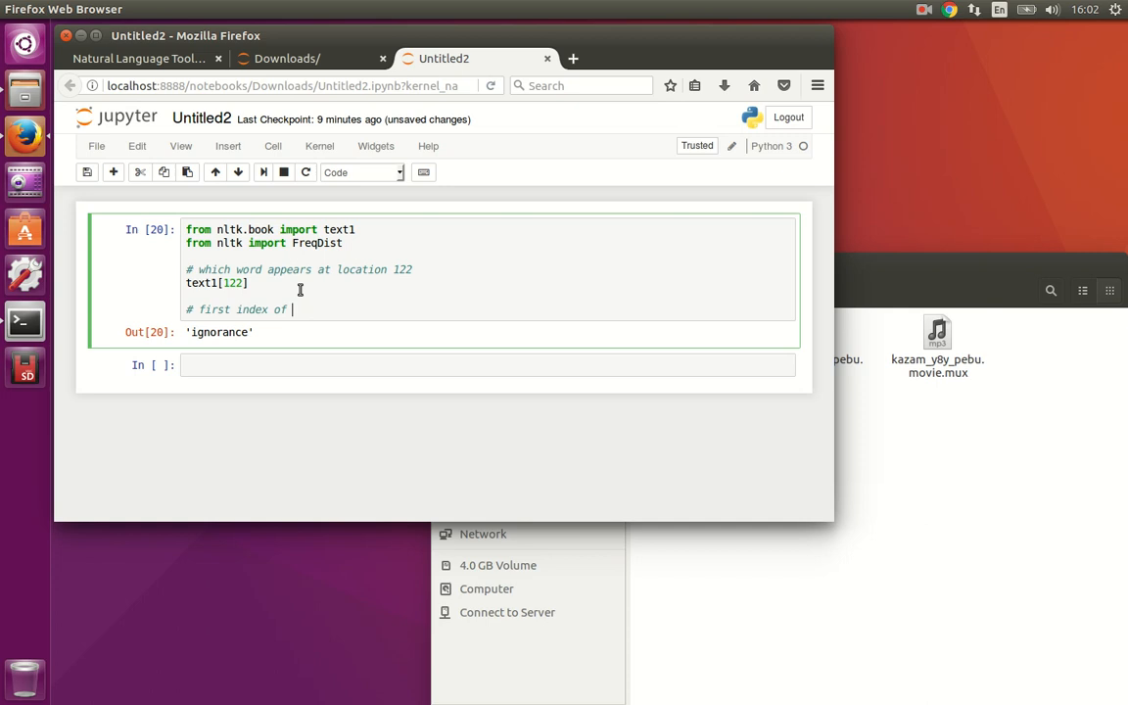
# Finish the comment and run text1.index('ignorance'), which returns 122.
pyautogui.write('the wor')
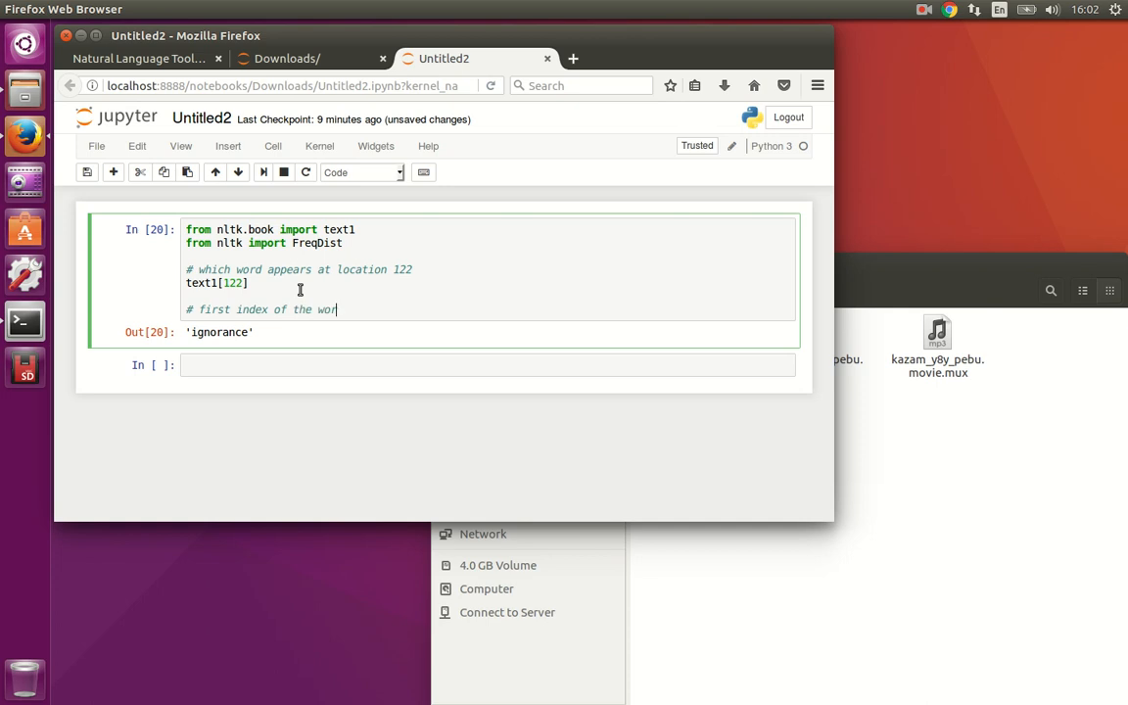
pyautogui.write('ignorace')
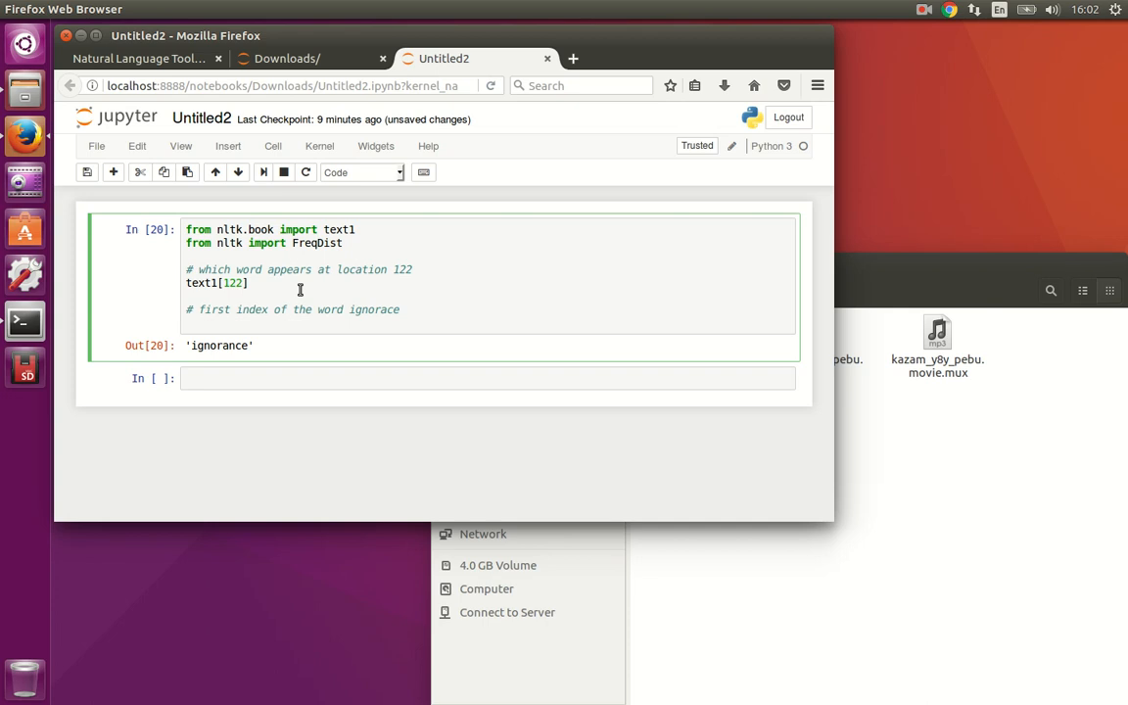
pyautogui.write('text1.index')
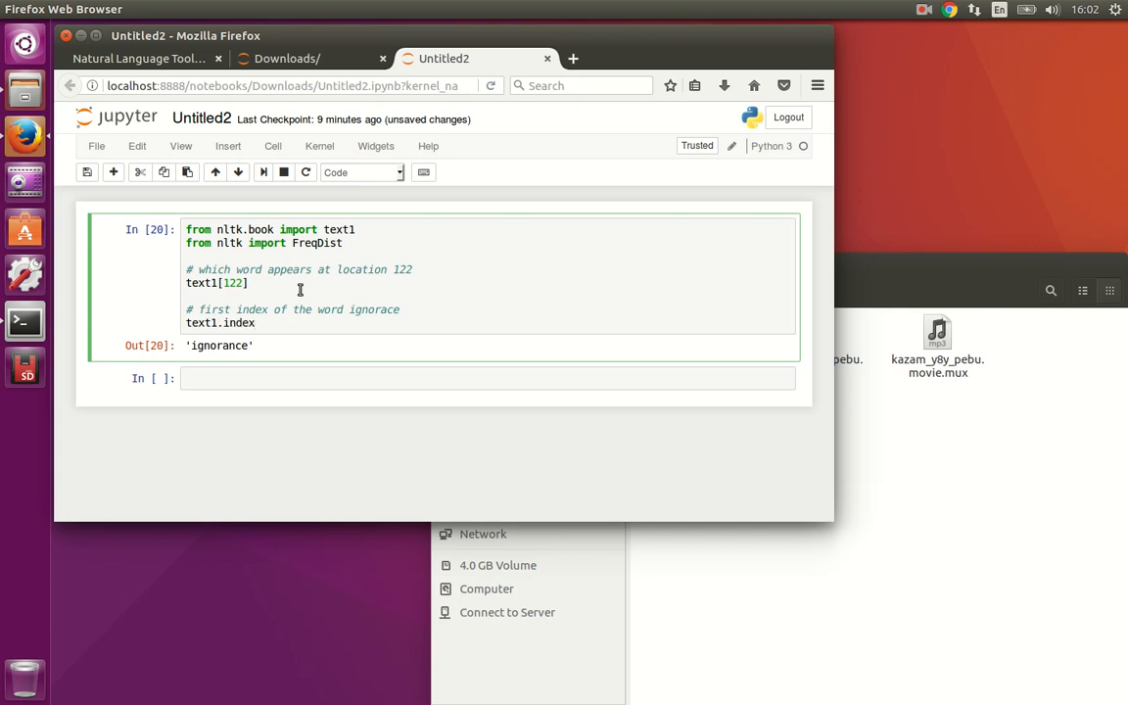
pyautogui.write("('ignorance')")
pyautogui.write('#')
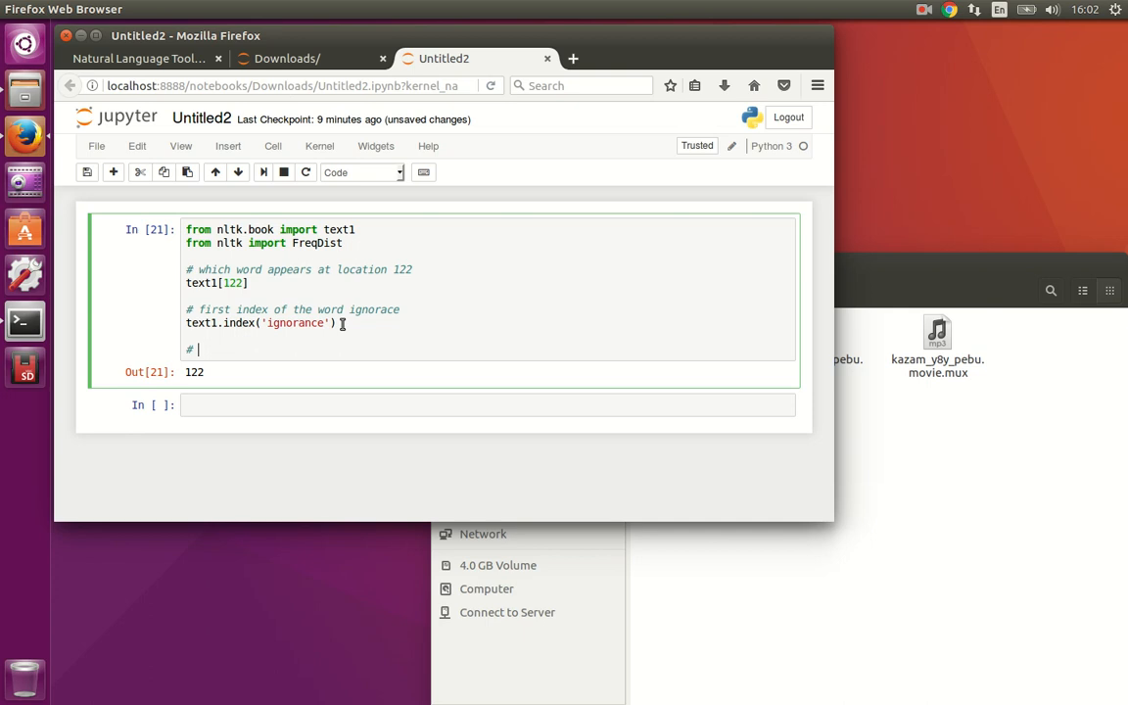
# Comment and run text1[122:130], listing words from 'ignorance' to 'almost'.
pyautogui.write('all words from inde')
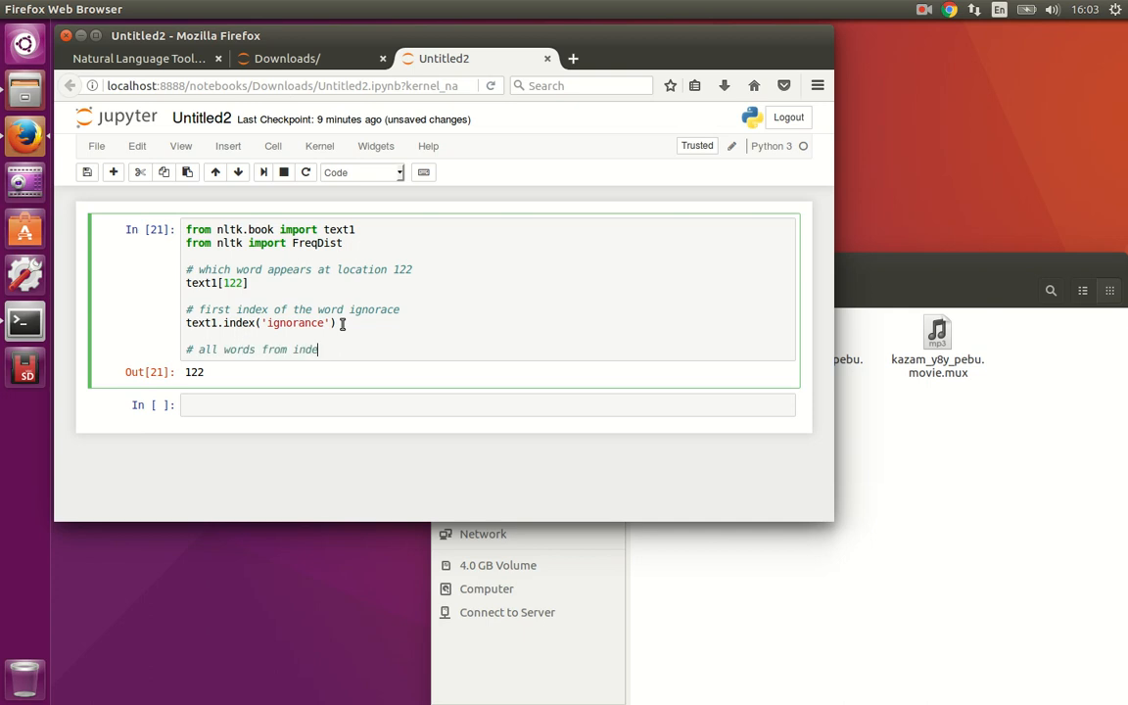
pyautogui.write('xes 122')
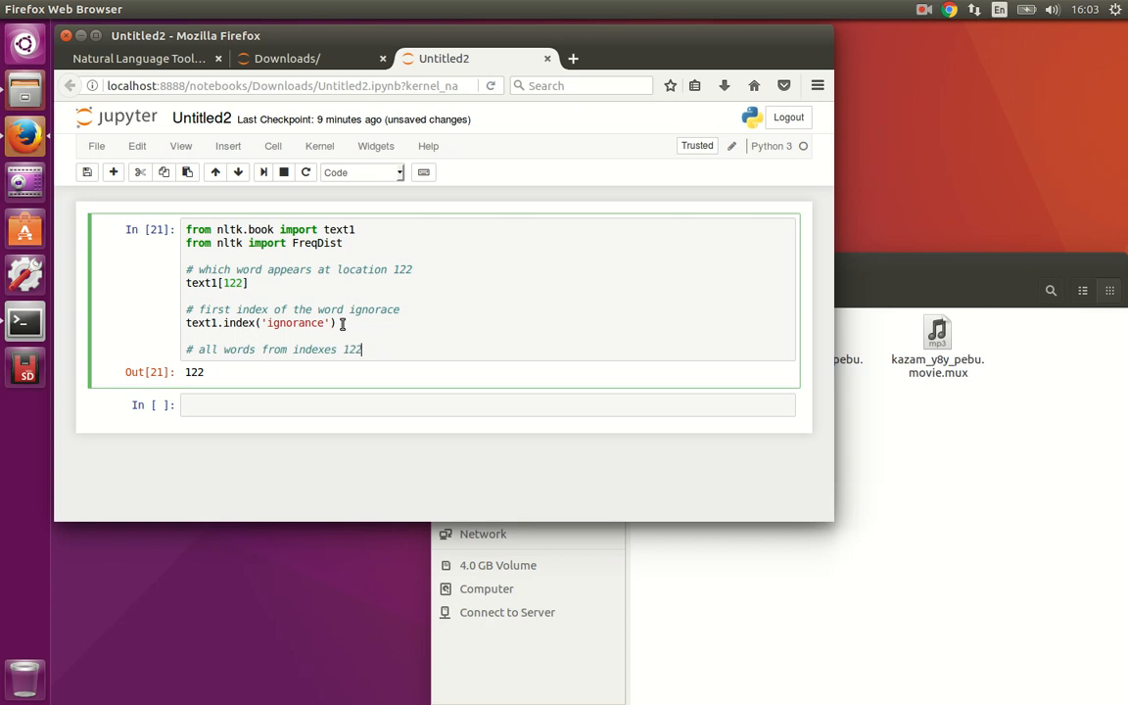
pyautogui.write(':130')
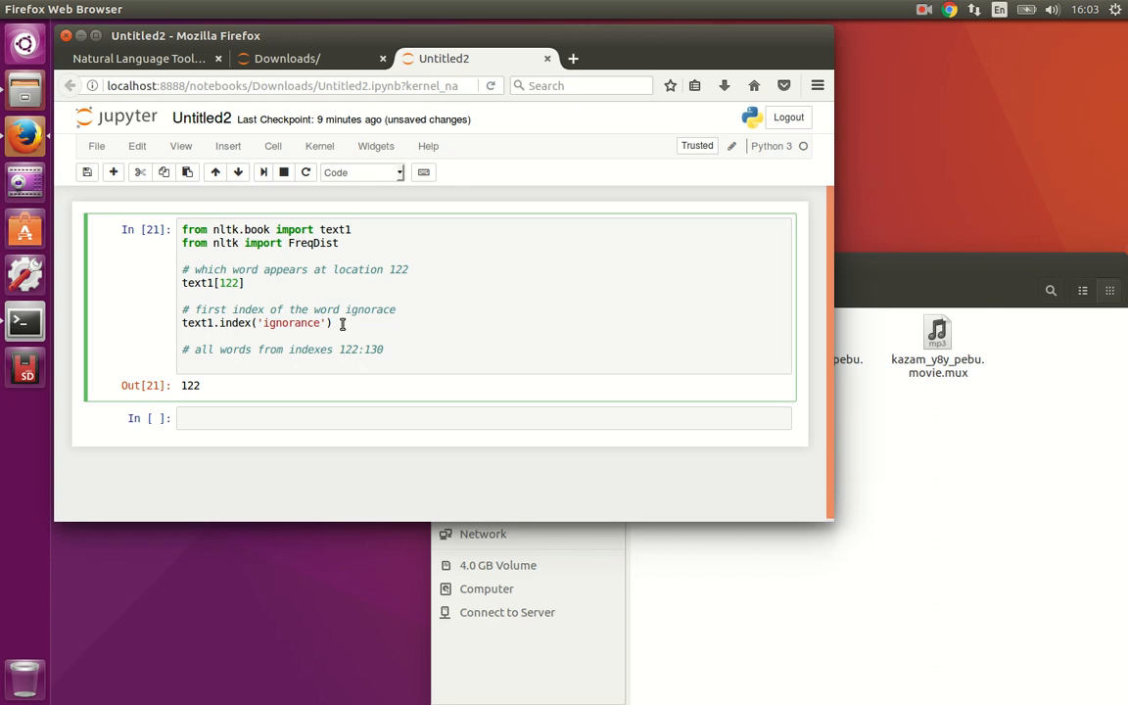
pyautogui.write('text1[')
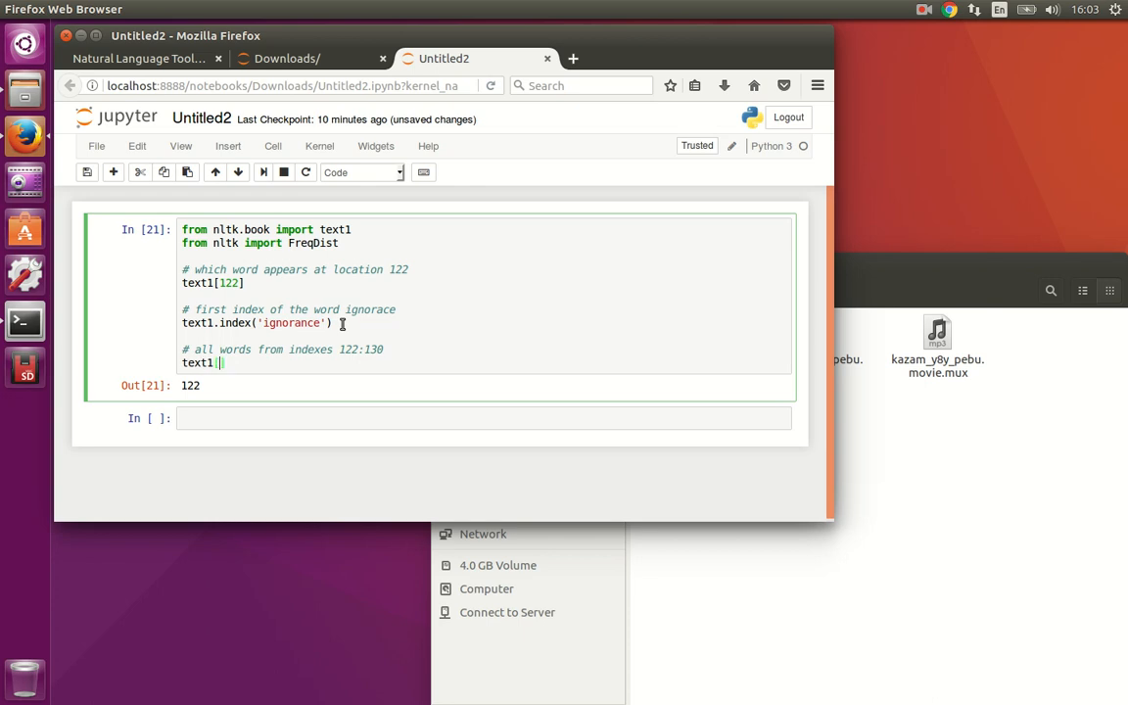
pyautogui.write('122:130')
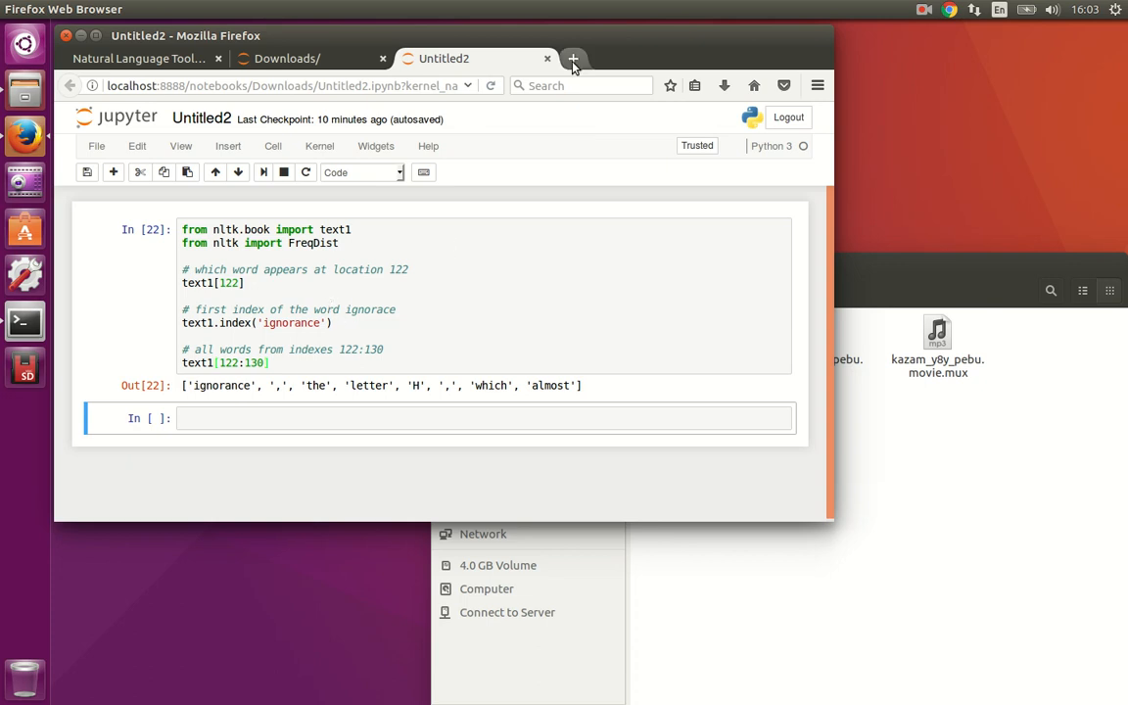
pyautogui.click(574, 59)
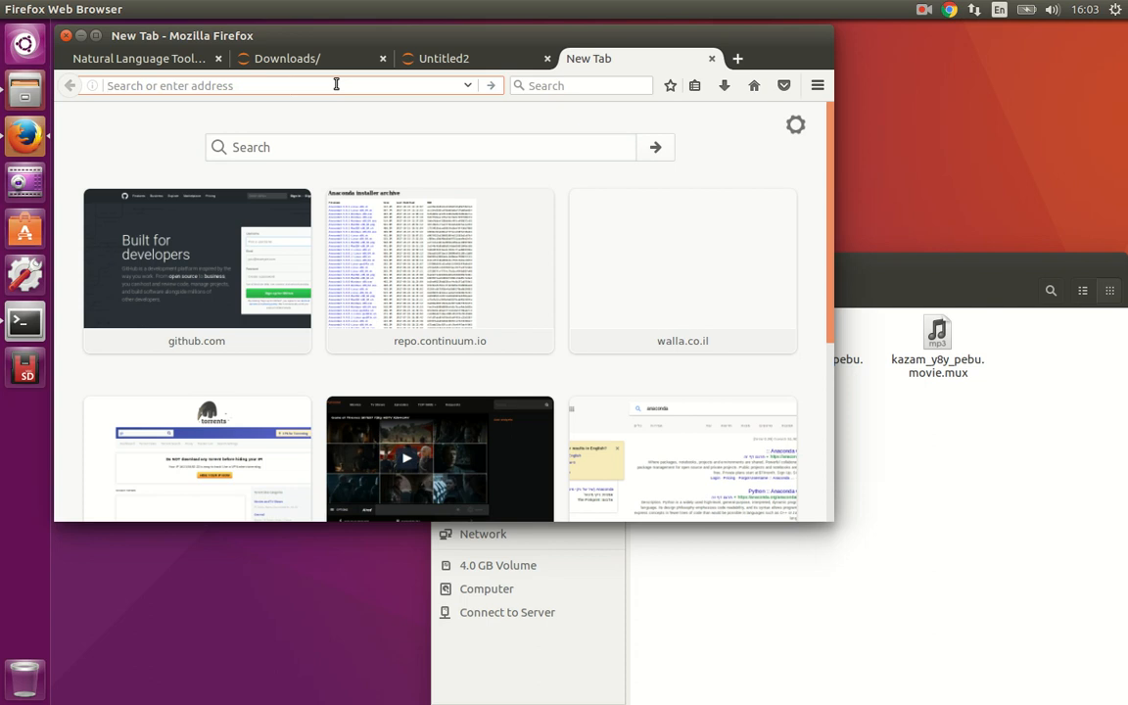
# Search for 'tomerb' and open the Data Science cheatsheet post.
pyautogui.write('tomerb')
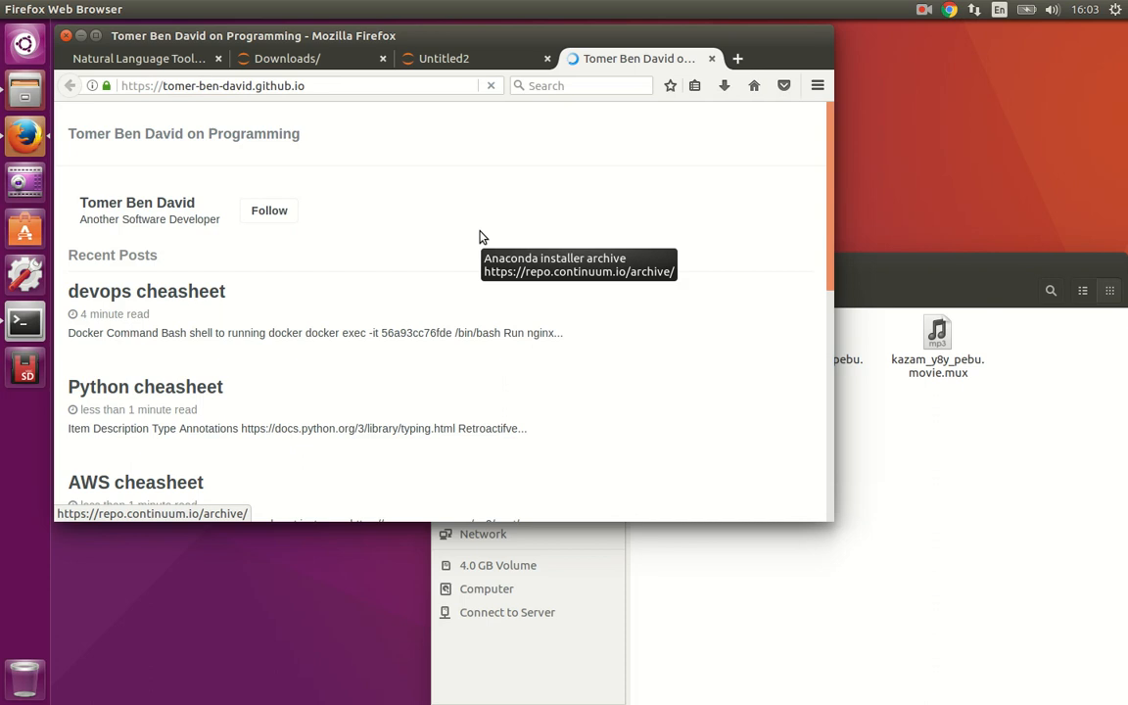
pyautogui.scroll(-3)
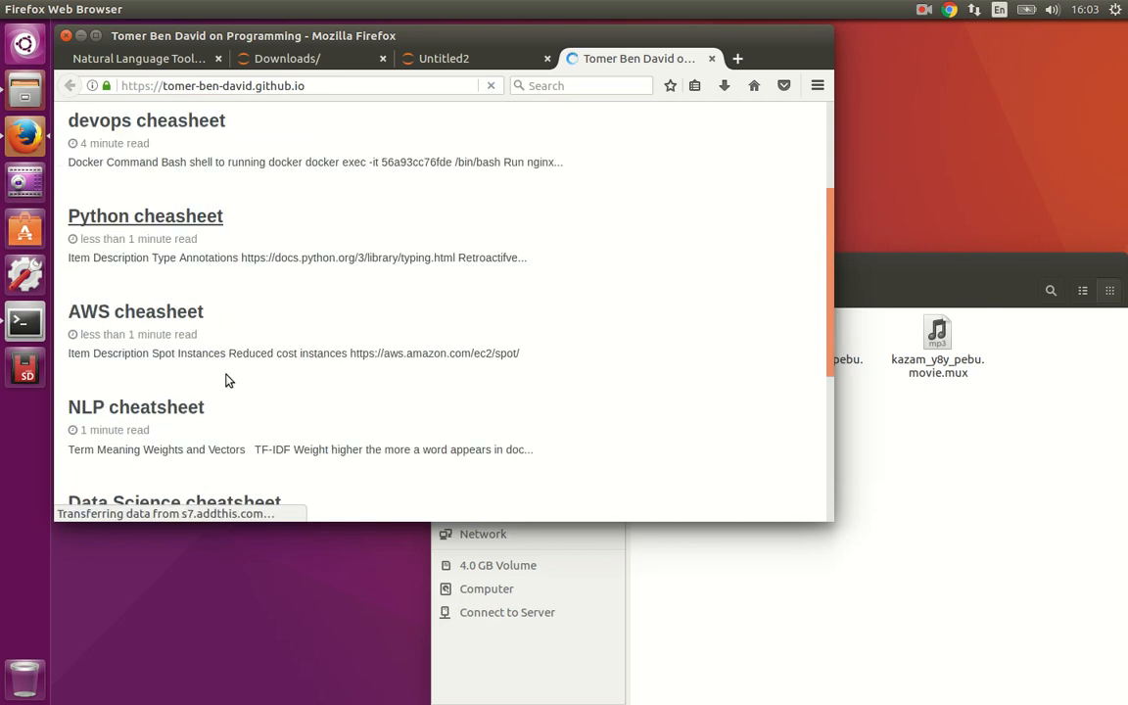
pyautogui.scroll(-3)
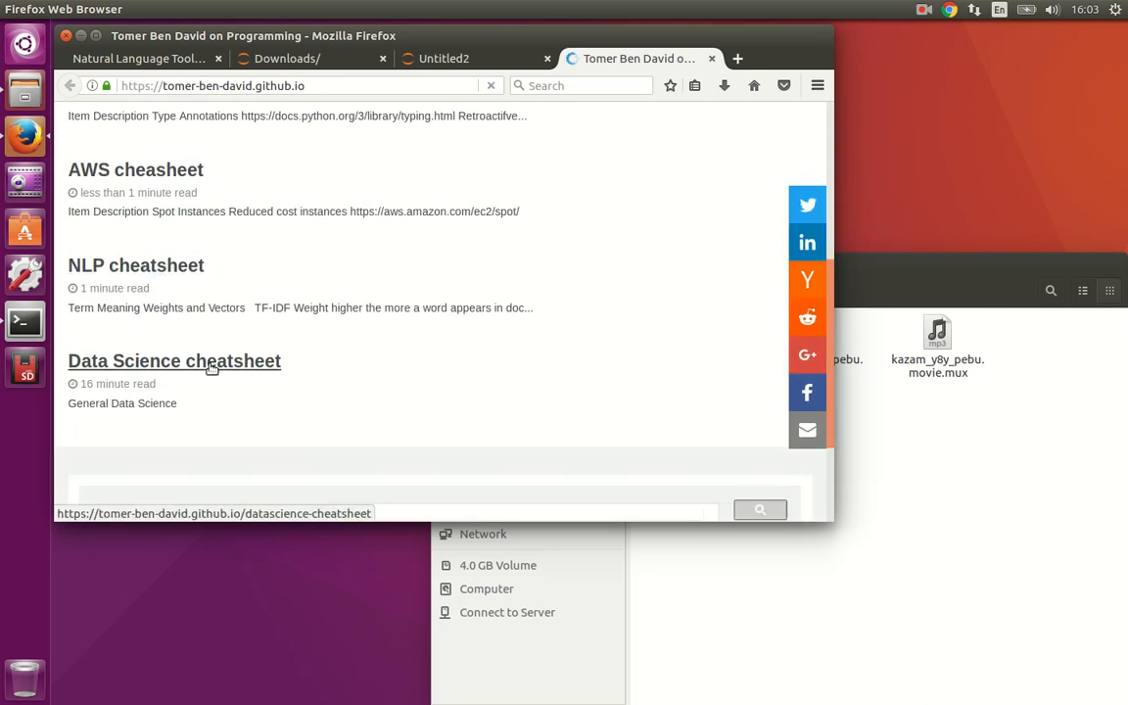
pyautogui.click(174, 360)
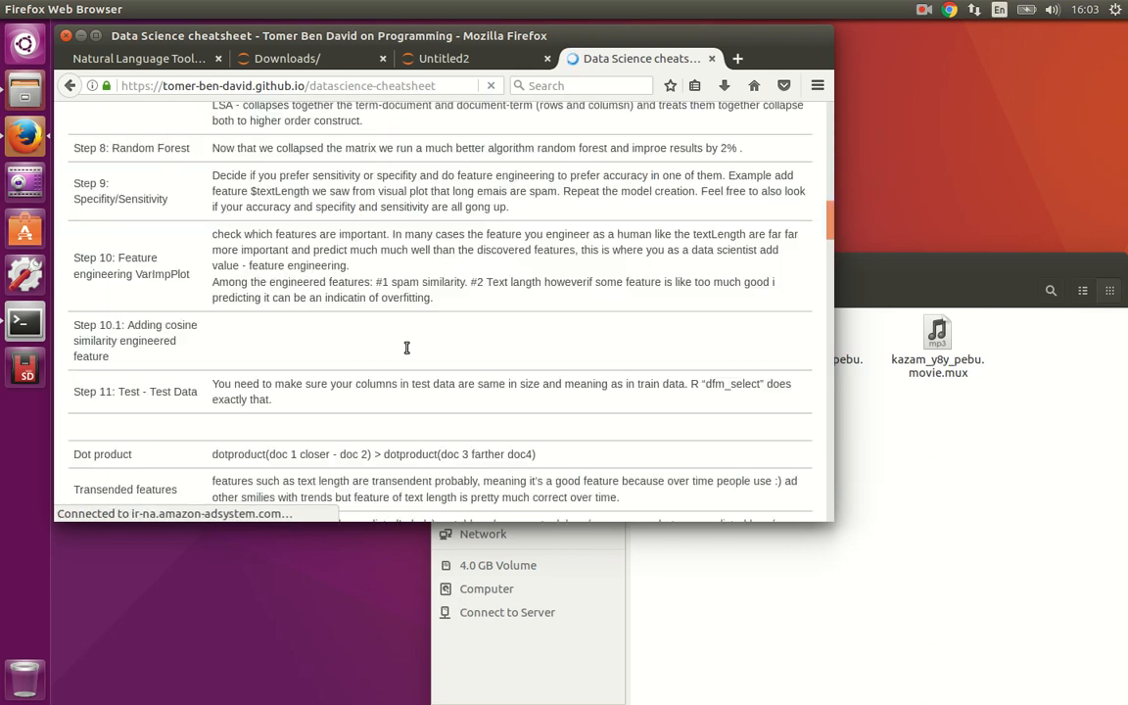
# Scroll to the cheatsheet's NLTK import lines, select them, and go to GitHub.
pyautogui.scroll(-3)
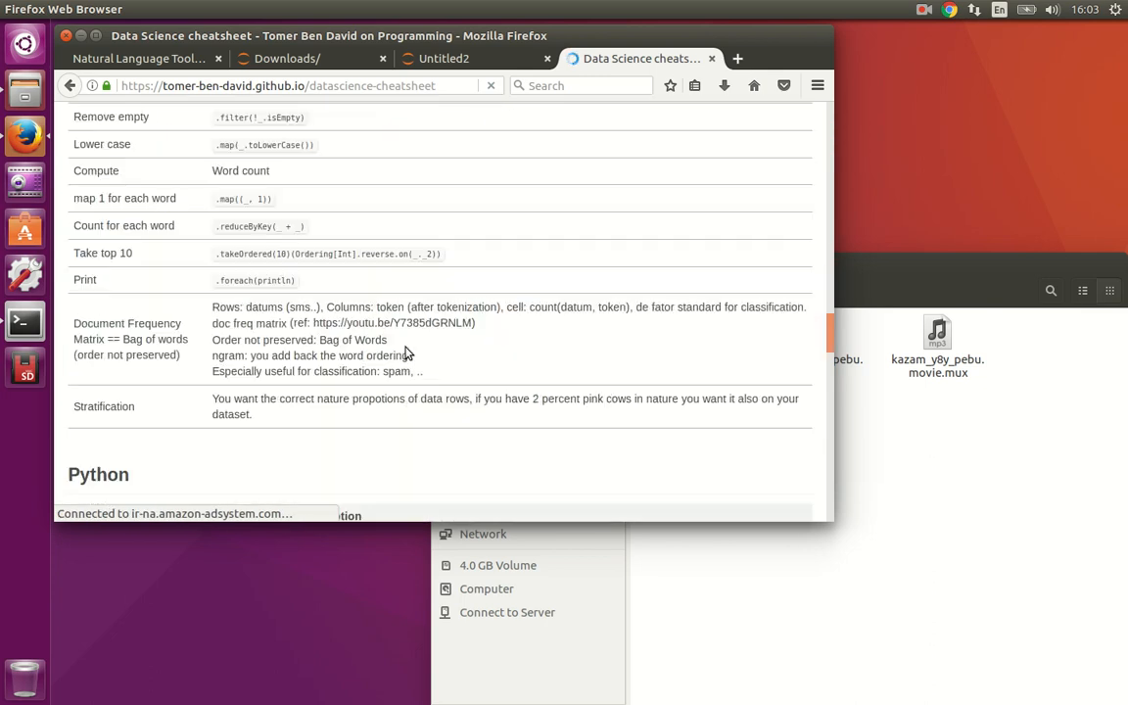
pyautogui.scroll(-3)
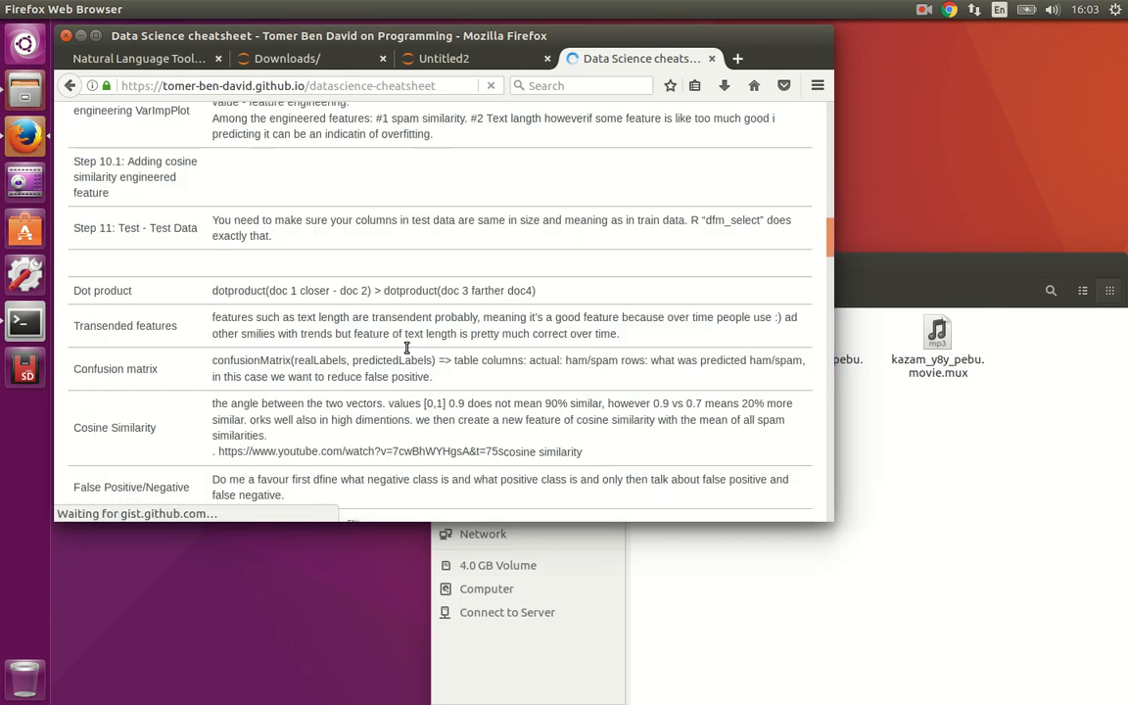
pyautogui.scroll(-3)
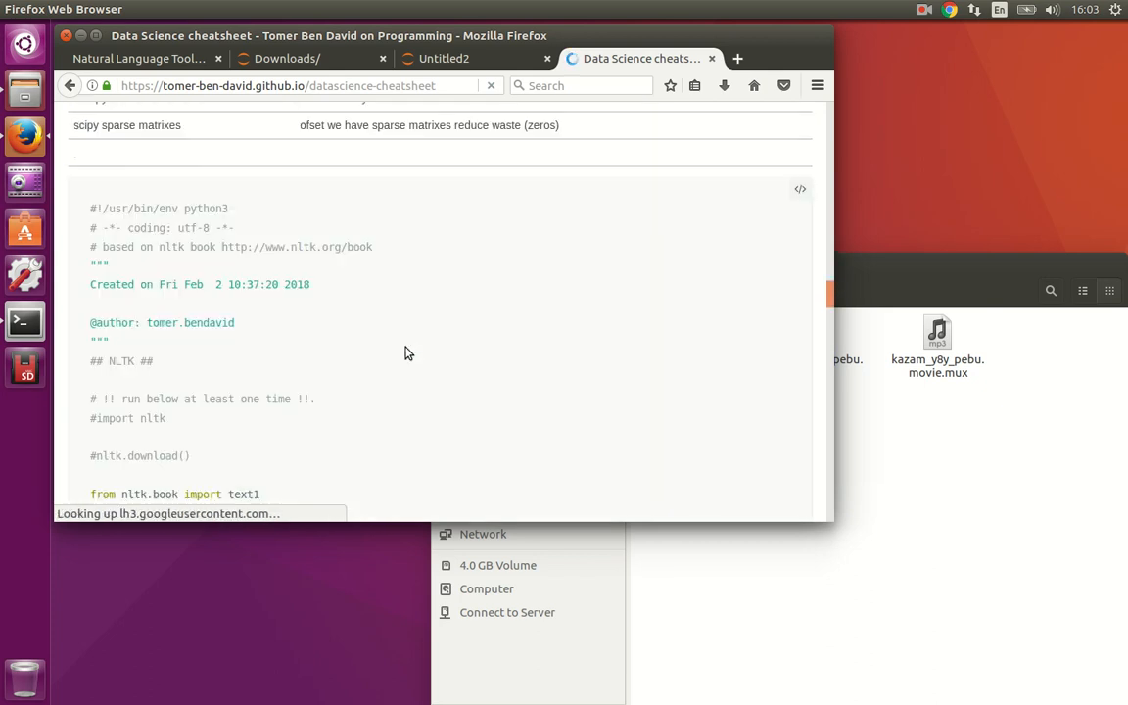
pyautogui.scroll(-3)
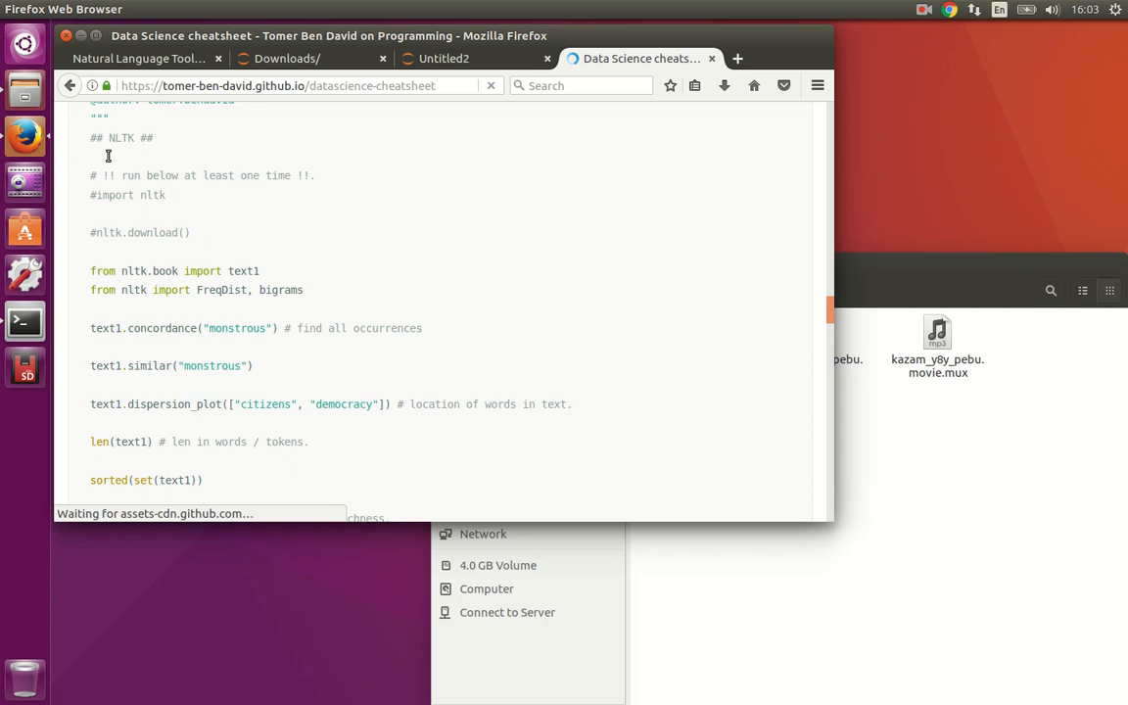
pyautogui.moveTo(108, 137); pyautogui.dragTo(176, 271)
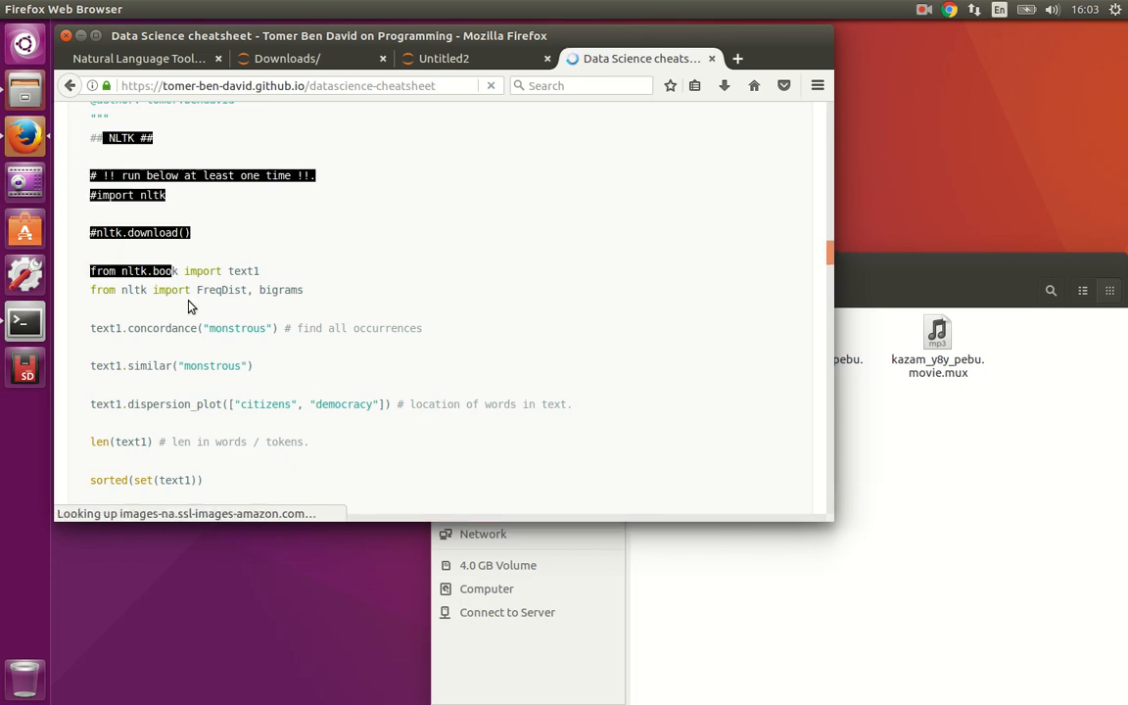
pyautogui.click(284, 86)
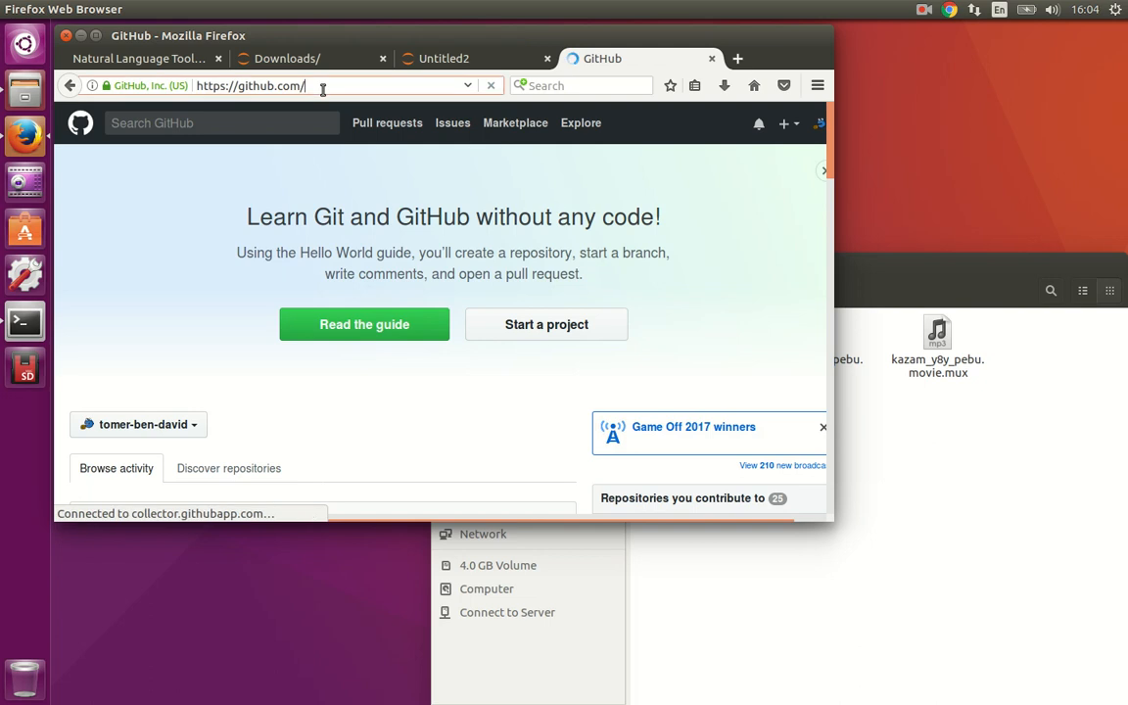
# Open the tomer-ben- GitHub profile and its data-science-primer repository.
pyautogui.write('tomer-ben-')
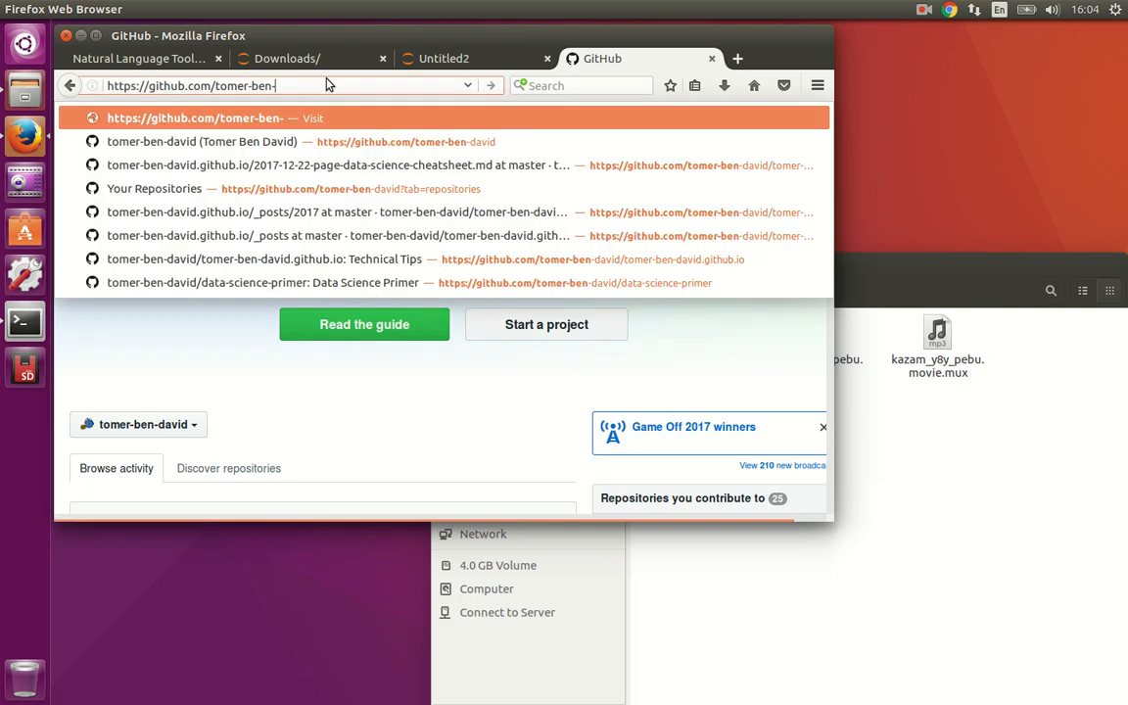
pyautogui.press('Return')
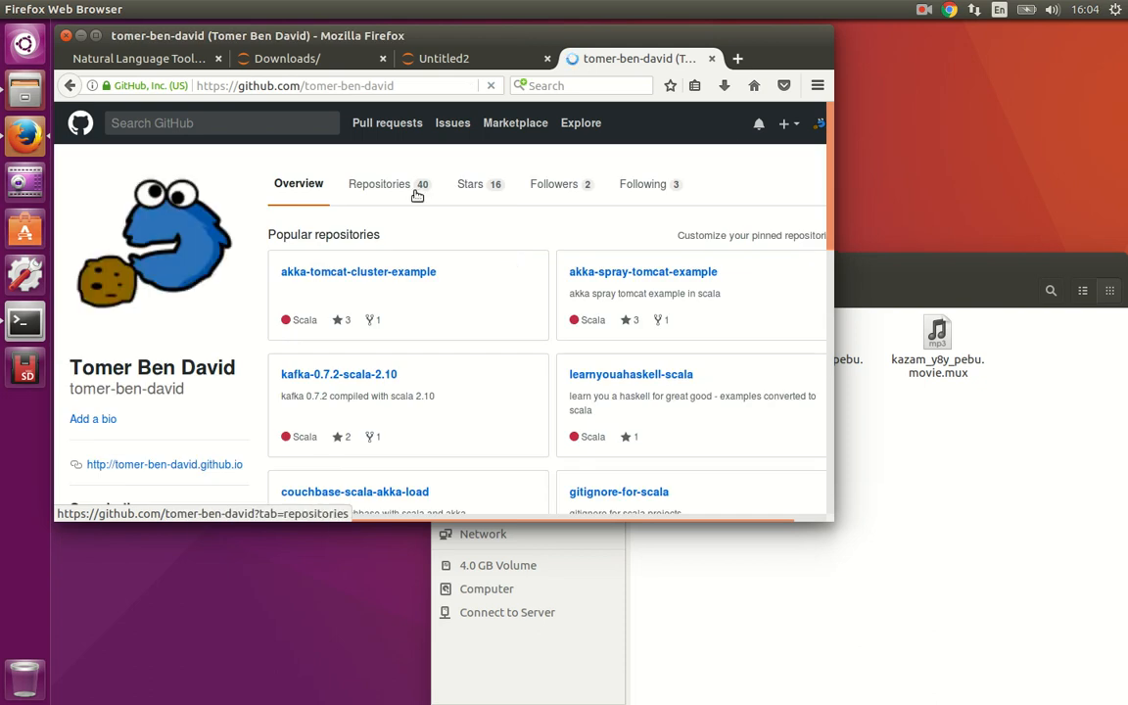
pyautogui.click(378, 184)
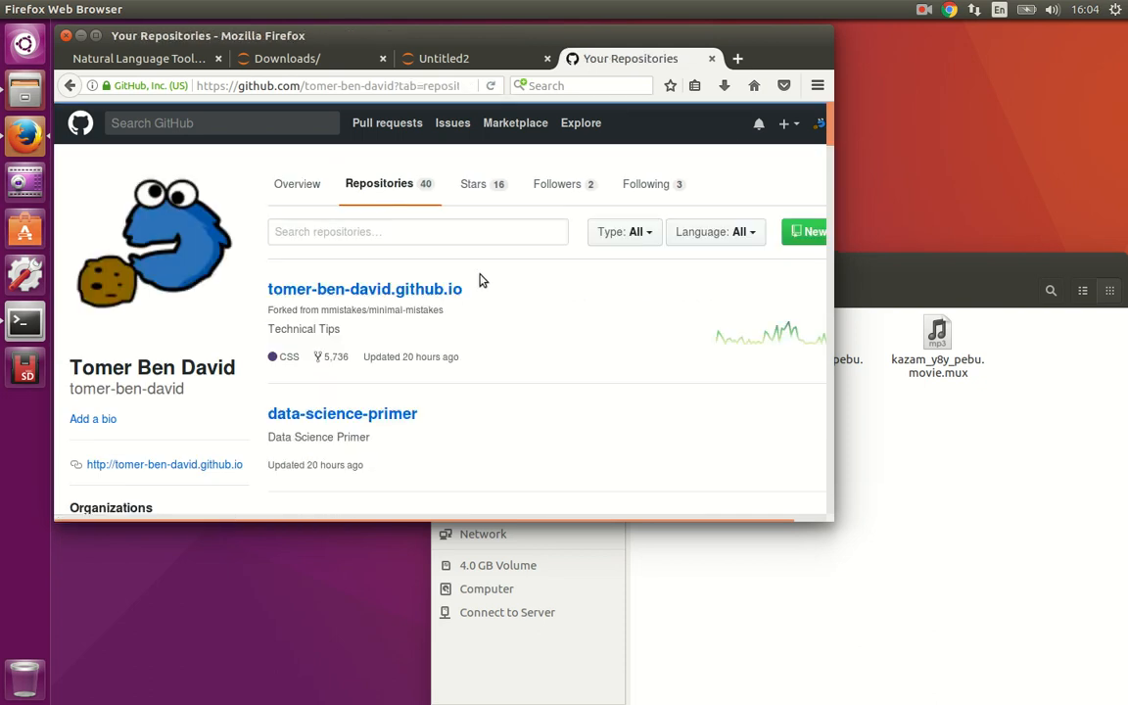
pyautogui.click(342, 413)
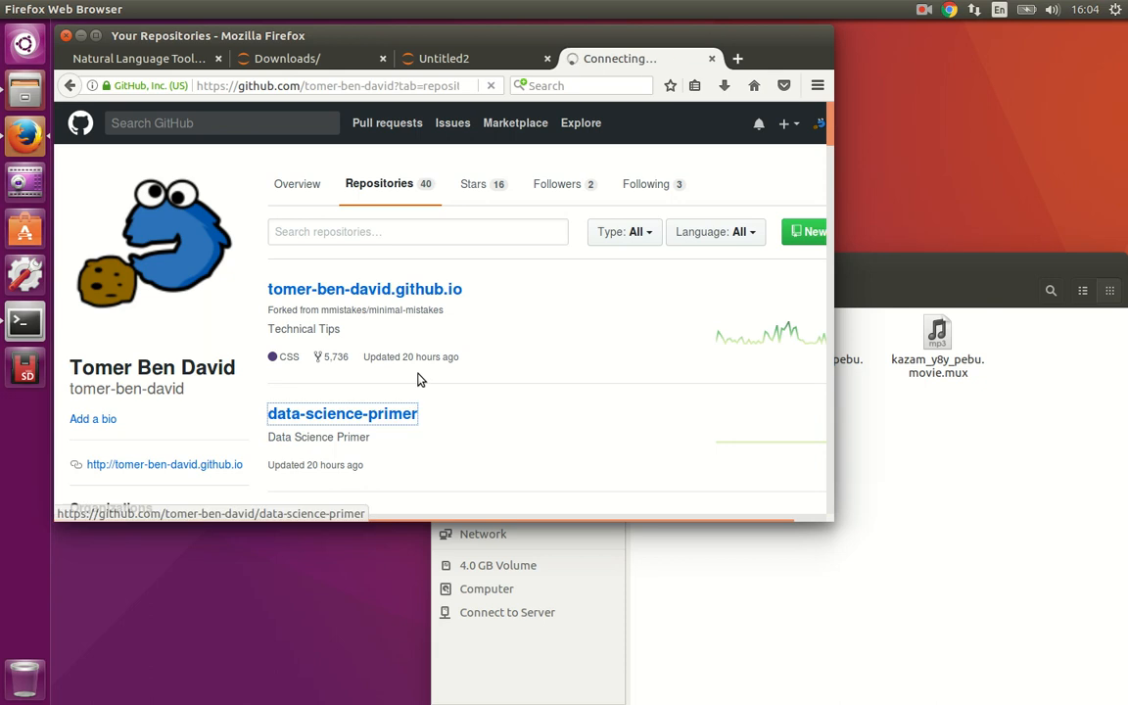
pyautogui.click(342, 412)
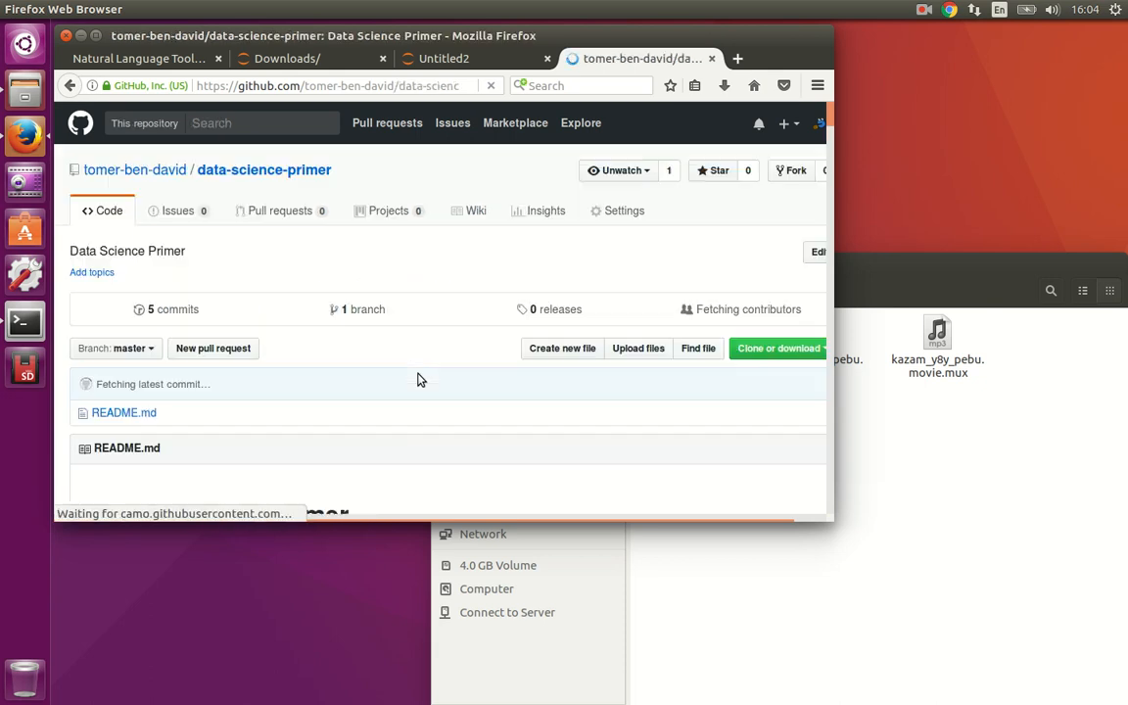
# Scroll the README to the word richness NLTK code, then return to Untitled2.
pyautogui.scroll(-3)
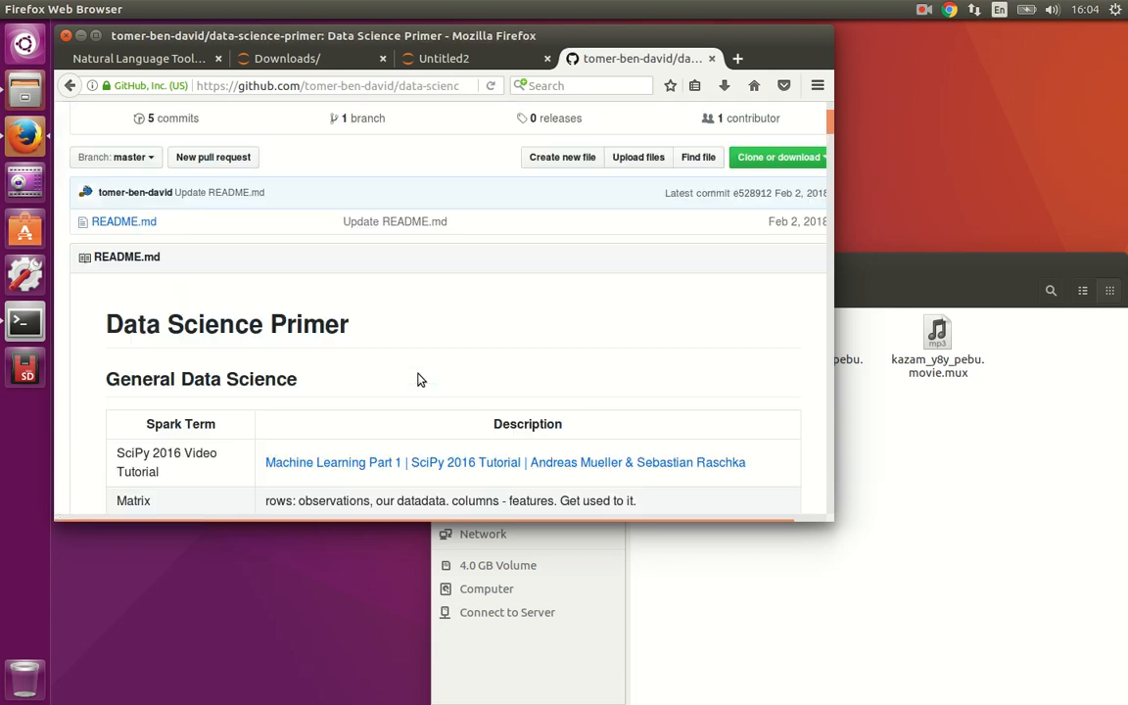
pyautogui.scroll(-3)
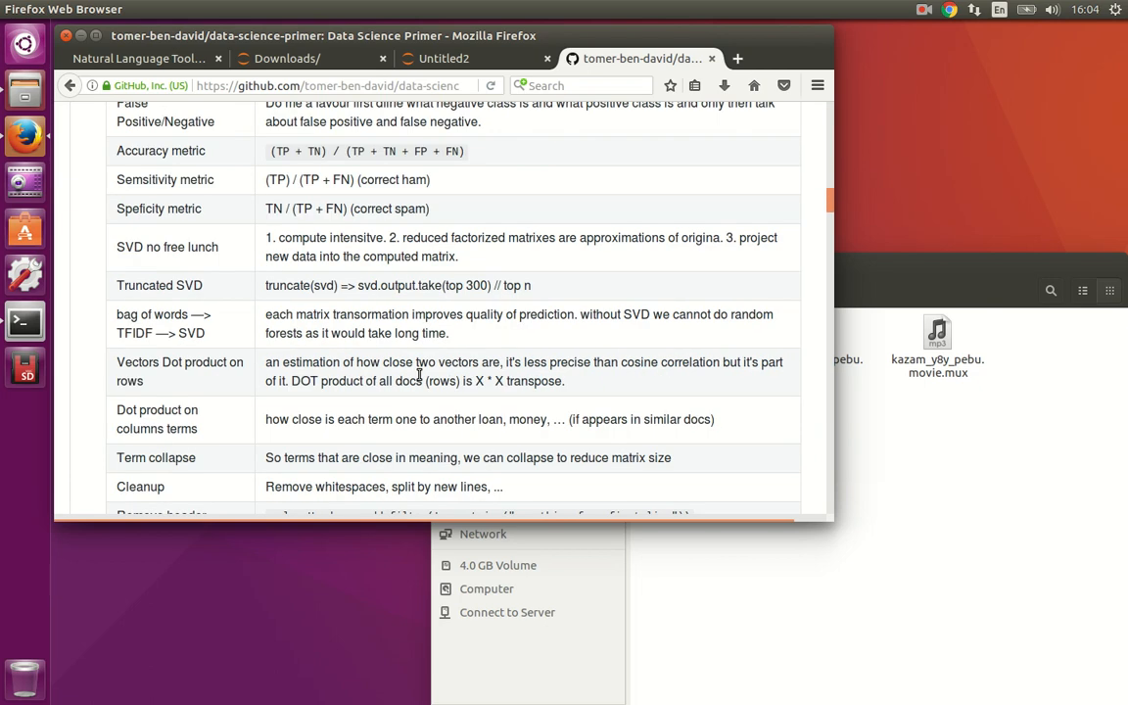
pyautogui.scroll(-3)
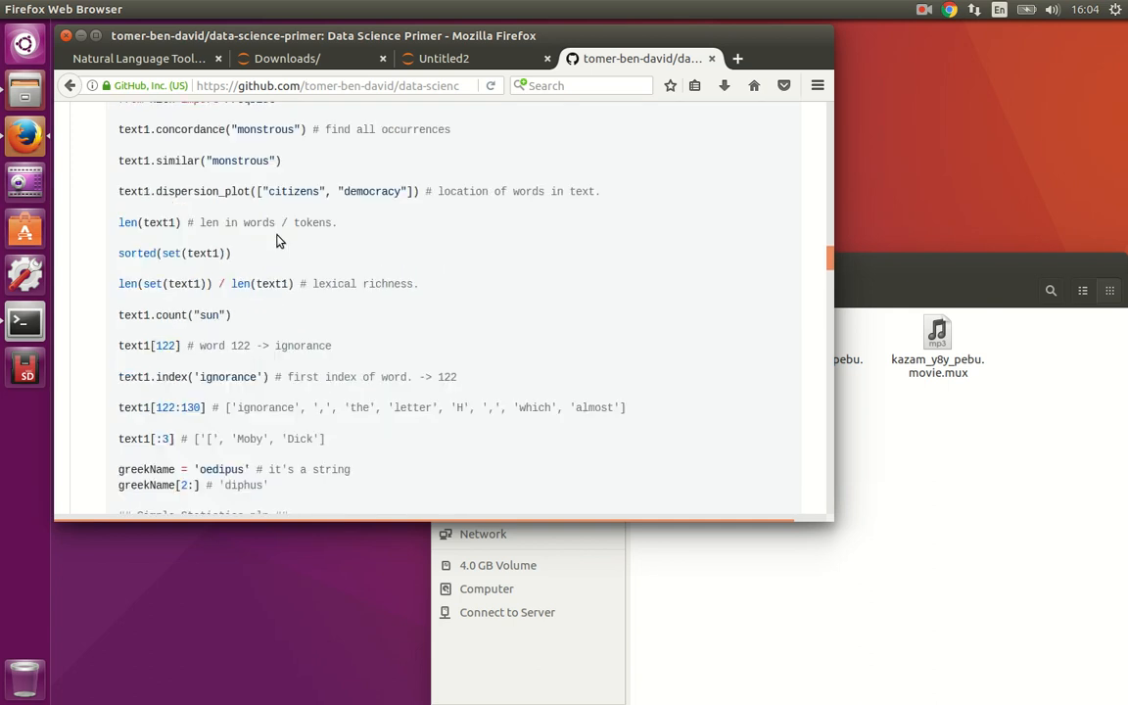
pyautogui.moveTo(118, 253); pyautogui.dragTo(333, 469)
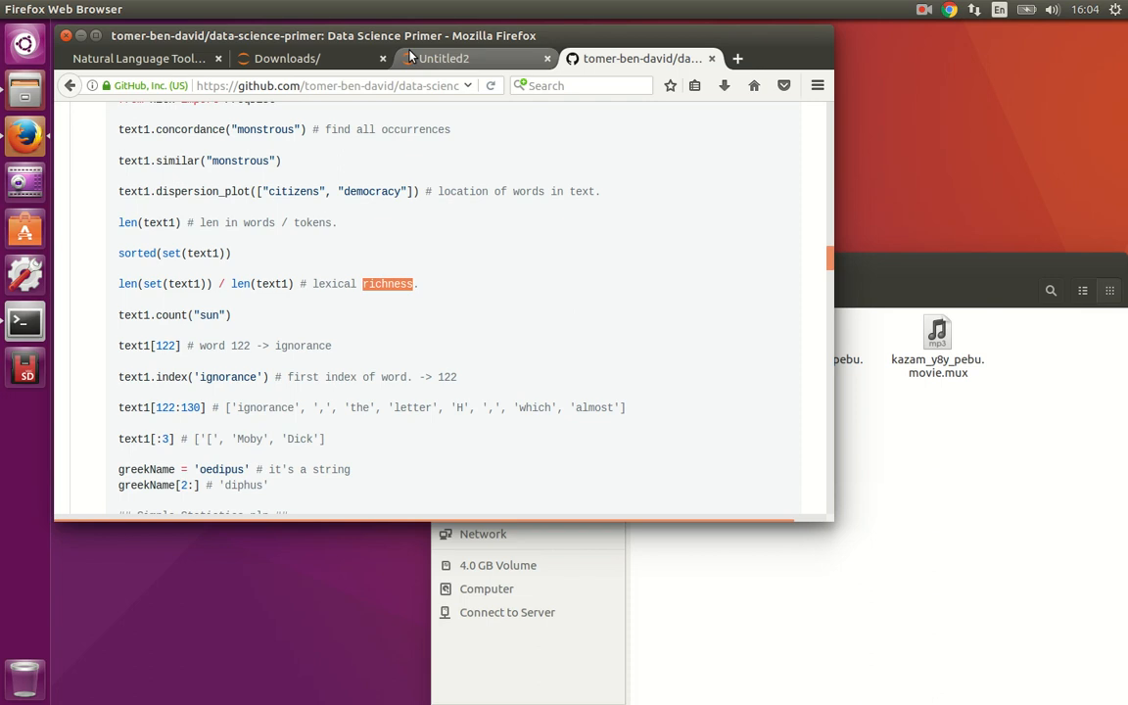
pyautogui.click(443, 58)
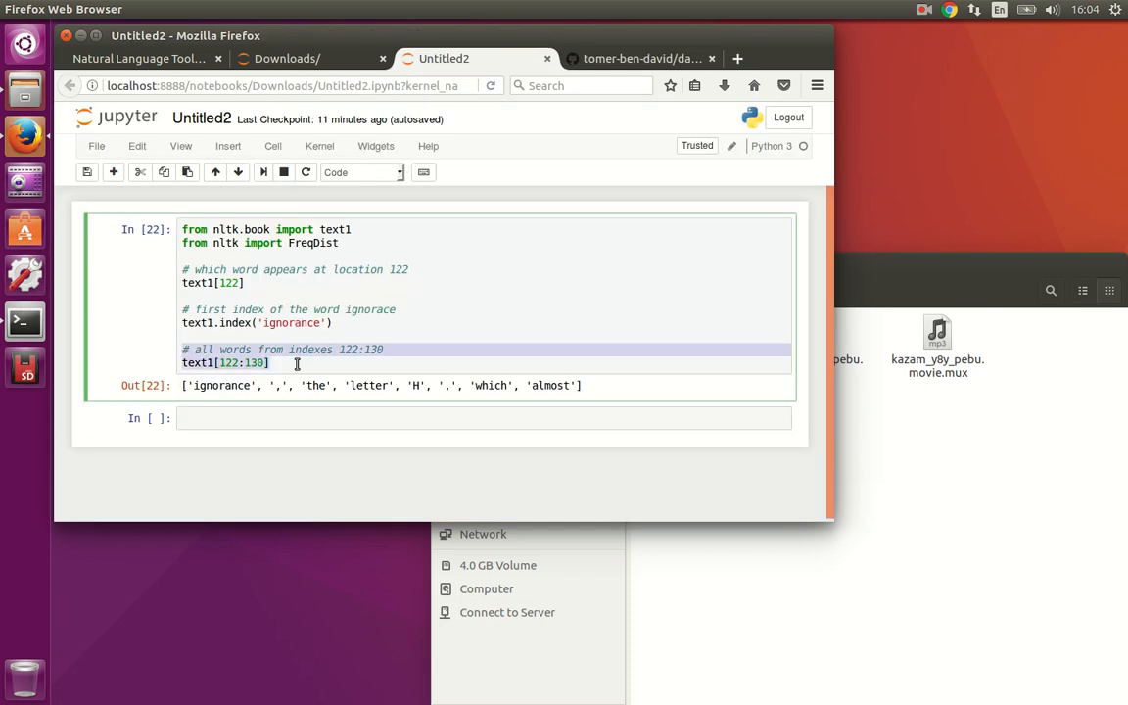
# Add a comment and text1[:3], fixing the mistyped name, to output '[', 'Moby', 'Dick'.
pyautogui.click(269, 362)
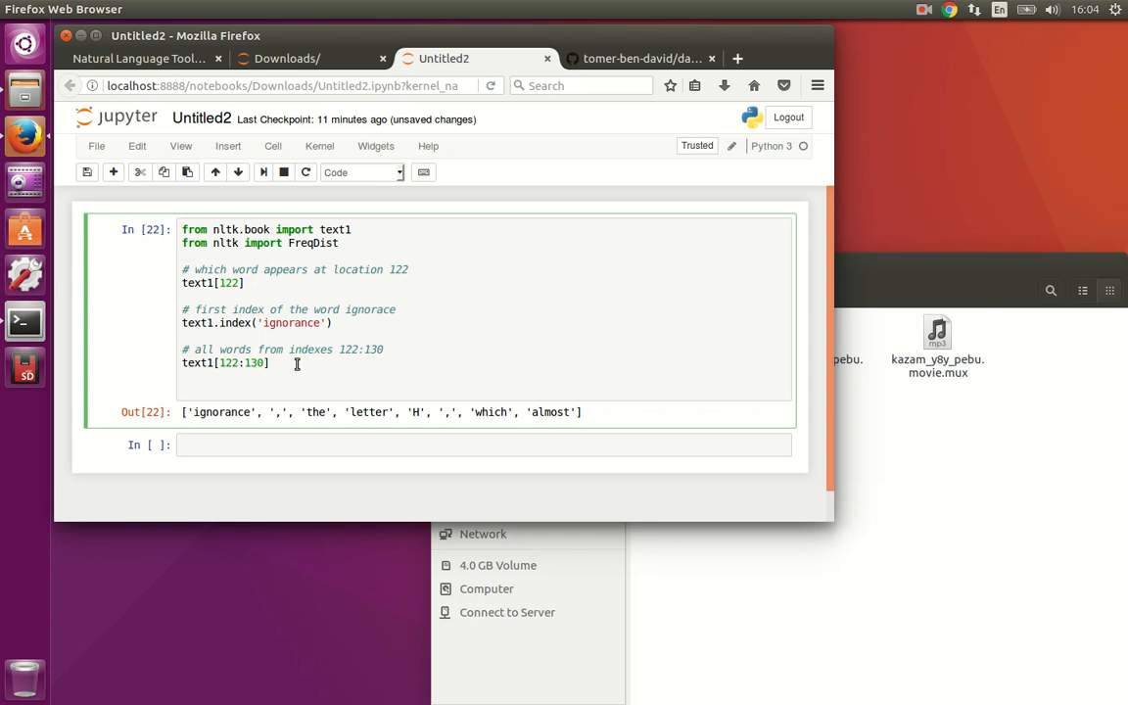
pyautogui.write('#')
pyautogui.write('text[:3]')
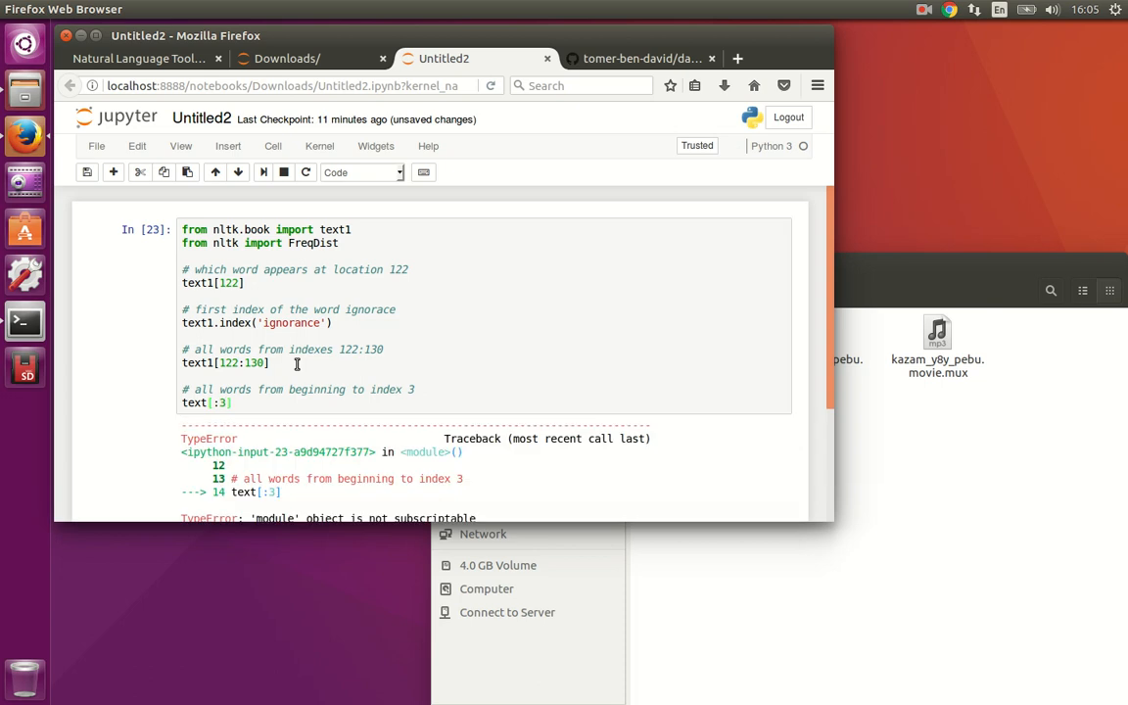
pyautogui.click(209, 402)
pyautogui.write('1')
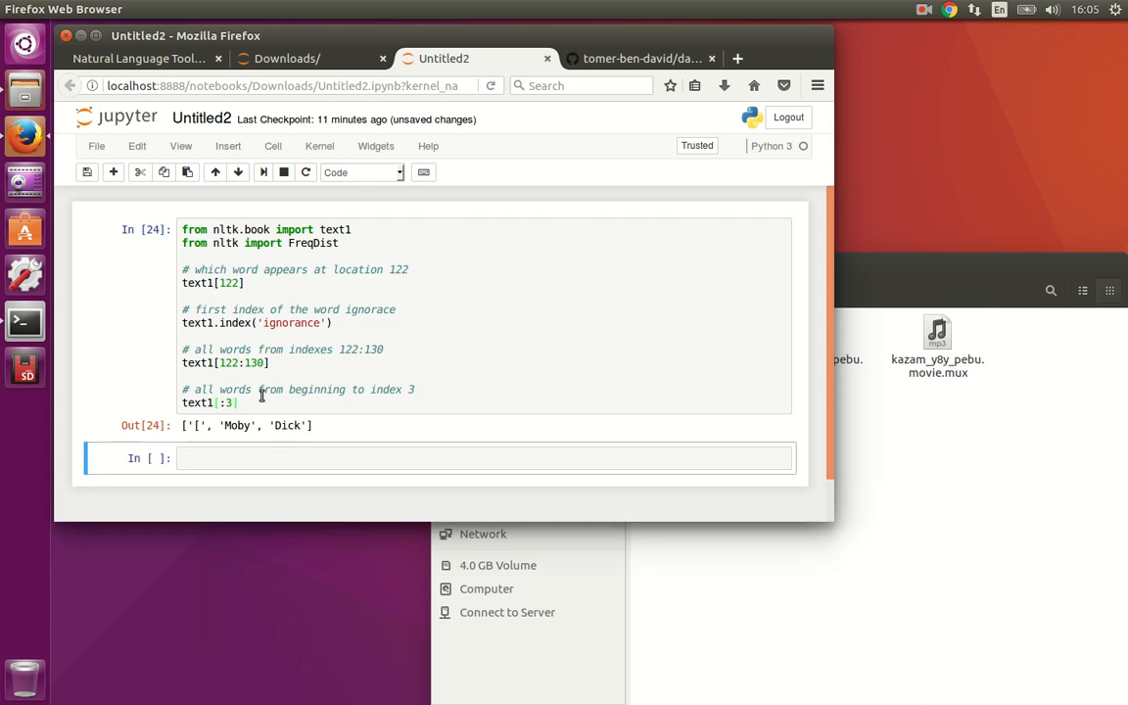
pyautogui.click(239, 403)
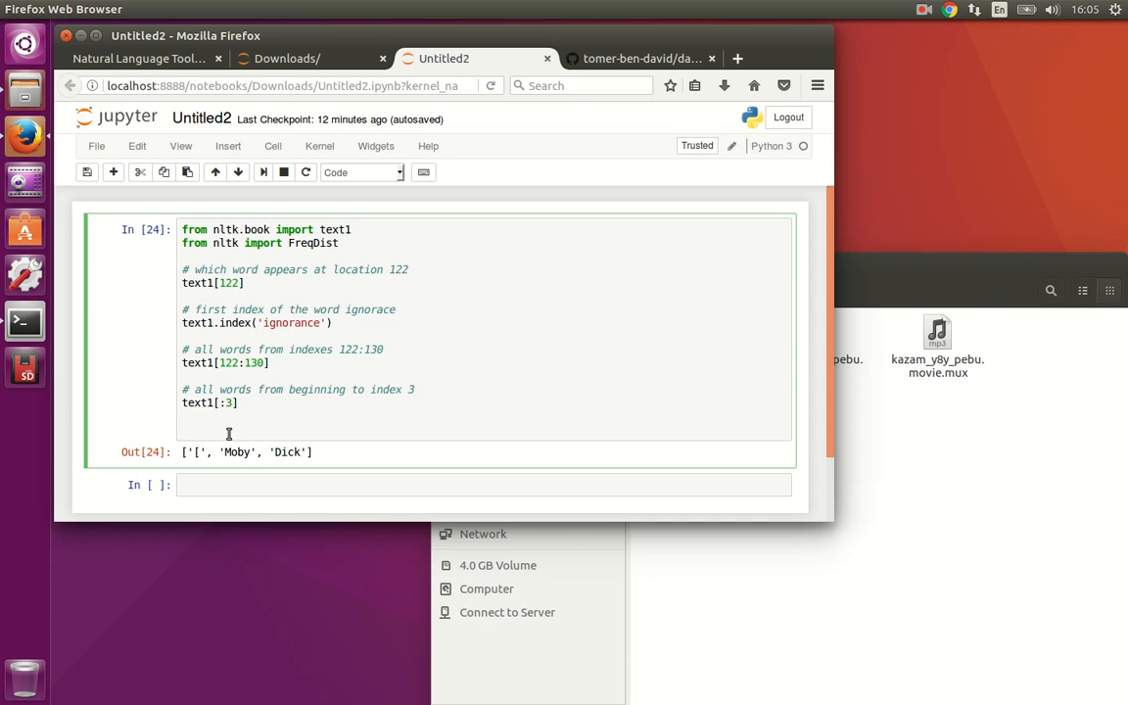
# Slice greekName = 'ediphus' at [2:] to get 'iphus', then add a '## Simple Statistics' heading.
pyautogui.write("greekName = 'ed")
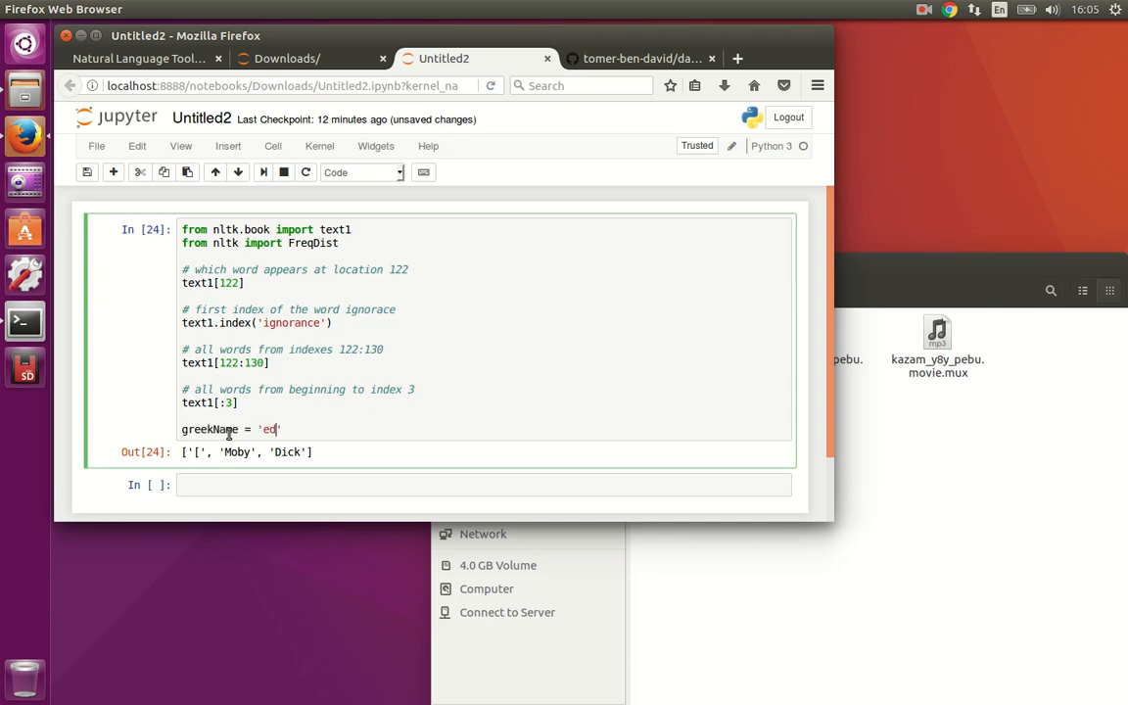
pyautogui.write('iphus')
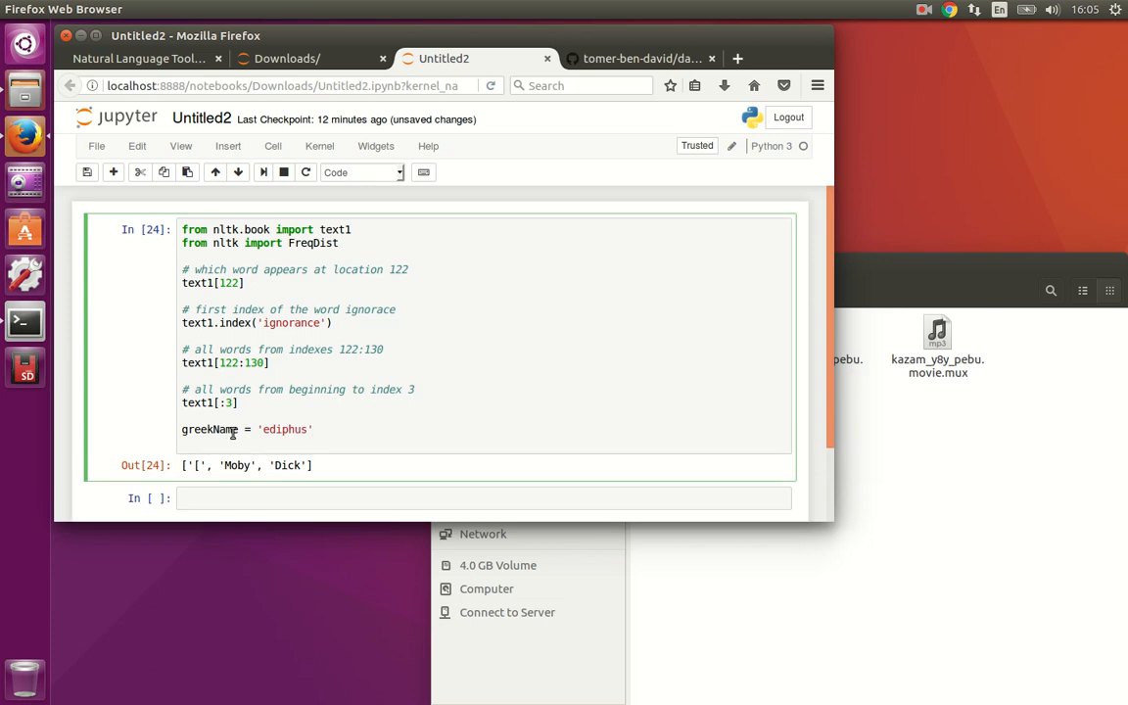
pyautogui.write('gr')
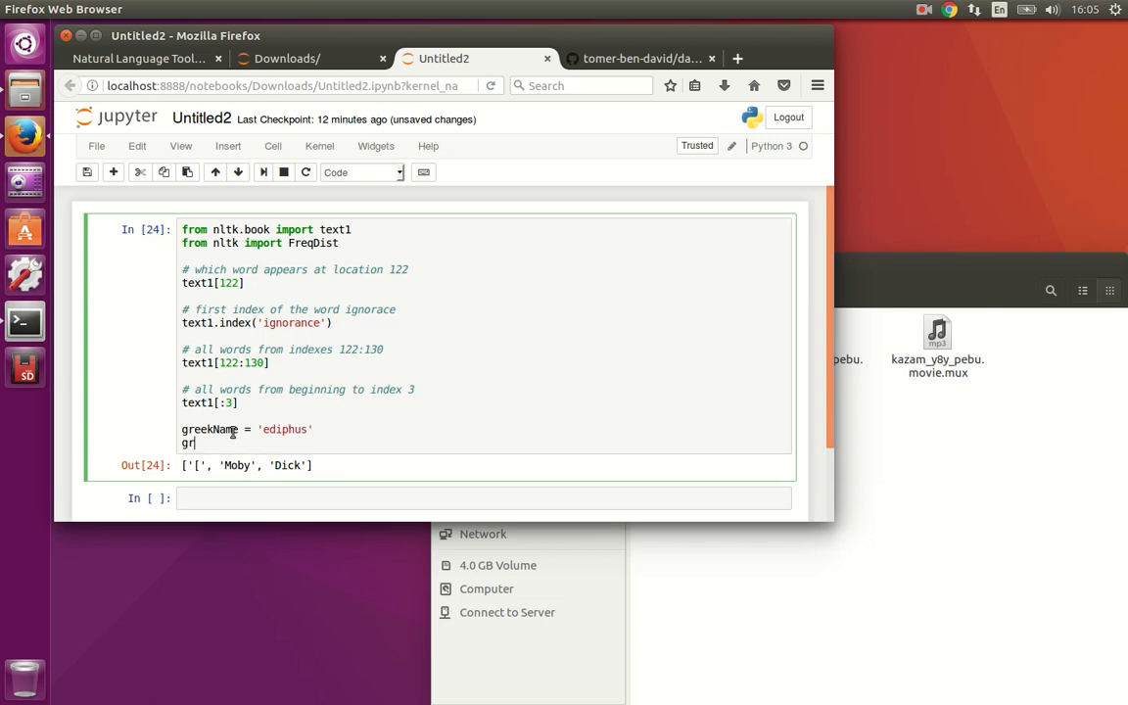
pyautogui.write('eekName')
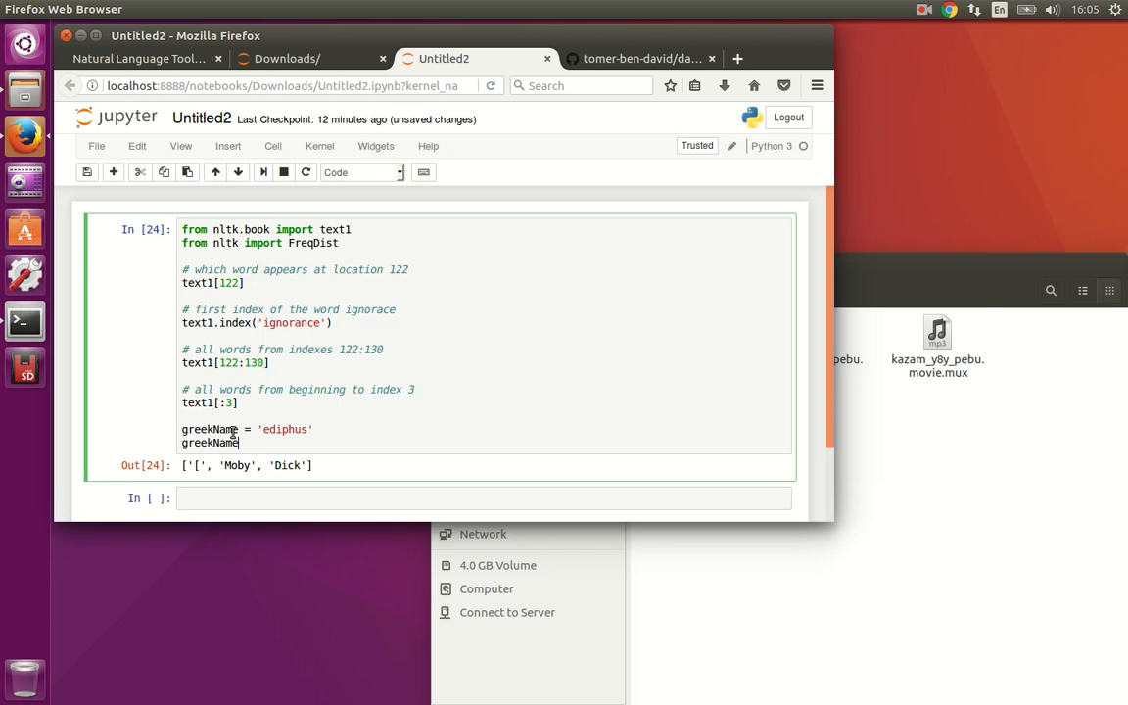
pyautogui.write('[2:]')
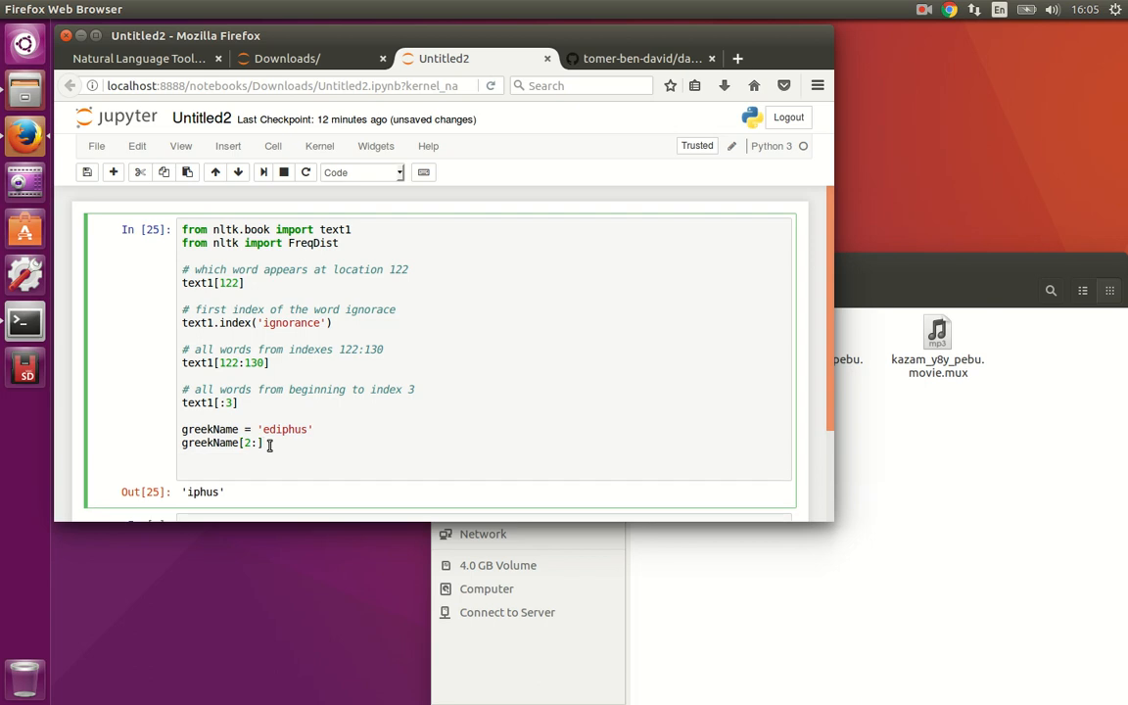
pyautogui.write('## Simple St')
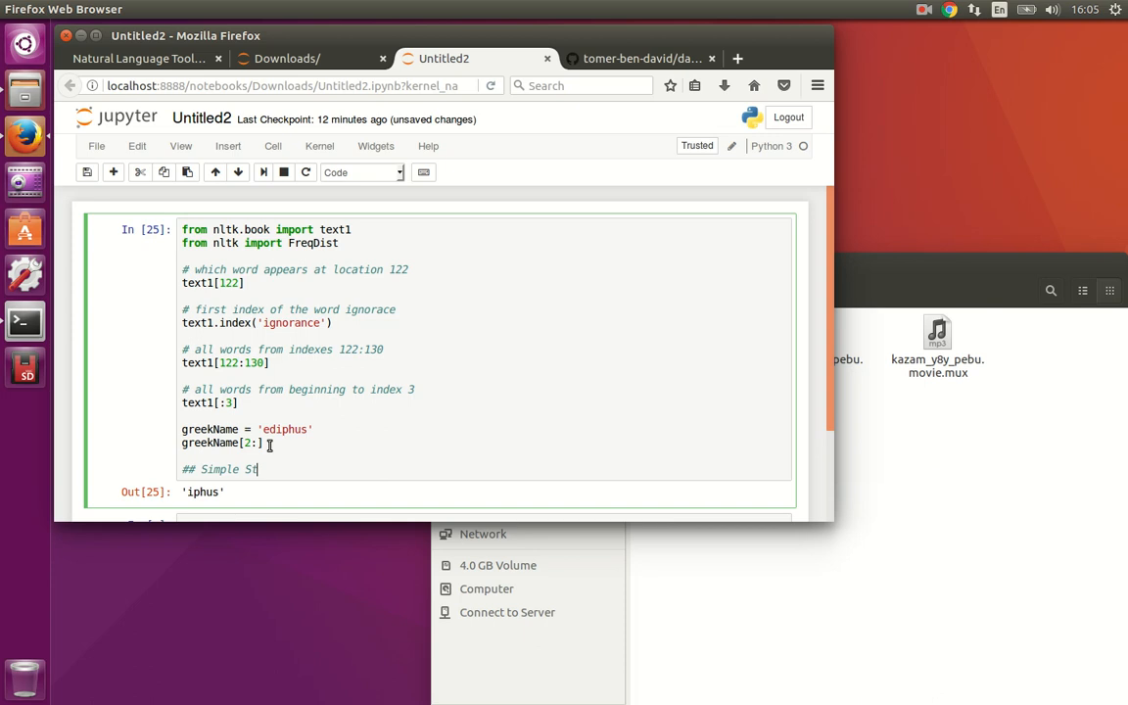
pyautogui.write('atistics with nltk #')
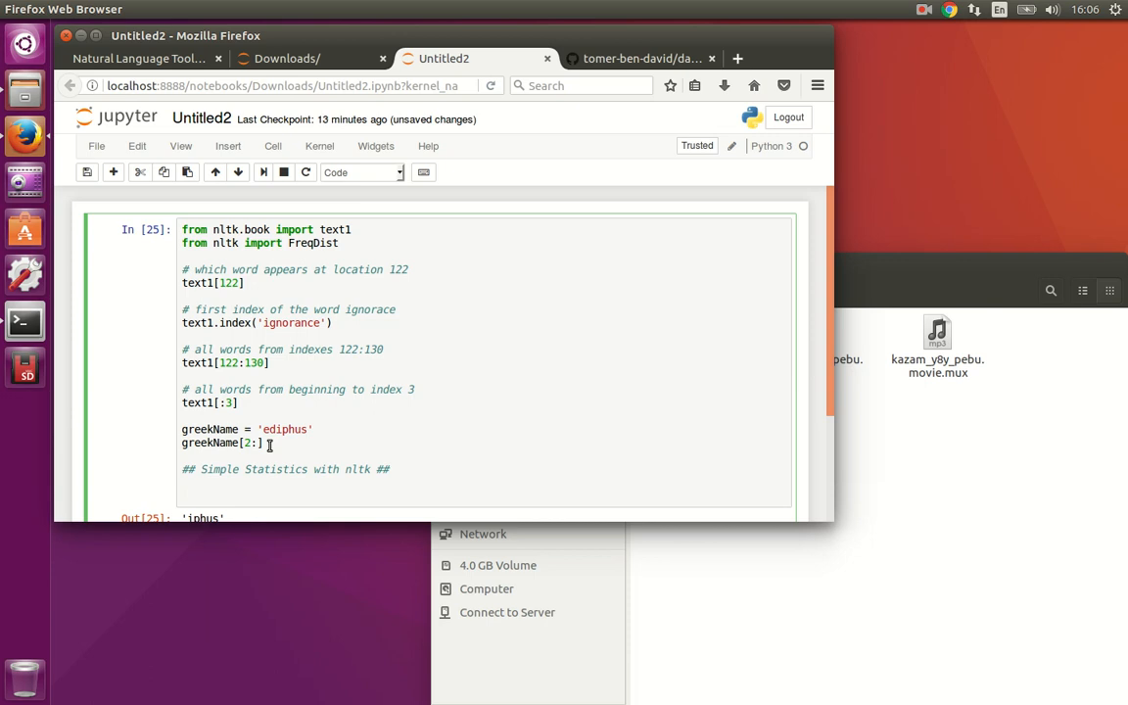
# Add a 'Find the most frequent in the text' comment and a FreqDist(text1) line.
pyautogui.write('#')
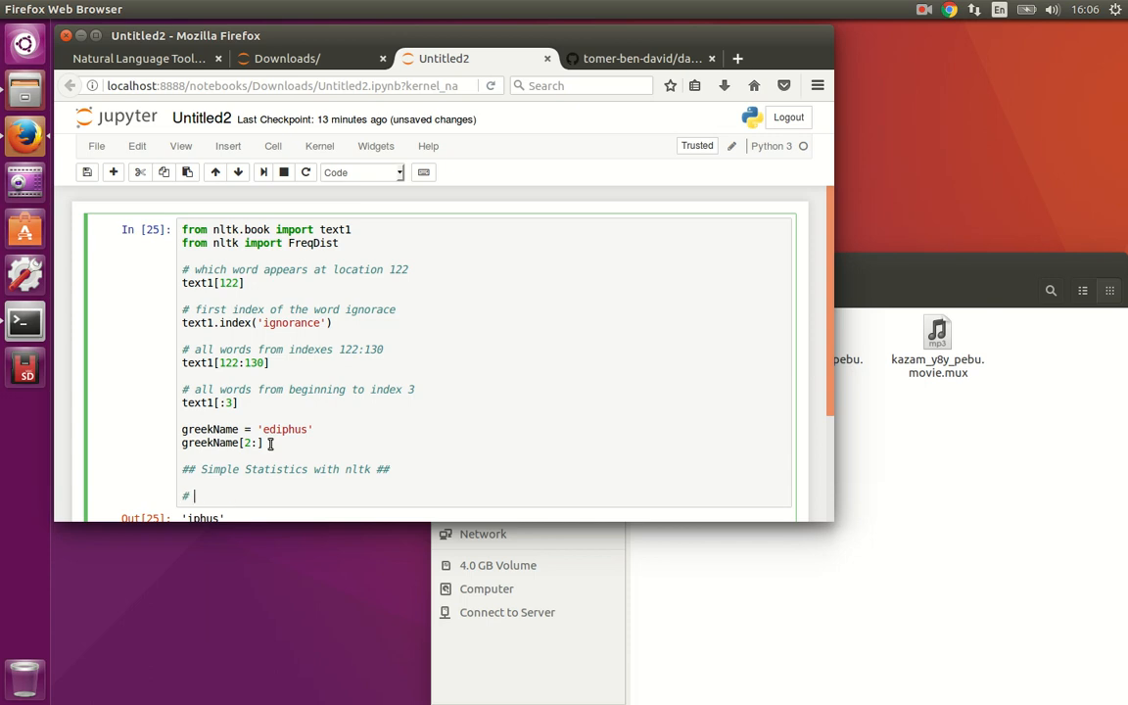
pyautogui.write('Find the most frequent tokens')
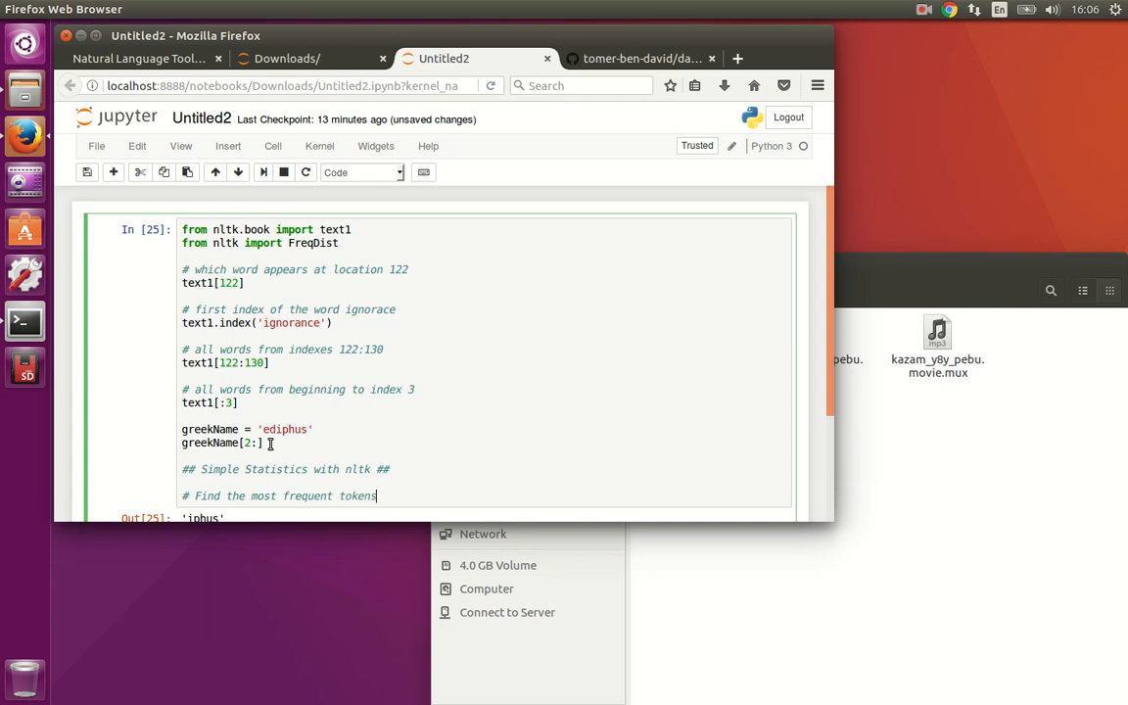
pyautogui.write('in the text')
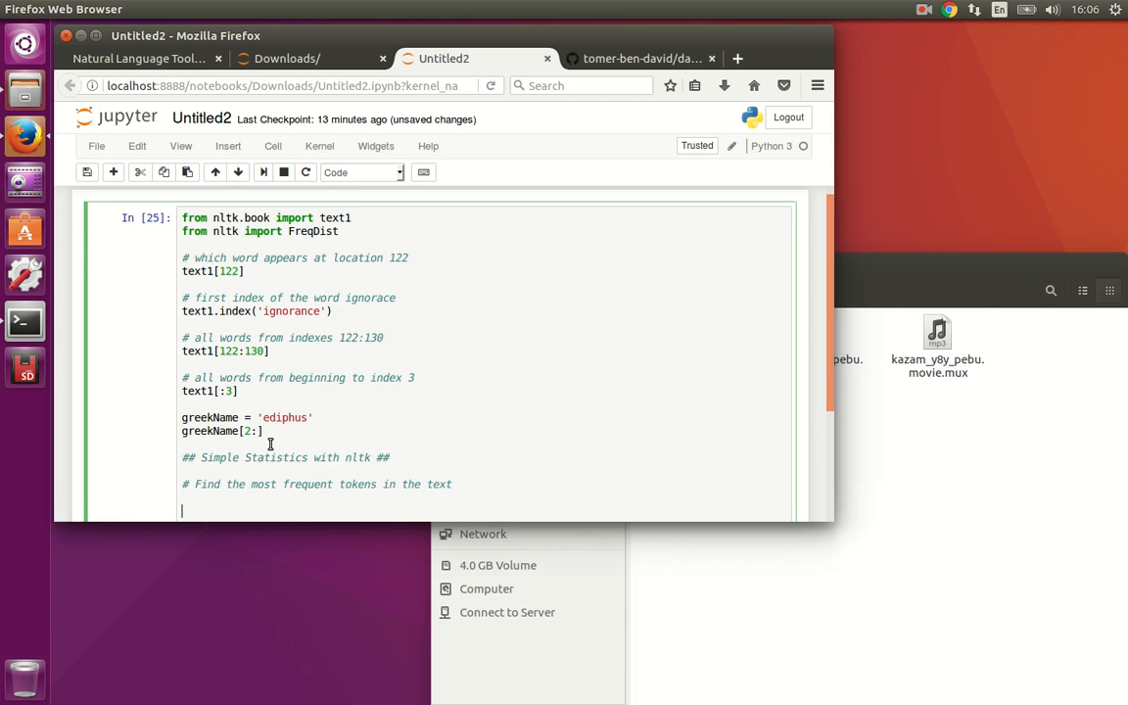
pyautogui.write('FreqDist')
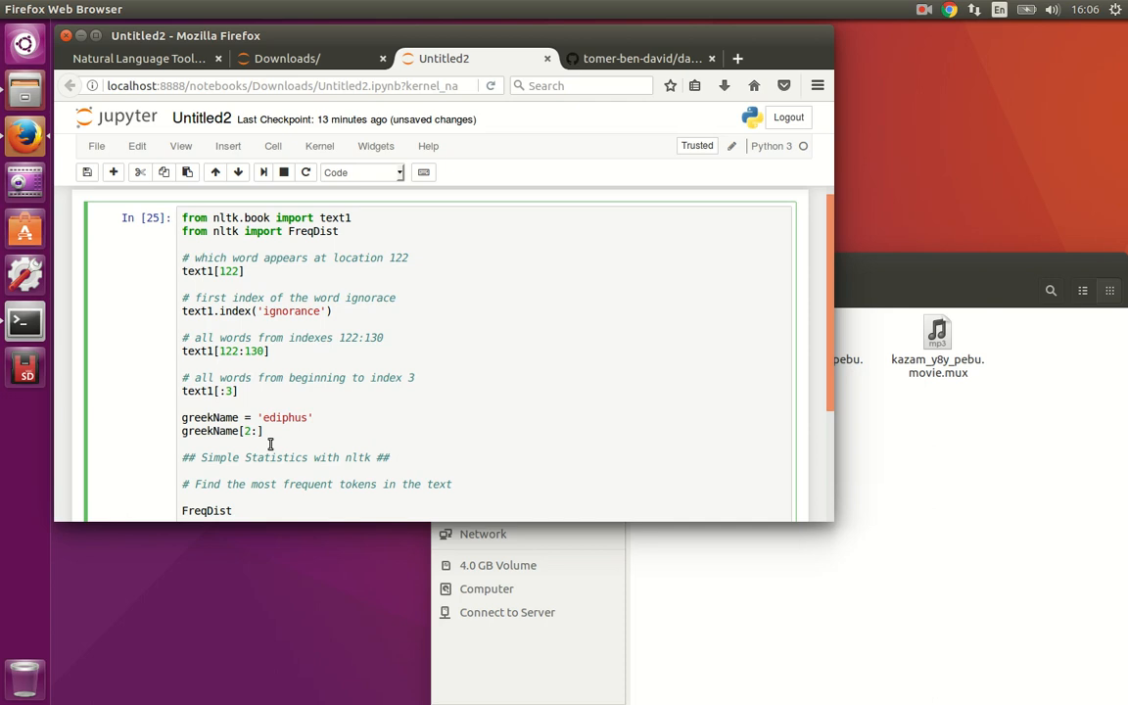
pyautogui.write('(text1')
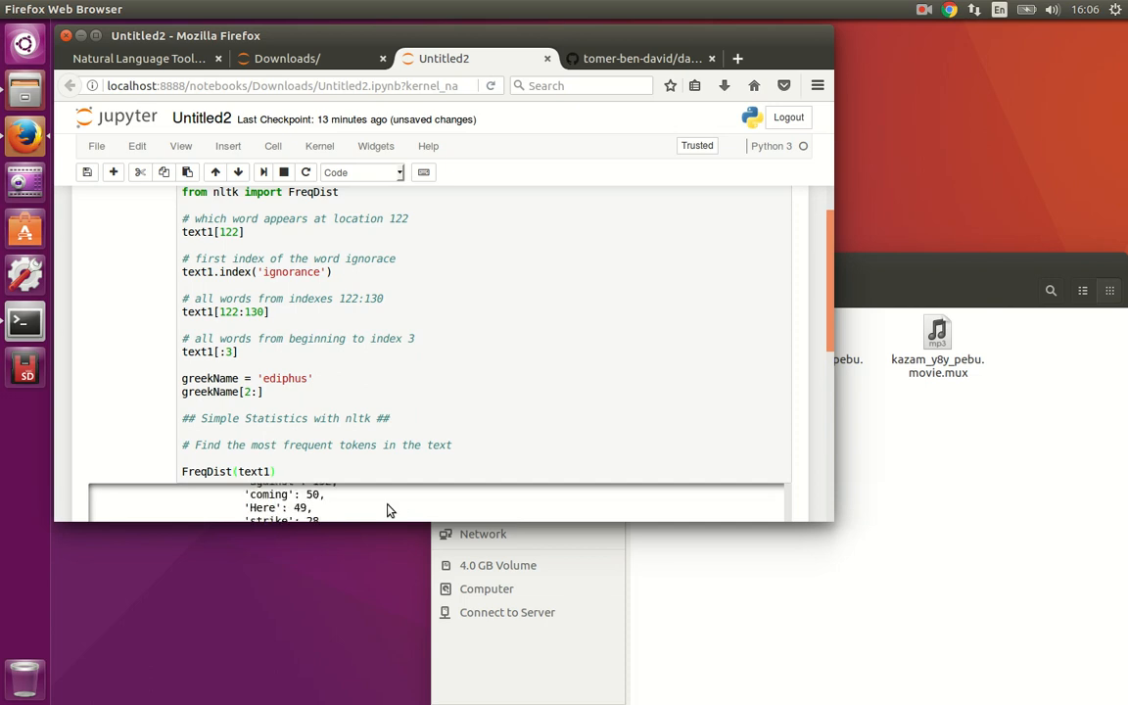
# Fix the sort to sorted(FreqDist(text1))[:5] and run it, showing five punctuation tokens.
pyautogui.scroll(-3)
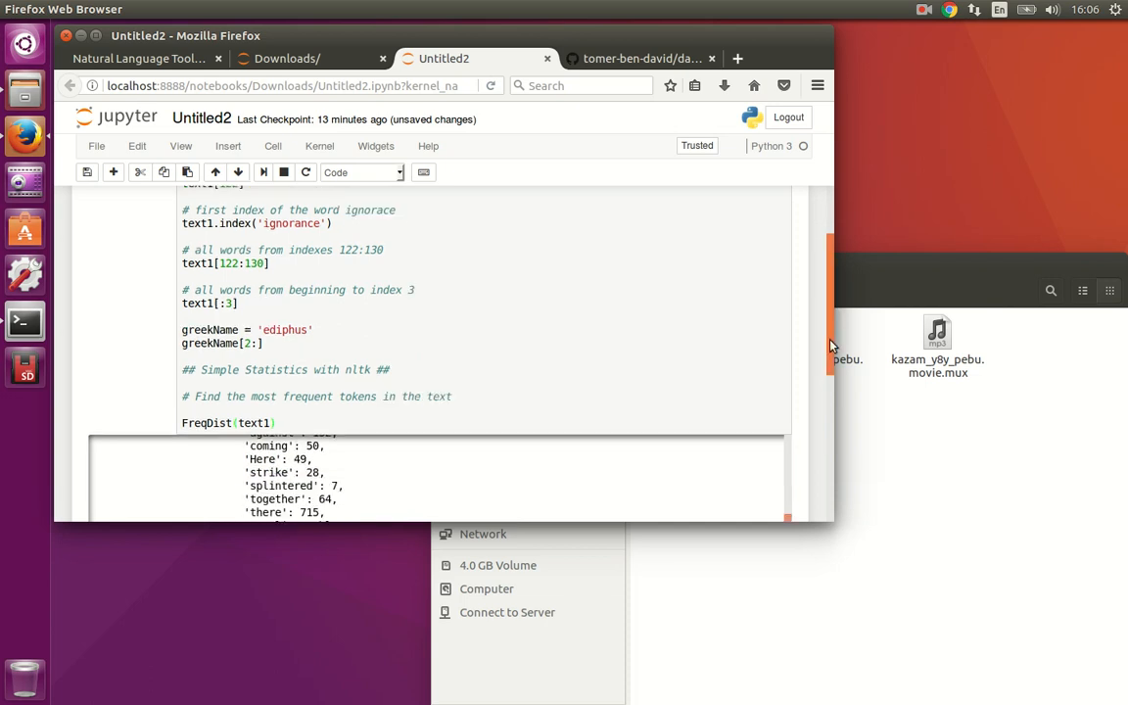
pyautogui.scroll(-3)
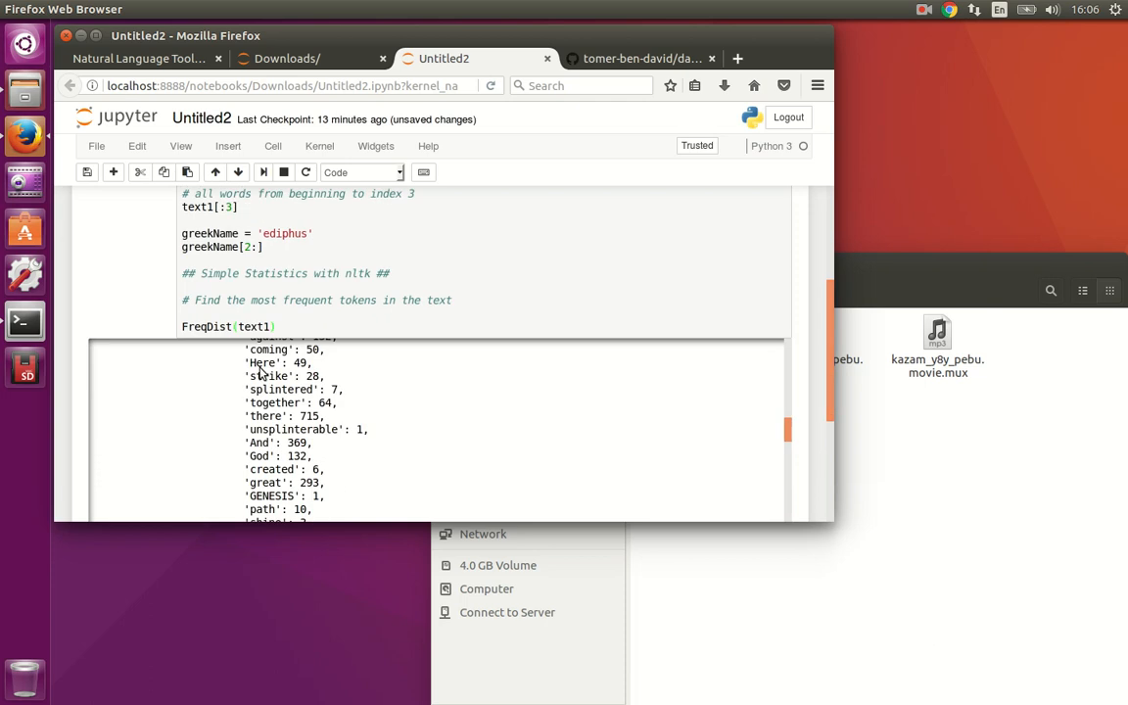
pyautogui.click(272, 326)
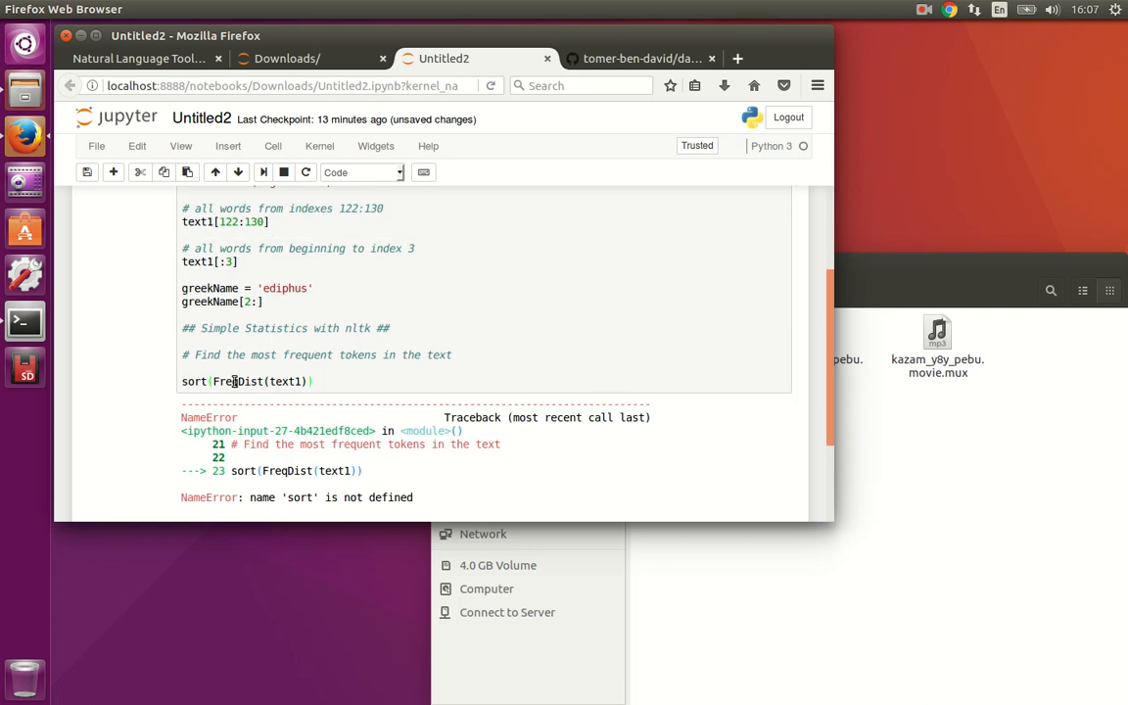
pyautogui.click(205, 381)
pyautogui.write('ed')
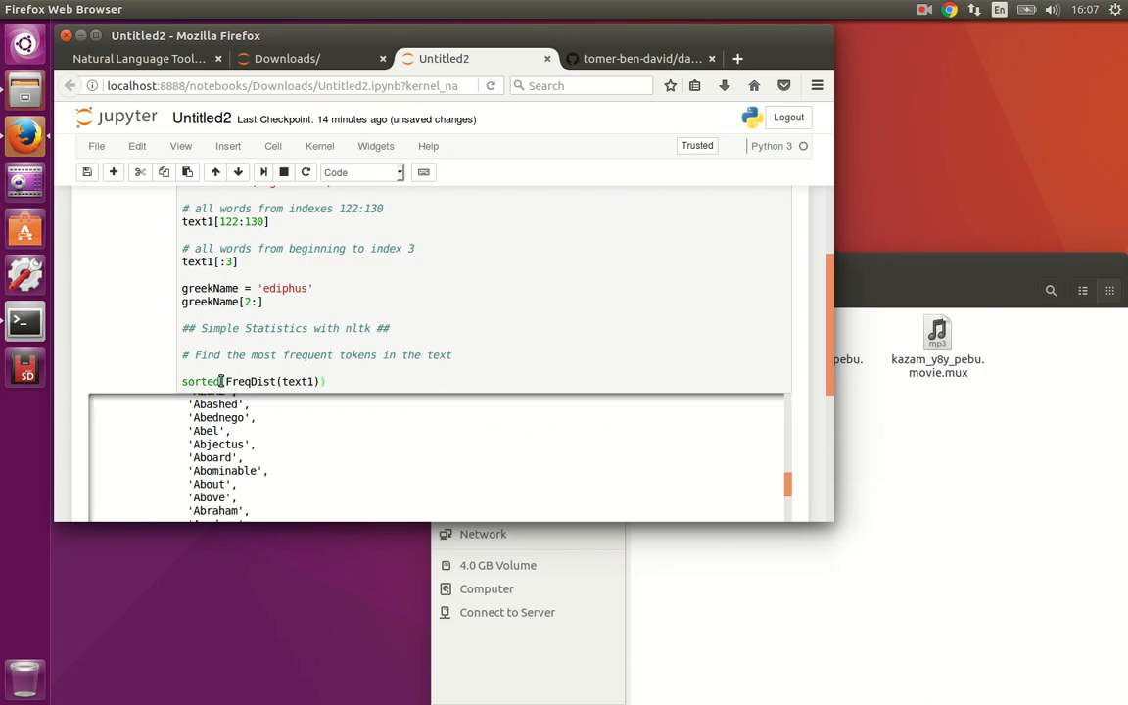
pyautogui.moveTo(289, 445)
pyautogui.write('[:5]')
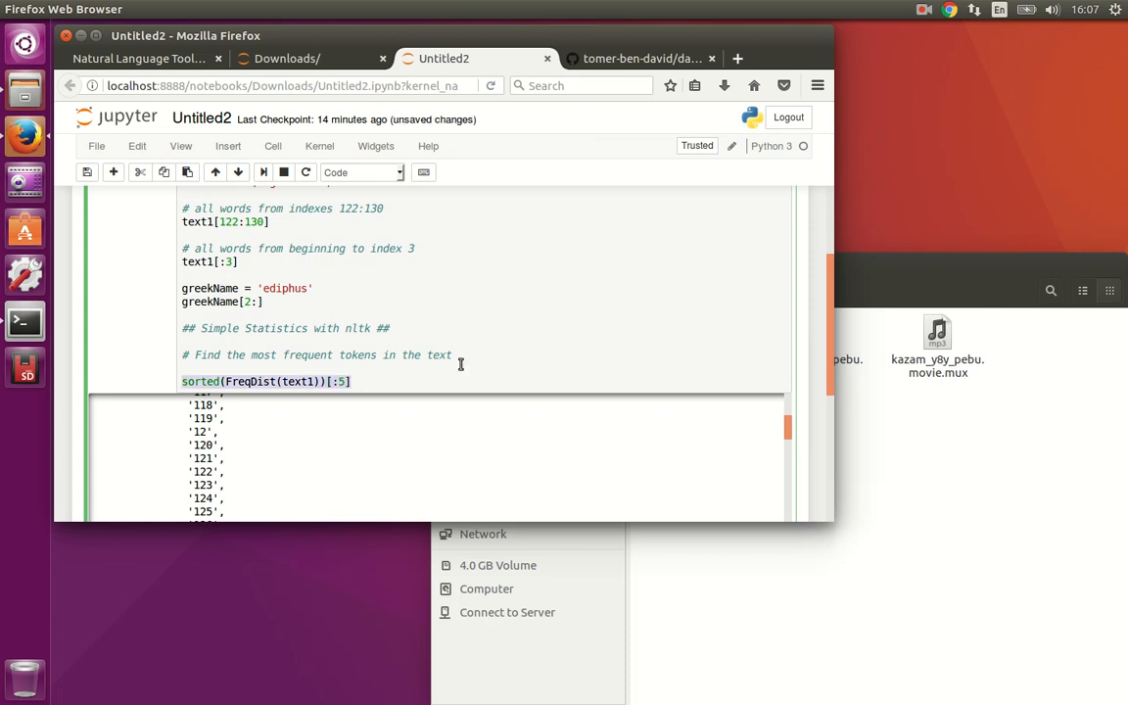
pyautogui.press('shift+Return')
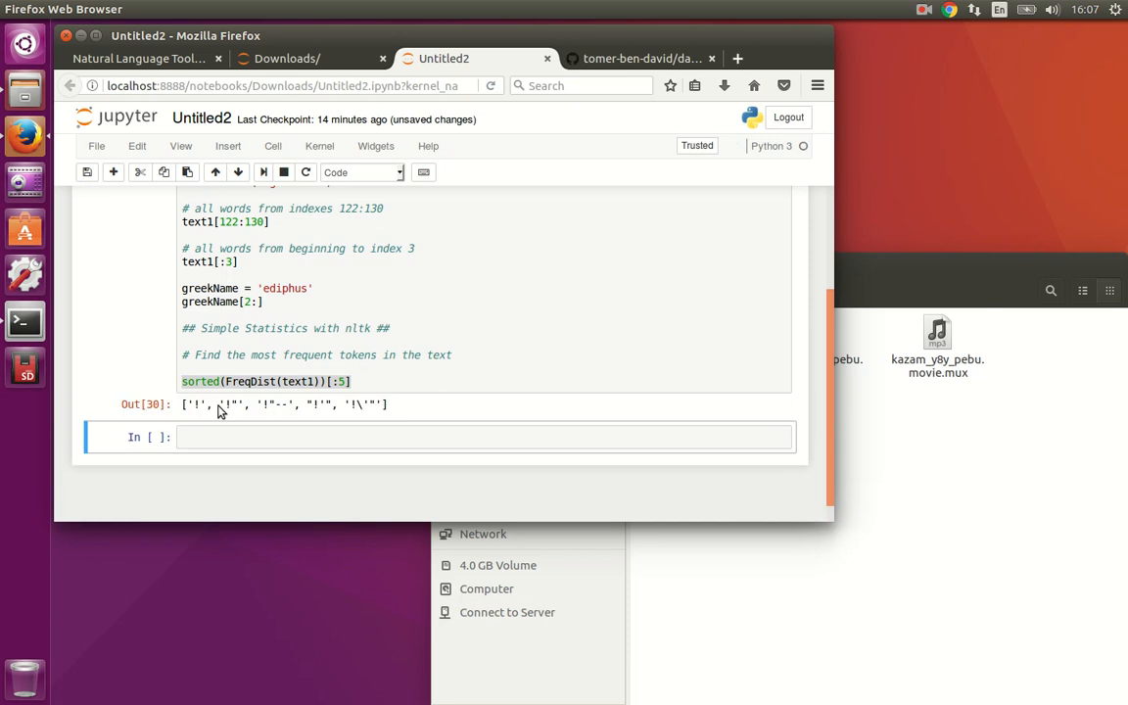
pyautogui.moveTo(283, 411)
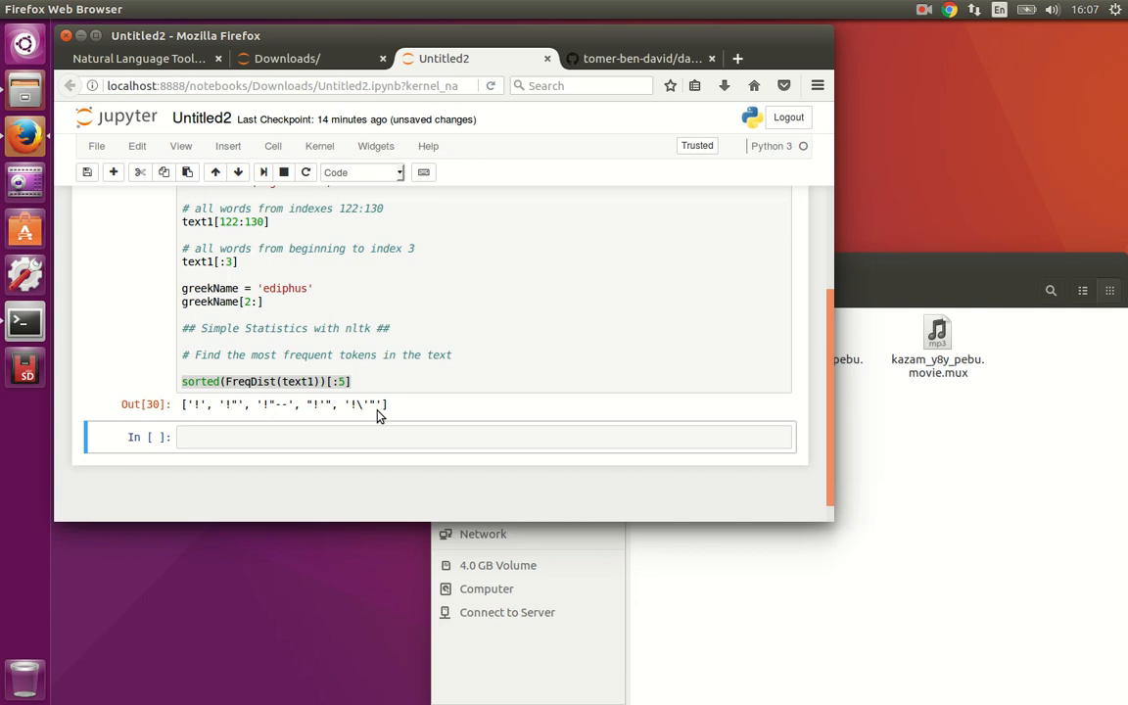
pyautogui.moveTo(370, 412)
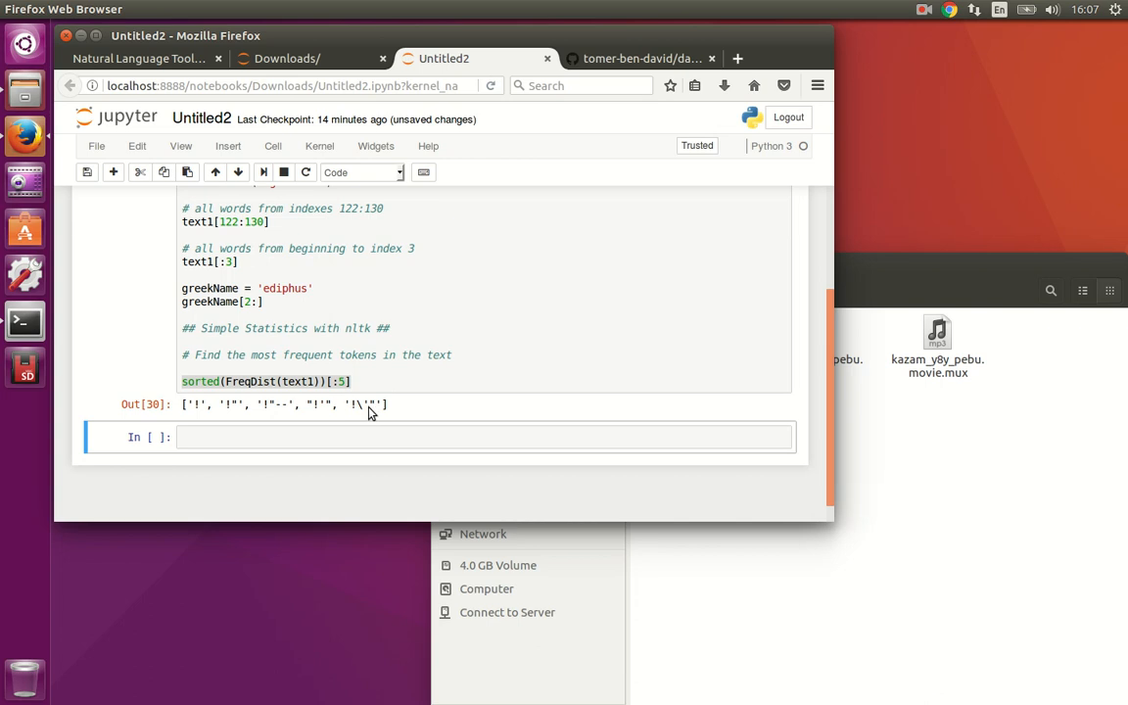
pyautogui.moveTo(313, 404)
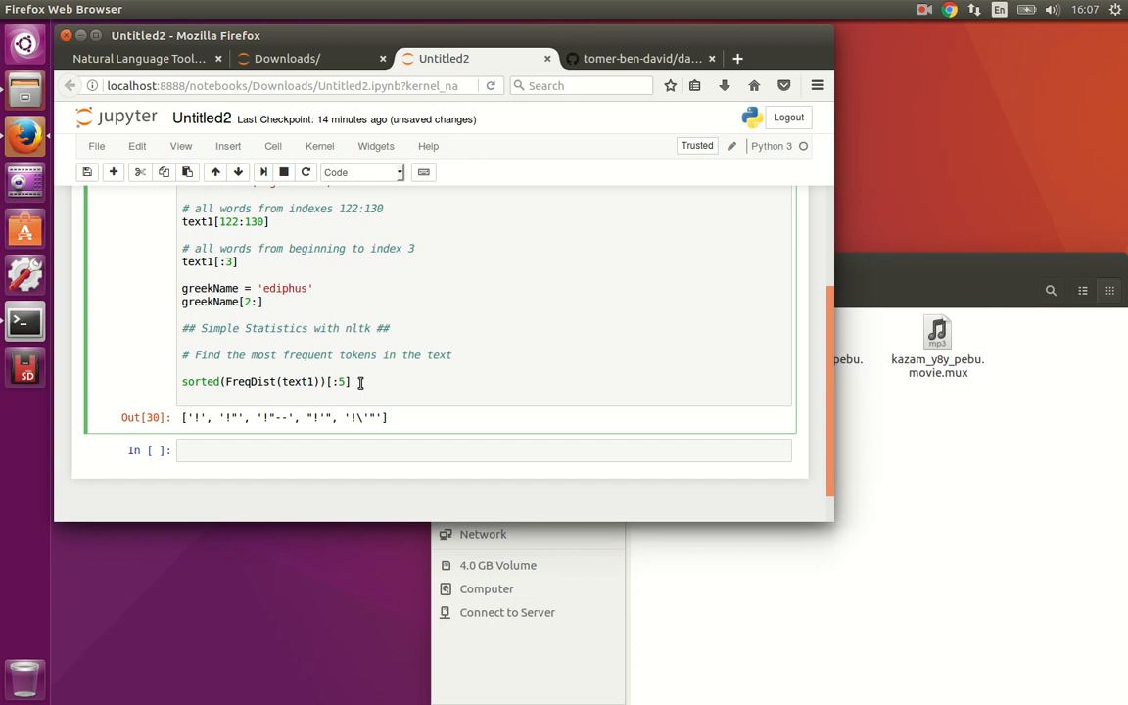
# Add FreqDist(text1).most_common(5), fixing the brackets, listing ',', 'the', '.', 'of', 'and' counts.
pyautogui.write('FreqDis')
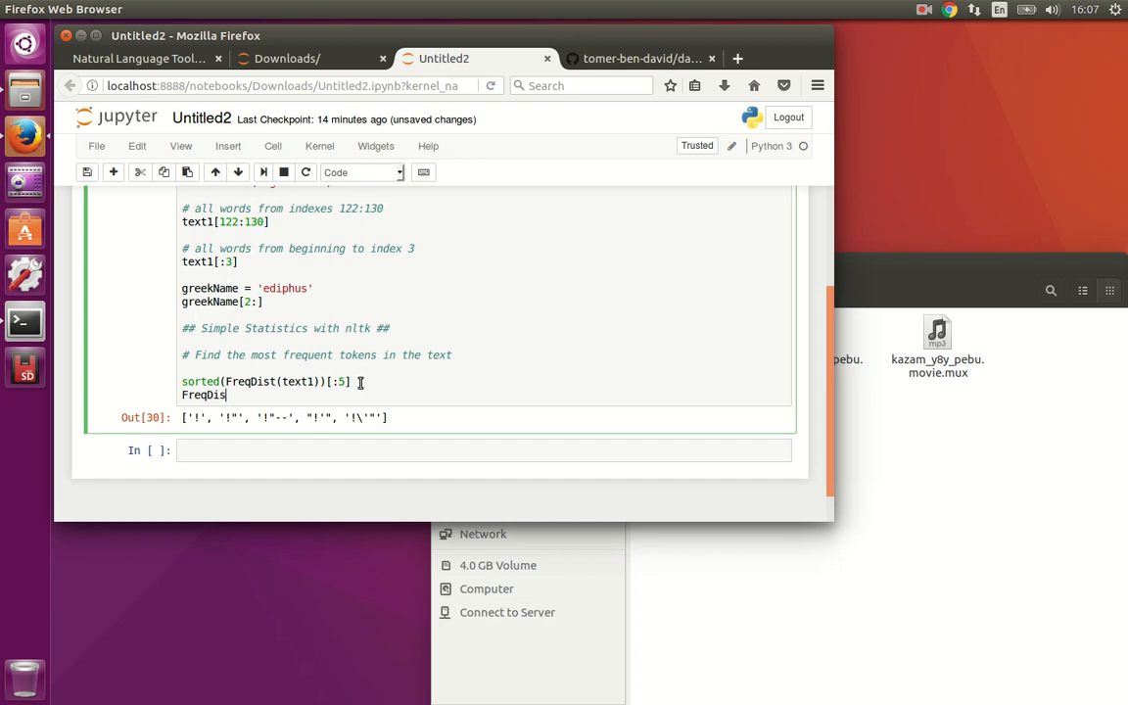
pyautogui.write('t')
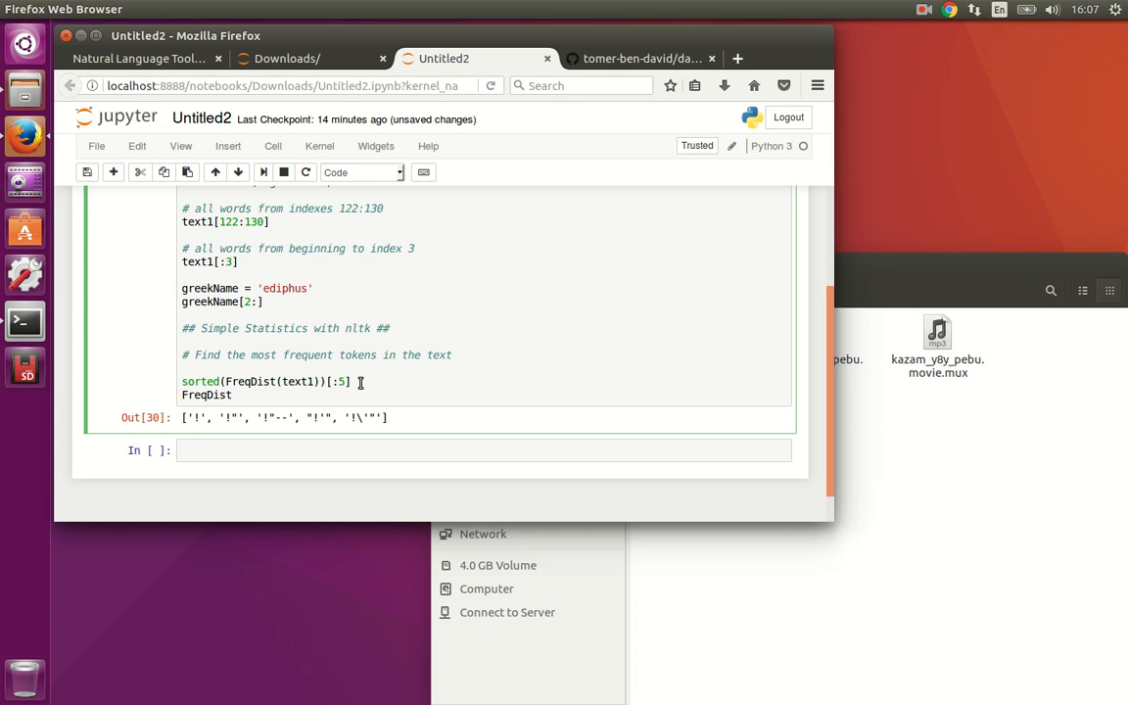
pyautogui.write('(text1).')
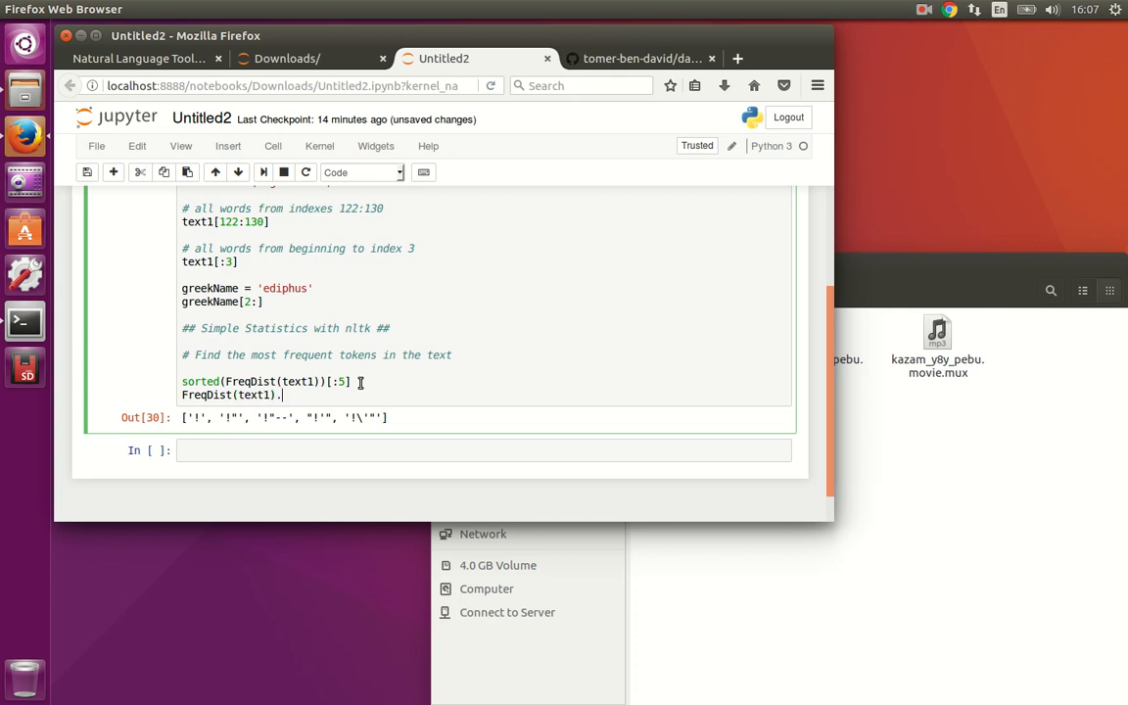
pyautogui.write('most_common()')
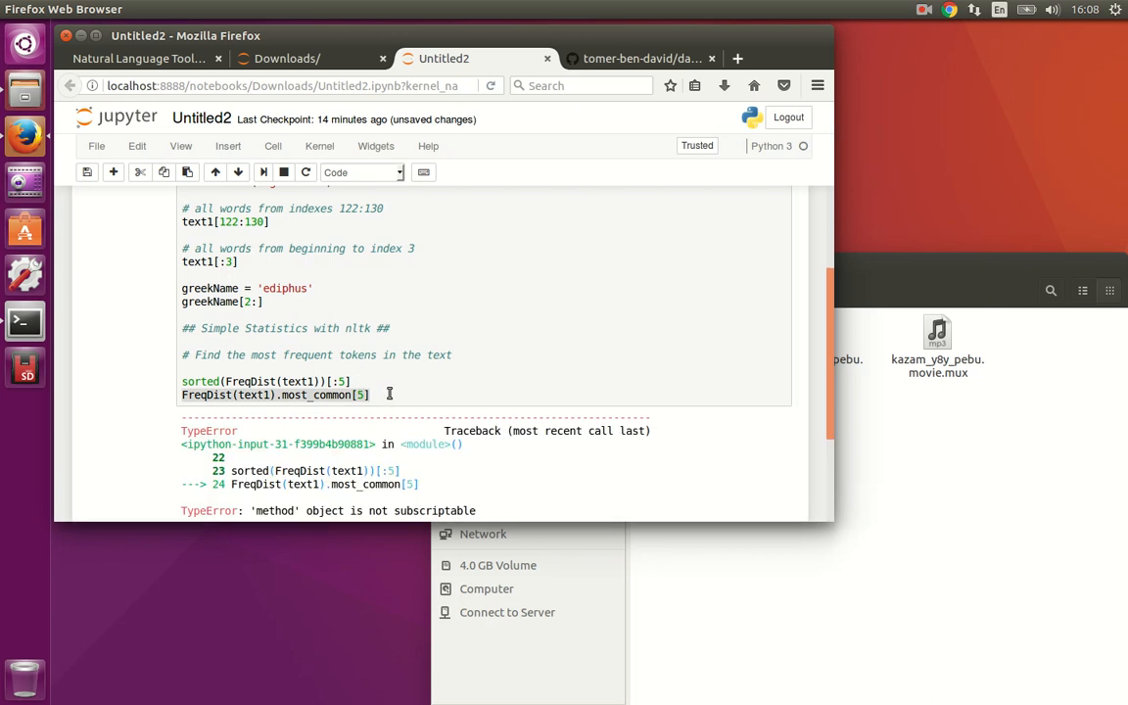
pyautogui.click(294, 393)
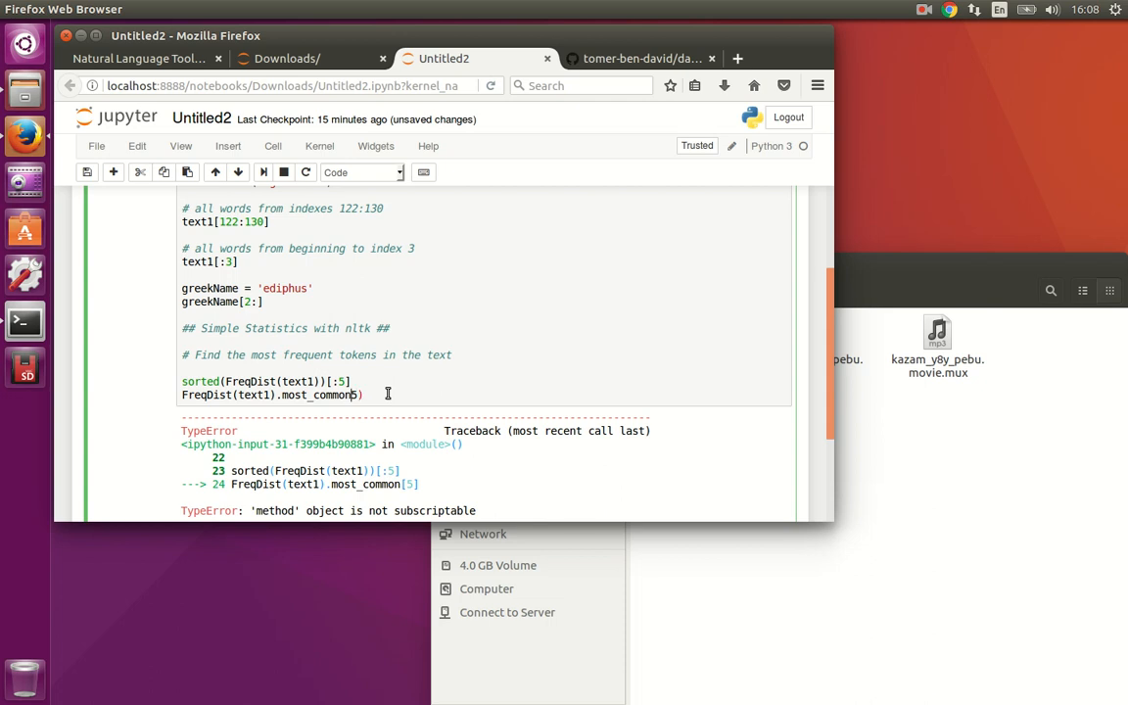
pyautogui.tripleClick(274, 395)
pyautogui.write('(')
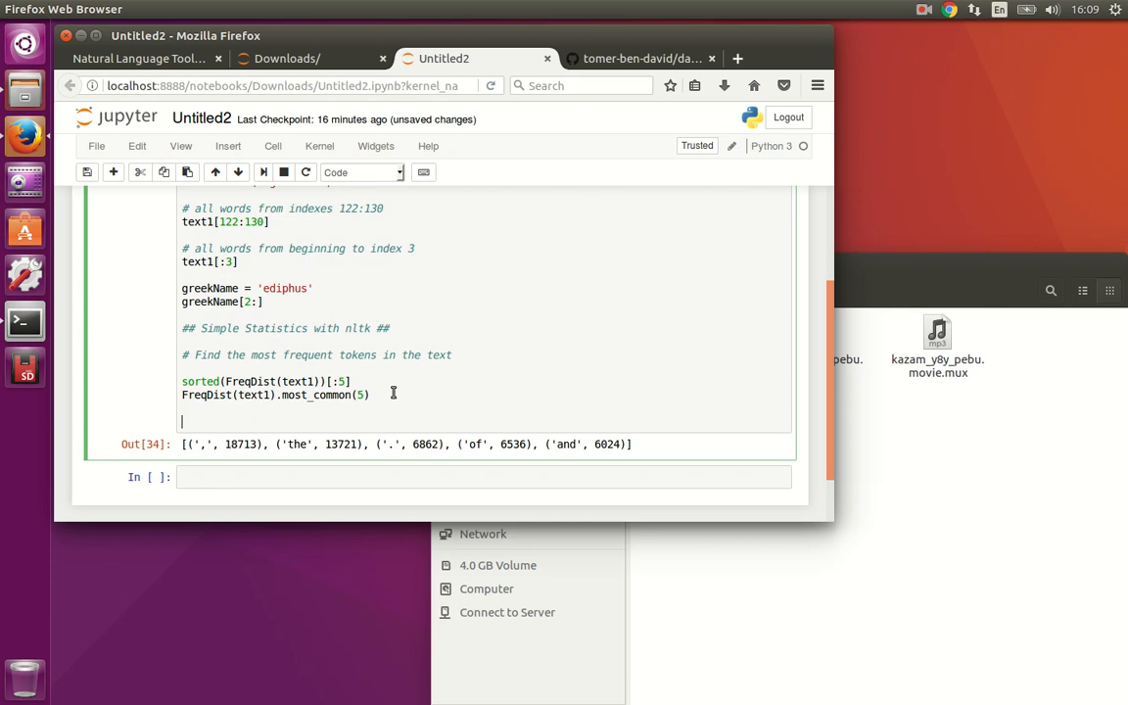
# Enter FreqDist(text1).plot(50, cumulative=True) to chart the 50 most common tokens.
pyautogui.write('FreqDist')
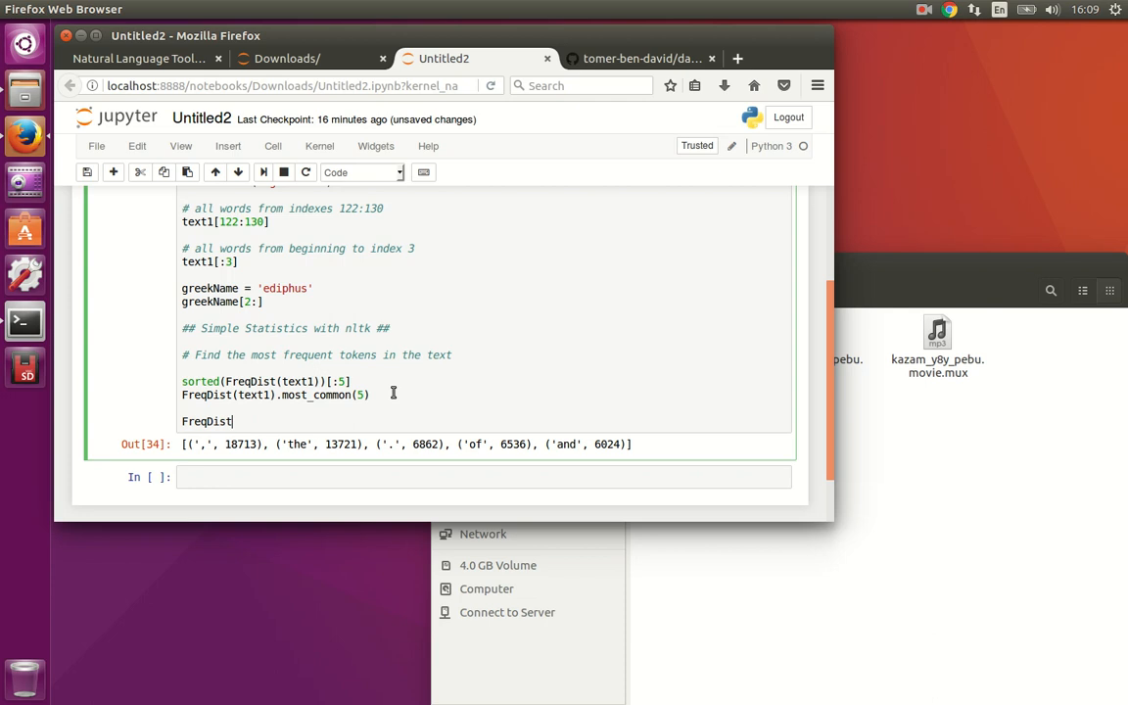
pyautogui.write('(text1')
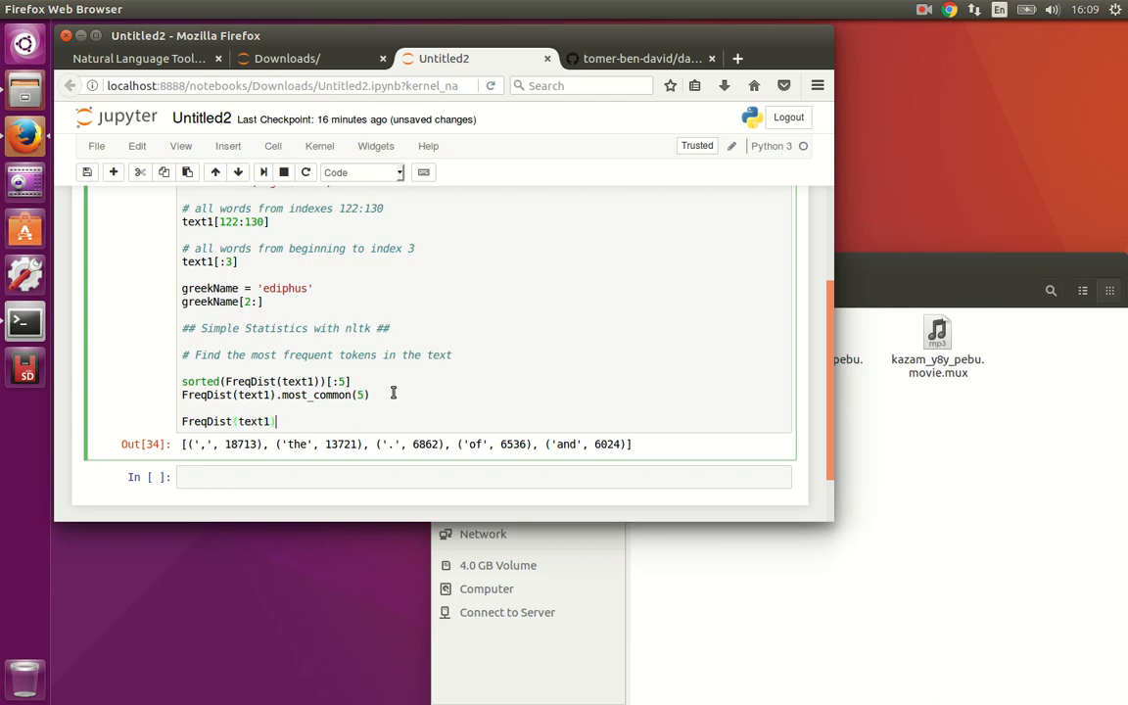
pyautogui.write('.plot')
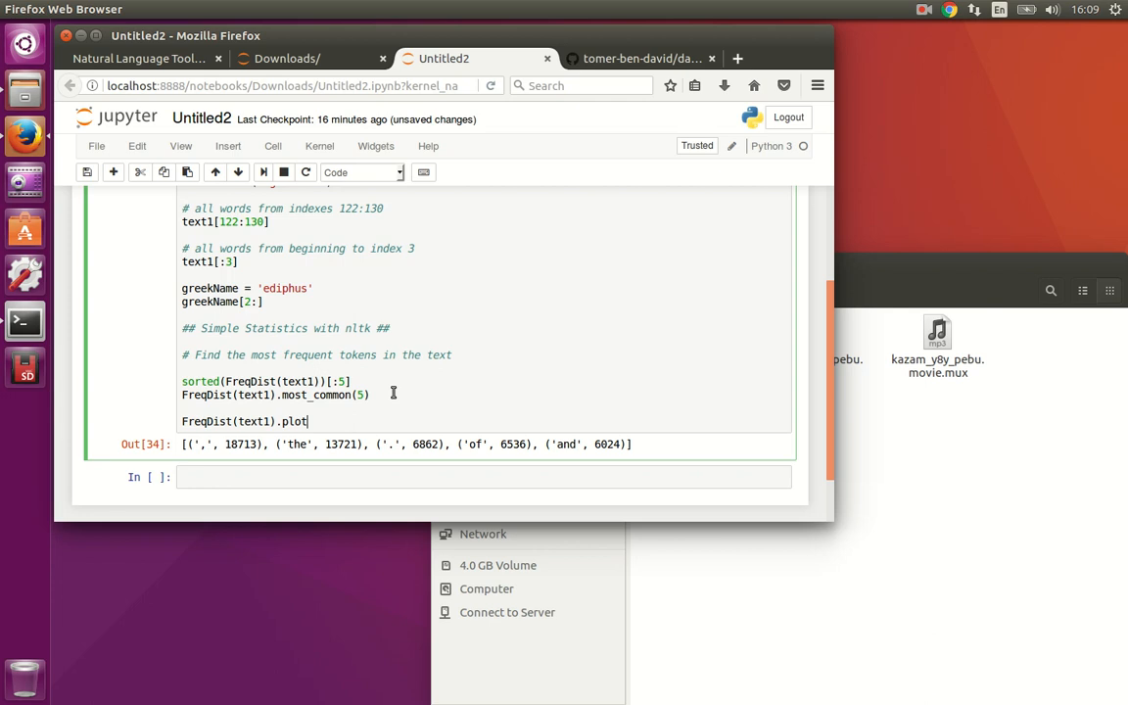
pyautogui.write('(')
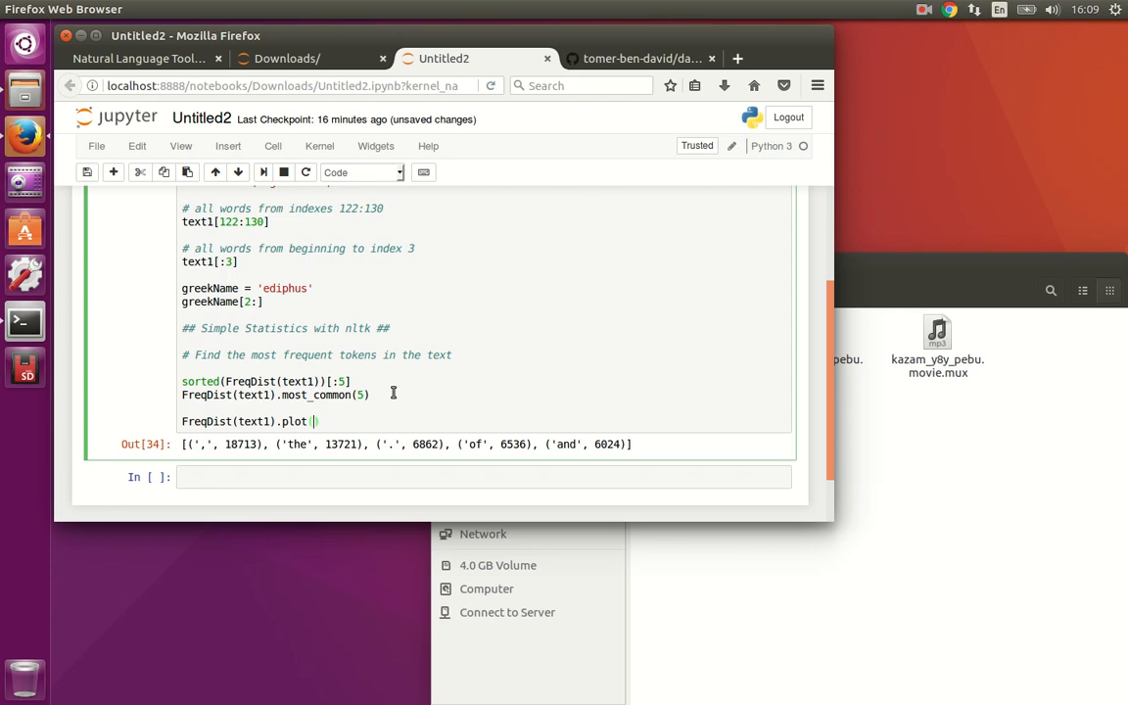
pyautogui.write('50,')
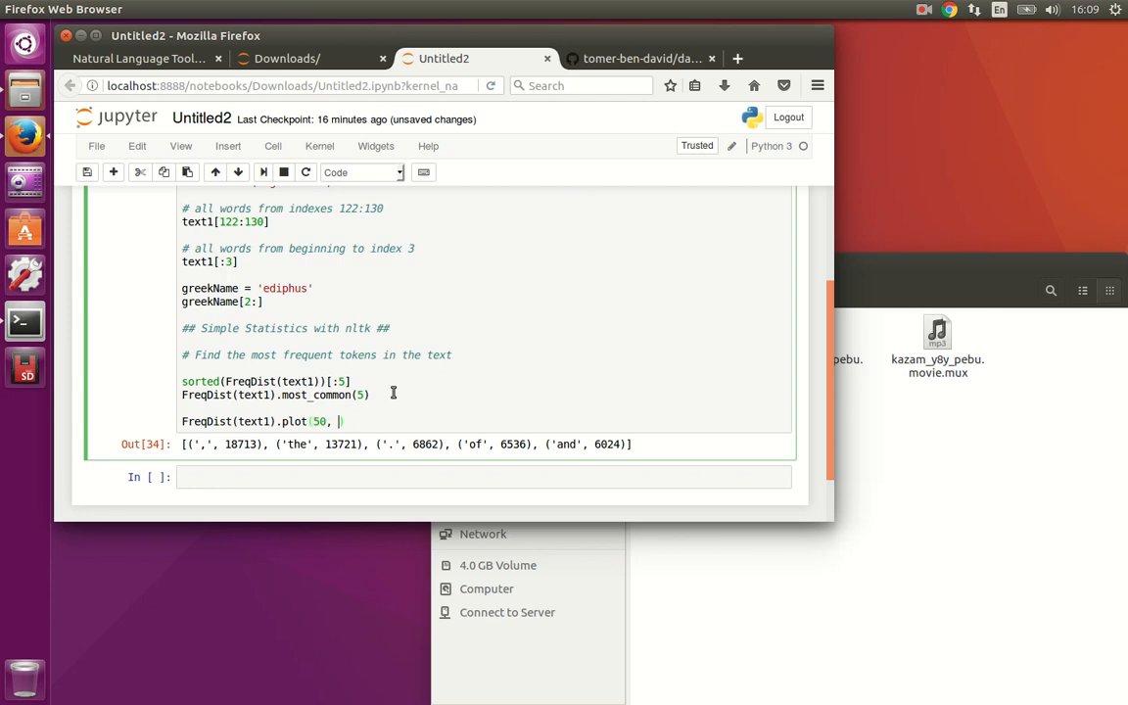
pyautogui.write('cummulative=True')
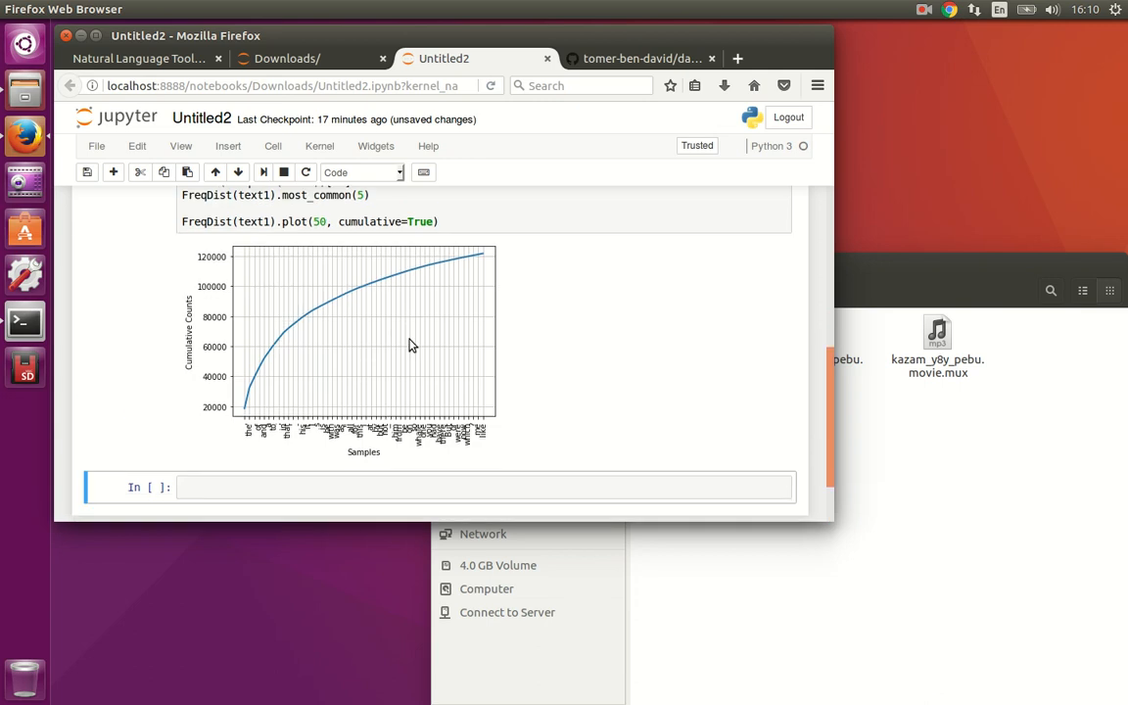
pyautogui.moveTo(370, 313)
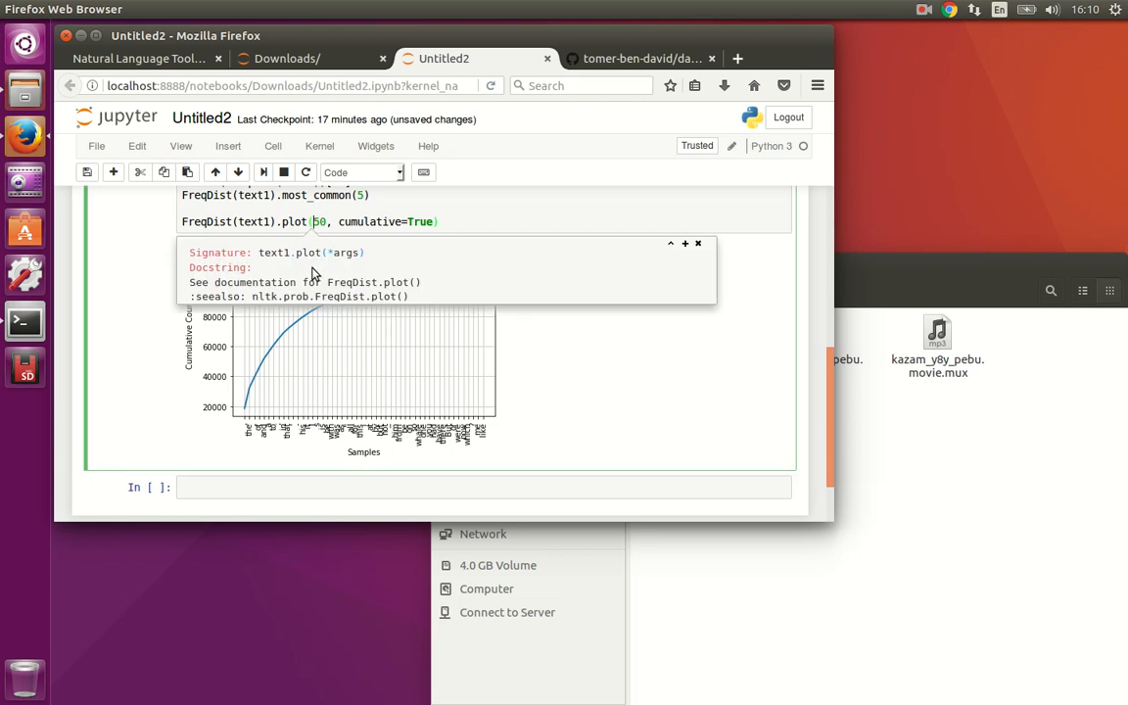
pyautogui.moveTo(303, 359)
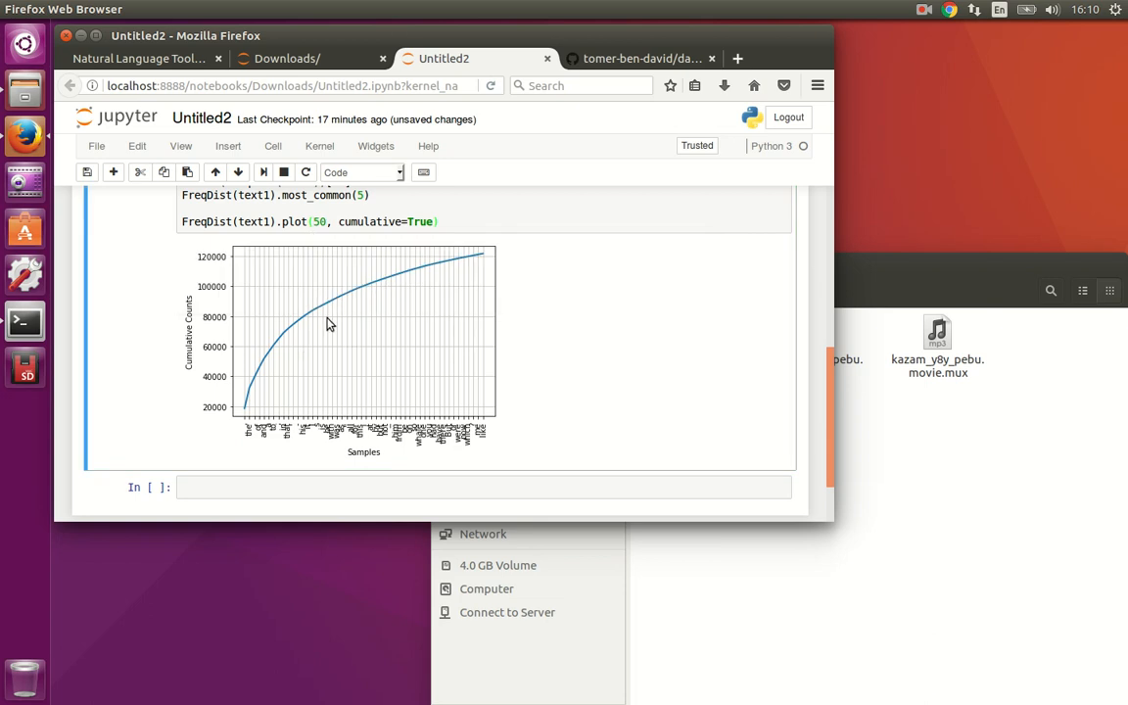
pyautogui.moveTo(313, 335)
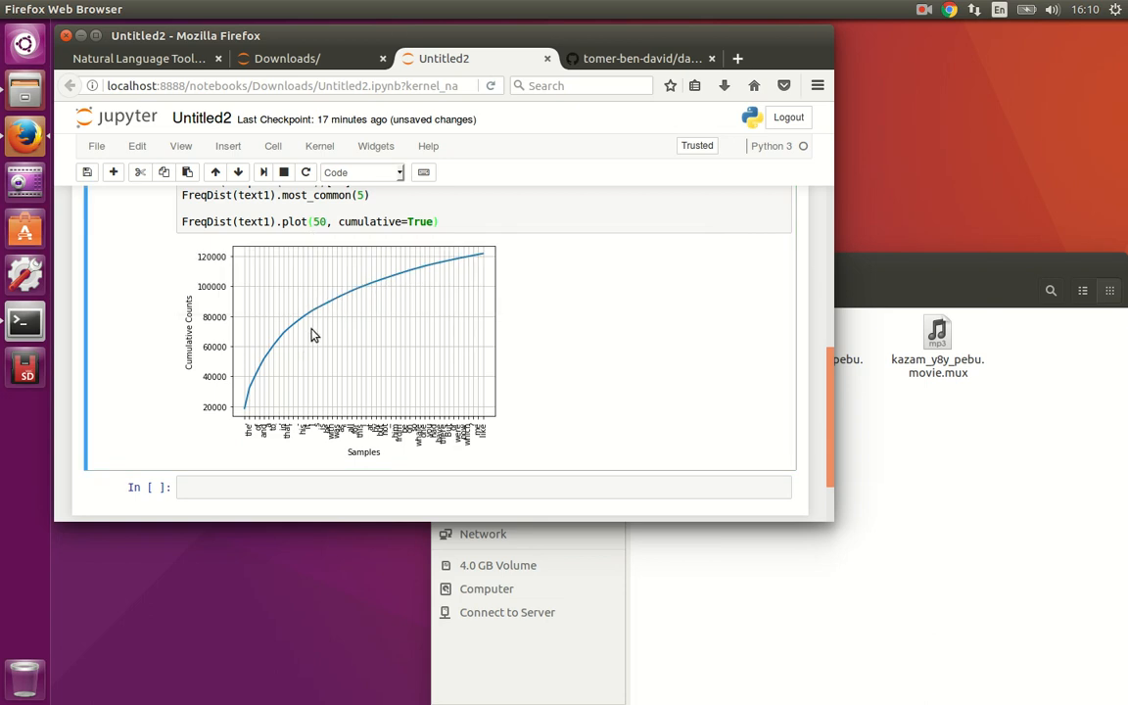
pyautogui.moveTo(244, 399)
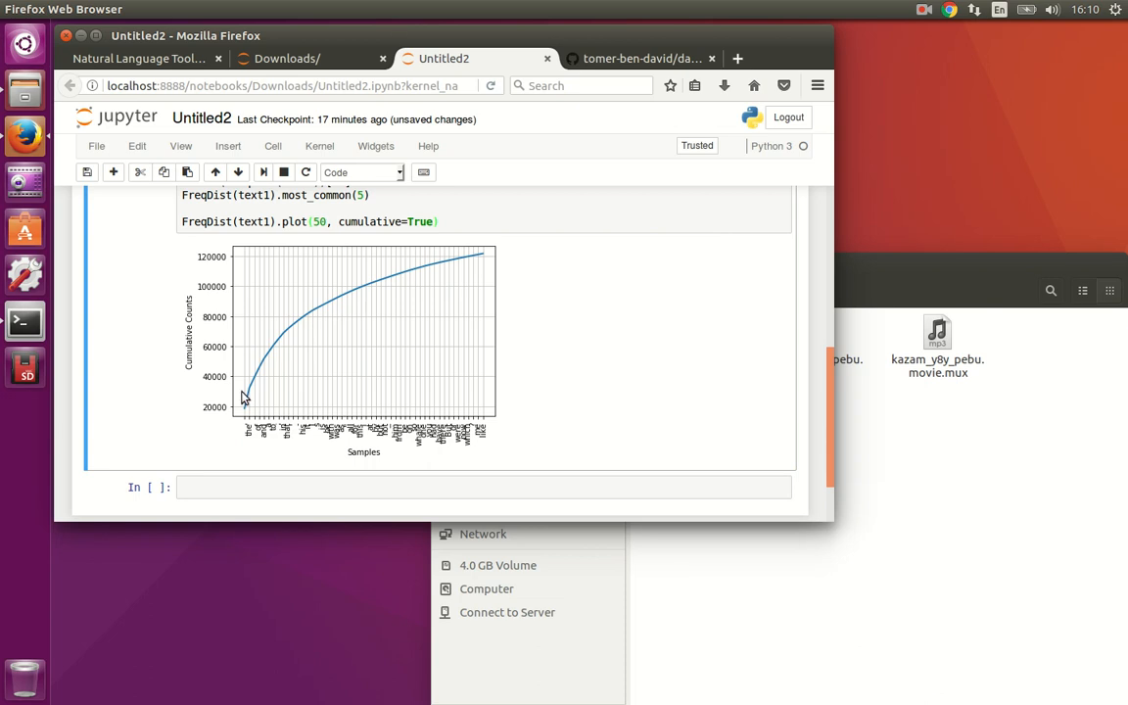
pyautogui.moveTo(244, 445)
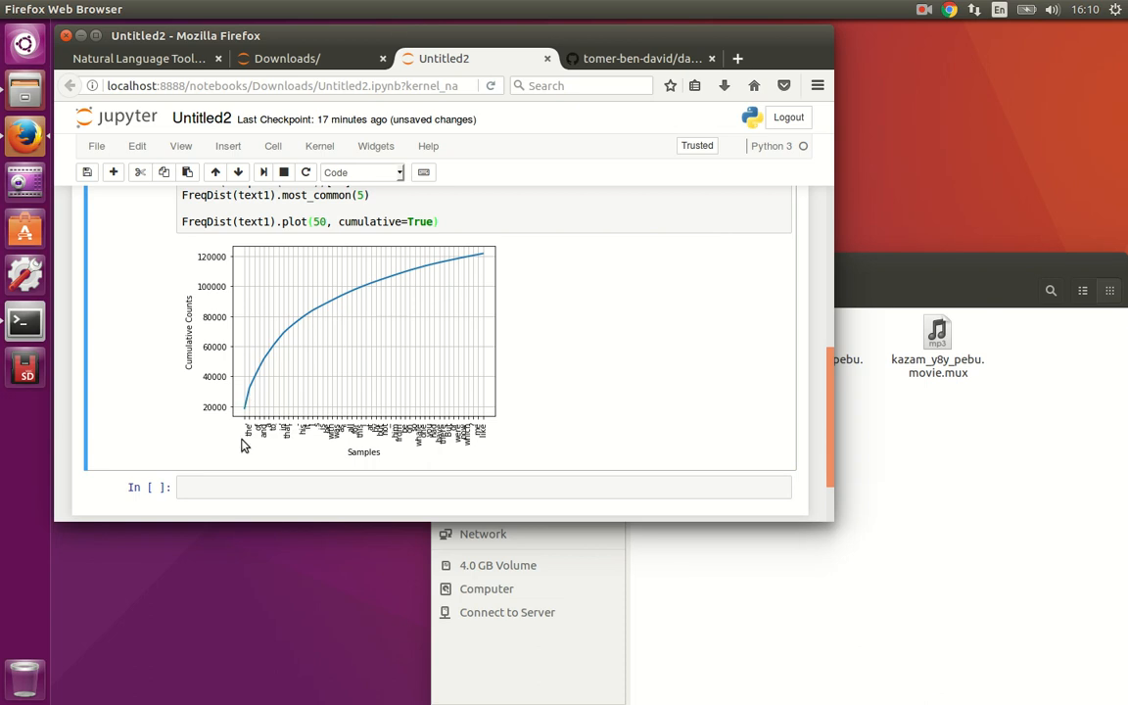
pyautogui.moveTo(284, 372)
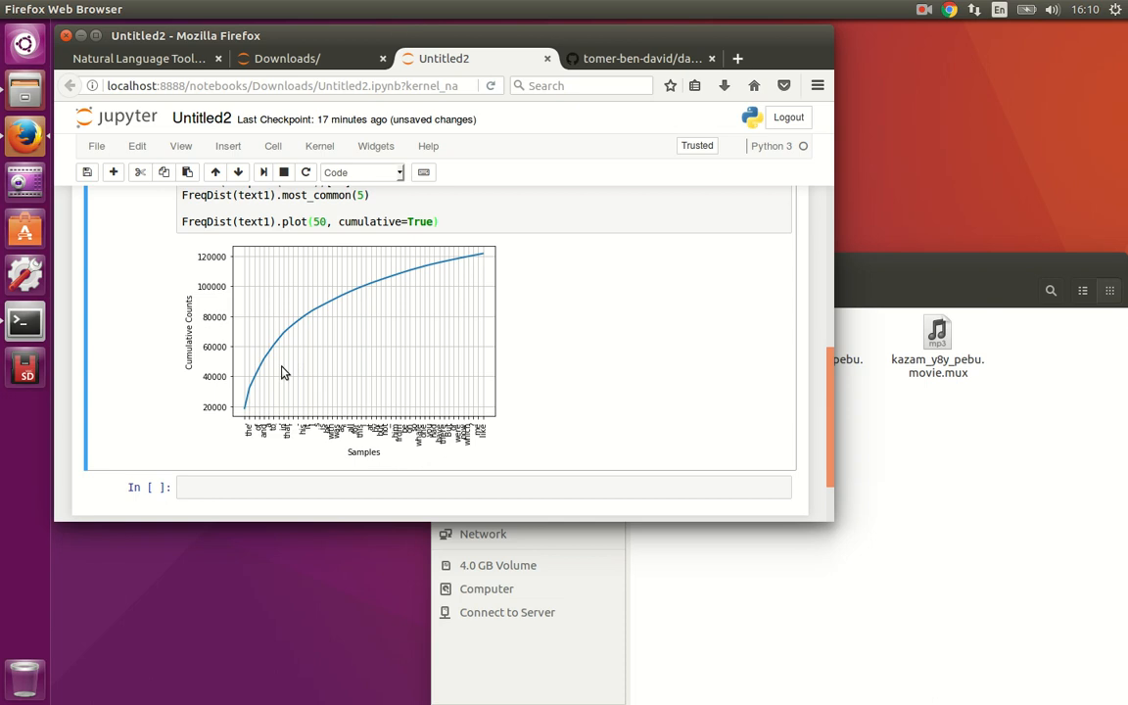
pyautogui.moveTo(408, 284)
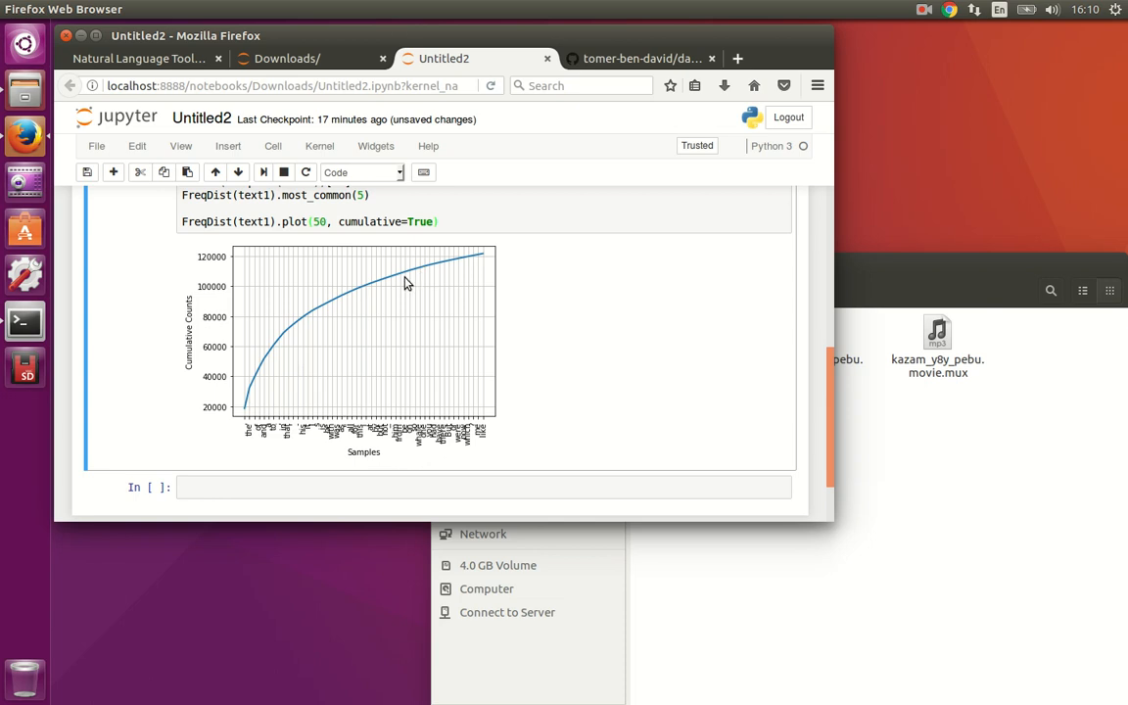
pyautogui.moveTo(384, 321)
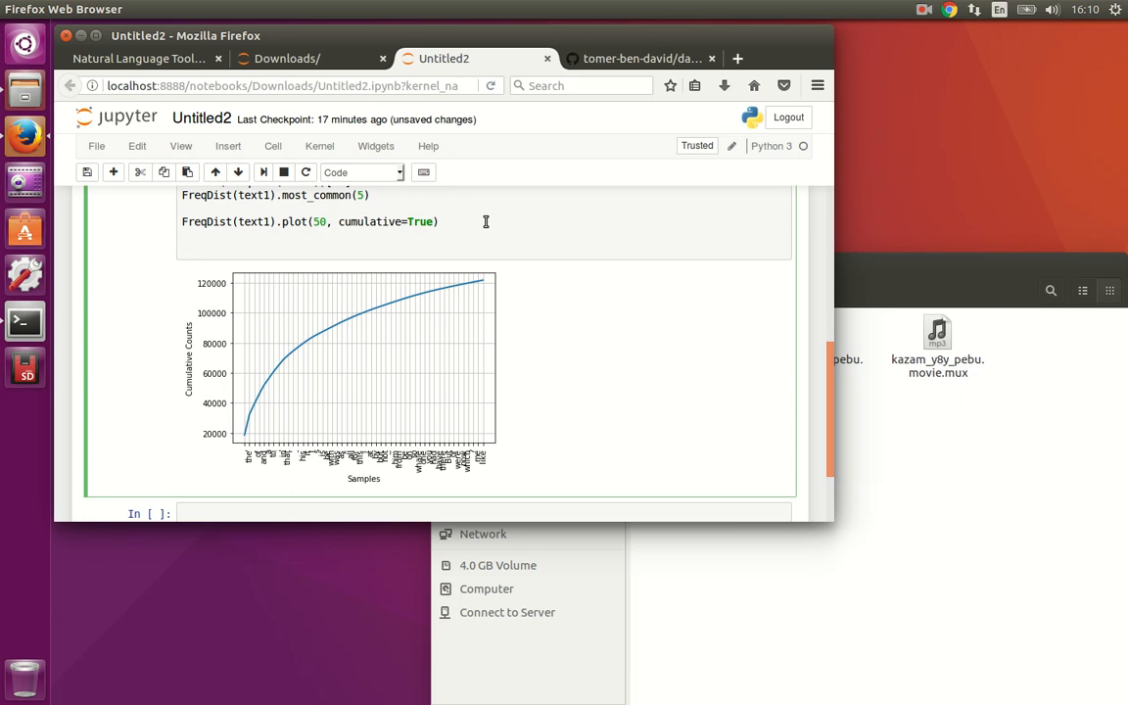
# Enter the comment '# a word that appear only once.' and FreqDist(text1).hapaxes() in the cell.
pyautogui.write('# d')
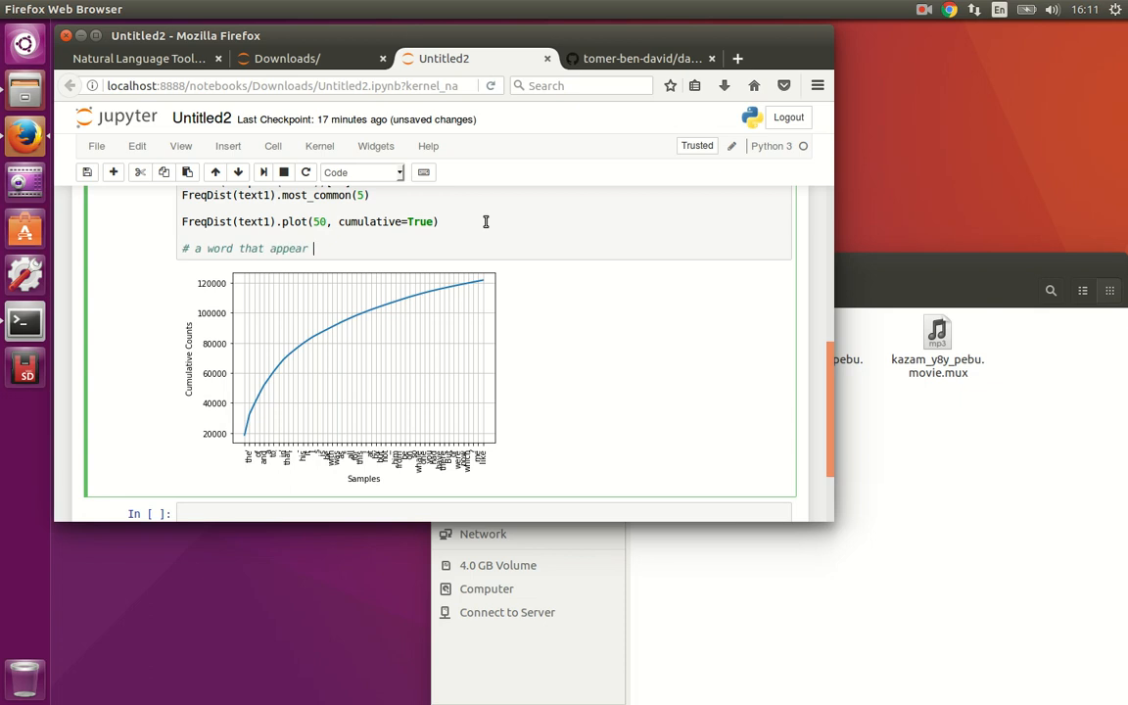
pyautogui.write('only once.')
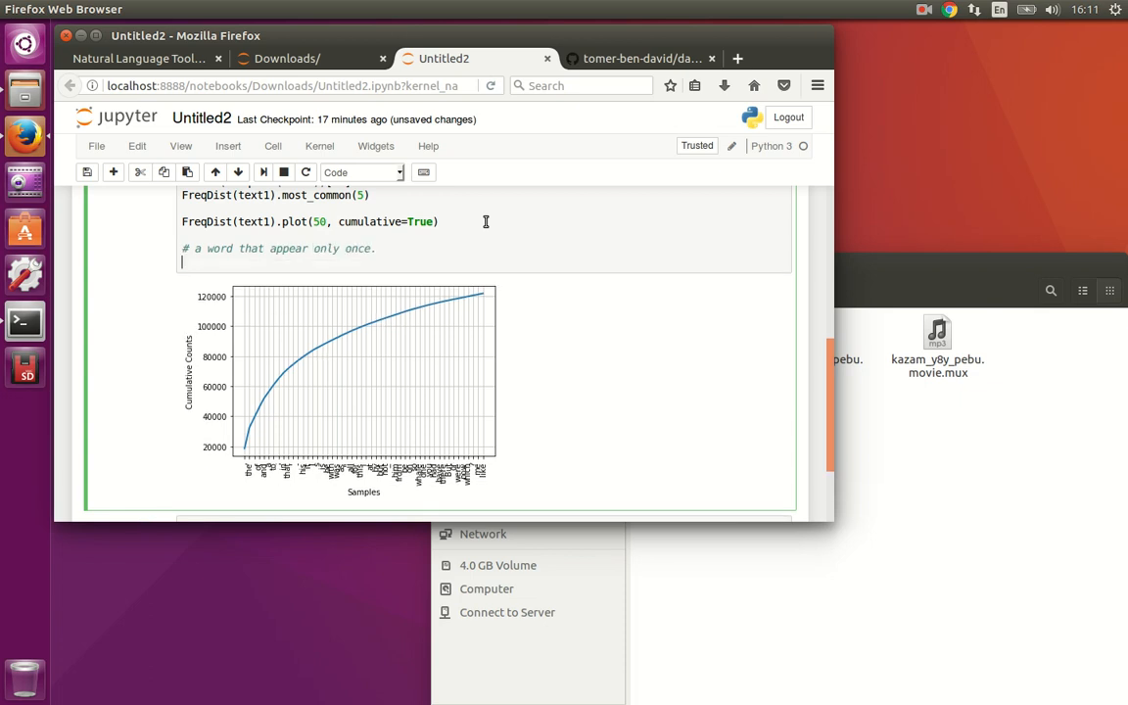
pyautogui.scroll(-3)
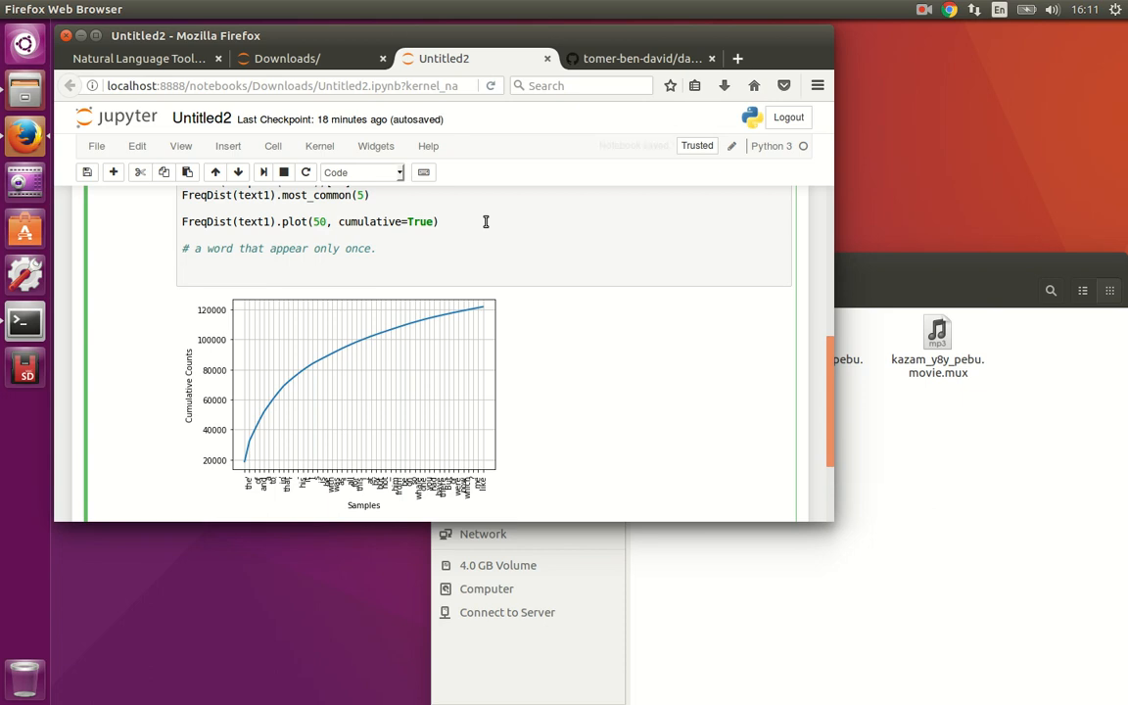
pyautogui.write('Freq')
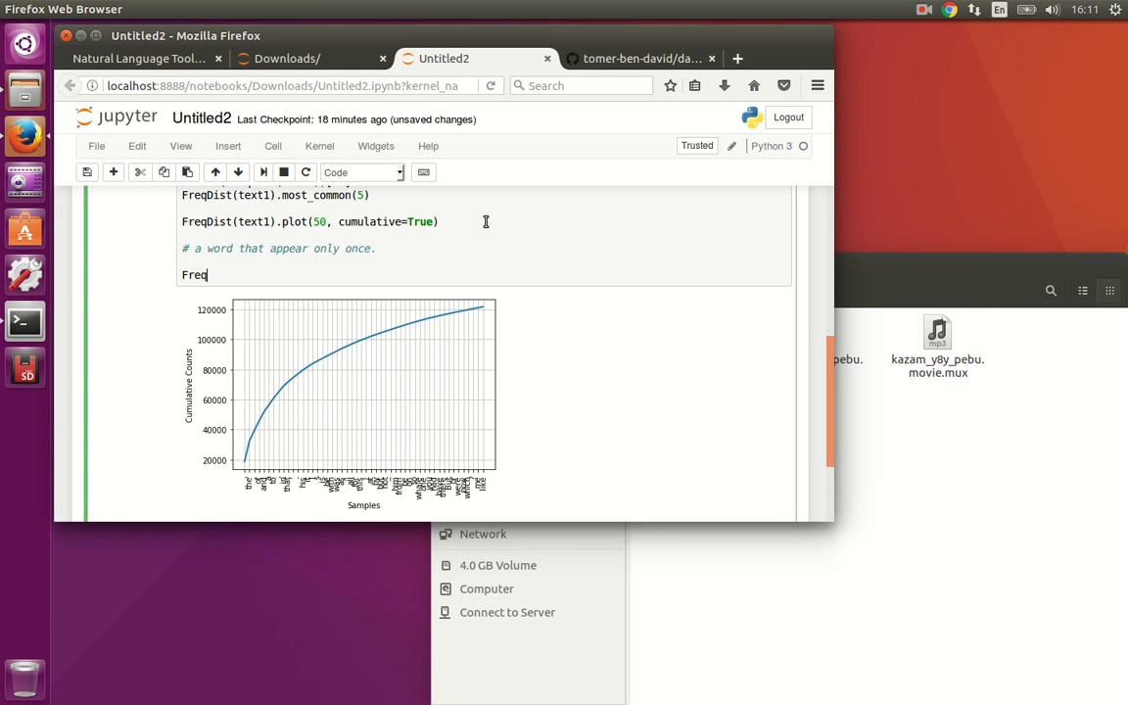
pyautogui.write('Dist(')
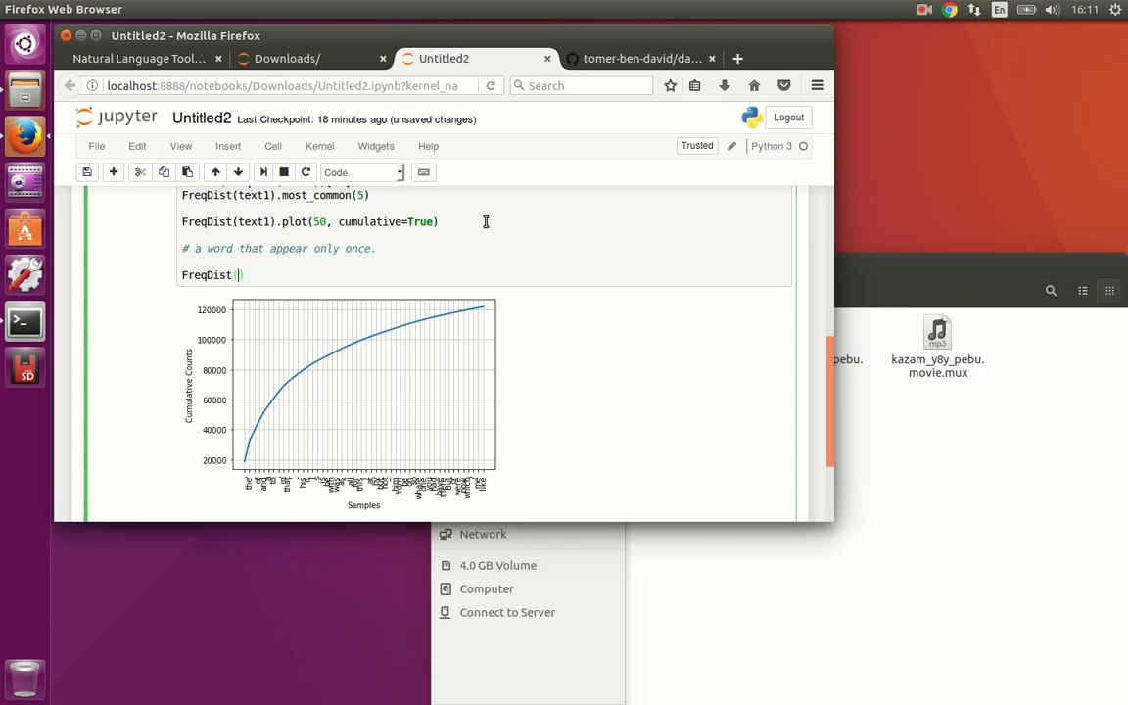
pyautogui.write('t')
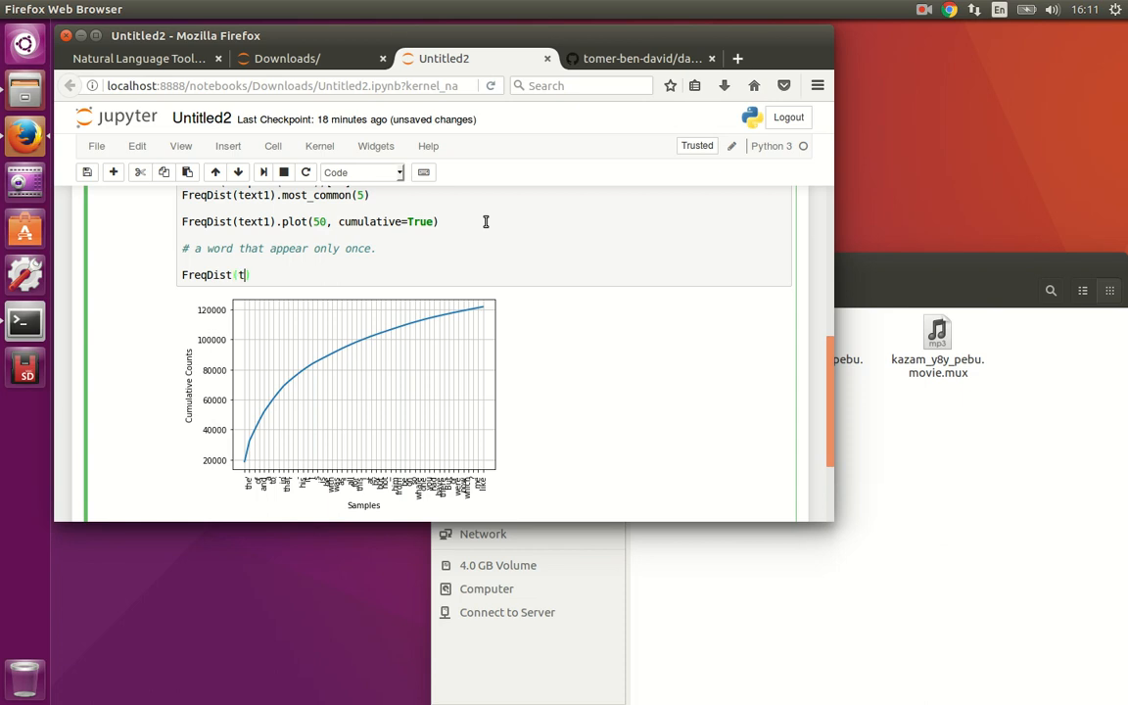
pyautogui.write('ext1')
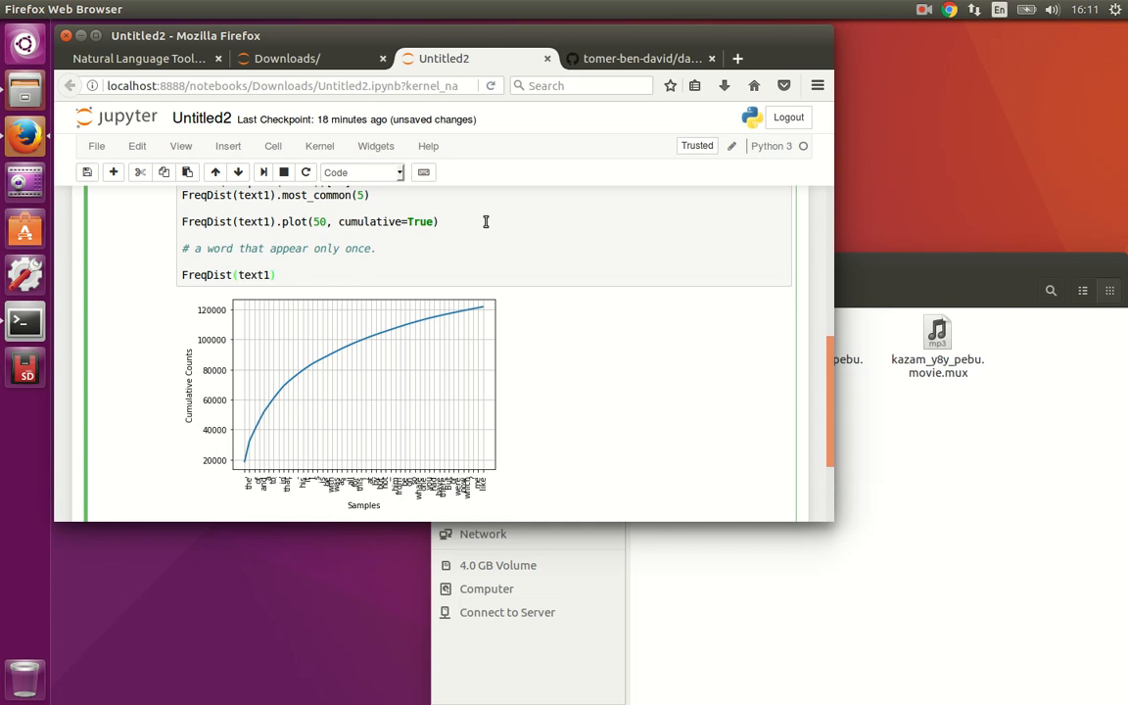
pyautogui.write('.hapaxes(')
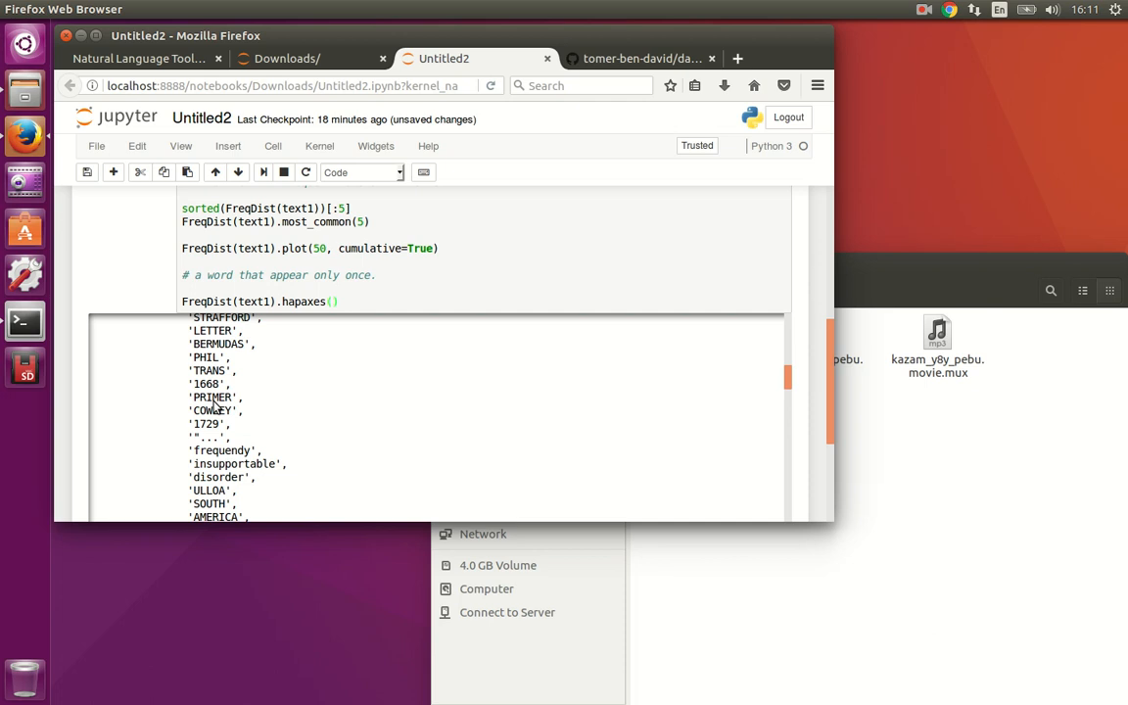
pyautogui.moveTo(377, 297)
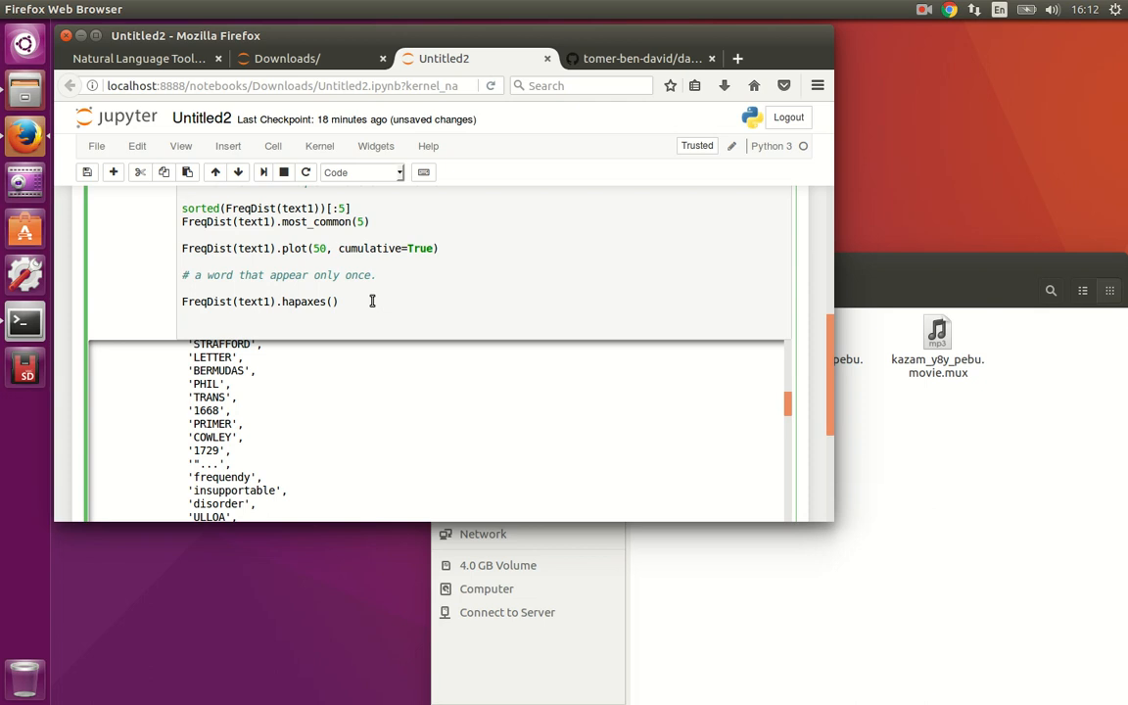
# Enter '# Words with length > 15' and [w for w in set(text1) if len(w) > 15].
pyautogui.write('# Wro')
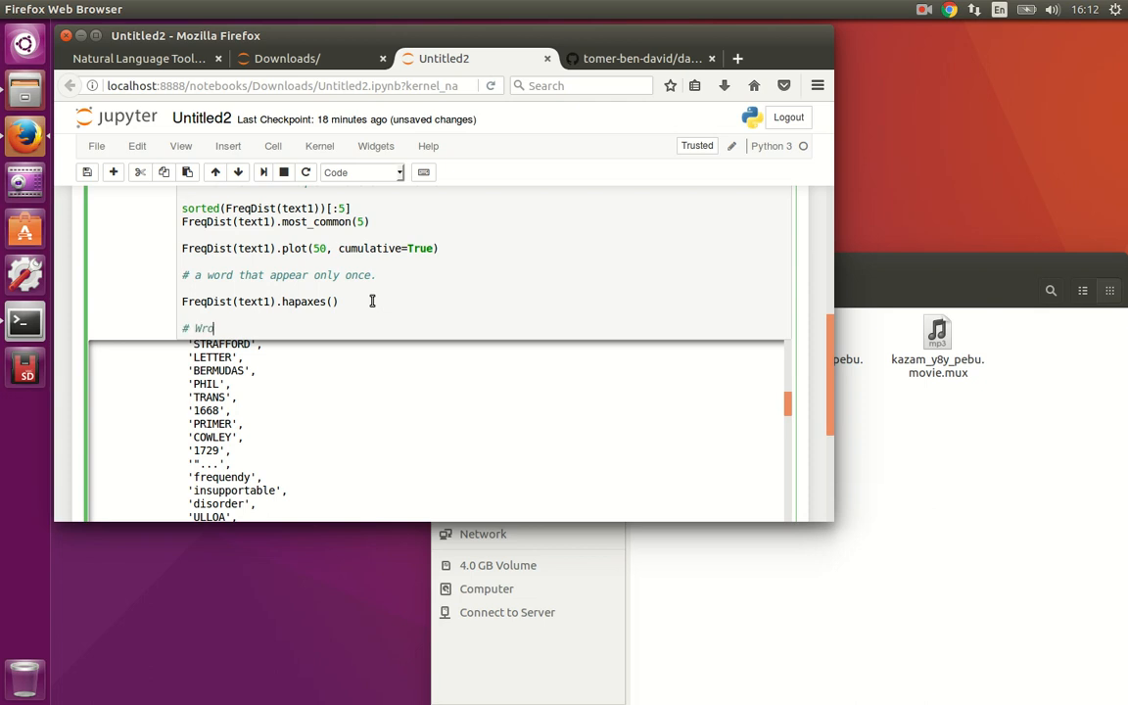
pyautogui.write('ords with l')
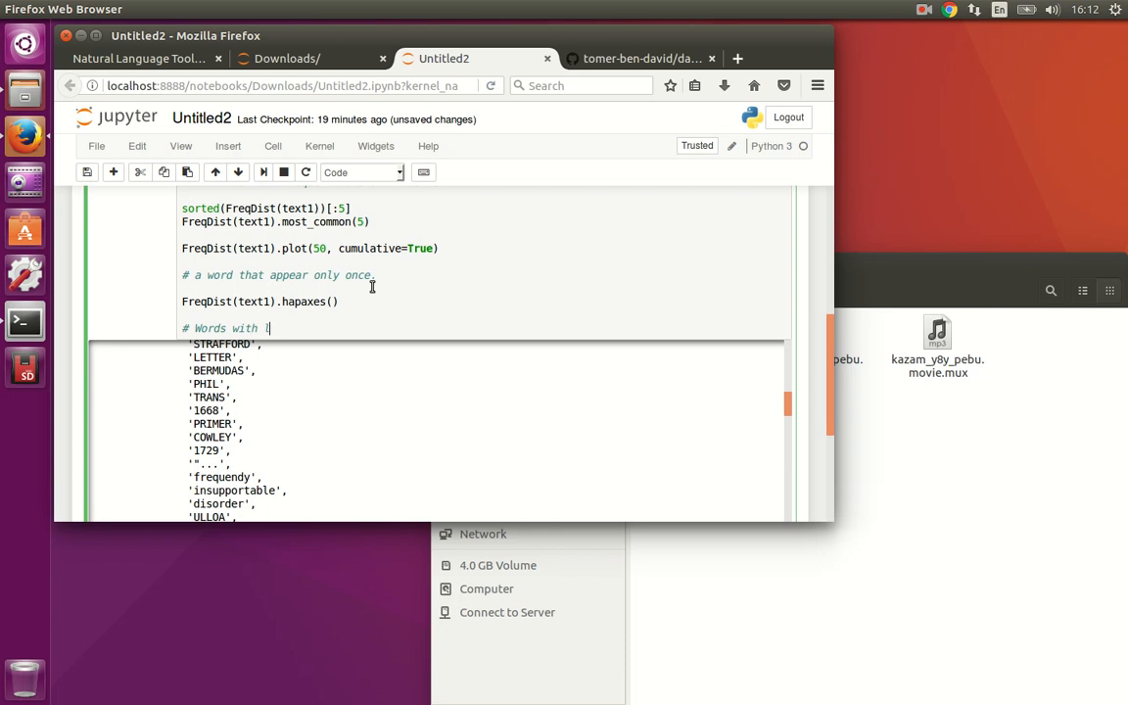
pyautogui.write('ength > 15')
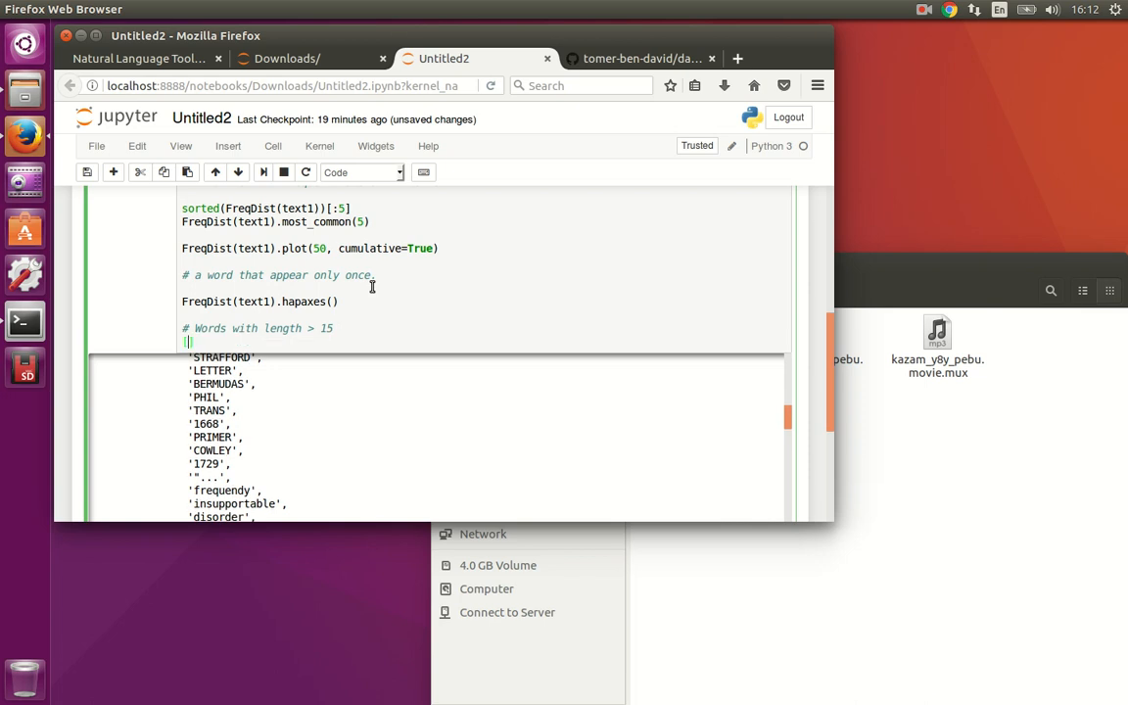
pyautogui.write('w')
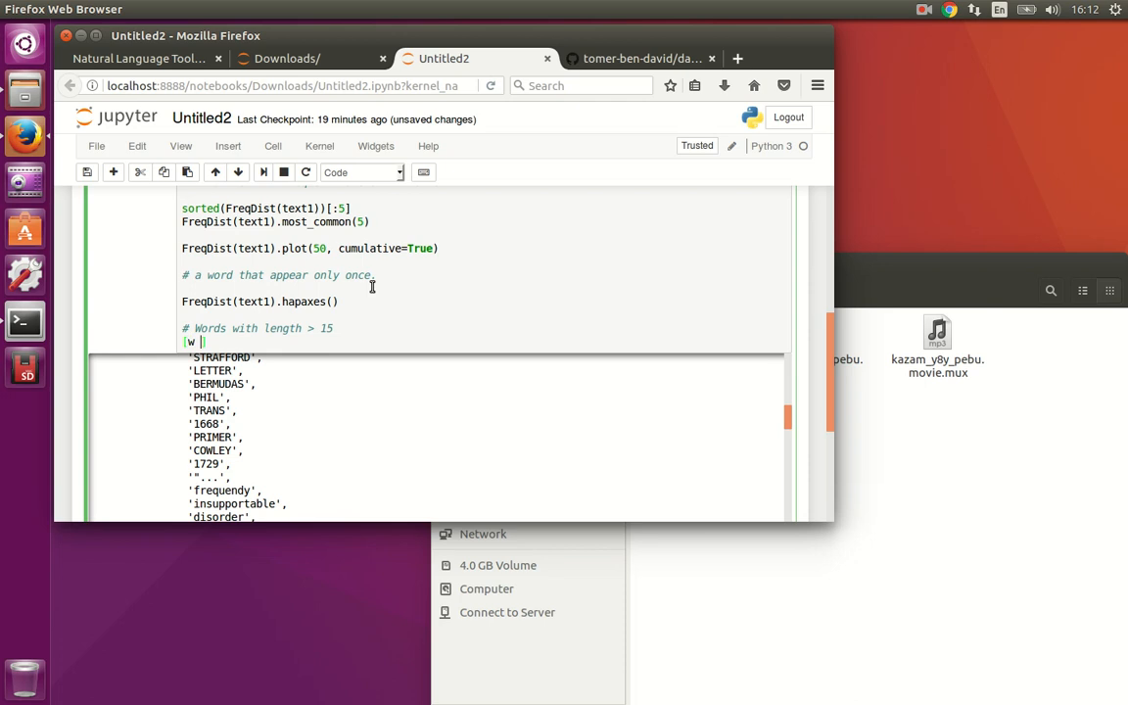
pyautogui.write('for')
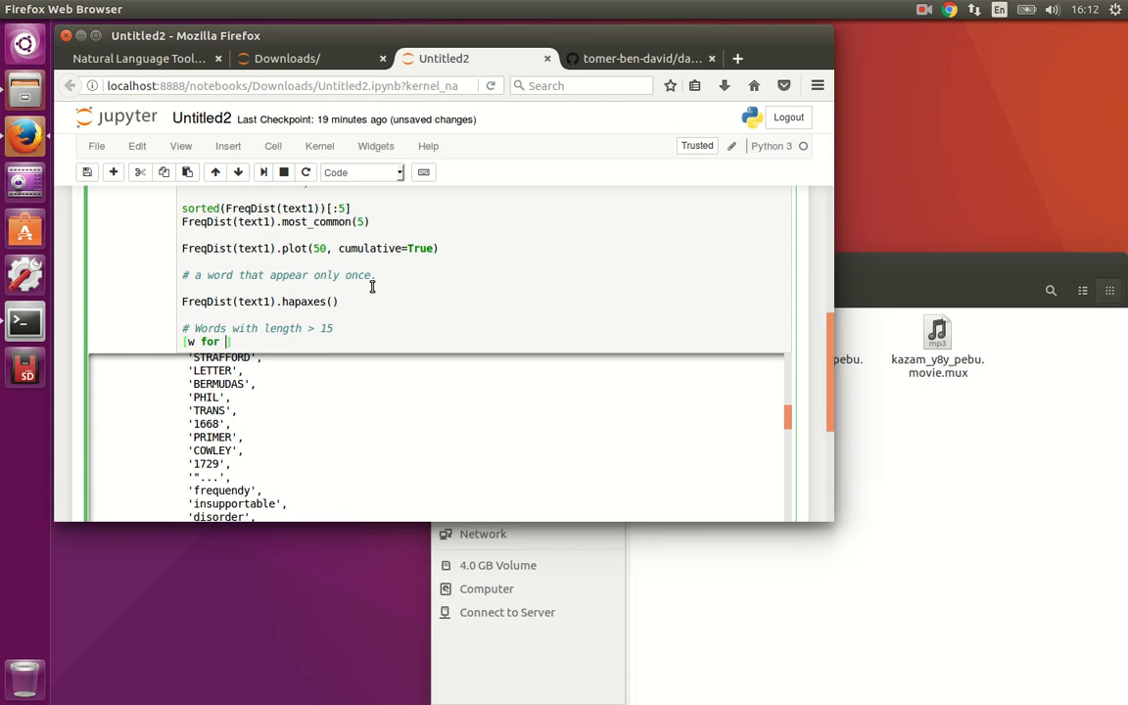
pyautogui.write('w in set(text1')
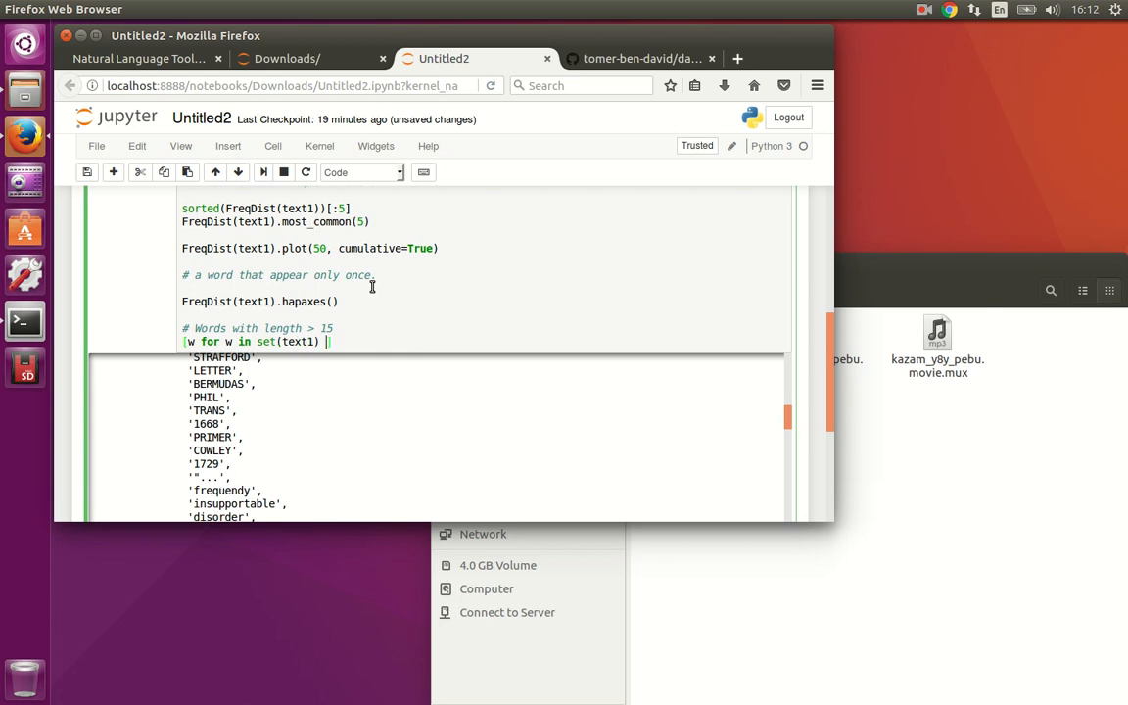
pyautogui.write('if len(w')
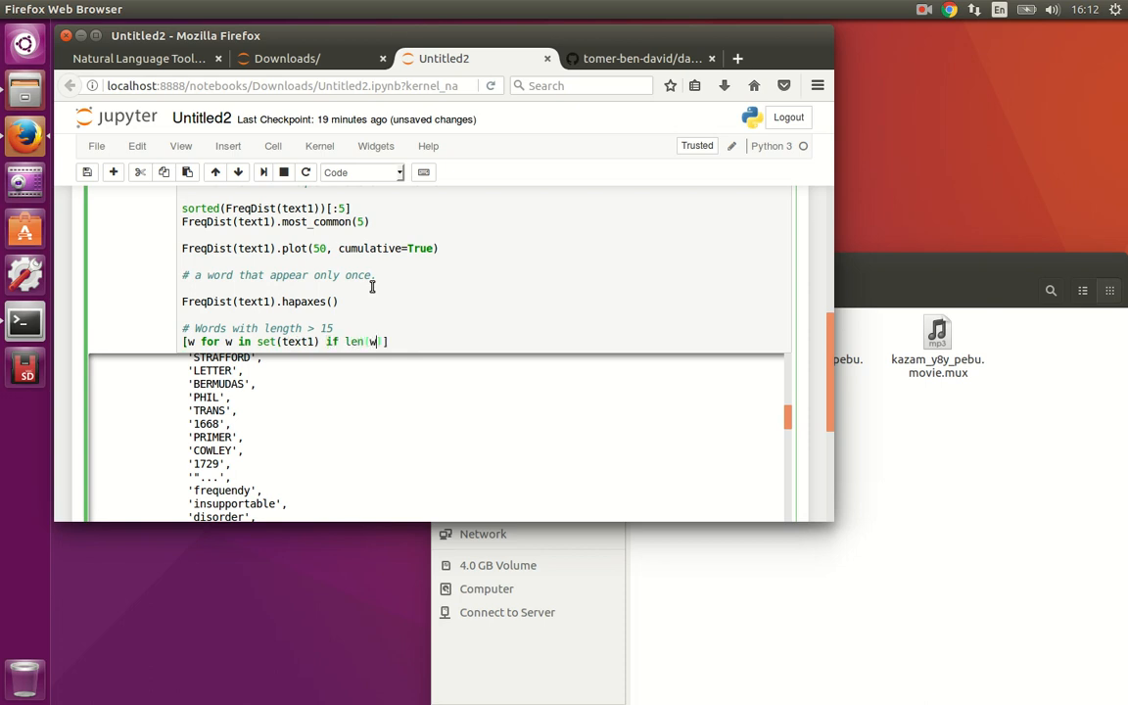
pyautogui.write(') > 15')
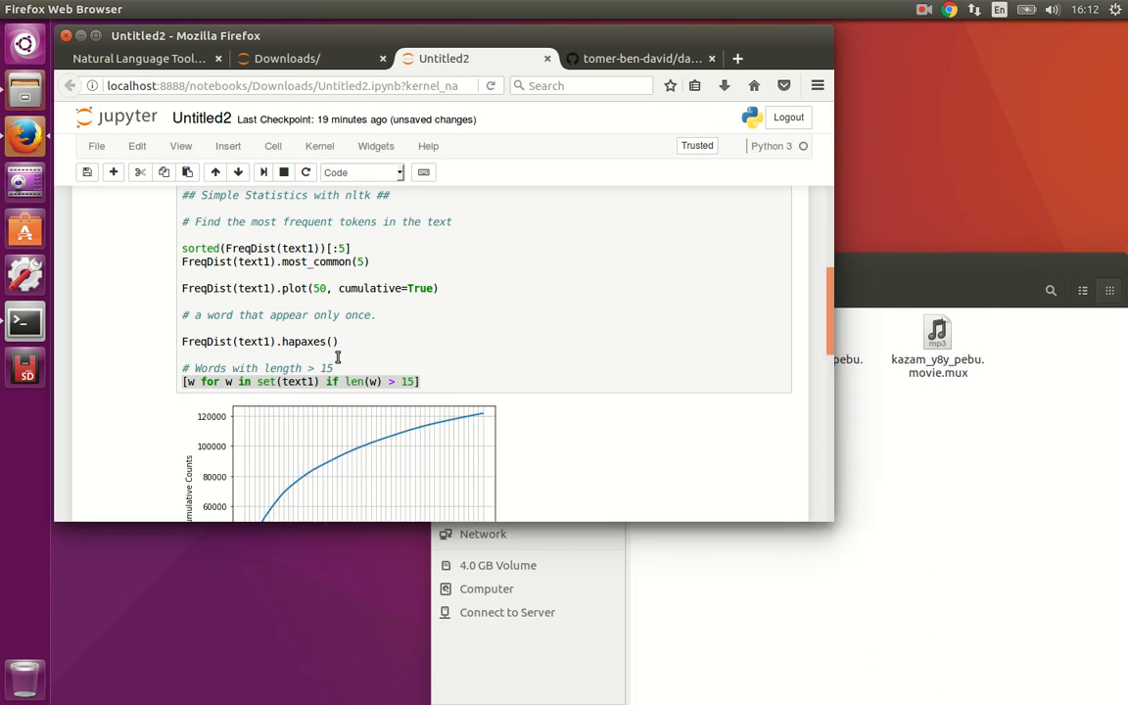
pyautogui.scroll(-3)
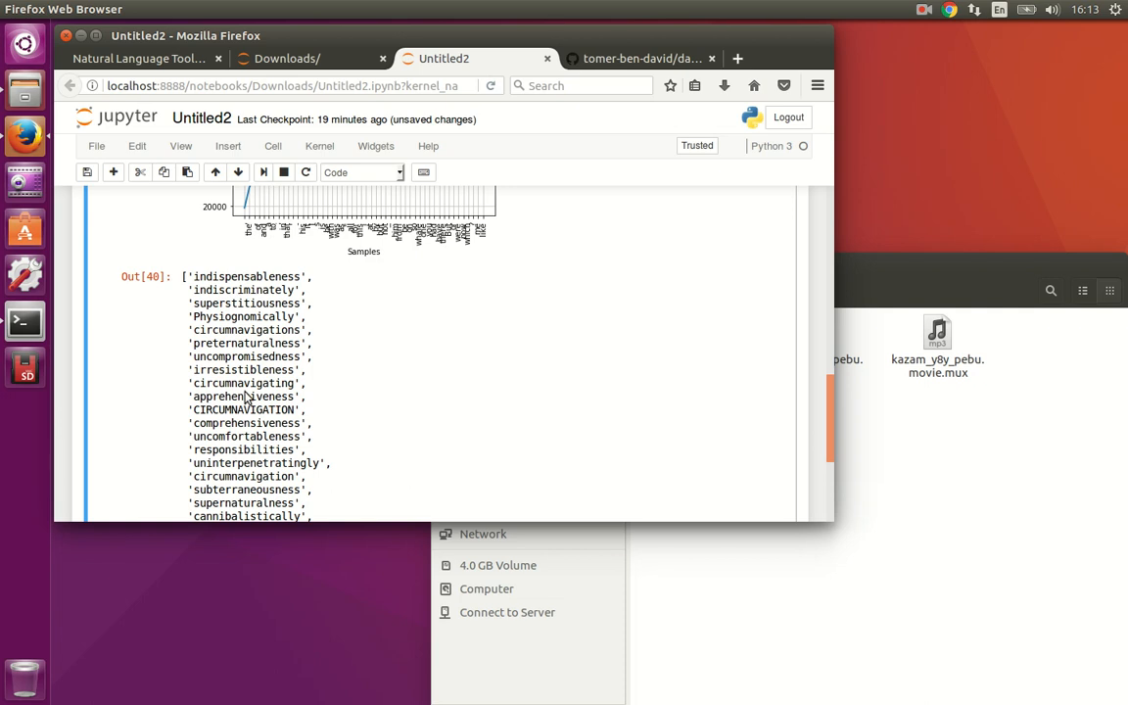
pyautogui.moveTo(258, 433)
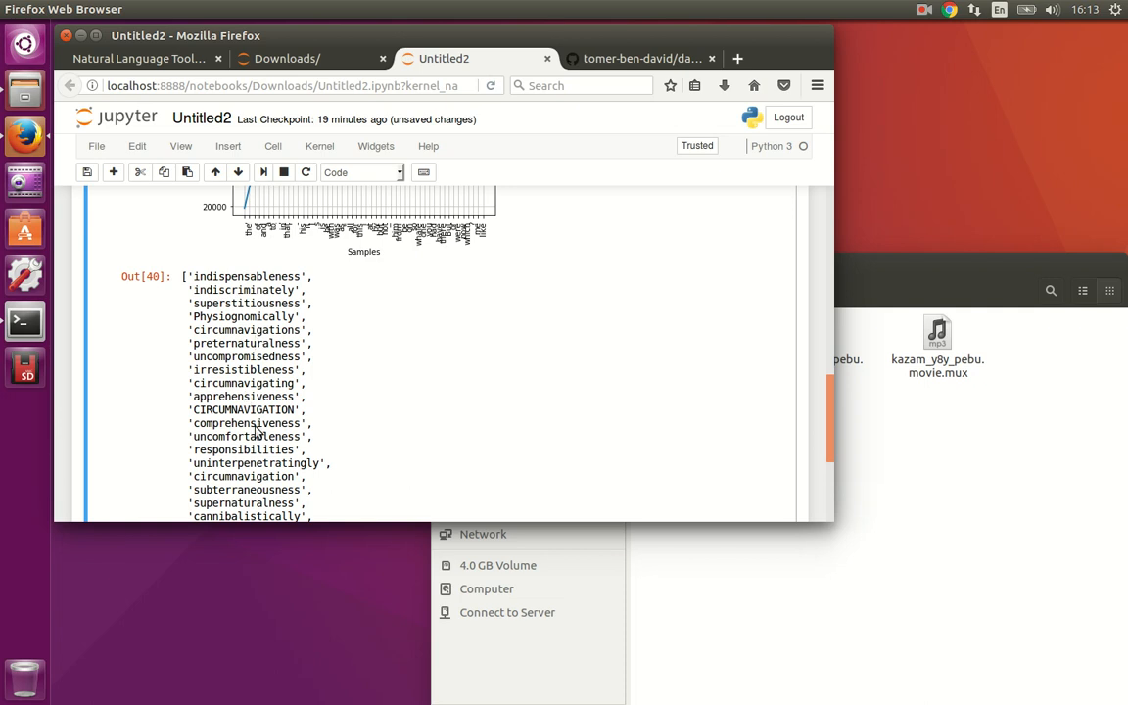
pyautogui.moveTo(276, 394)
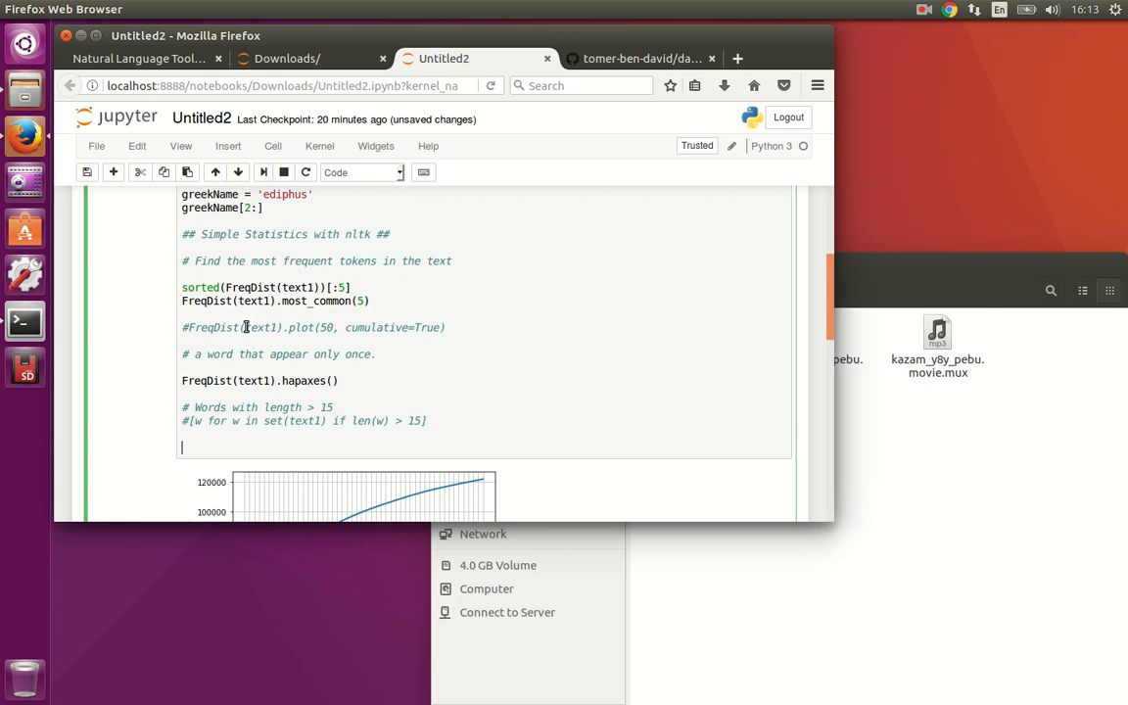
# Write comments '# find some important words.' and '# words with length > 7 and length greater > 7'.
pyautogui.write('# find some importa')
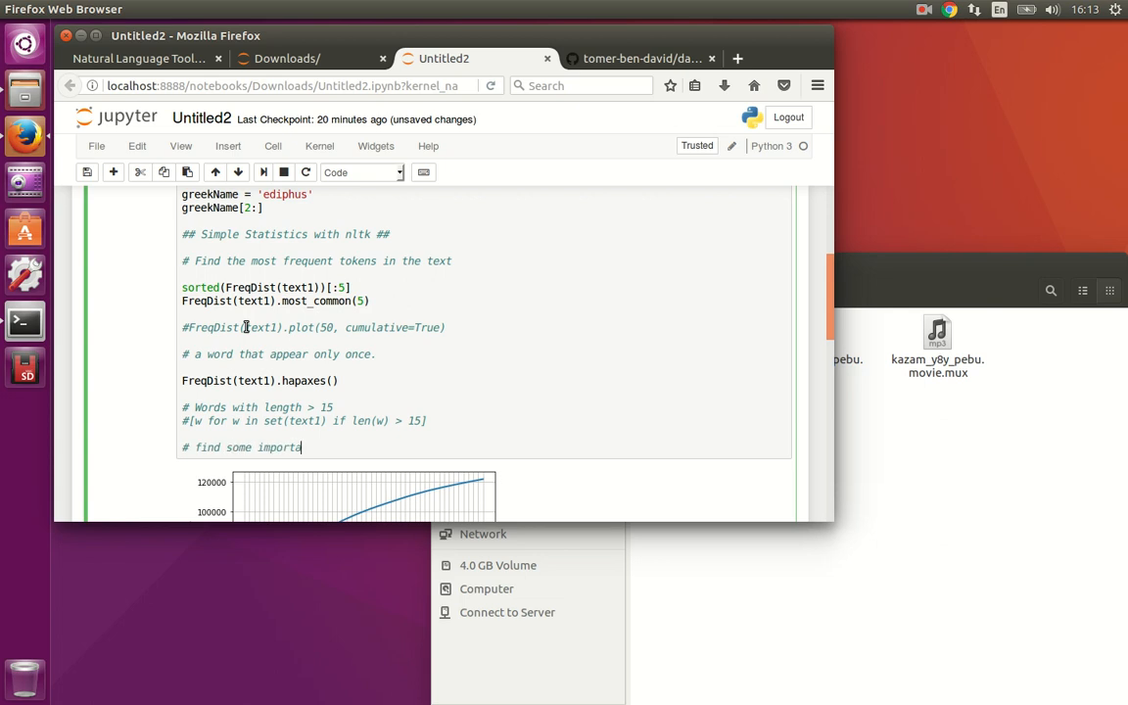
pyautogui.write('nt words.')
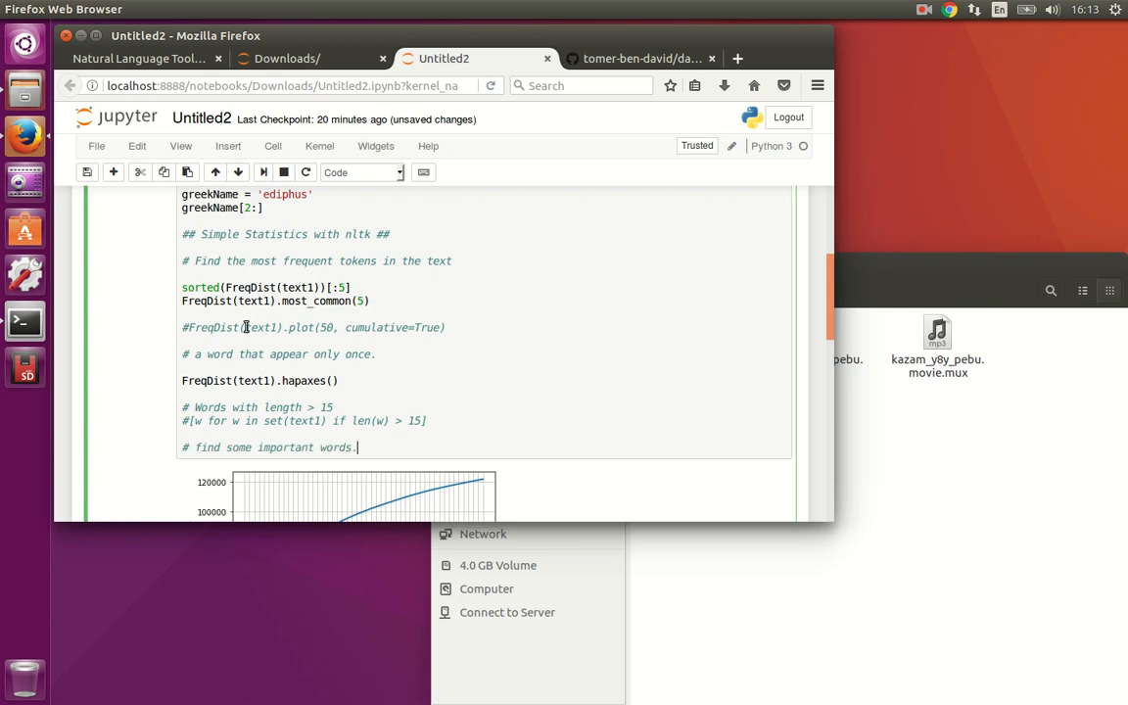
pyautogui.write('# words')
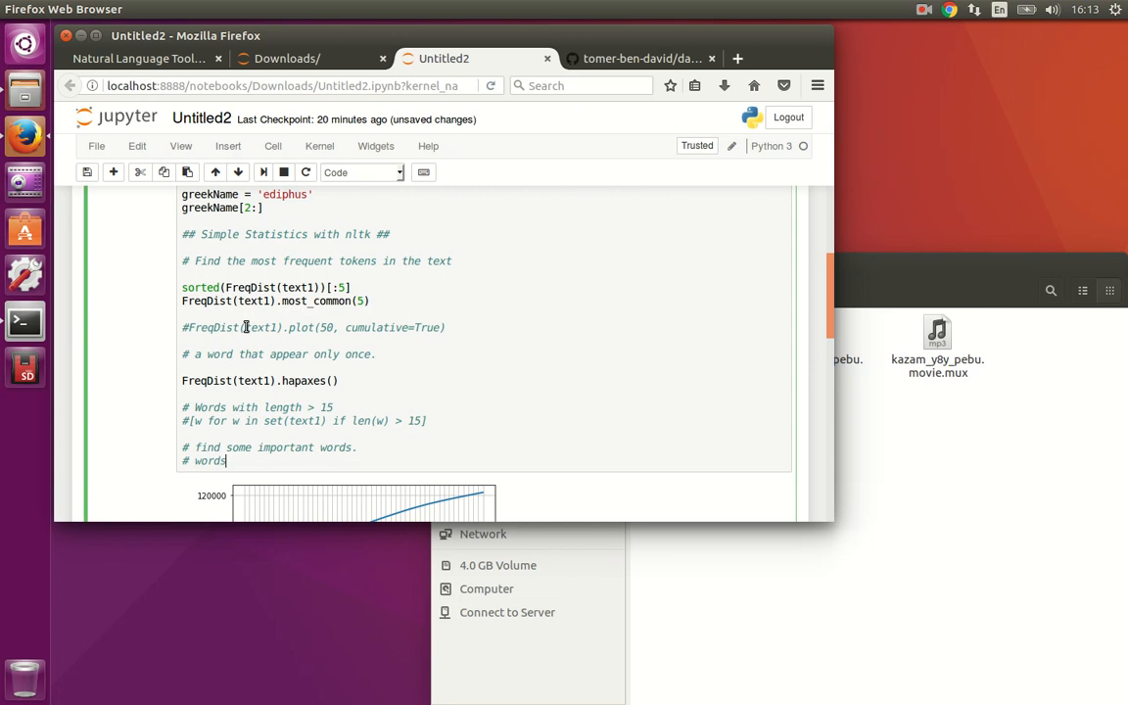
pyautogui.write('with length >')
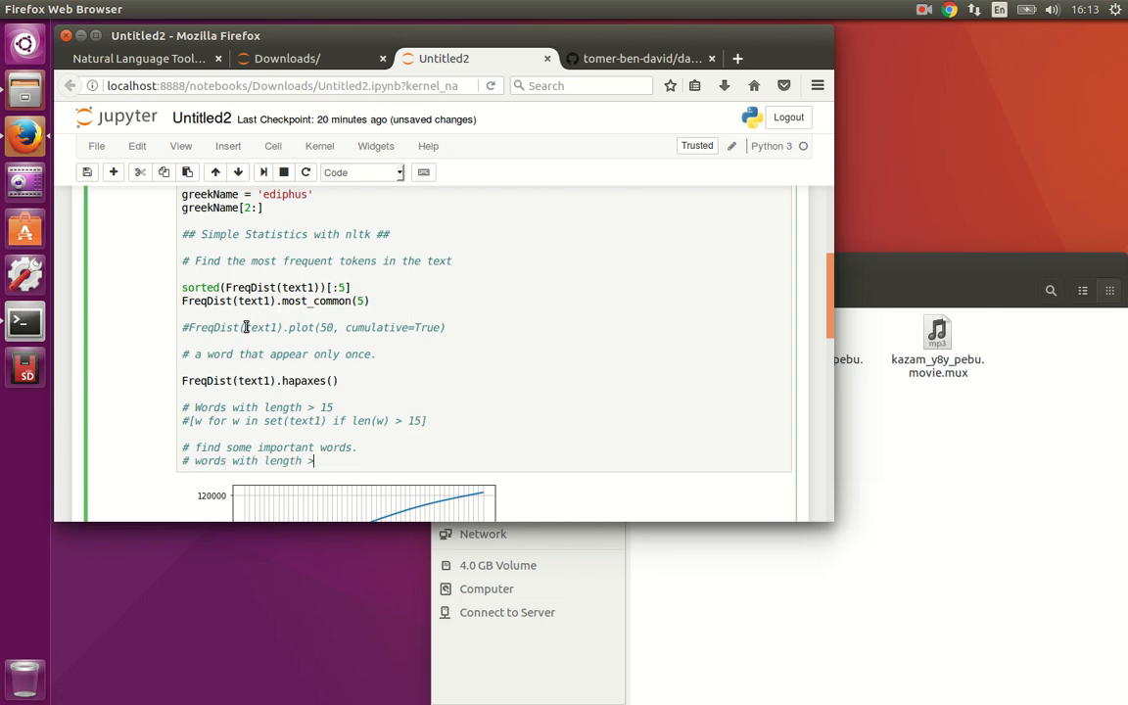
pyautogui.write('7')
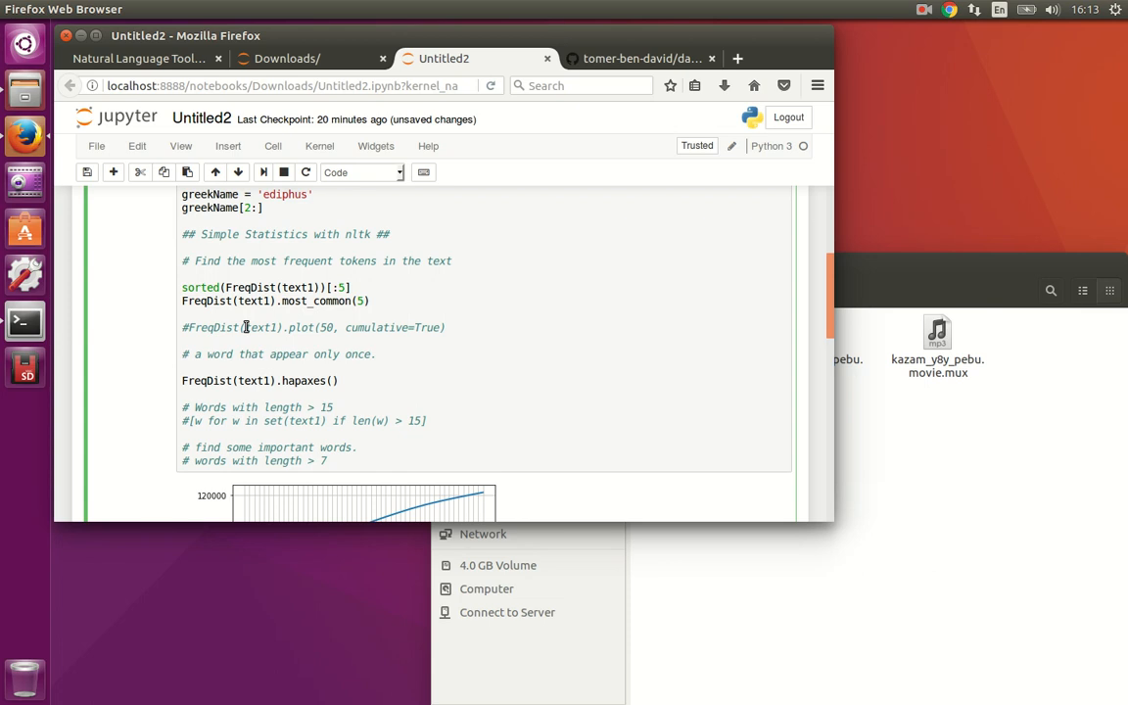
pyautogui.write('and length g')
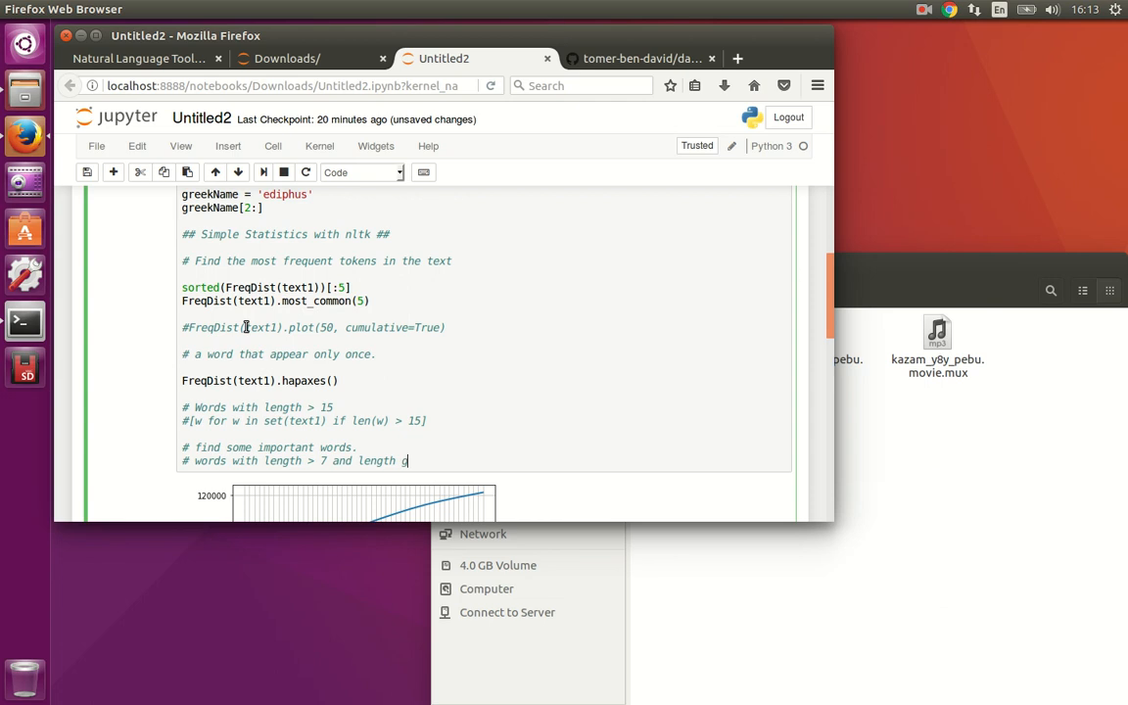
pyautogui.write('reater')
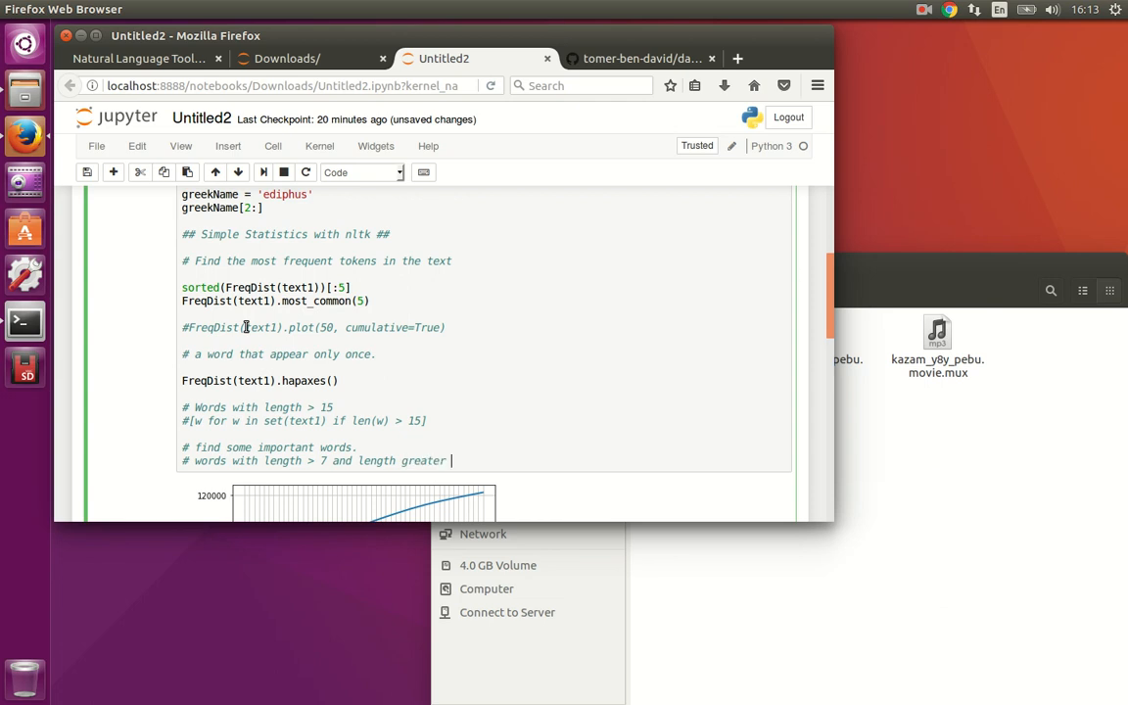
pyautogui.write('> 7')
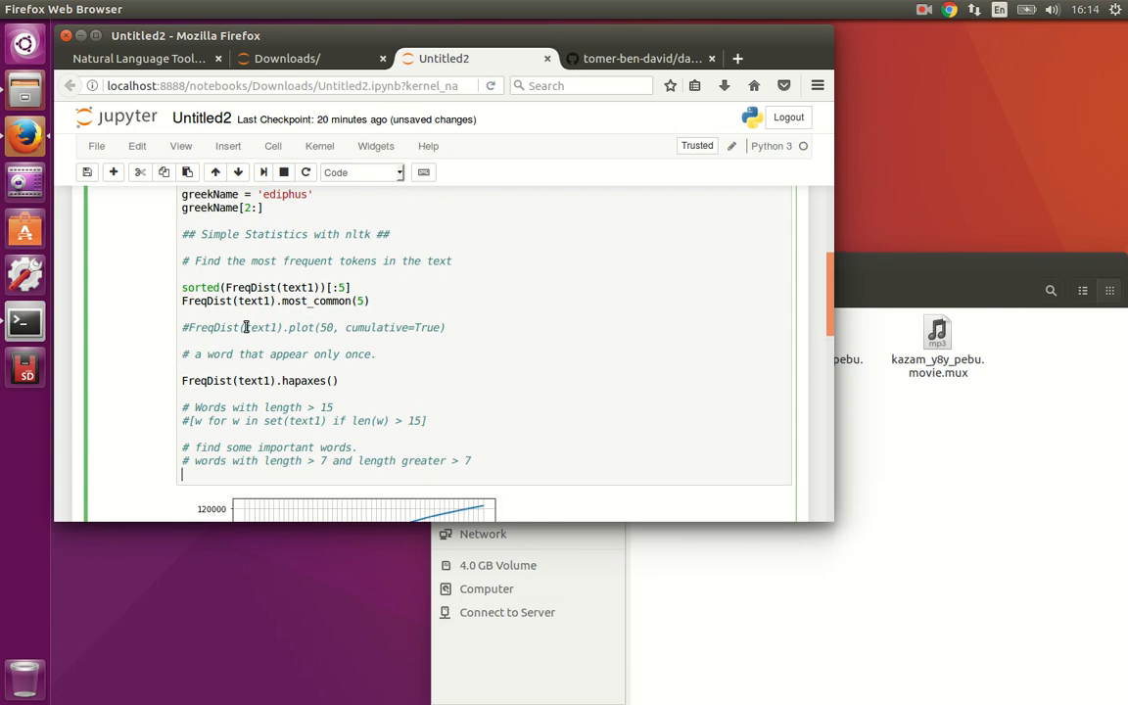
# Define freqDist = FreqDist(text1) in the cell.
pyautogui.write('freqD')
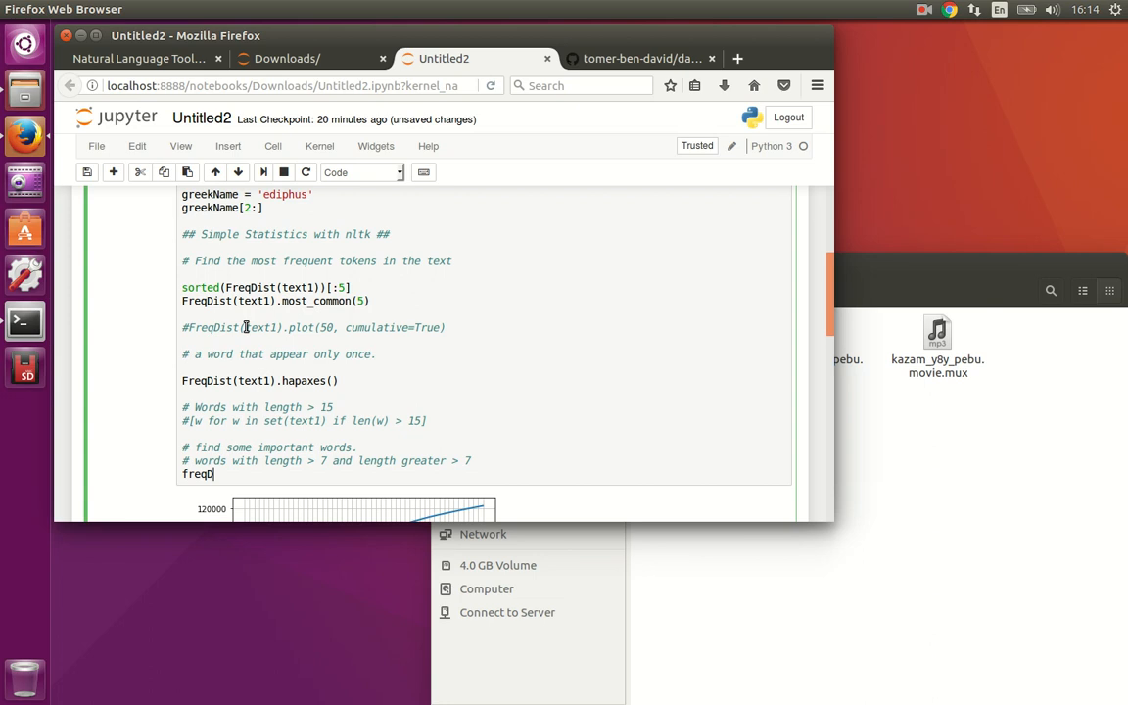
pyautogui.write('ist')
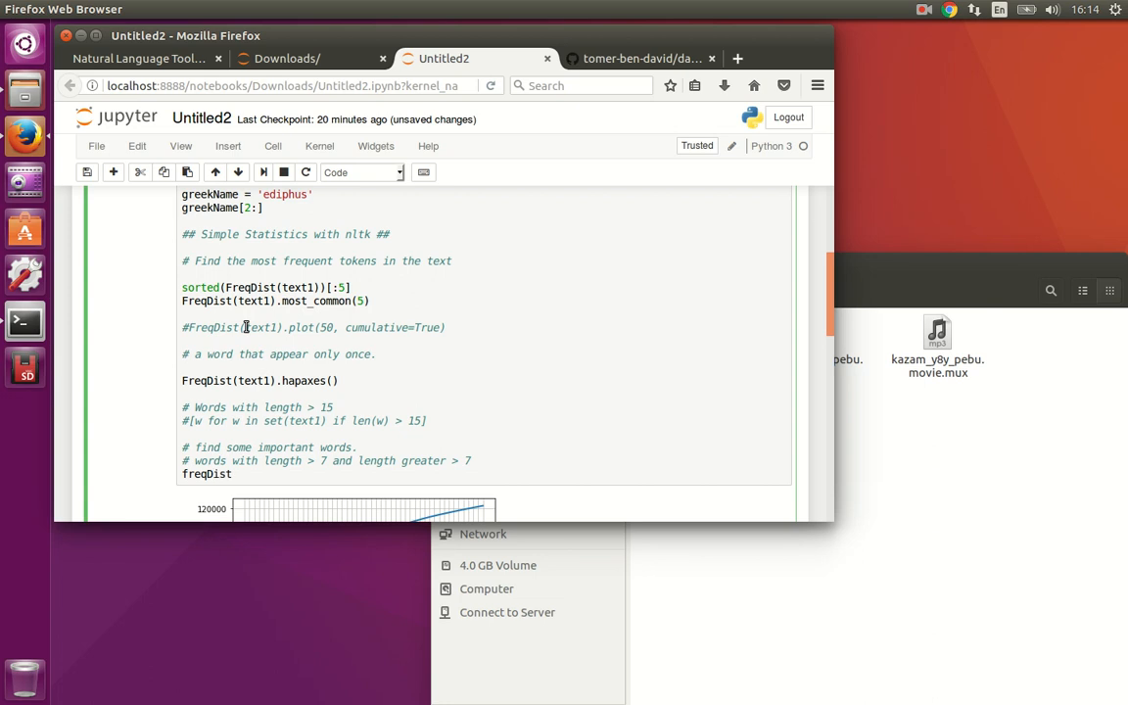
pyautogui.write('=')
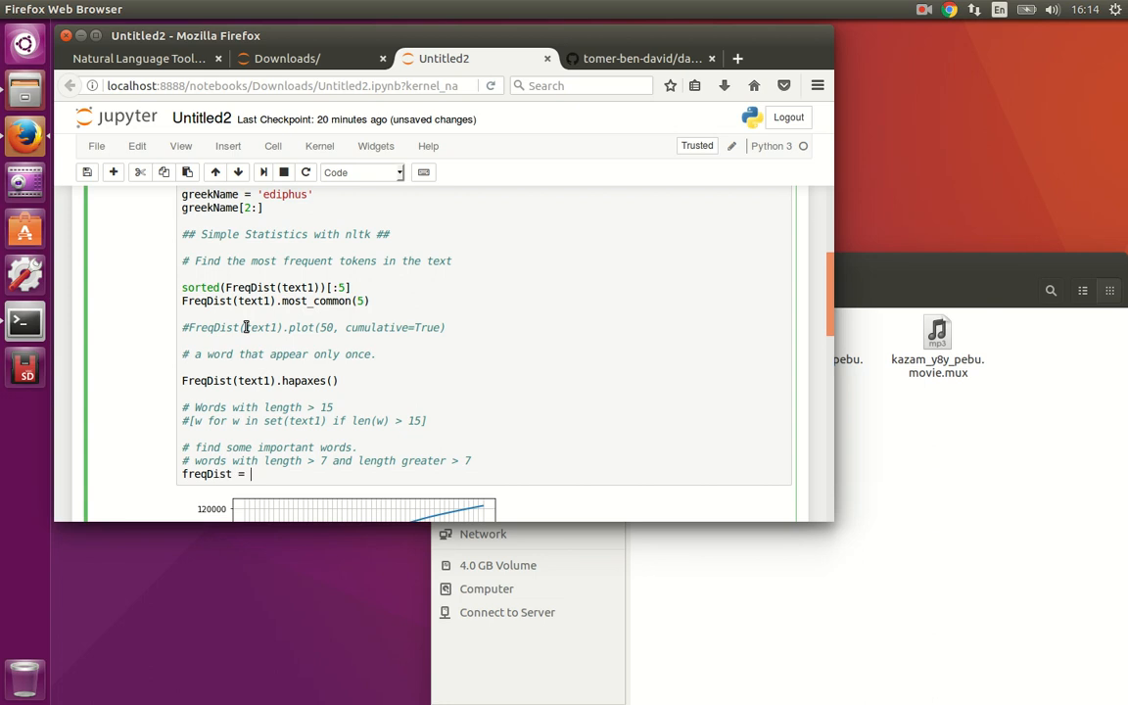
pyautogui.write('FreqD')
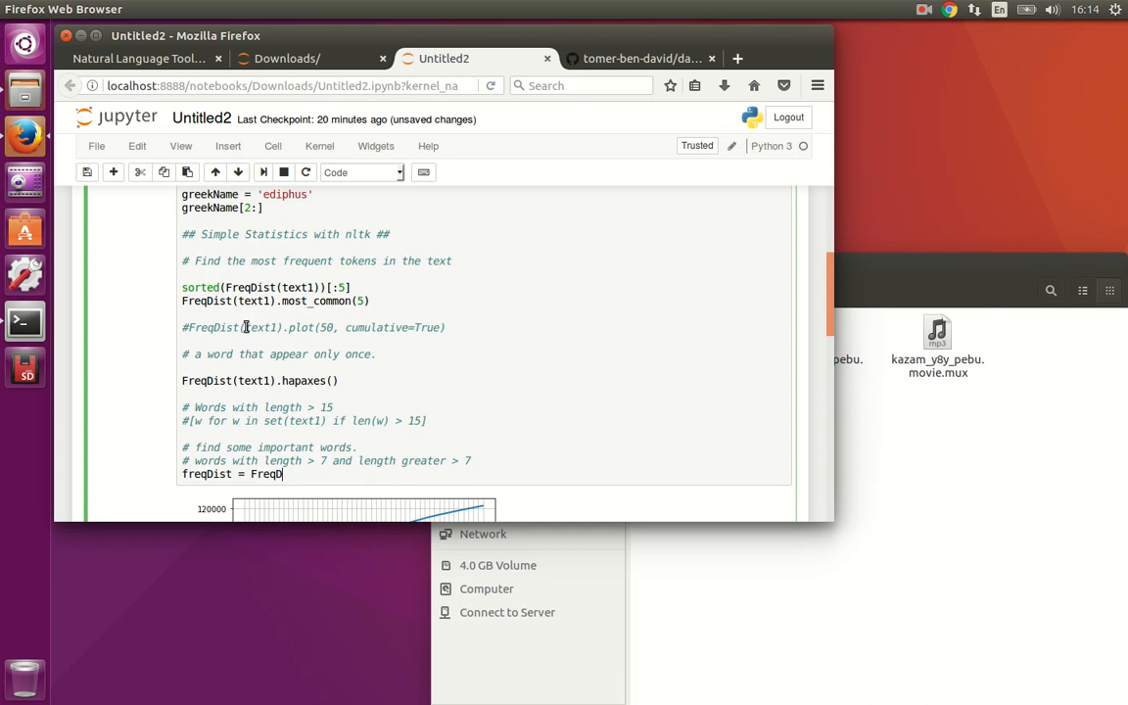
pyautogui.write('te')
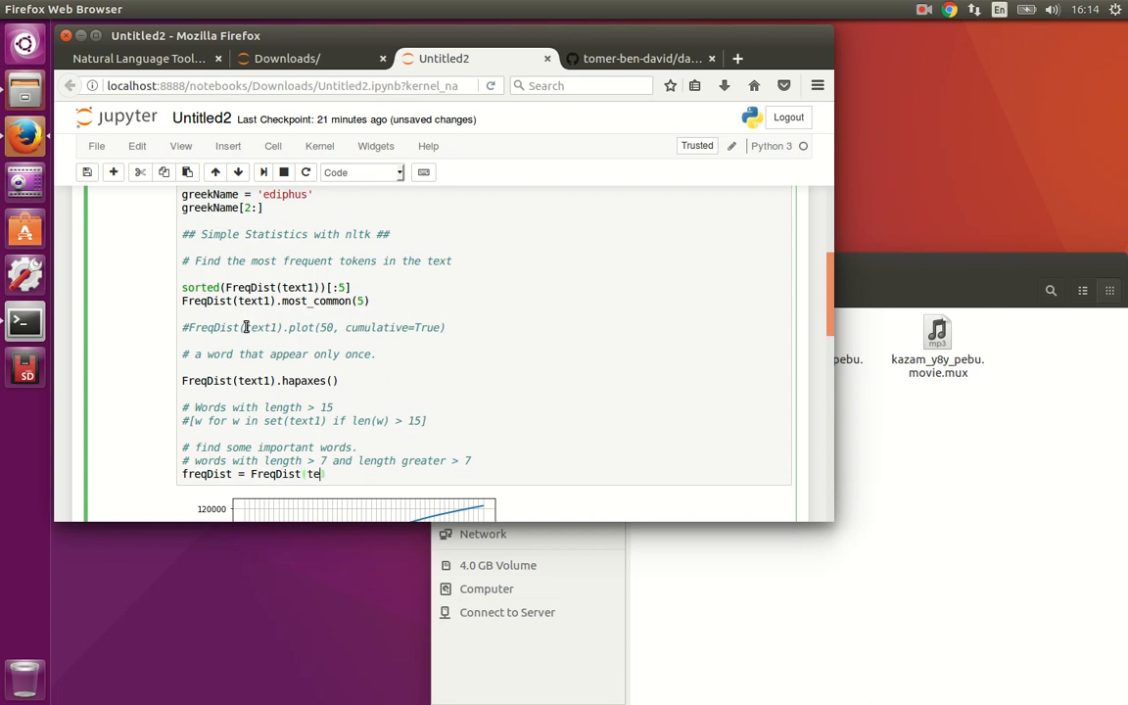
pyautogui.write('(text1)')
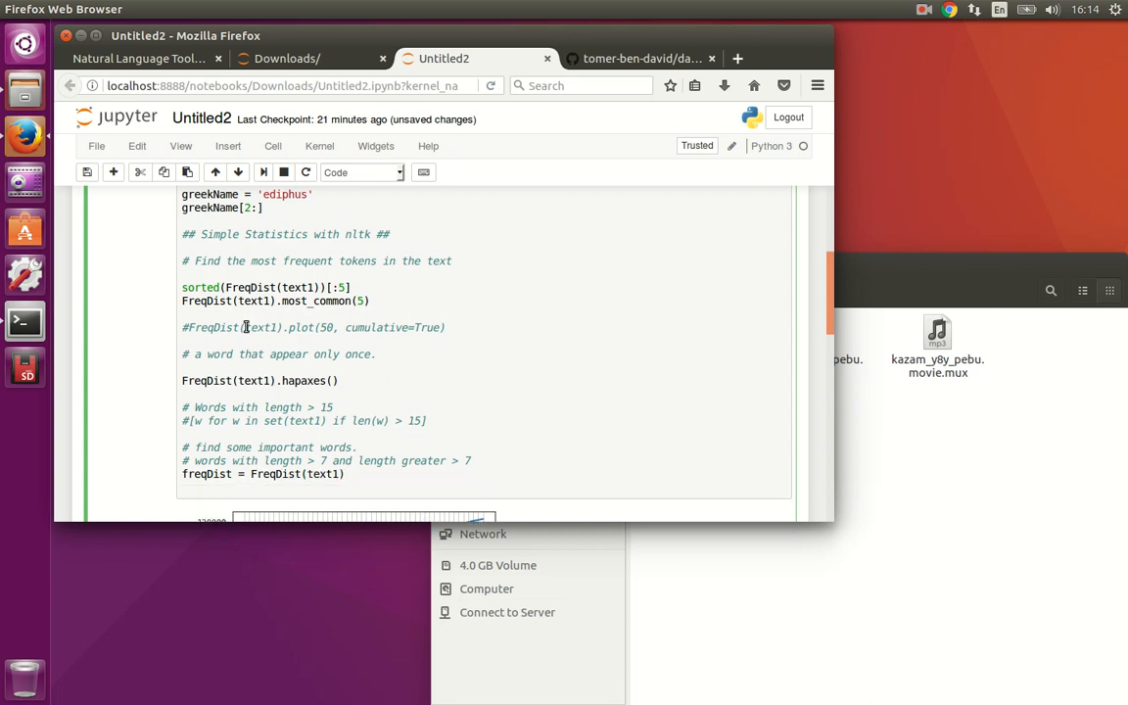
# Write sorted(w for w in set(text1) if len(w) > 7 and freqDist[w] > 7).
pyautogui.write('sorted')
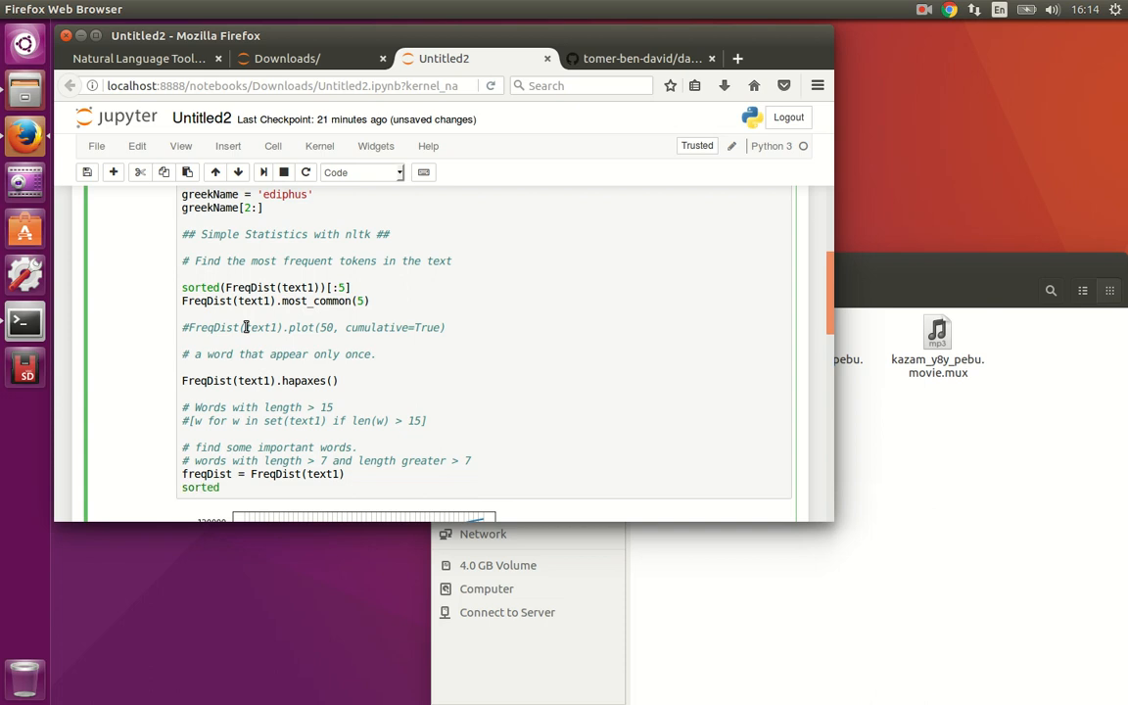
pyautogui.write('()')
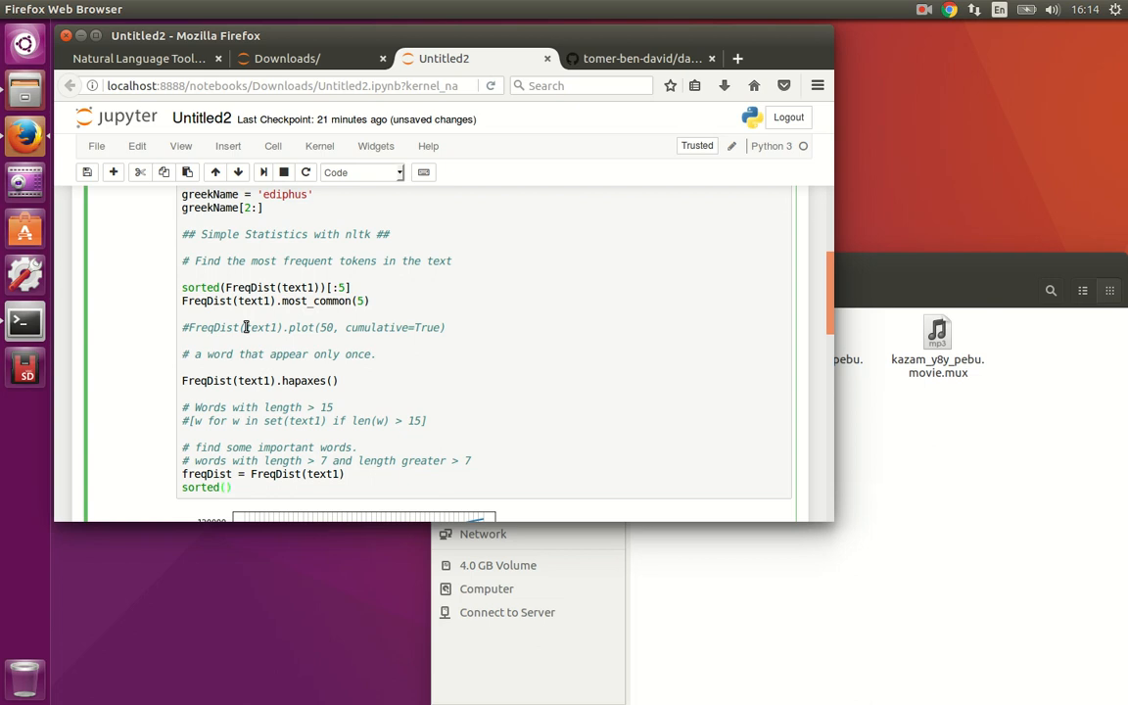
pyautogui.write('w for w in set(text1')
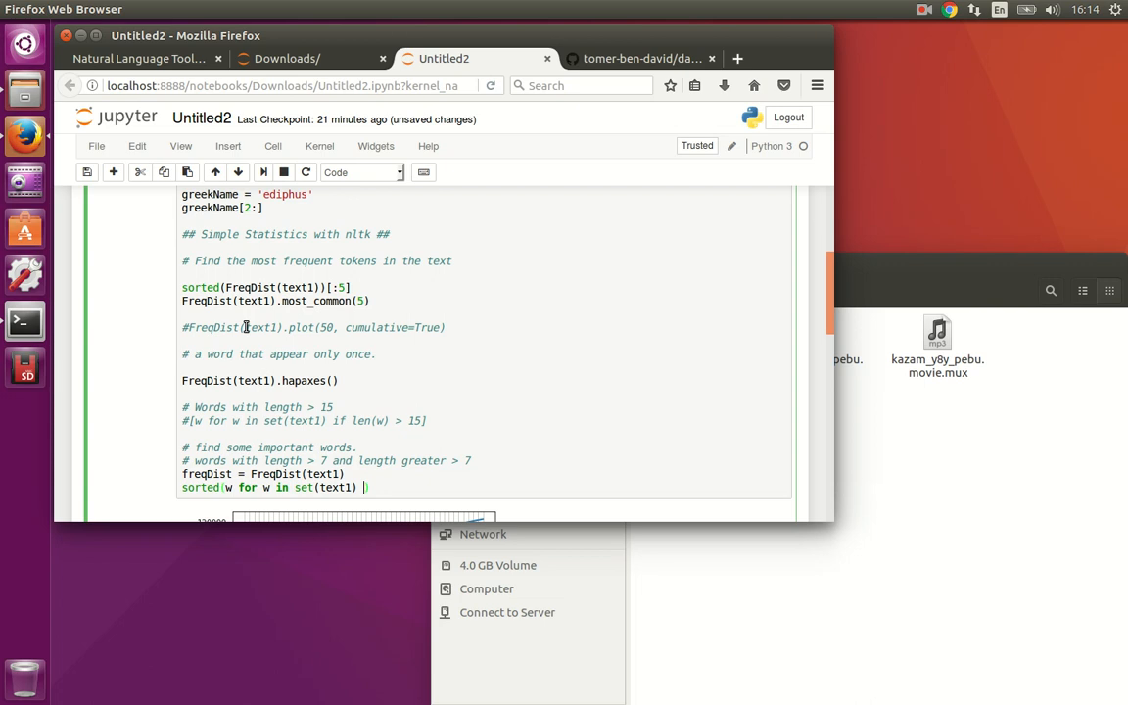
pyautogui.write('if len(w)')
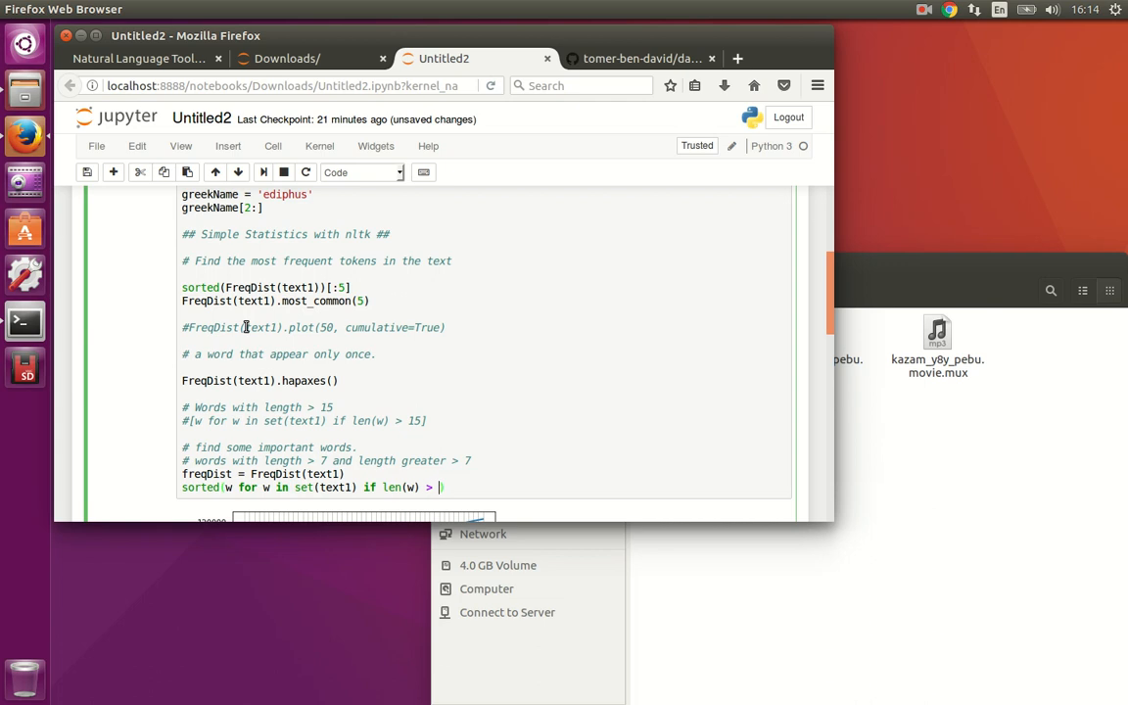
pyautogui.write(')')
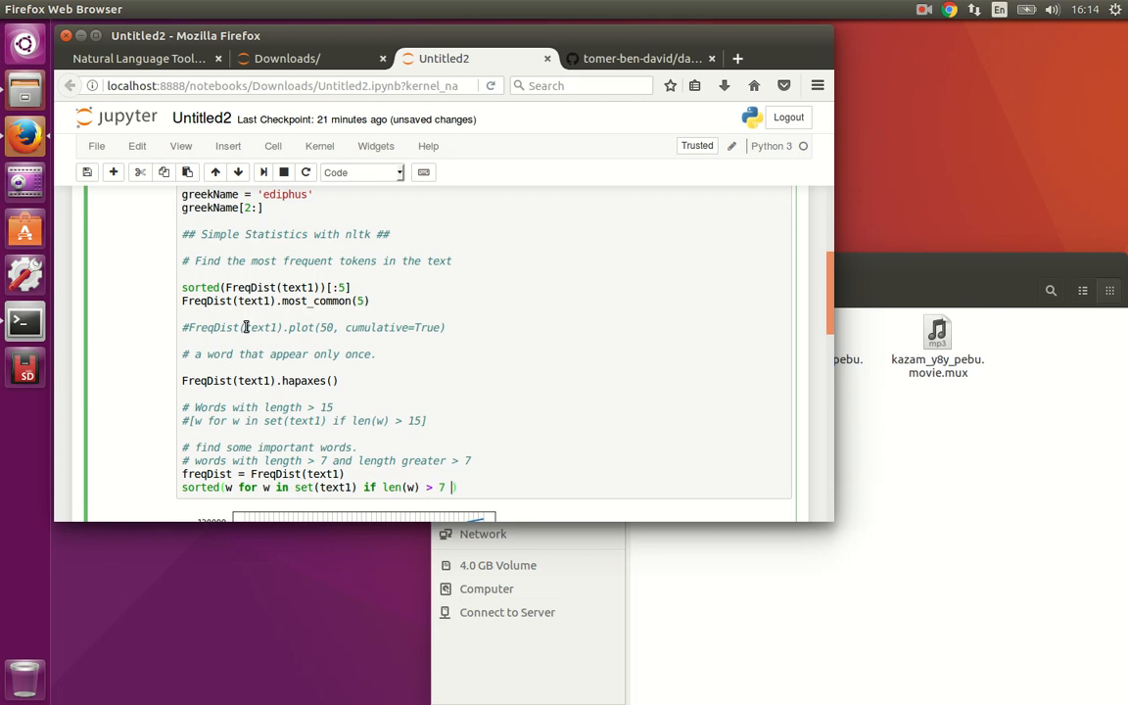
pyautogui.write('and freq')
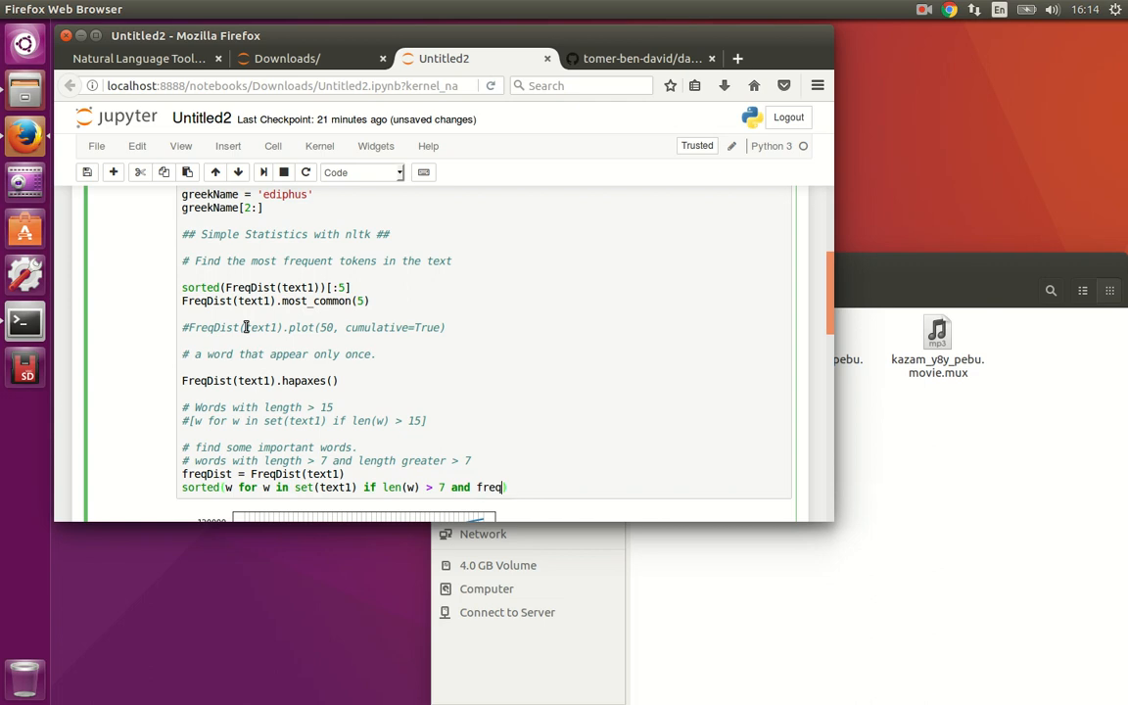
pyautogui.write('Dist(w]')
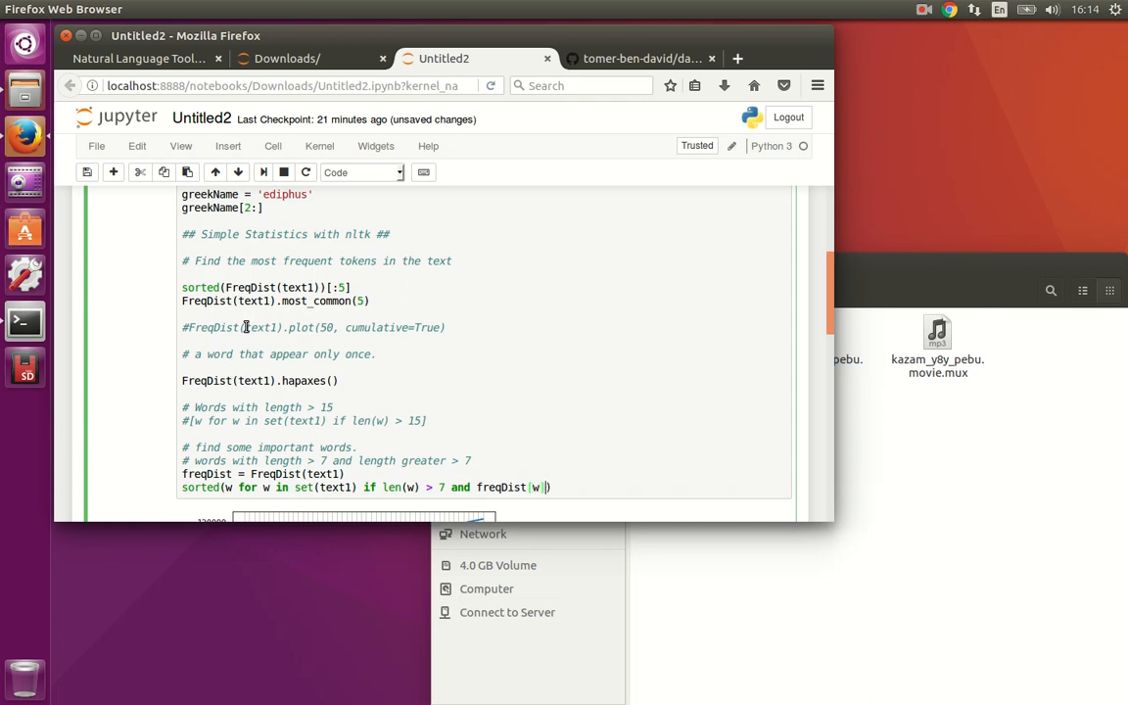
pyautogui.write('>')
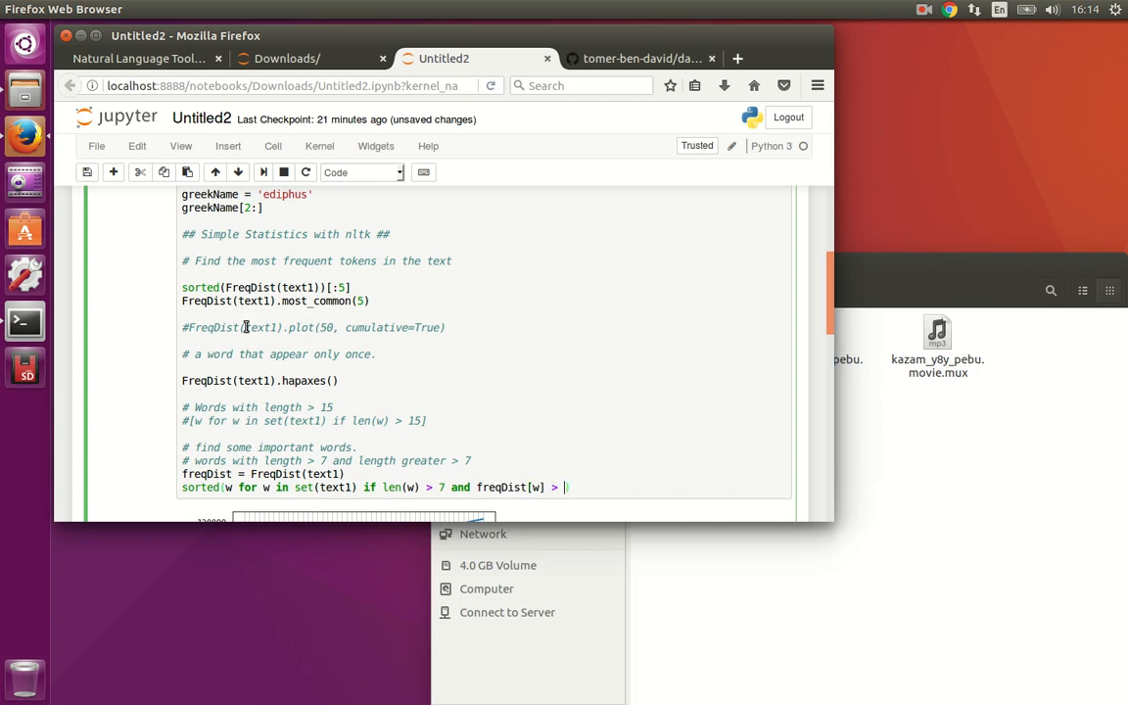
pyautogui.write('7')
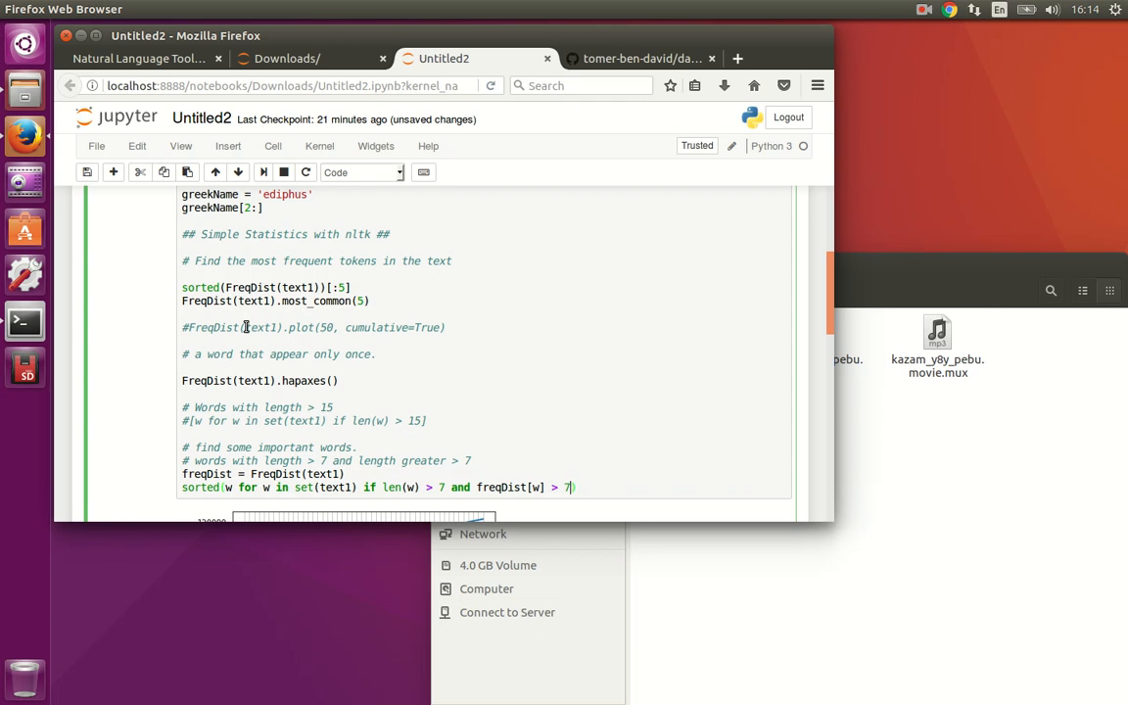
pyautogui.write(')')
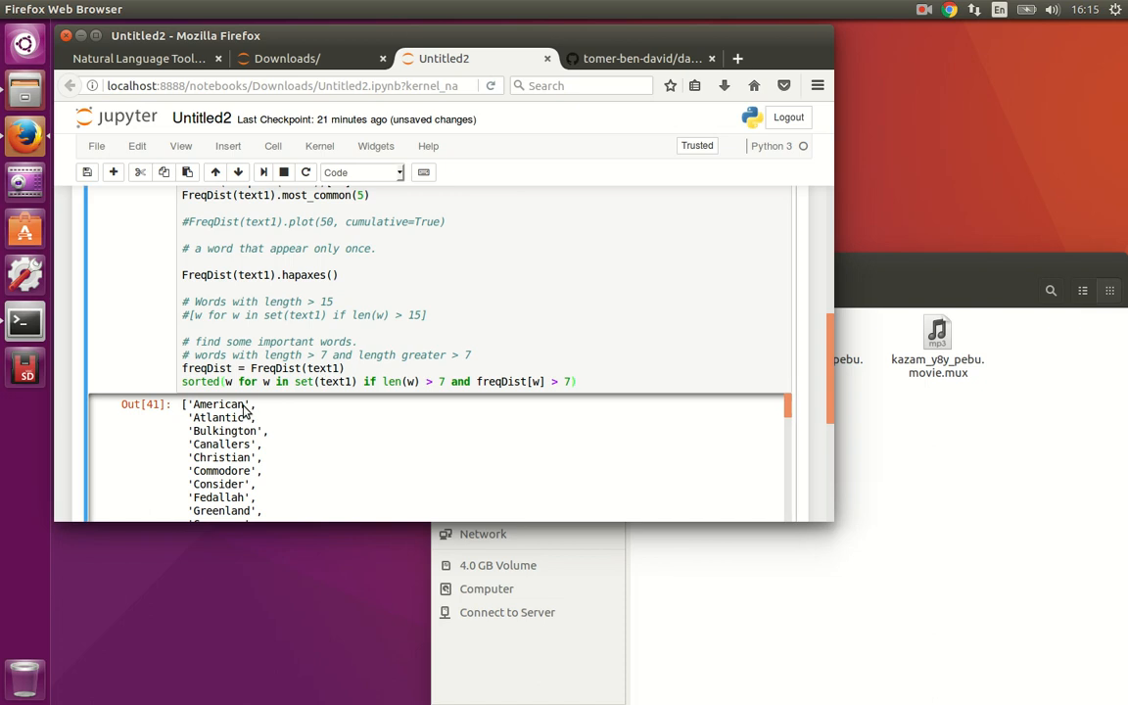
pyautogui.moveTo(229, 411)
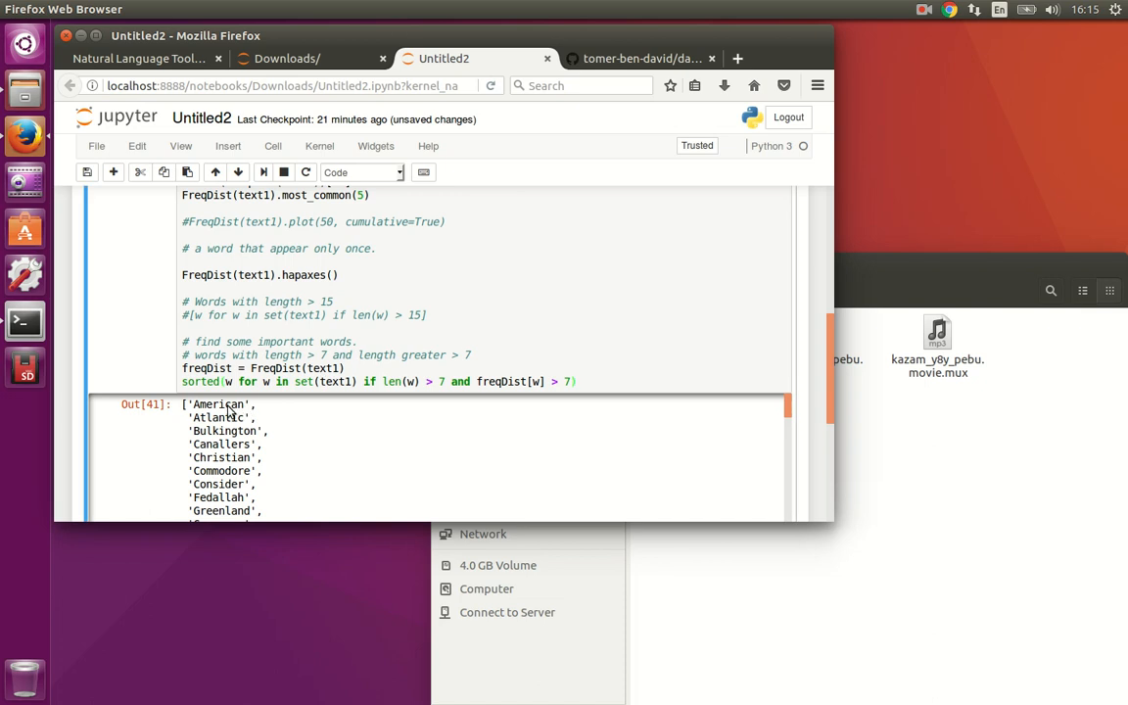
pyautogui.moveTo(196, 409)
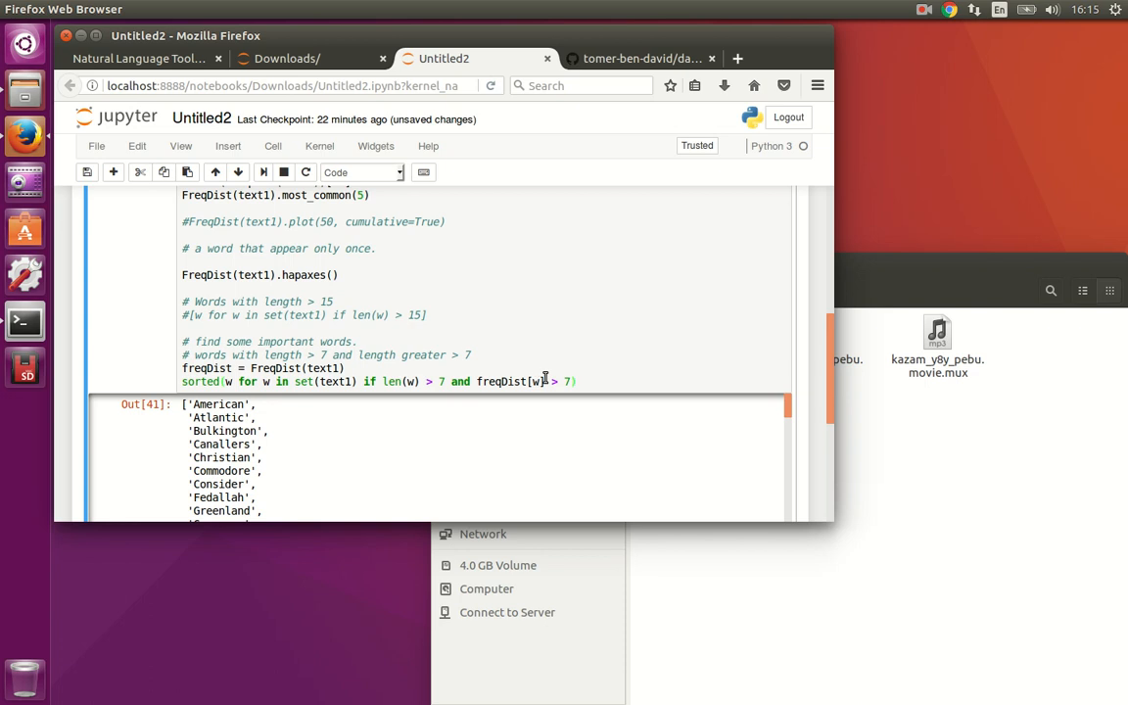
pyautogui.moveTo(243, 444)
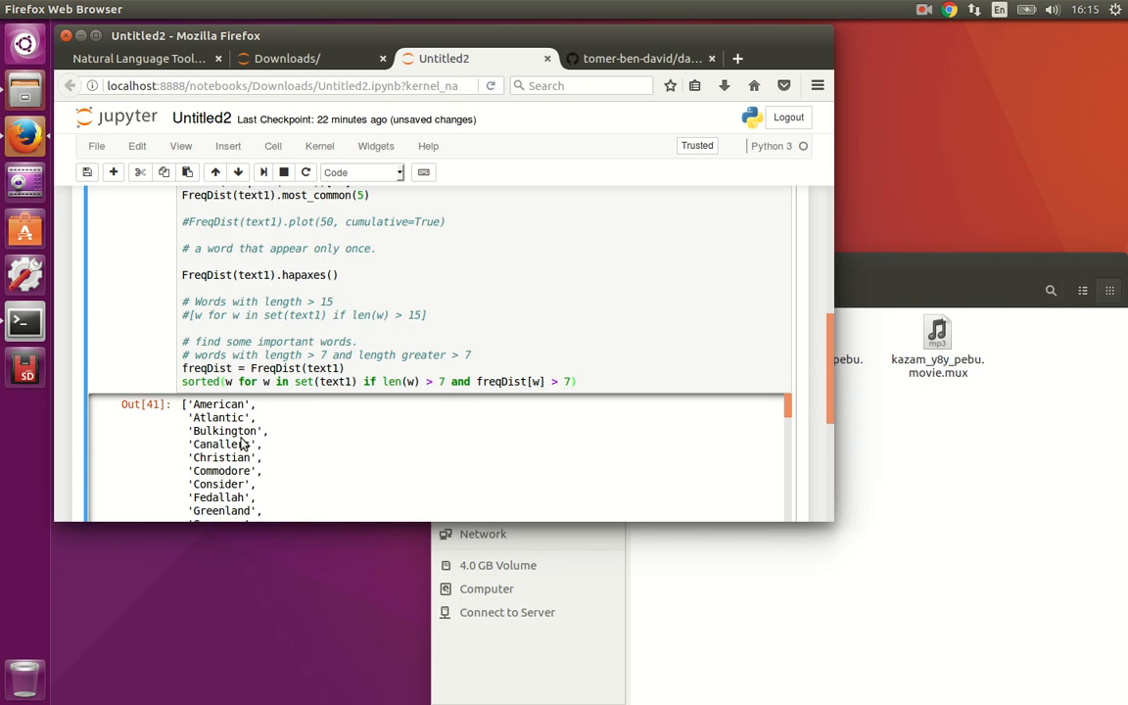
pyautogui.moveTo(250, 452)
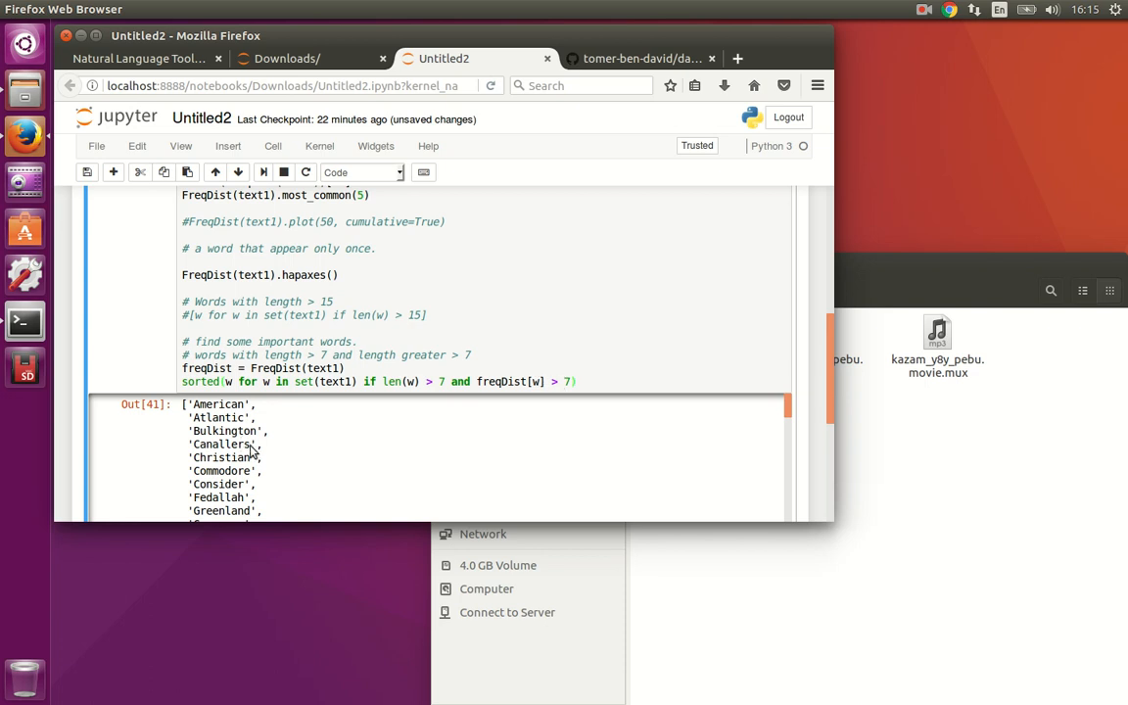
# Scroll through the Out[41] sorted word list, past entries like 'beautiful' and 'cannibal'.
pyautogui.scroll(-3)
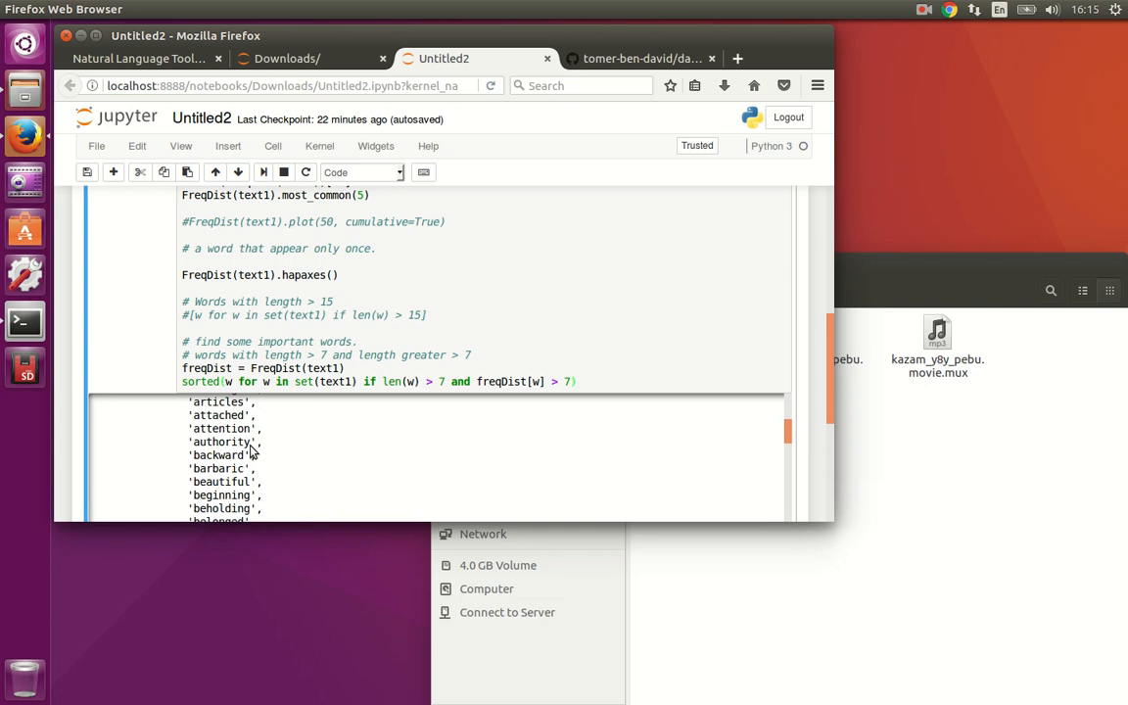
pyautogui.scroll(-3)
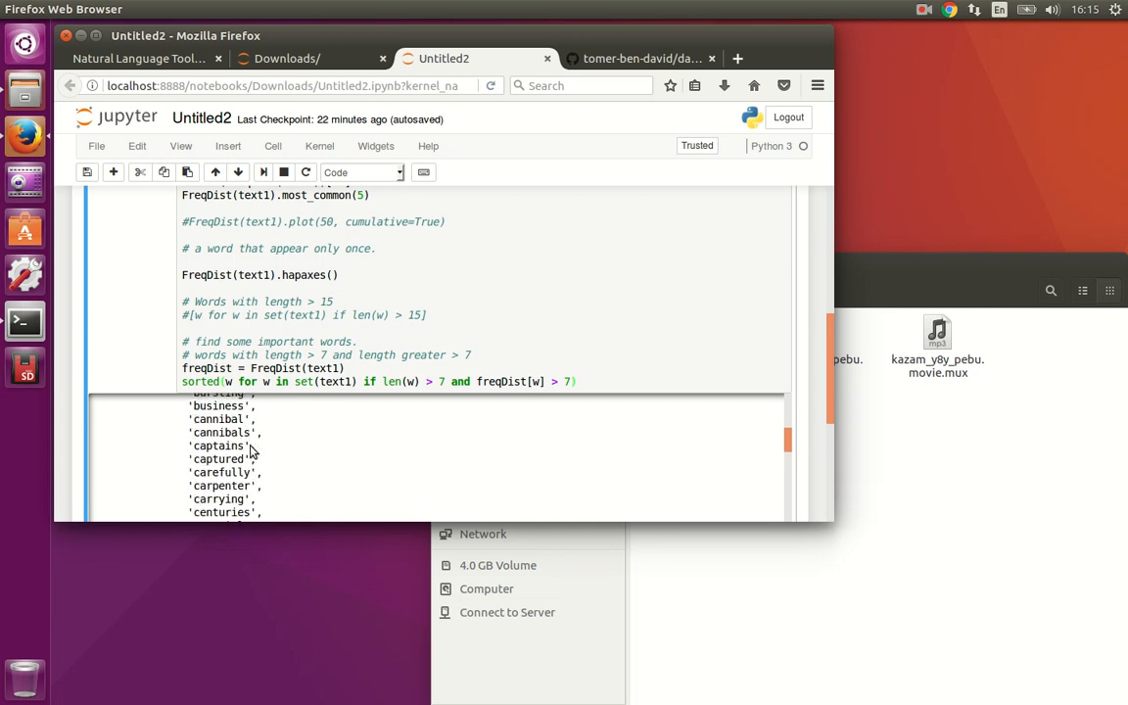
pyautogui.scroll(-3)
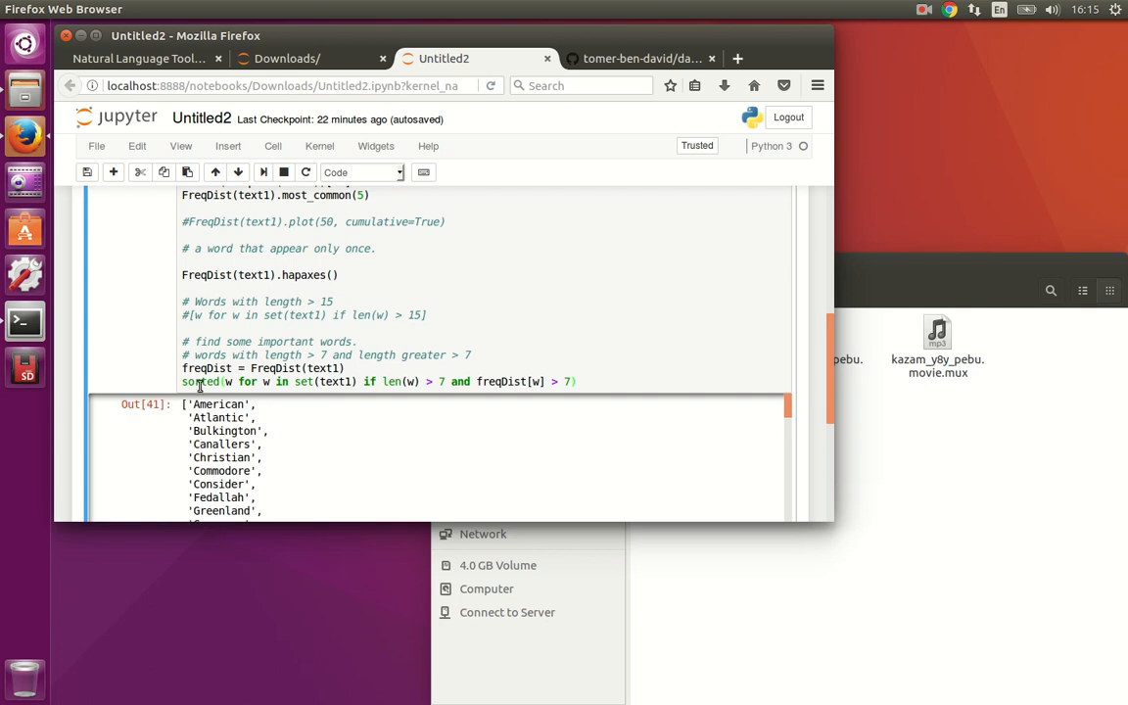
pyautogui.click(181, 381)
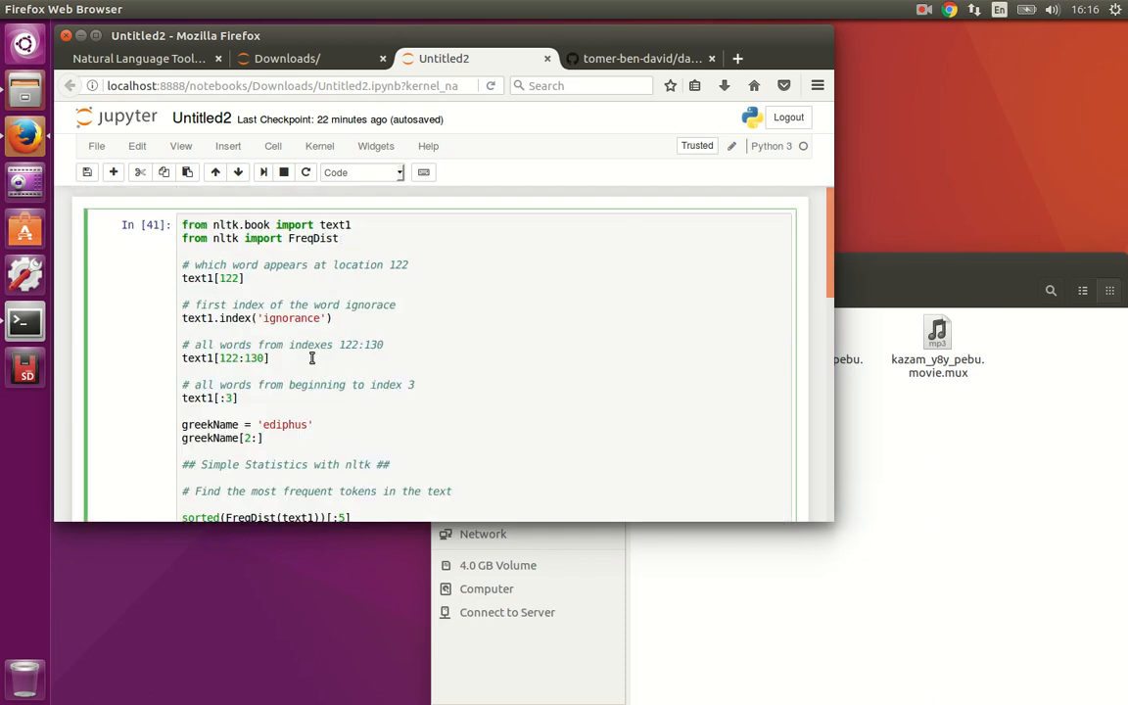
pyautogui.moveTo(356, 367)
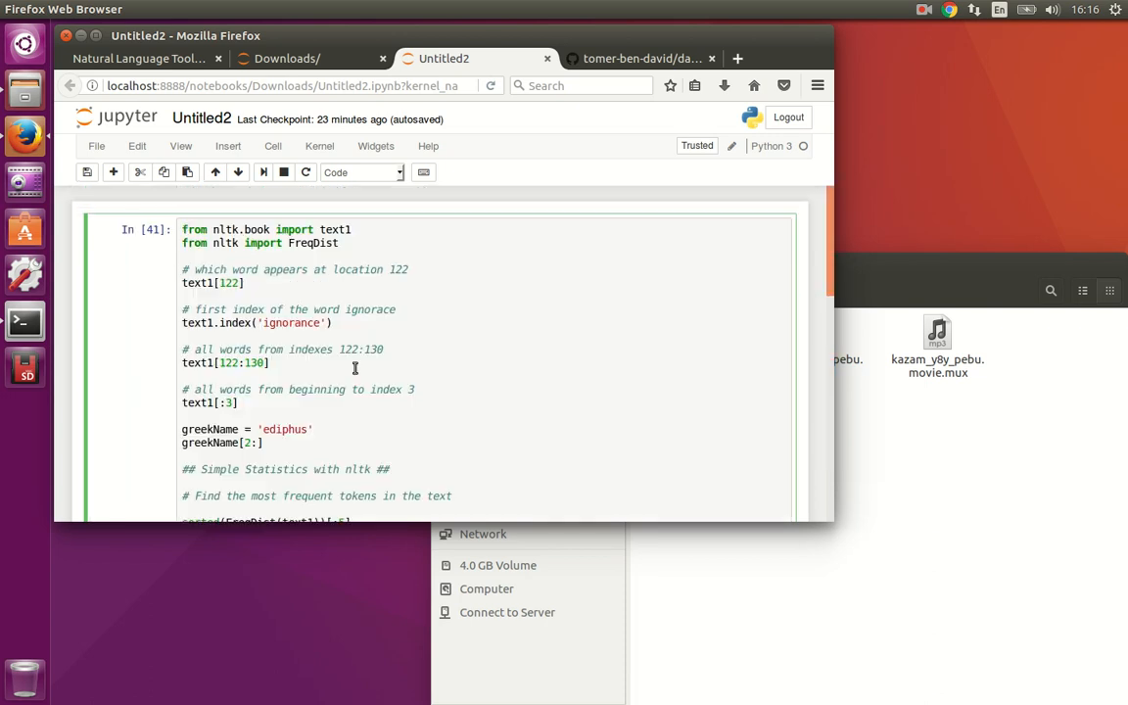
pyautogui.scroll(-3)
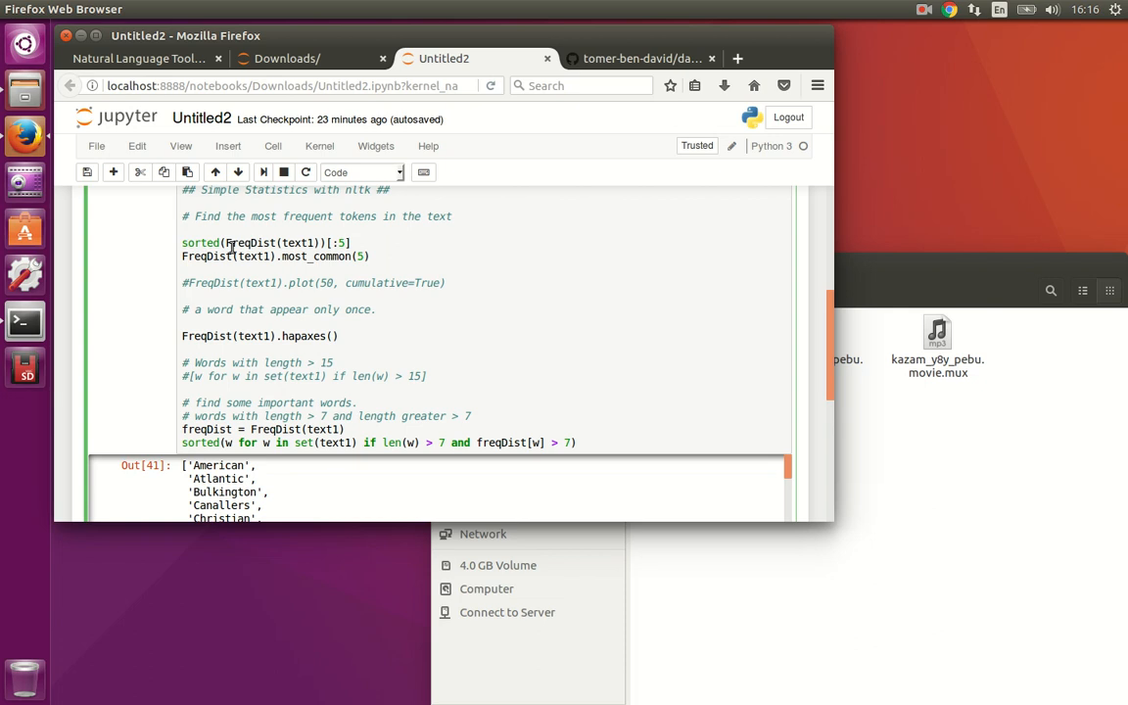
pyautogui.moveTo(682, 150)
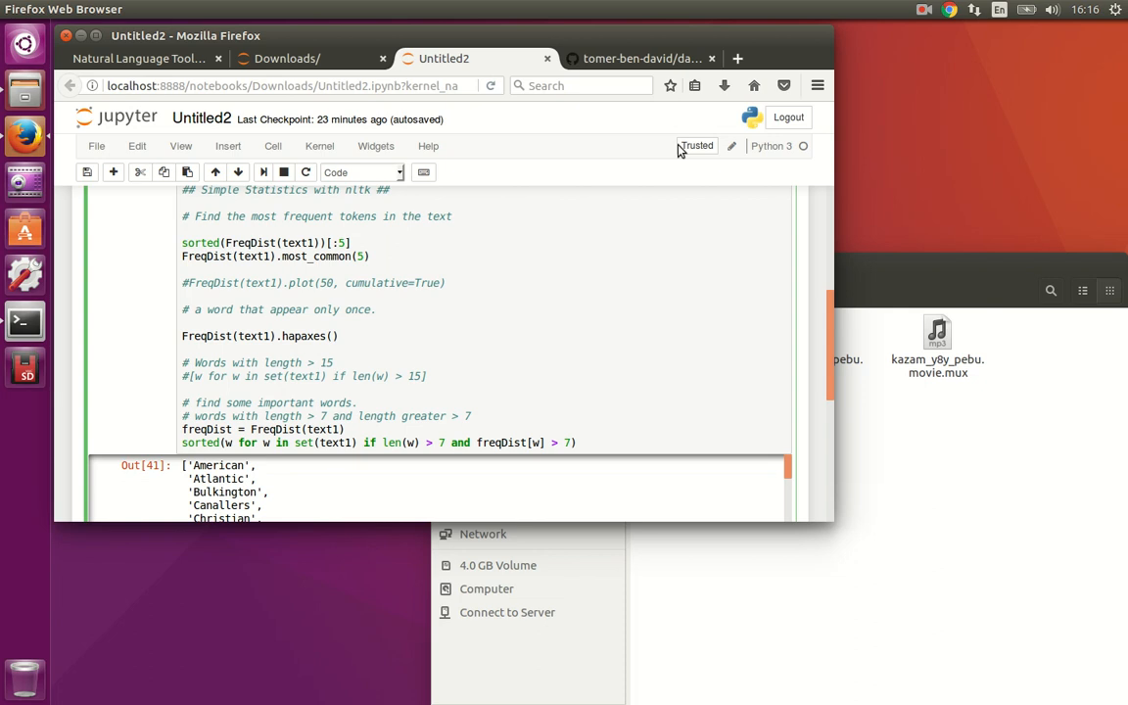